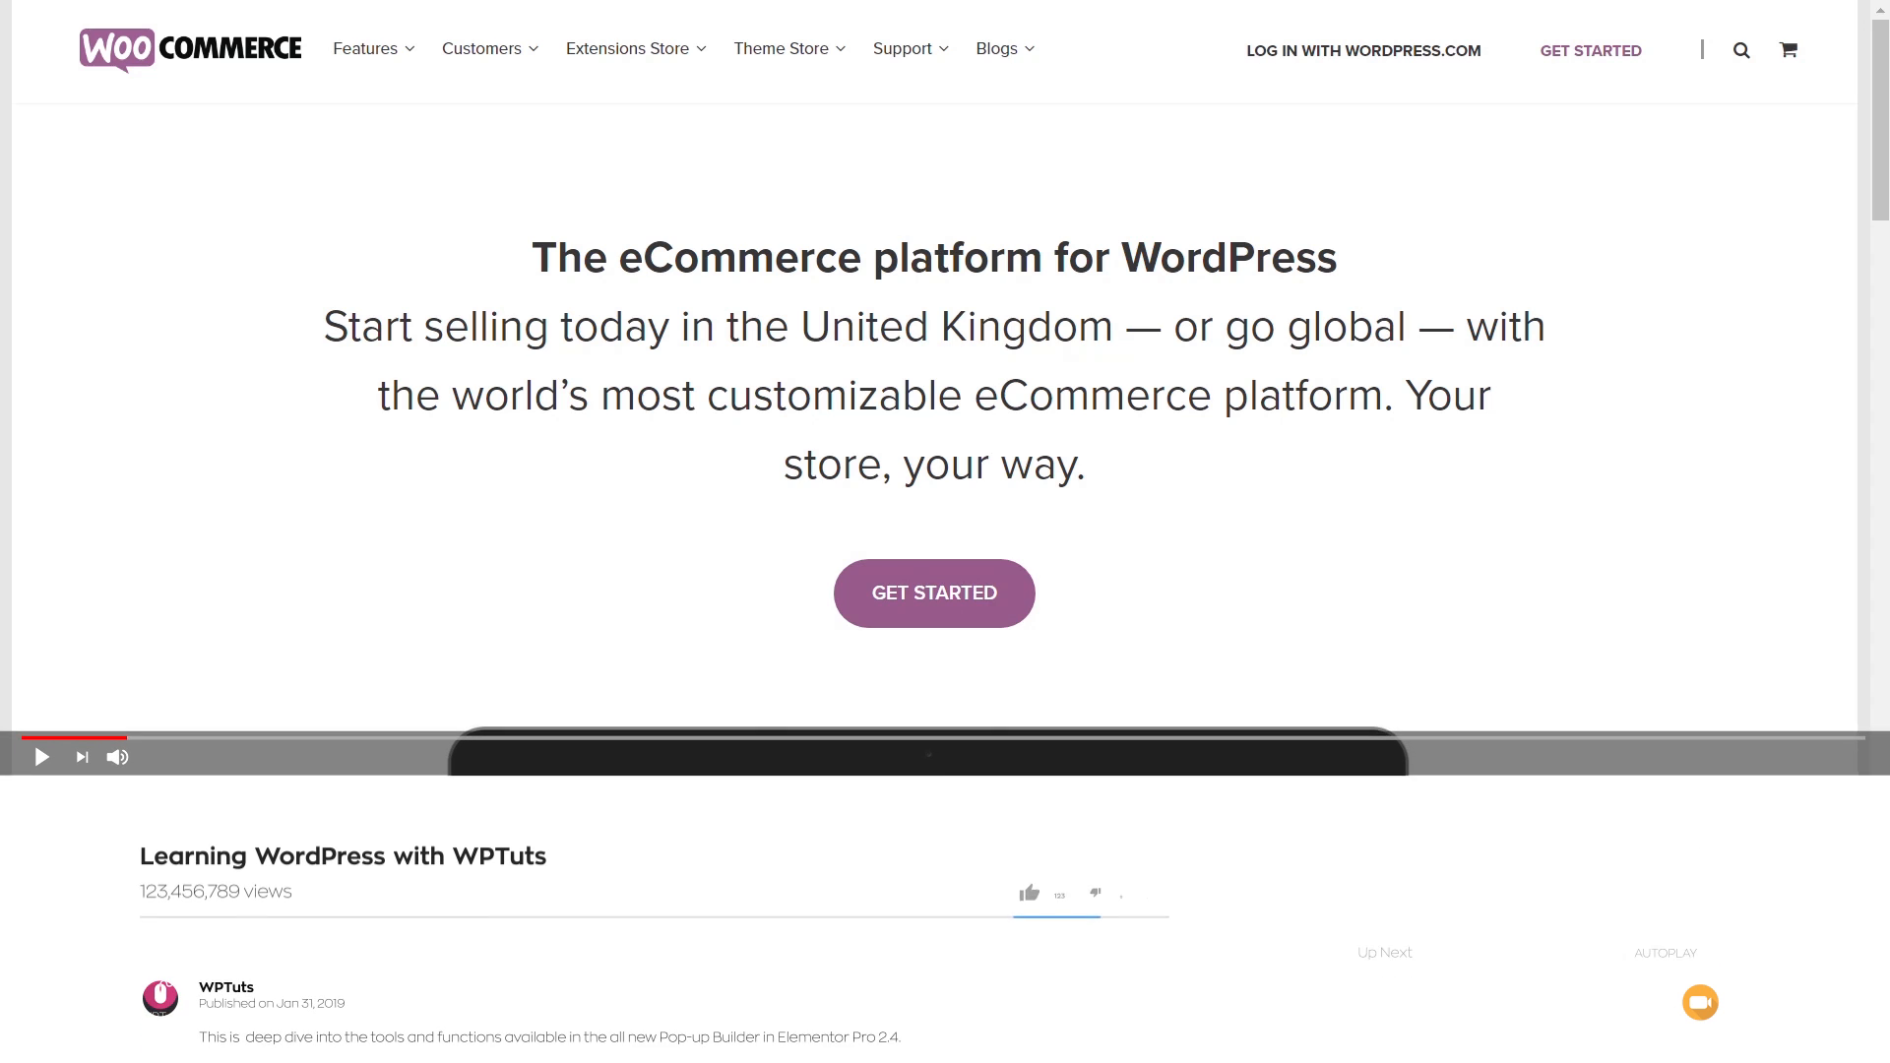
- Open the Kadence Email Customizer from WooCommerce, previewing the new customer order email
left_click(1236, 927)
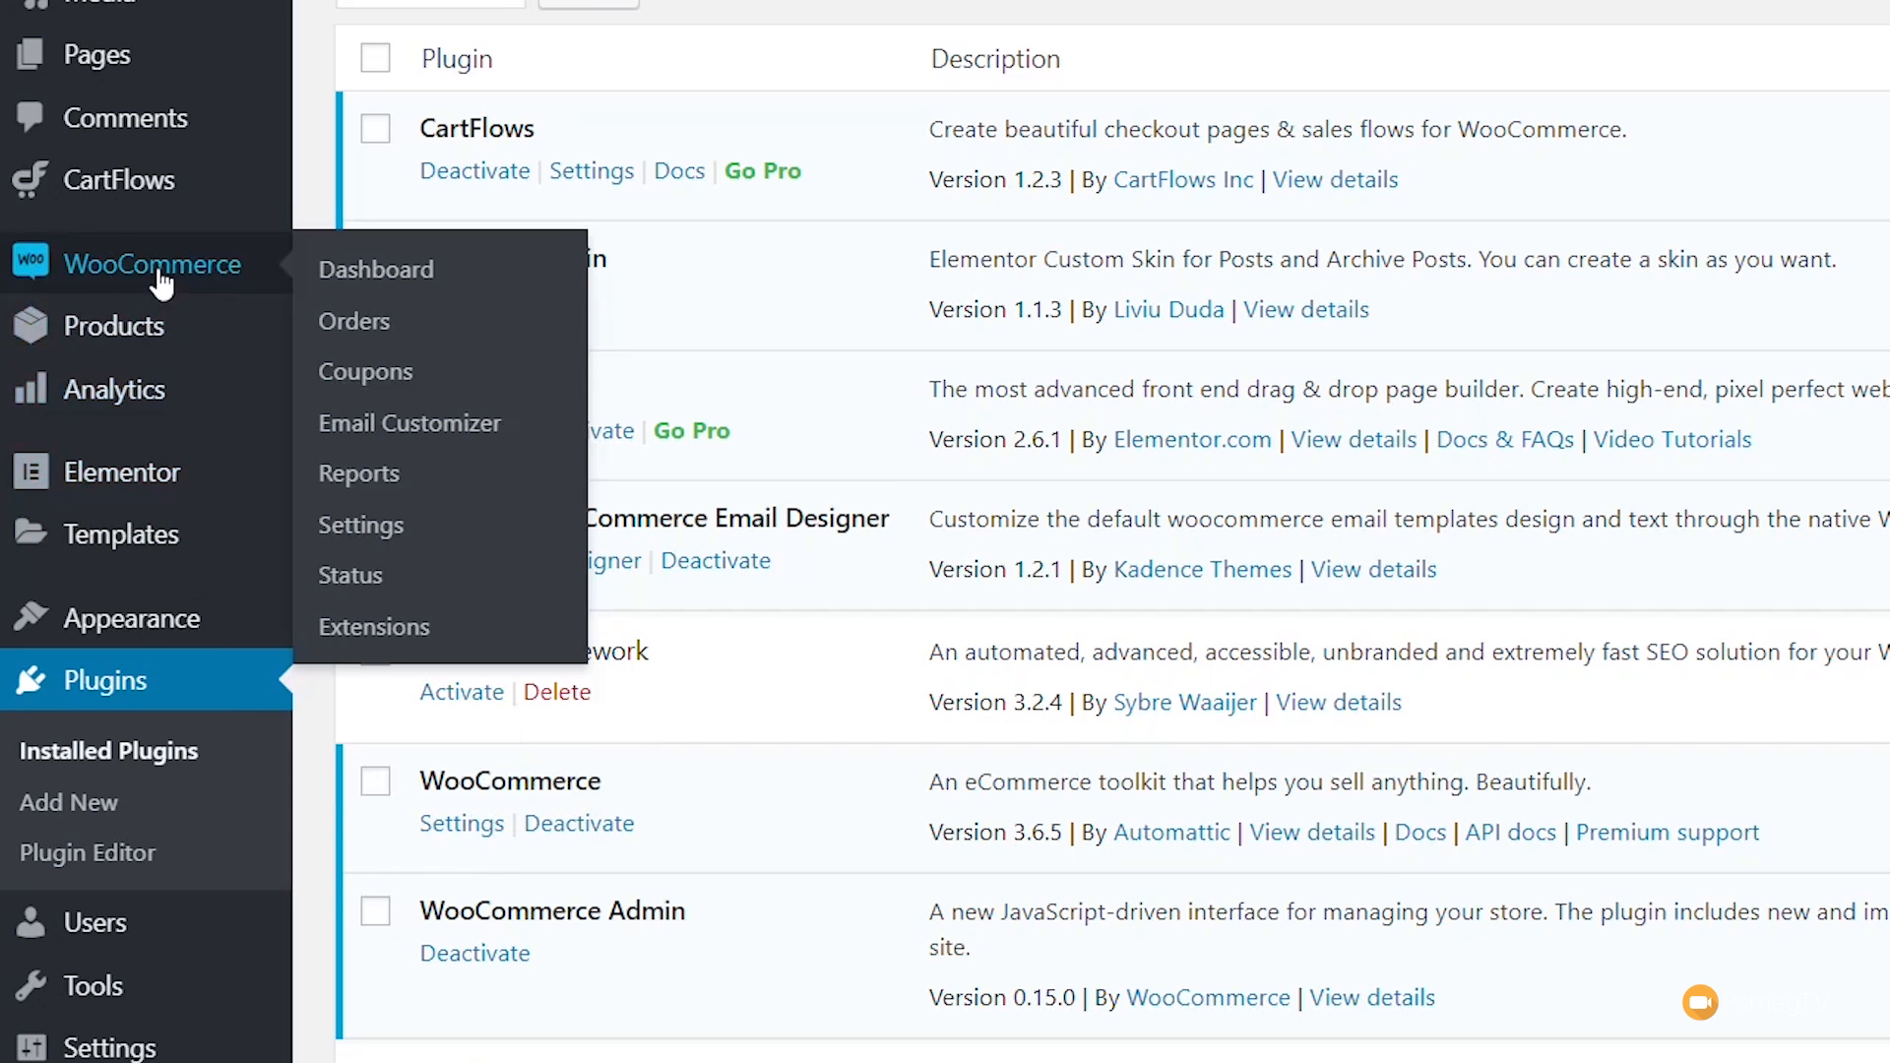
mouse_move(408, 424)
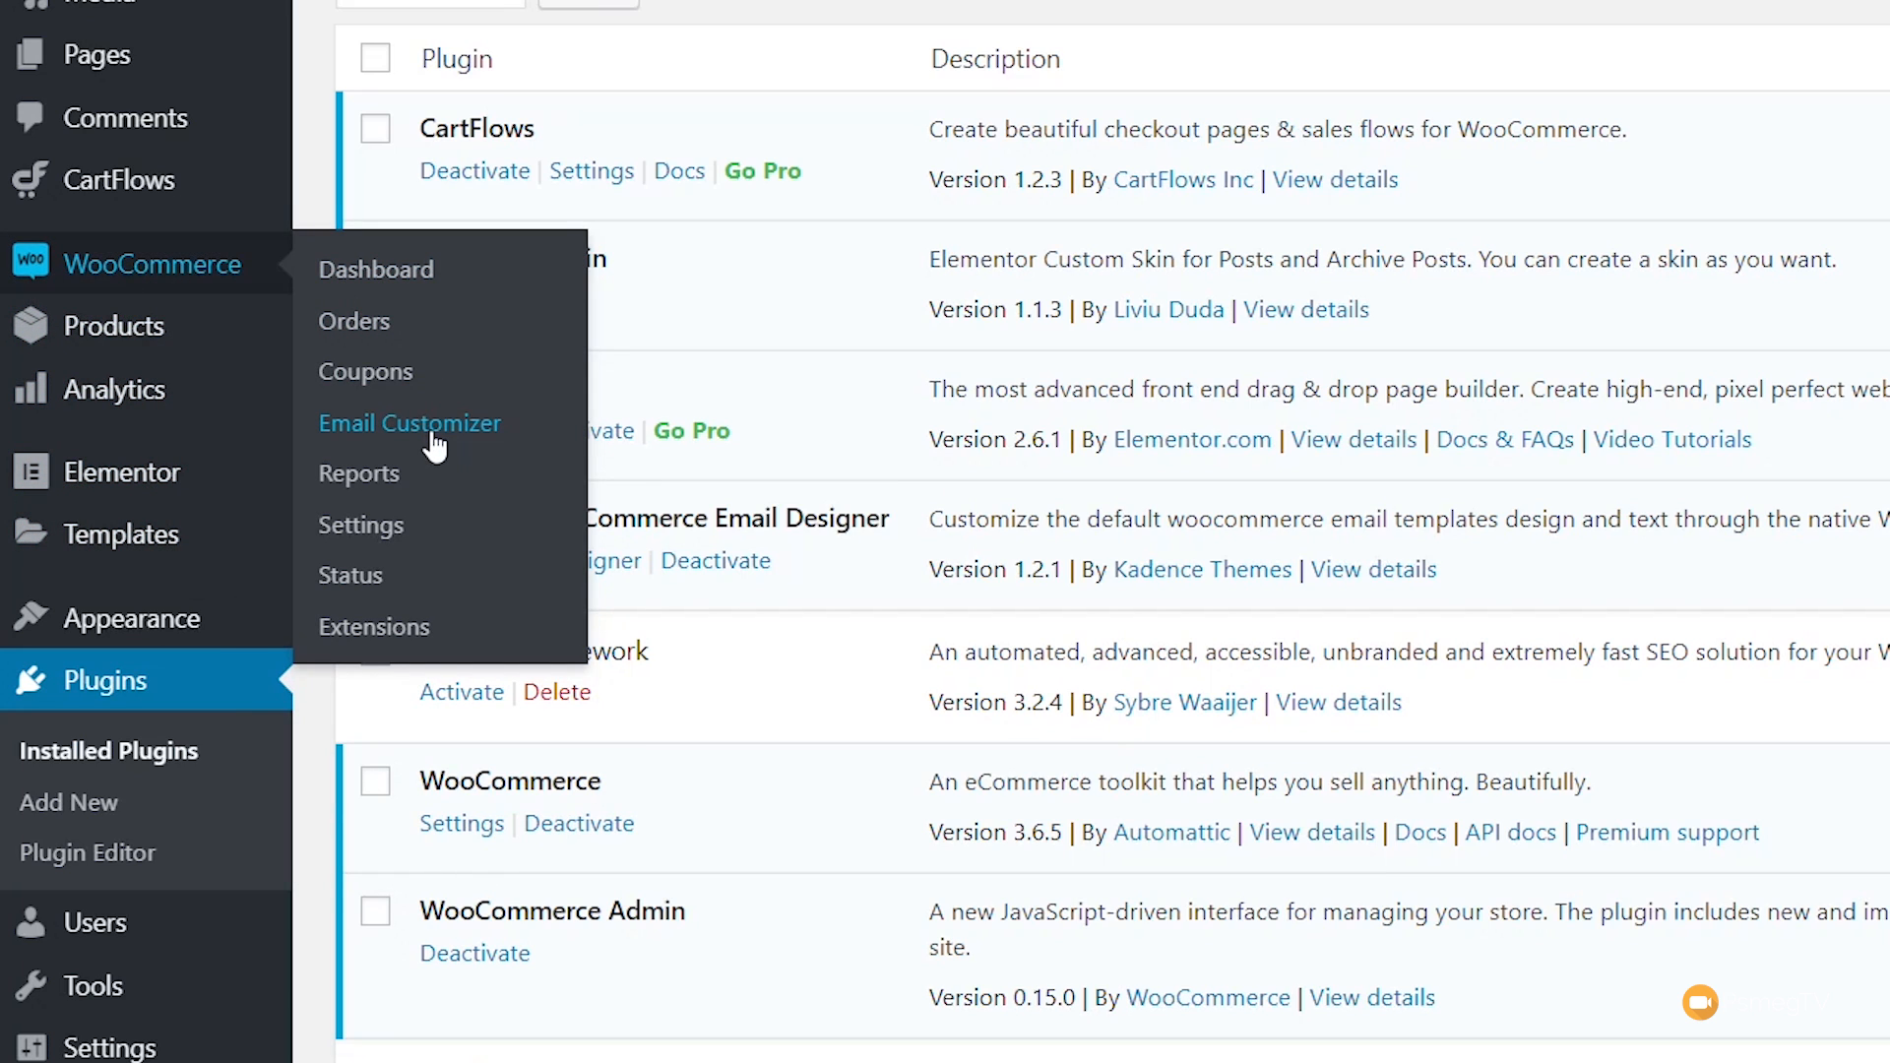
left_click(409, 423)
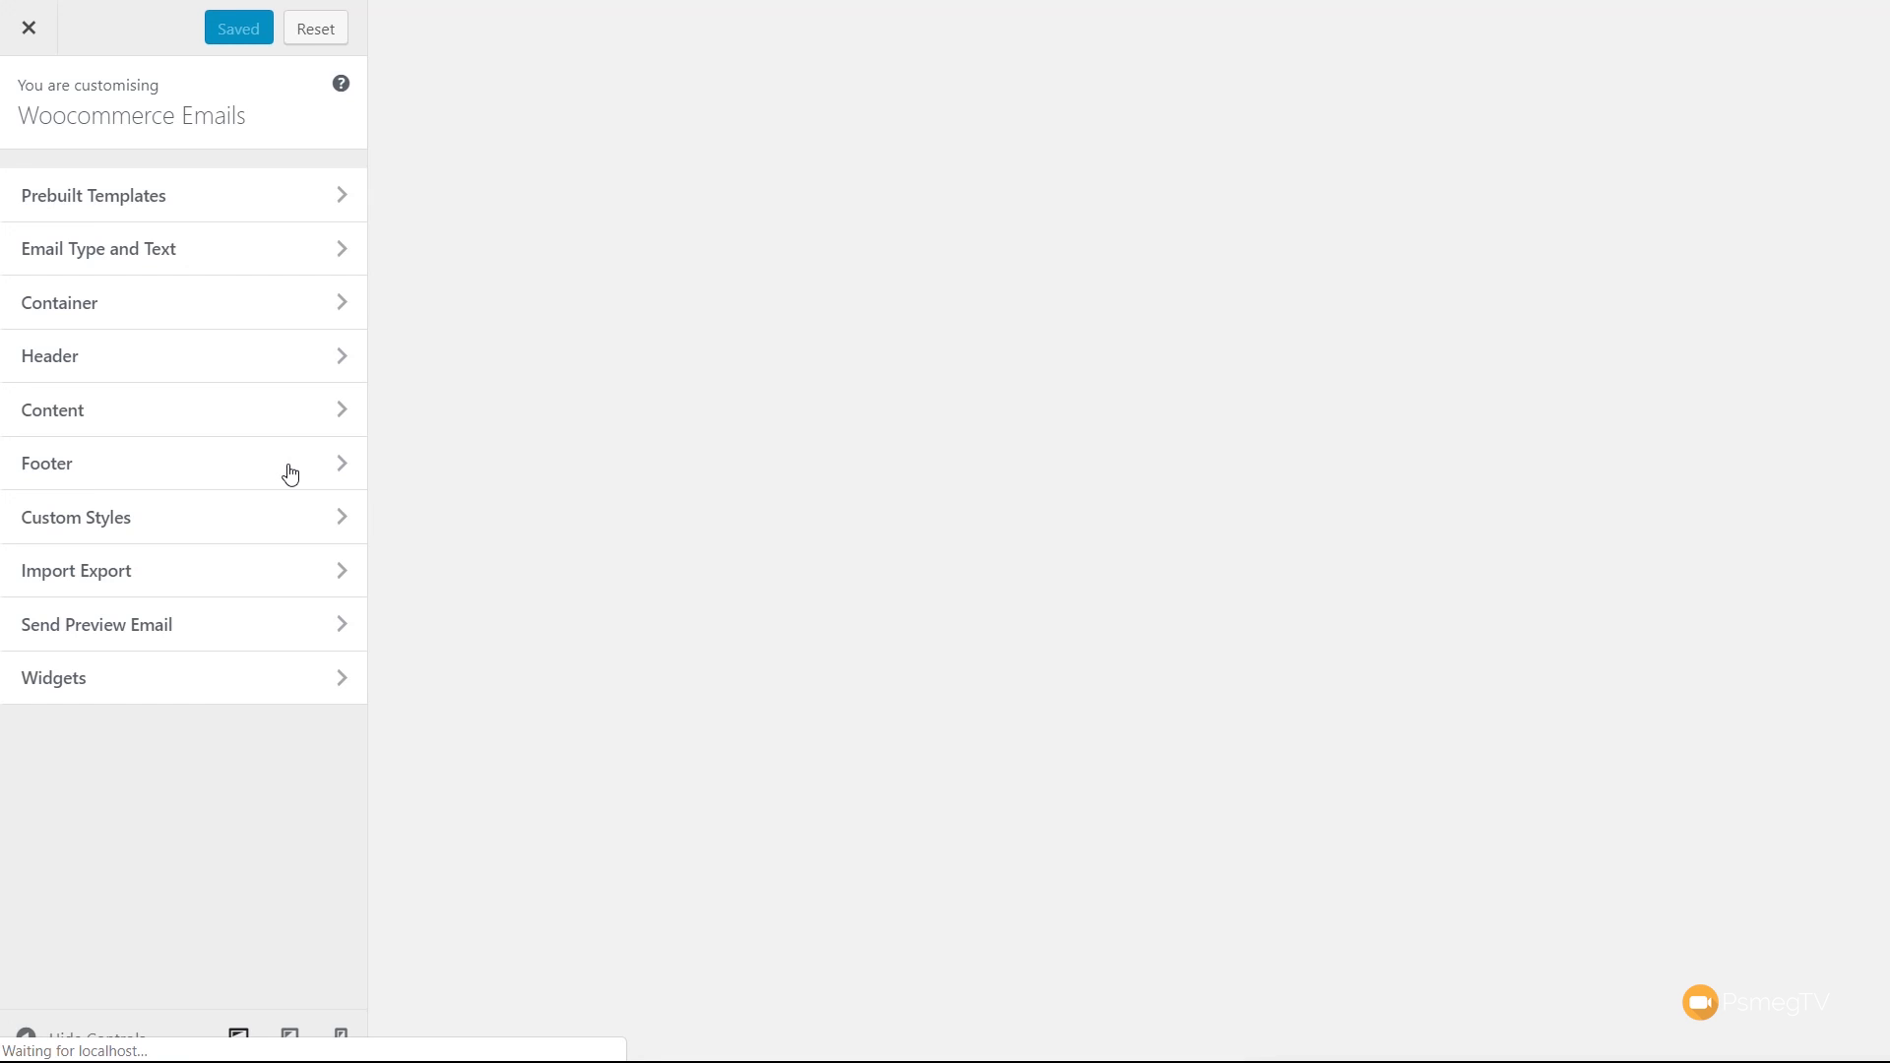
left_click(145, 354)
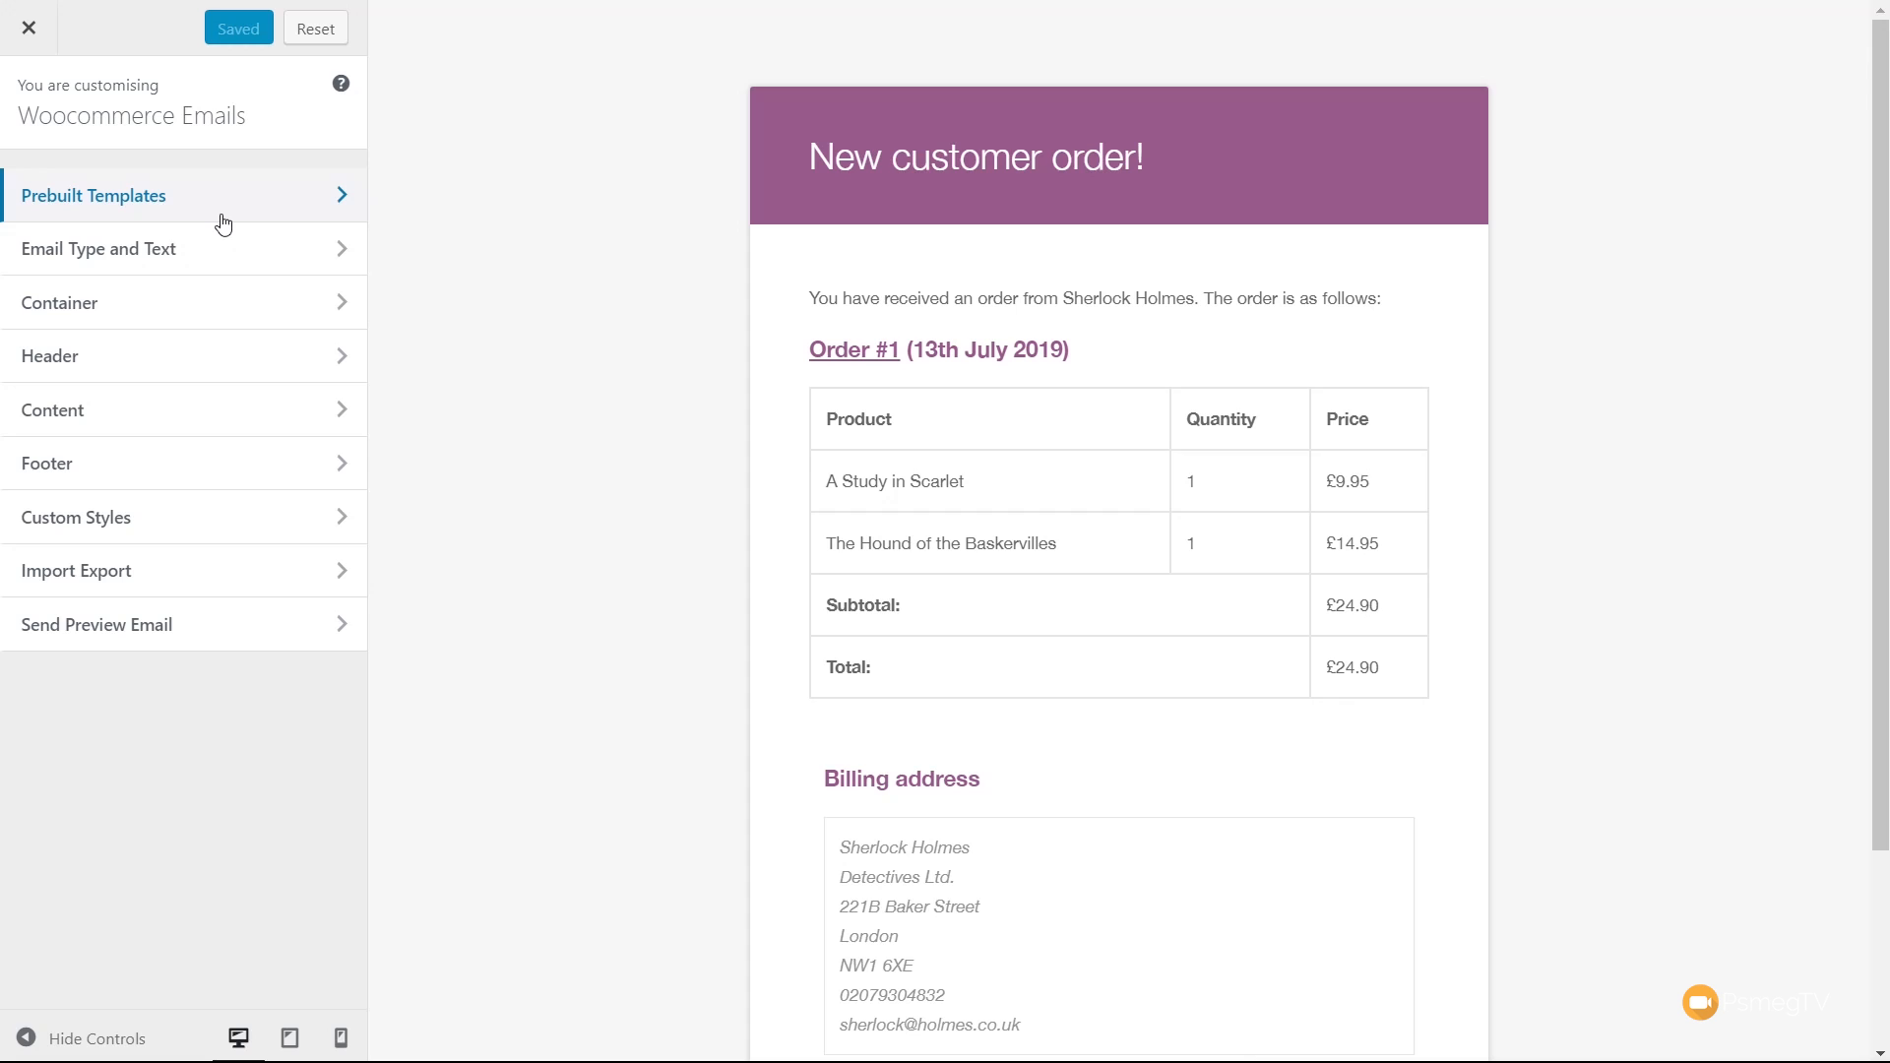
mouse_move(267, 206)
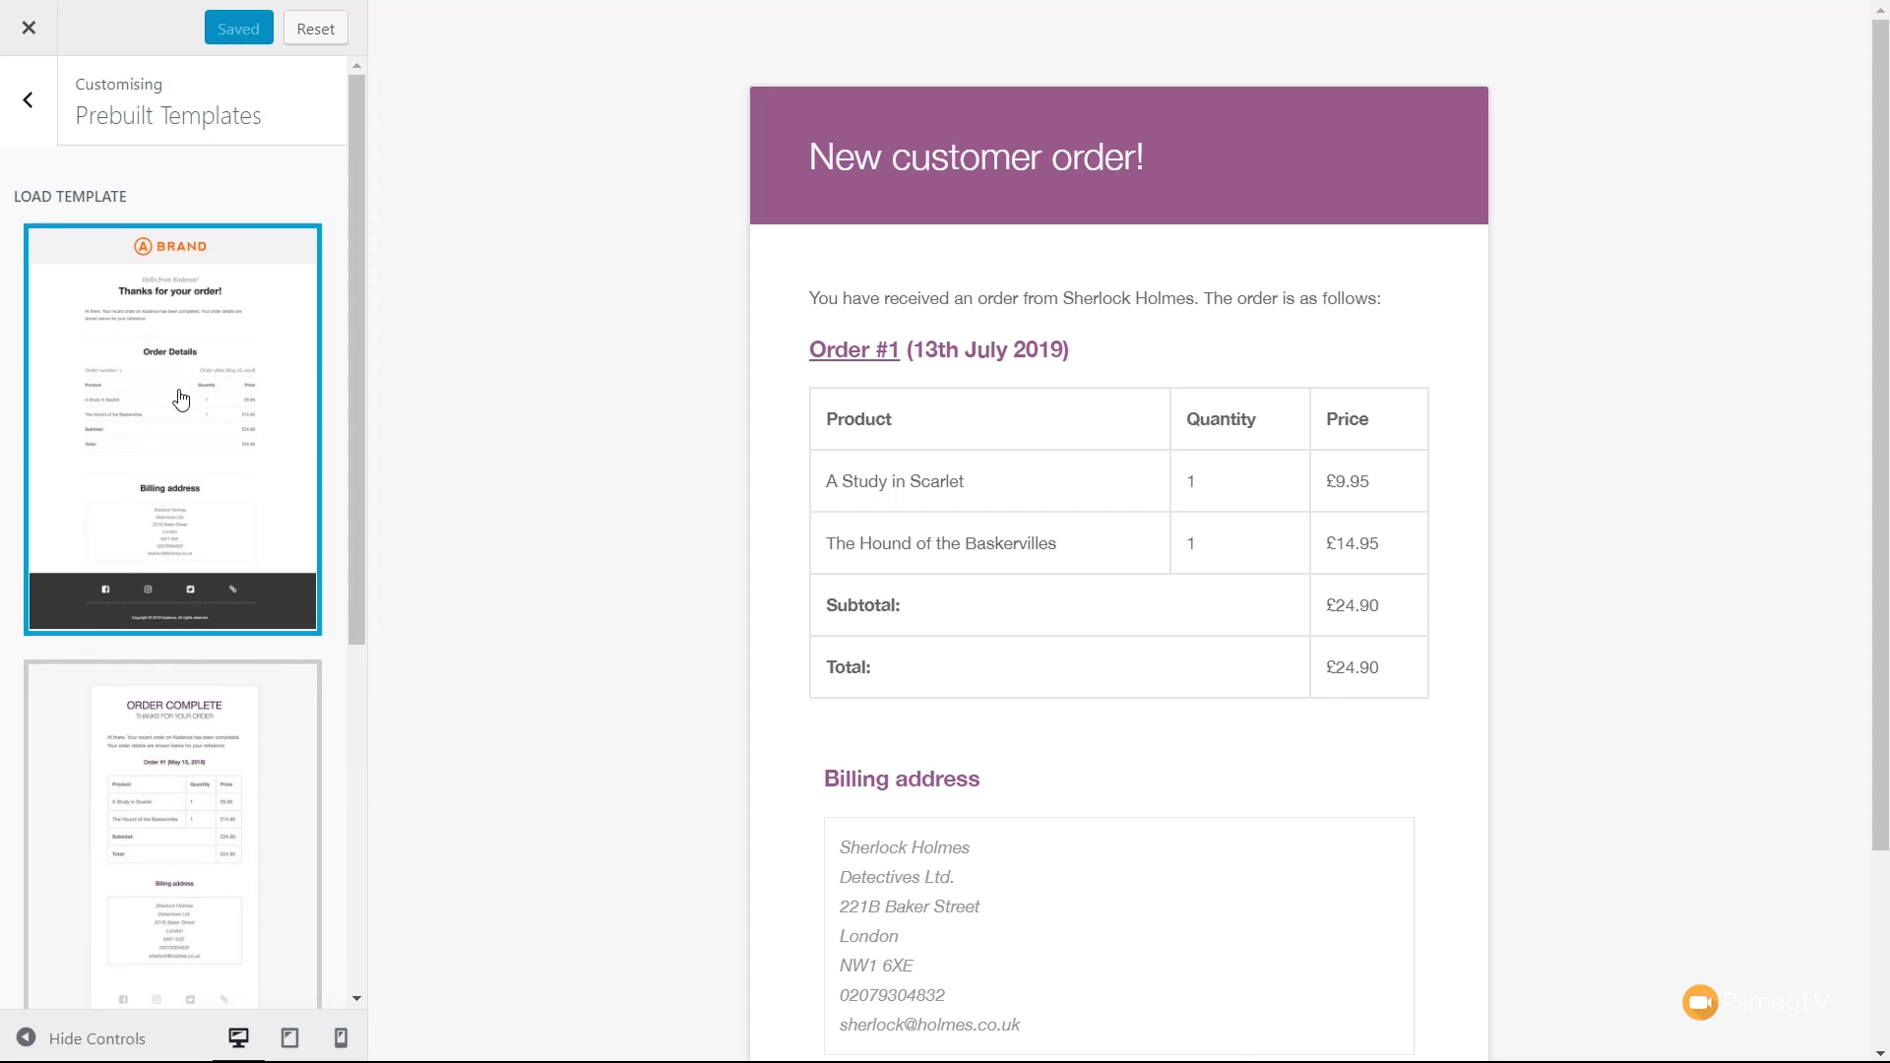
- Load the first prebuilt template, orange A BRAND with dark footer, overriding current settings
scroll("down", 3)
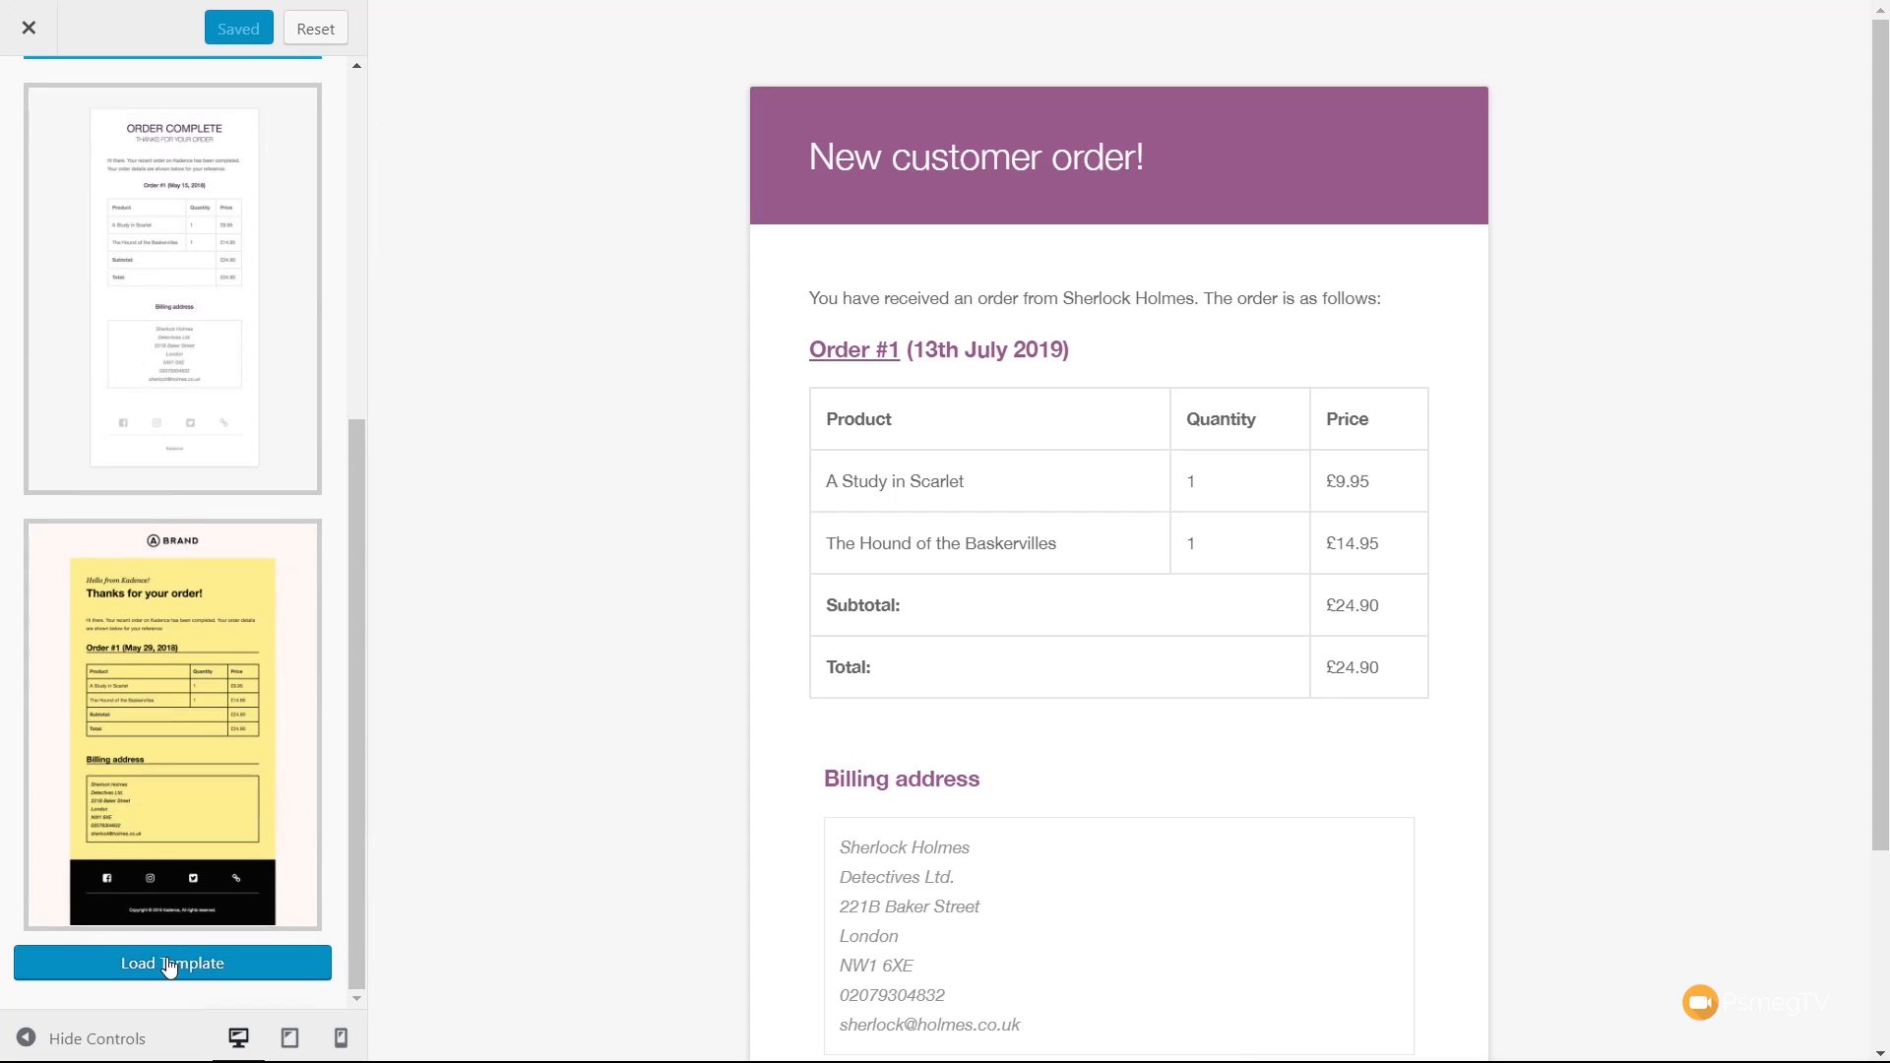
left_click(172, 962)
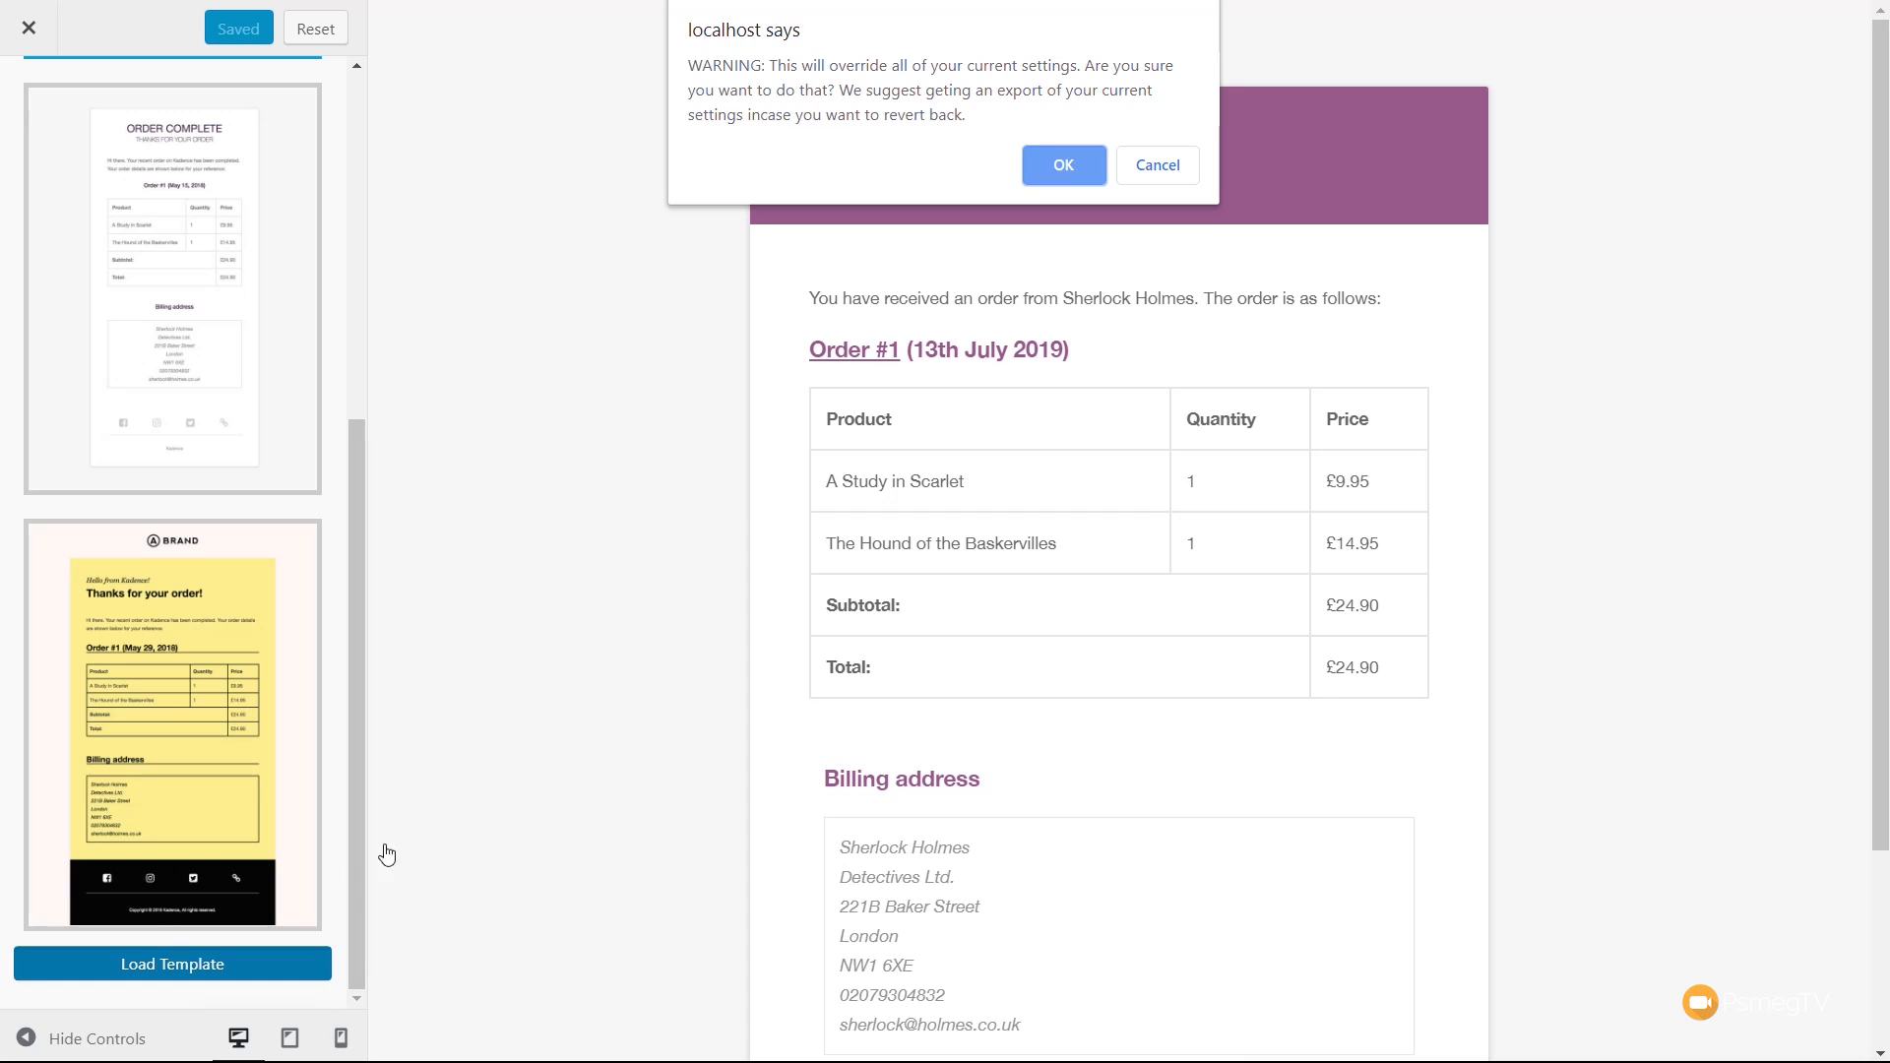
mouse_move(1063, 166)
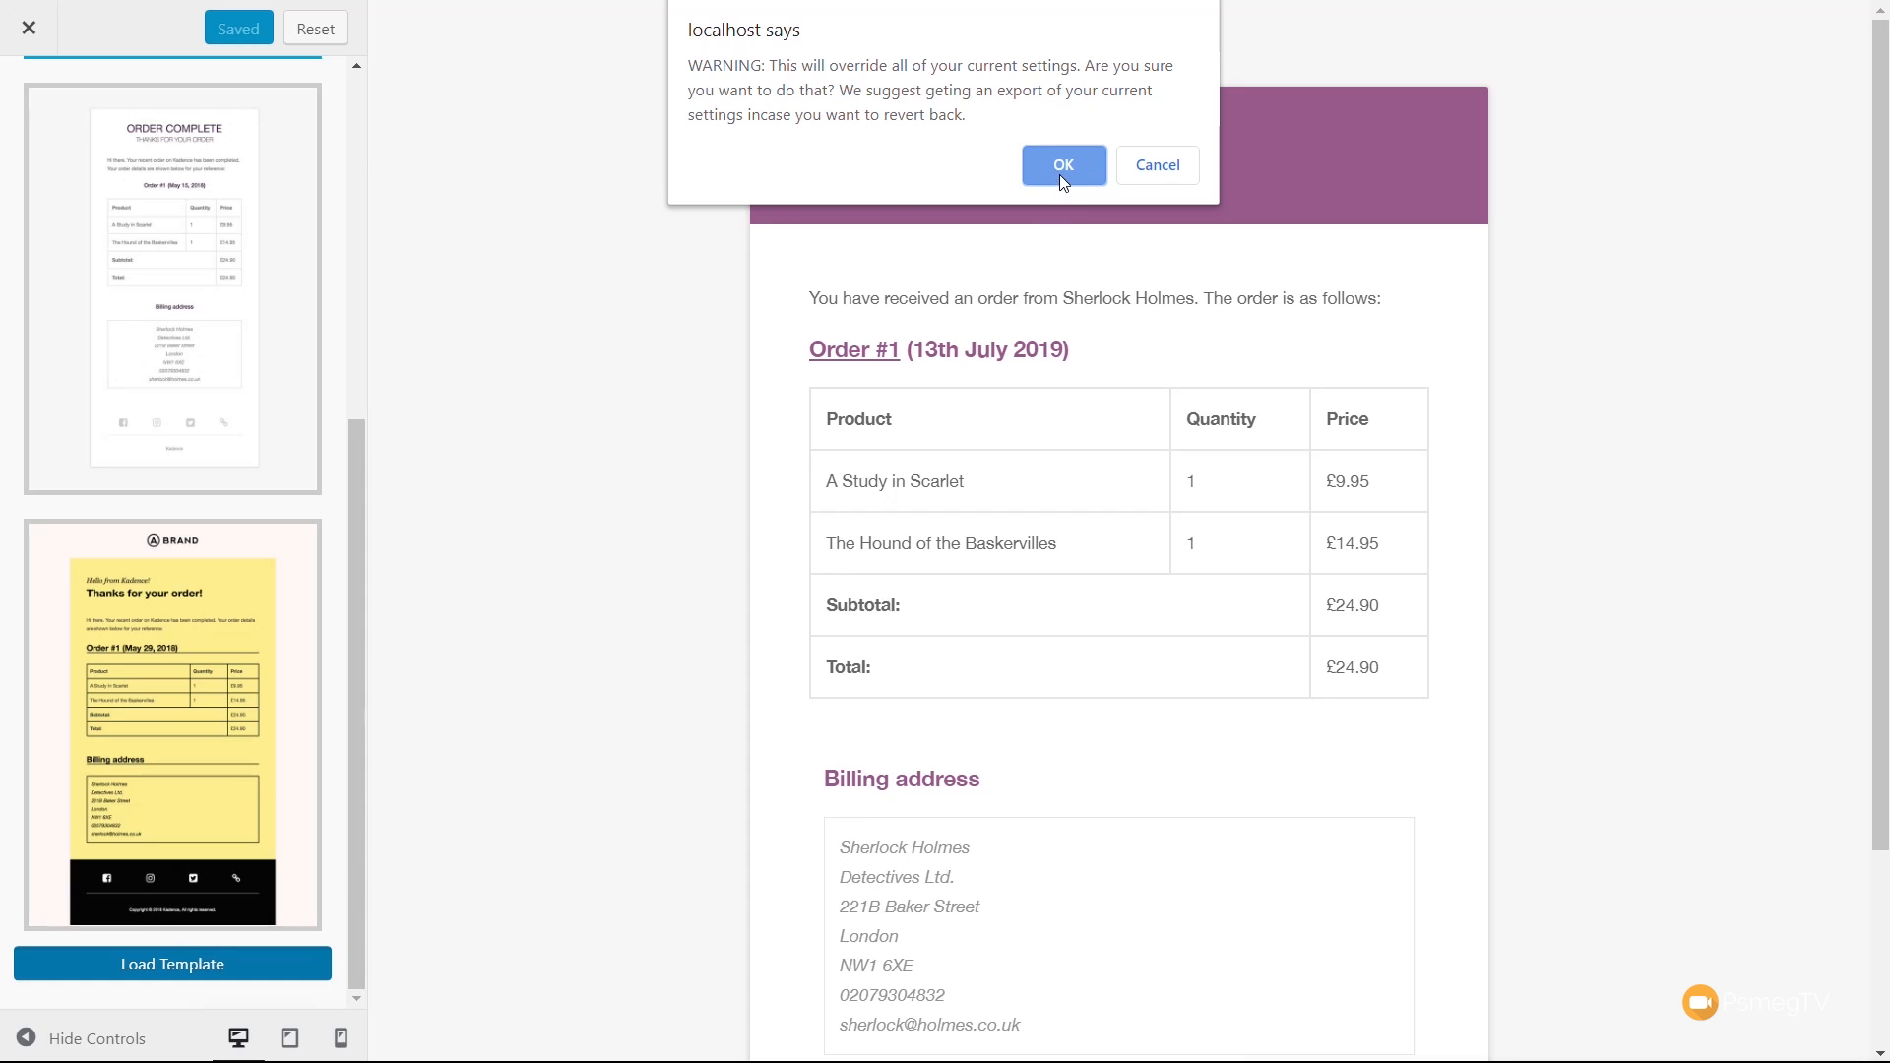
left_click(1062, 166)
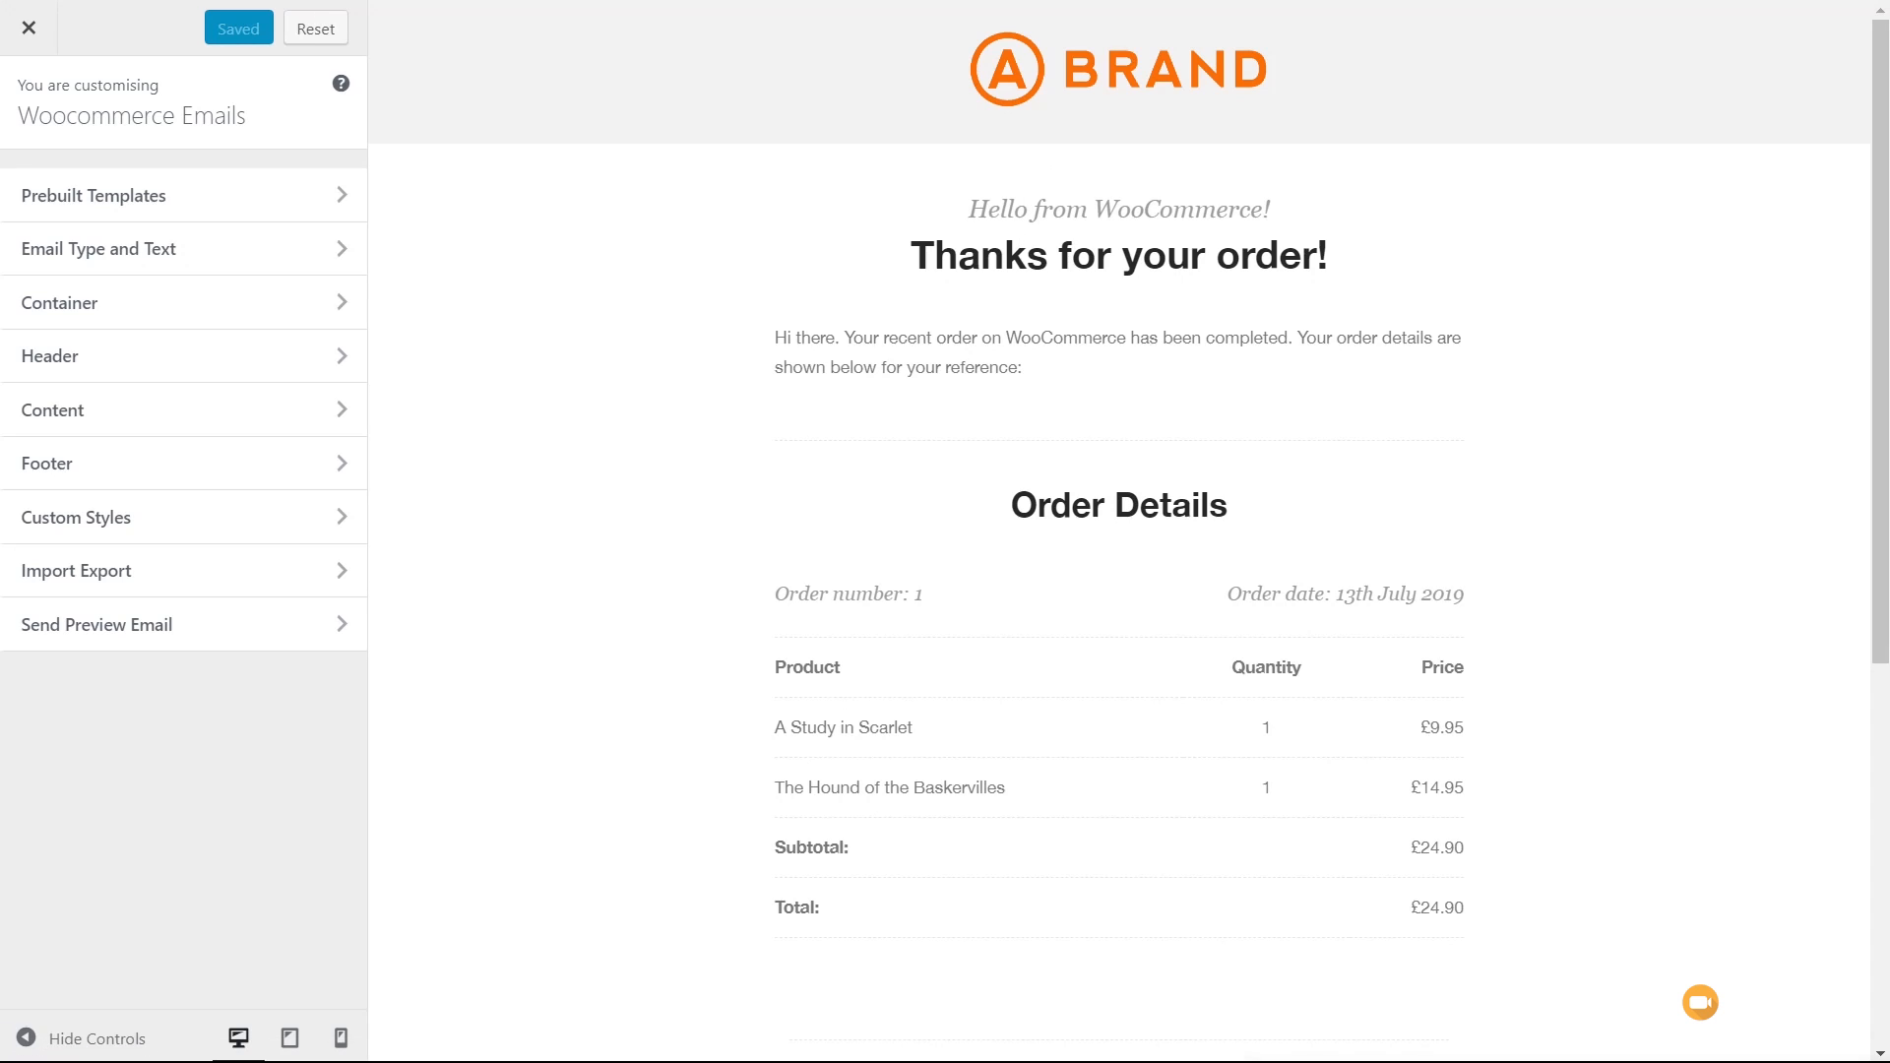
mouse_move(1765, 829)
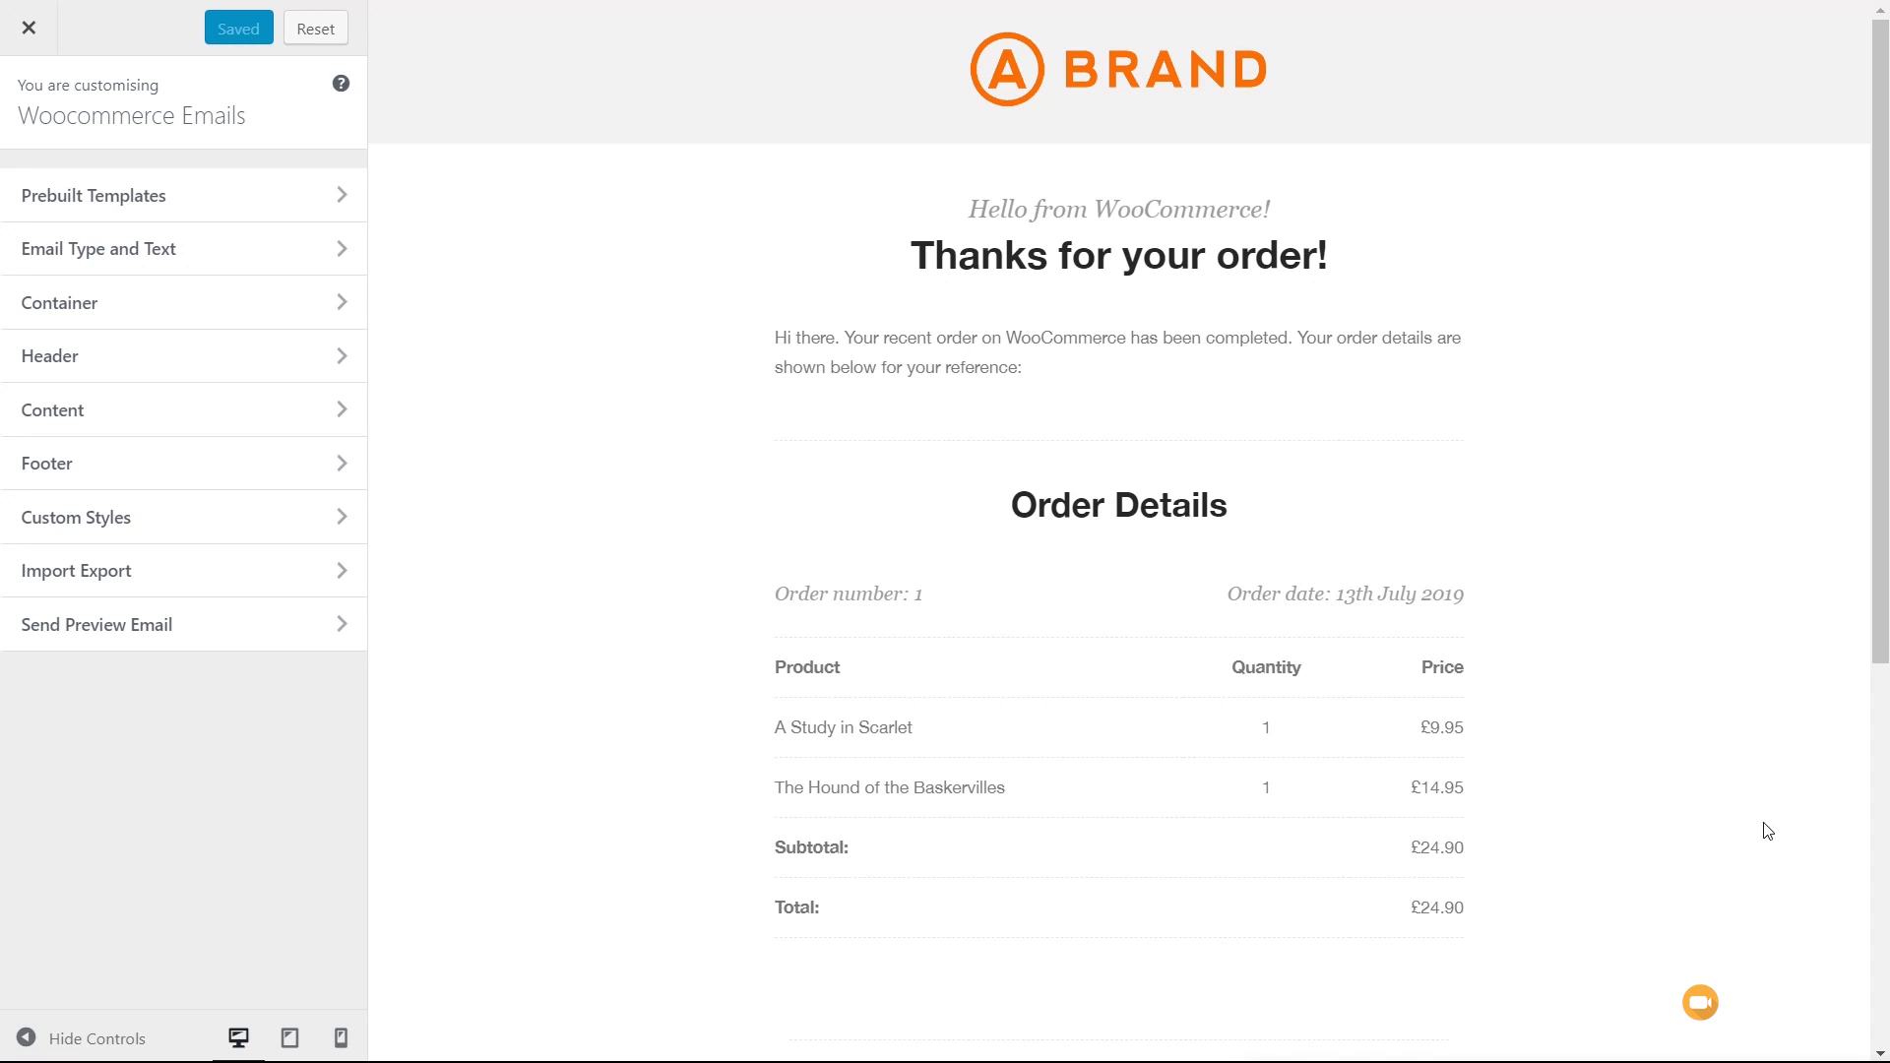
mouse_move(1669, 623)
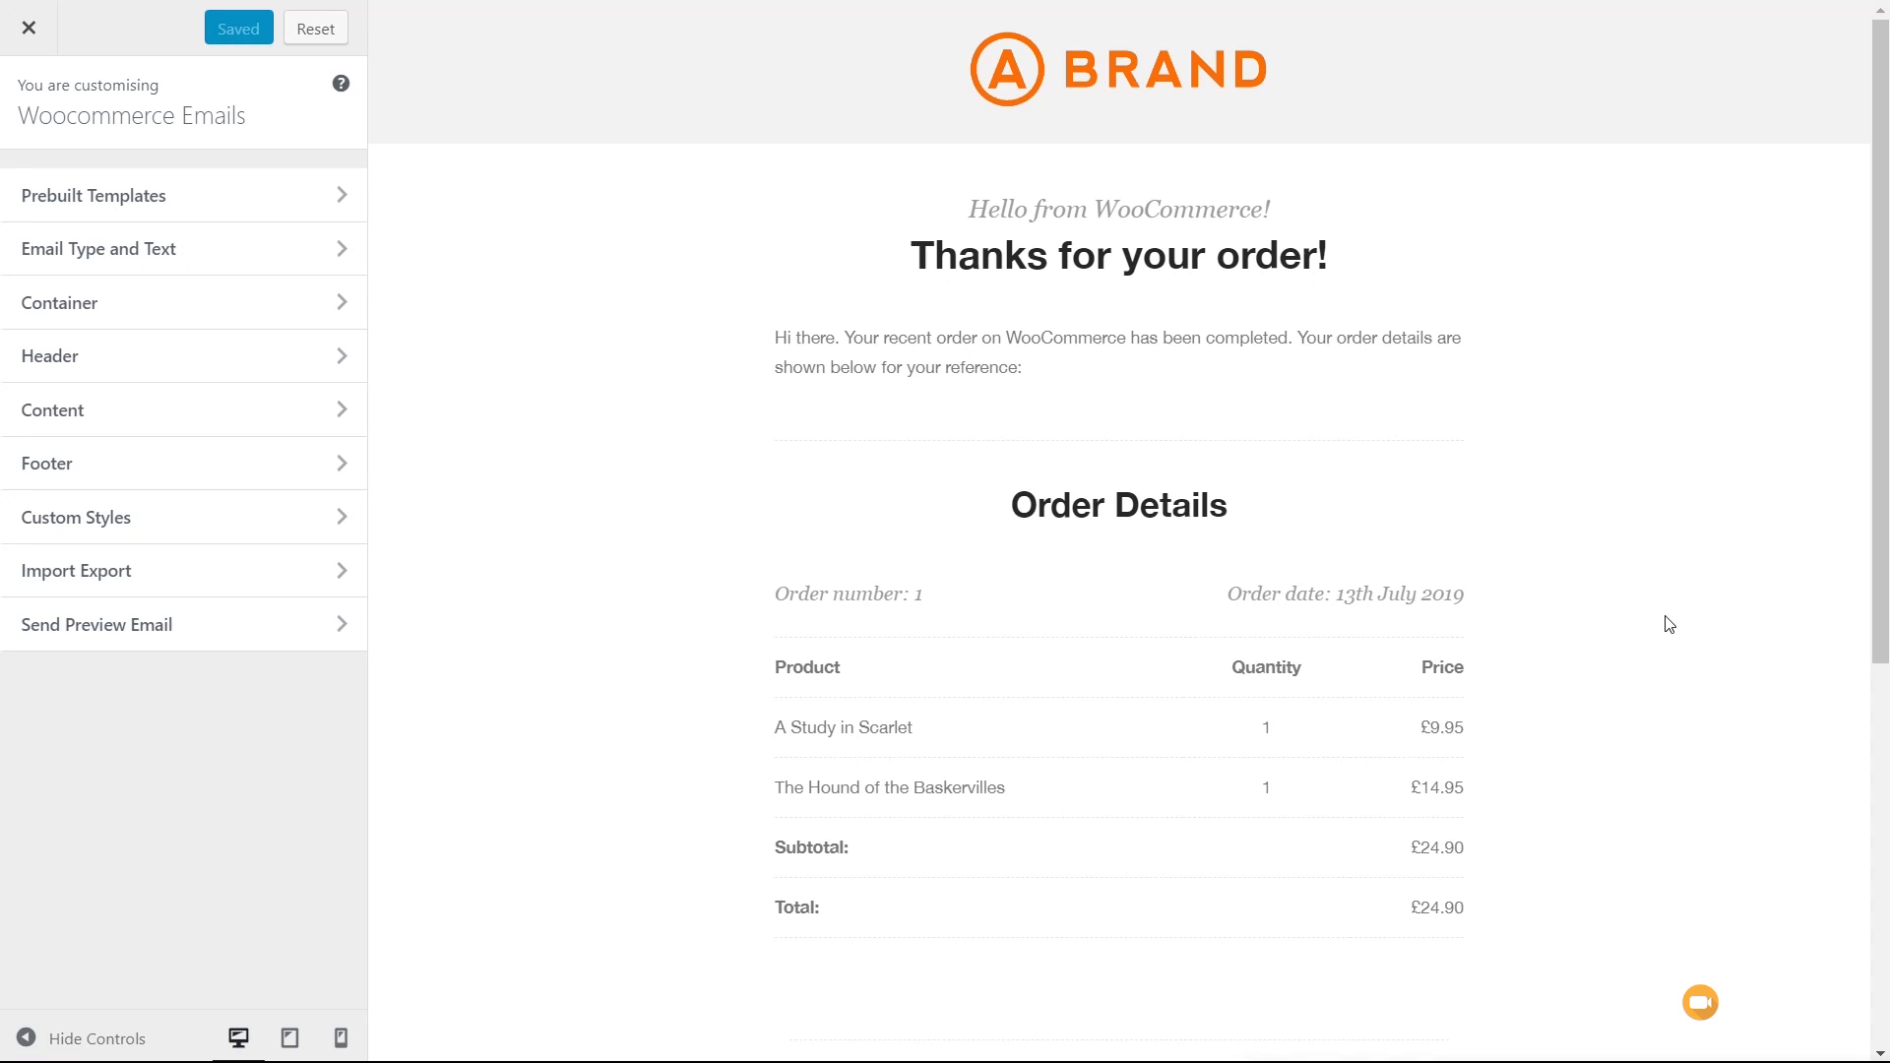
scroll("down", 3)
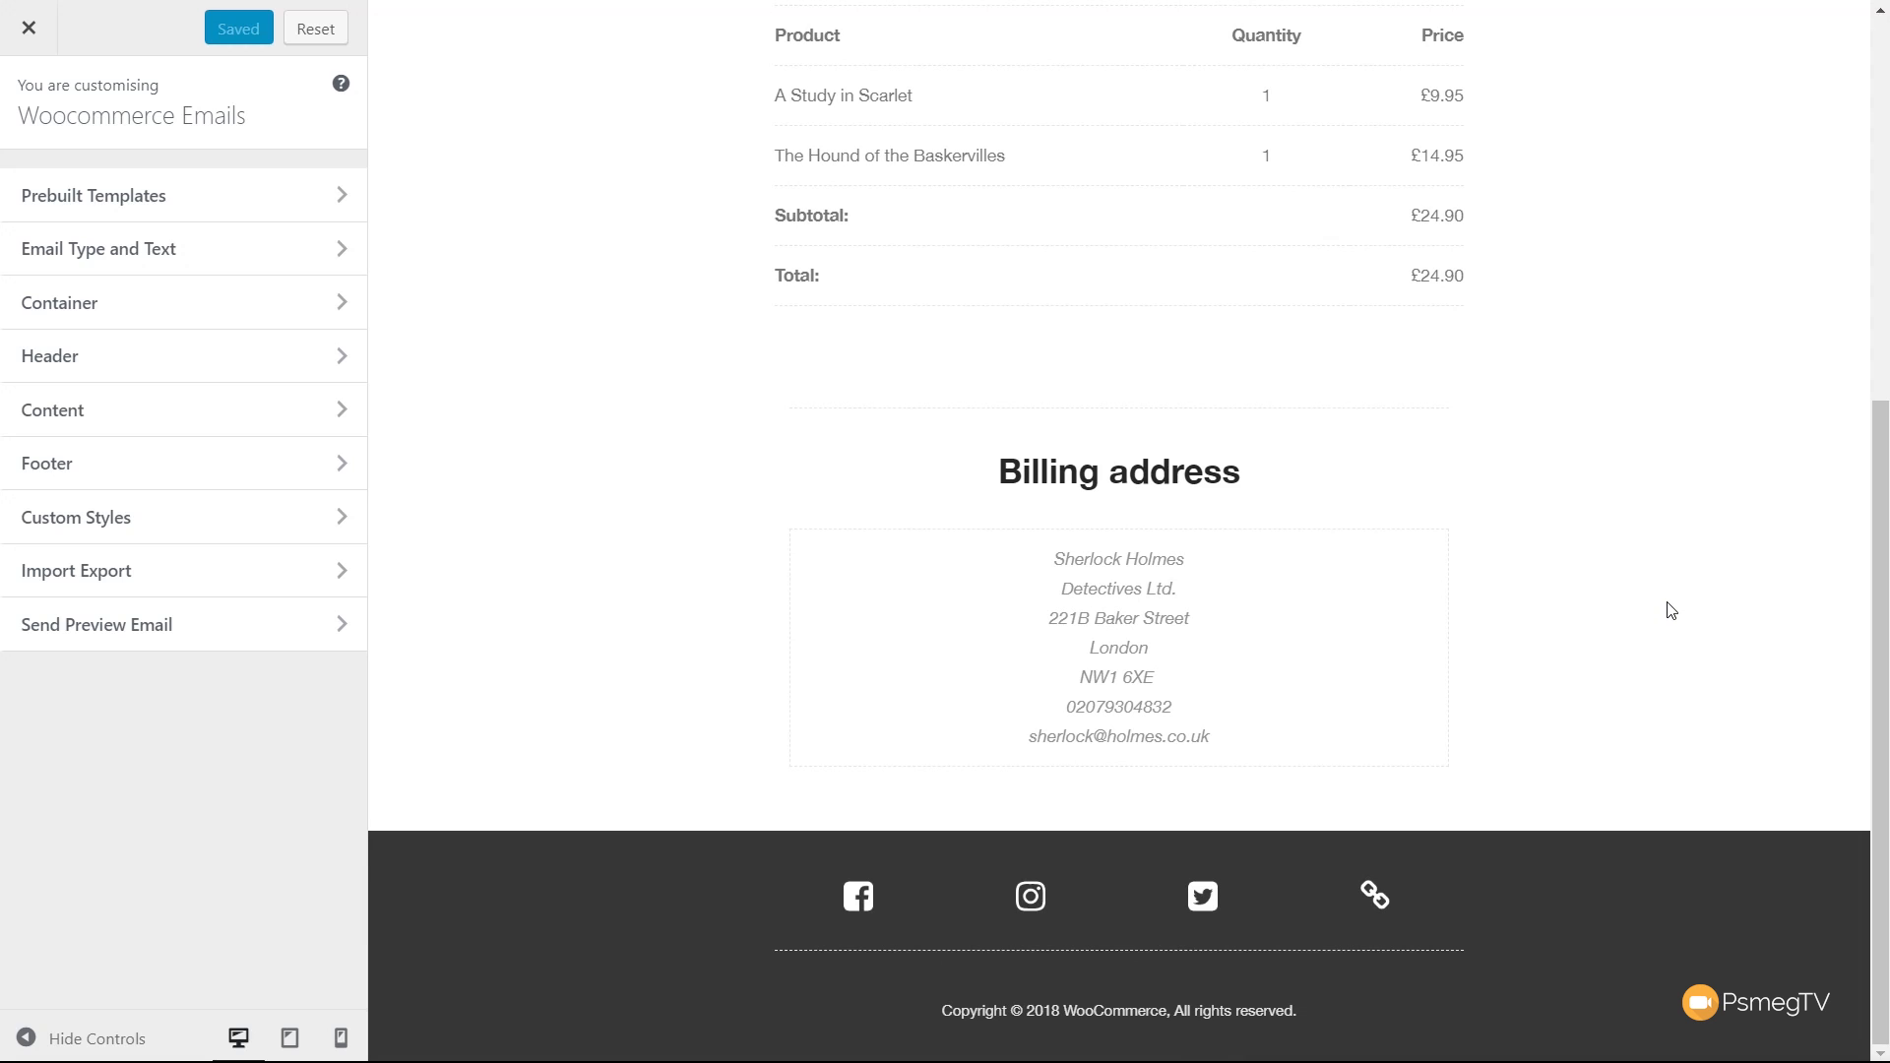
scroll("up", 3)
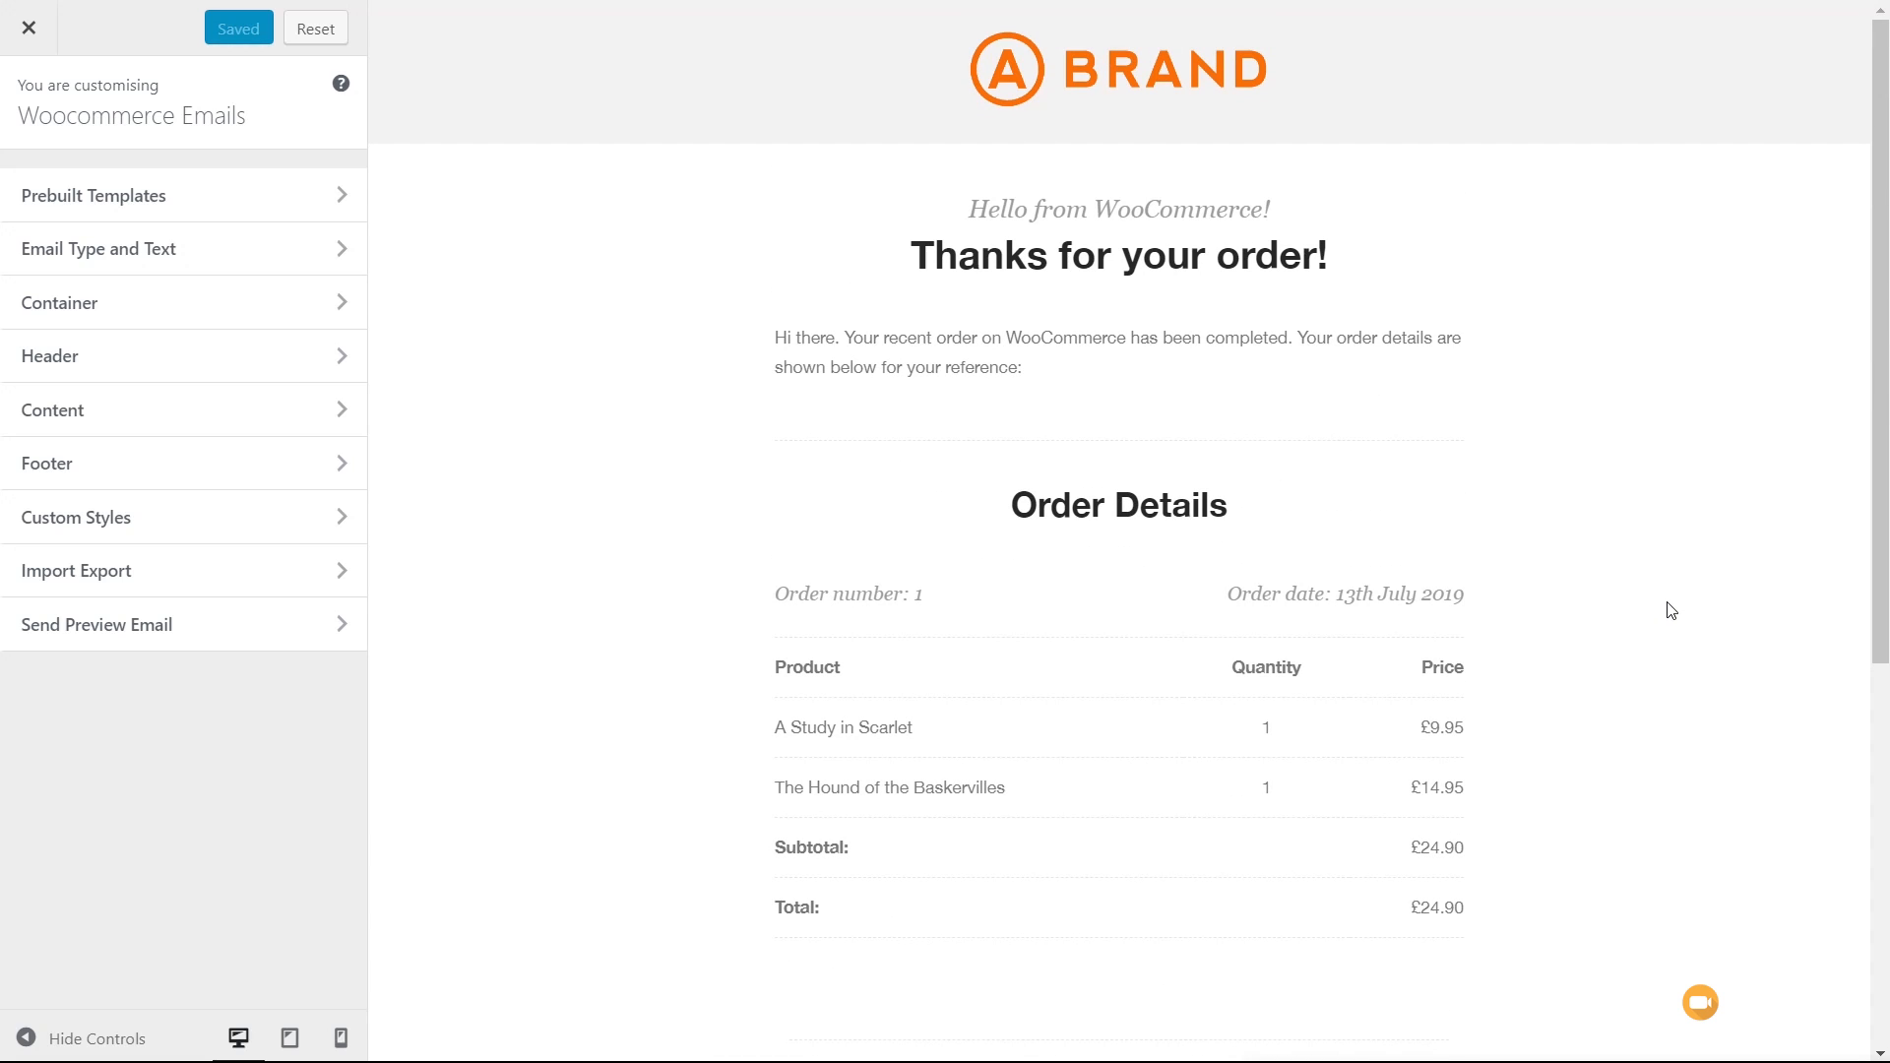
mouse_move(1167, 485)
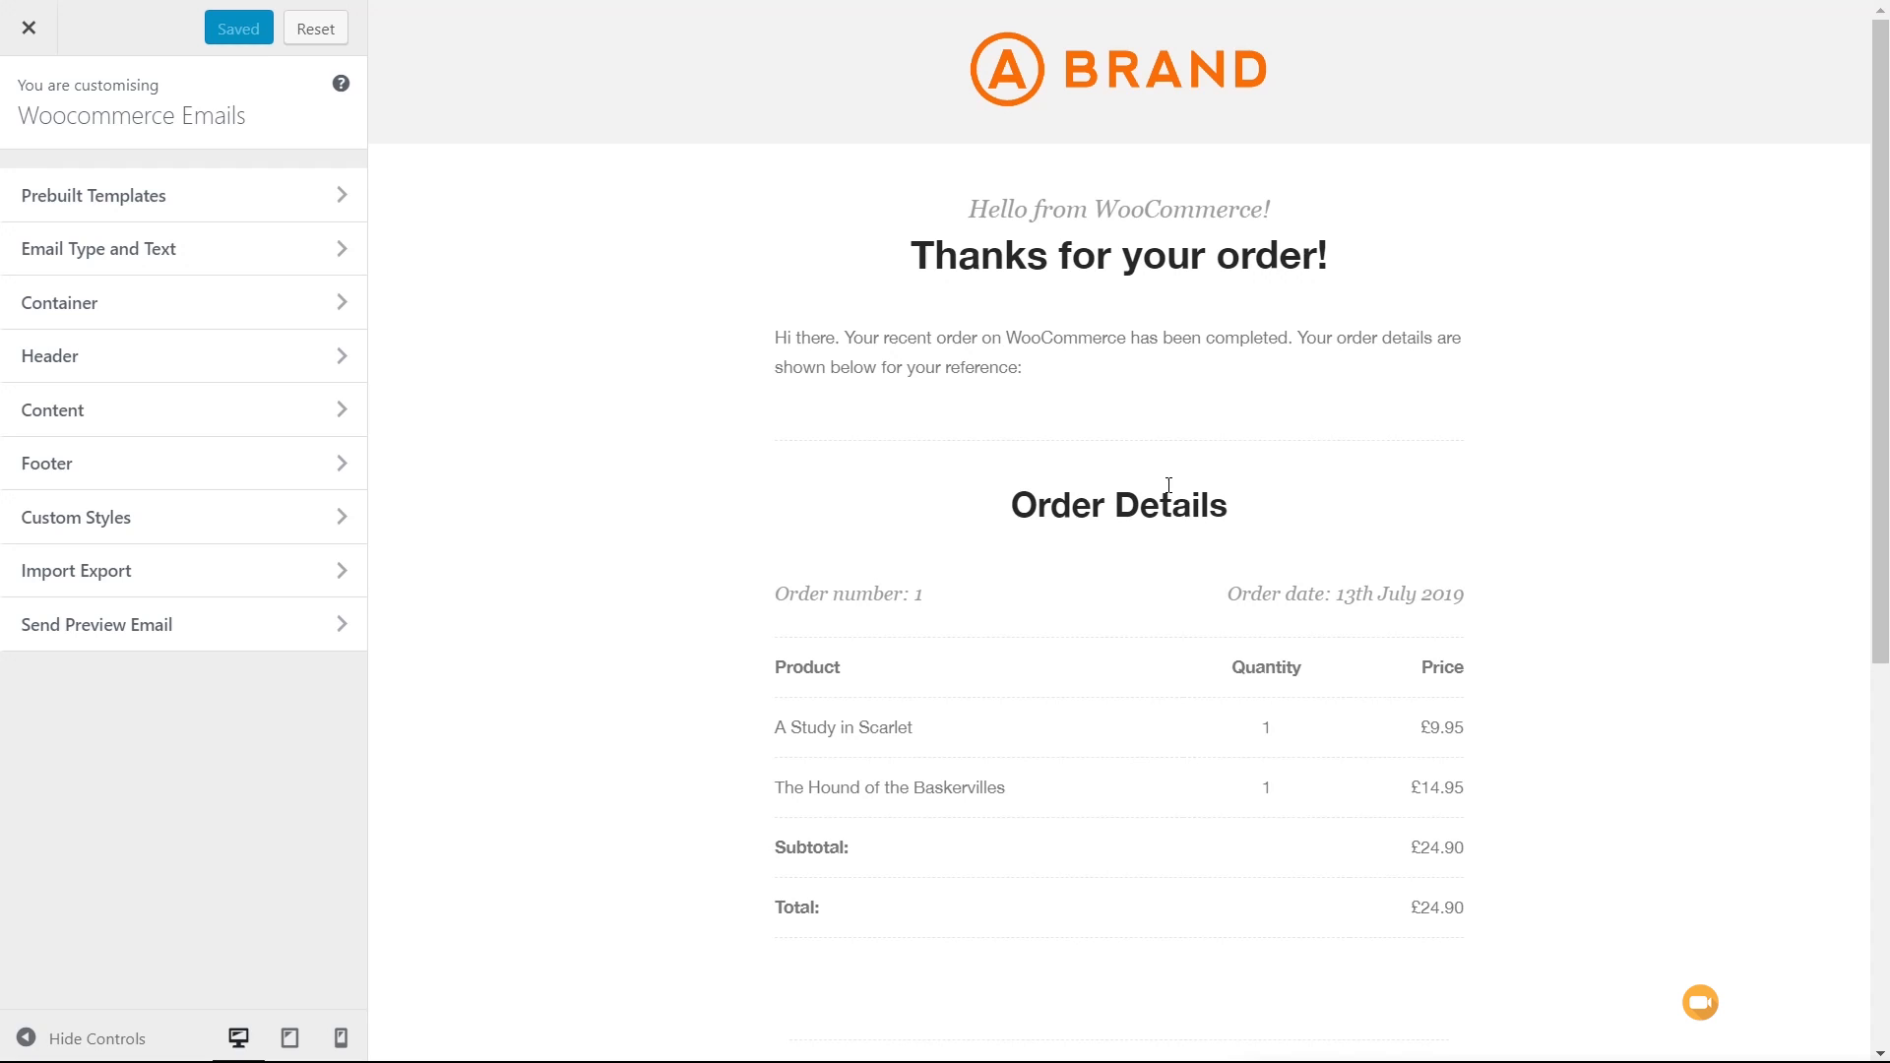
- Reset the email customizer to the default purple New customer order design
left_click(315, 28)
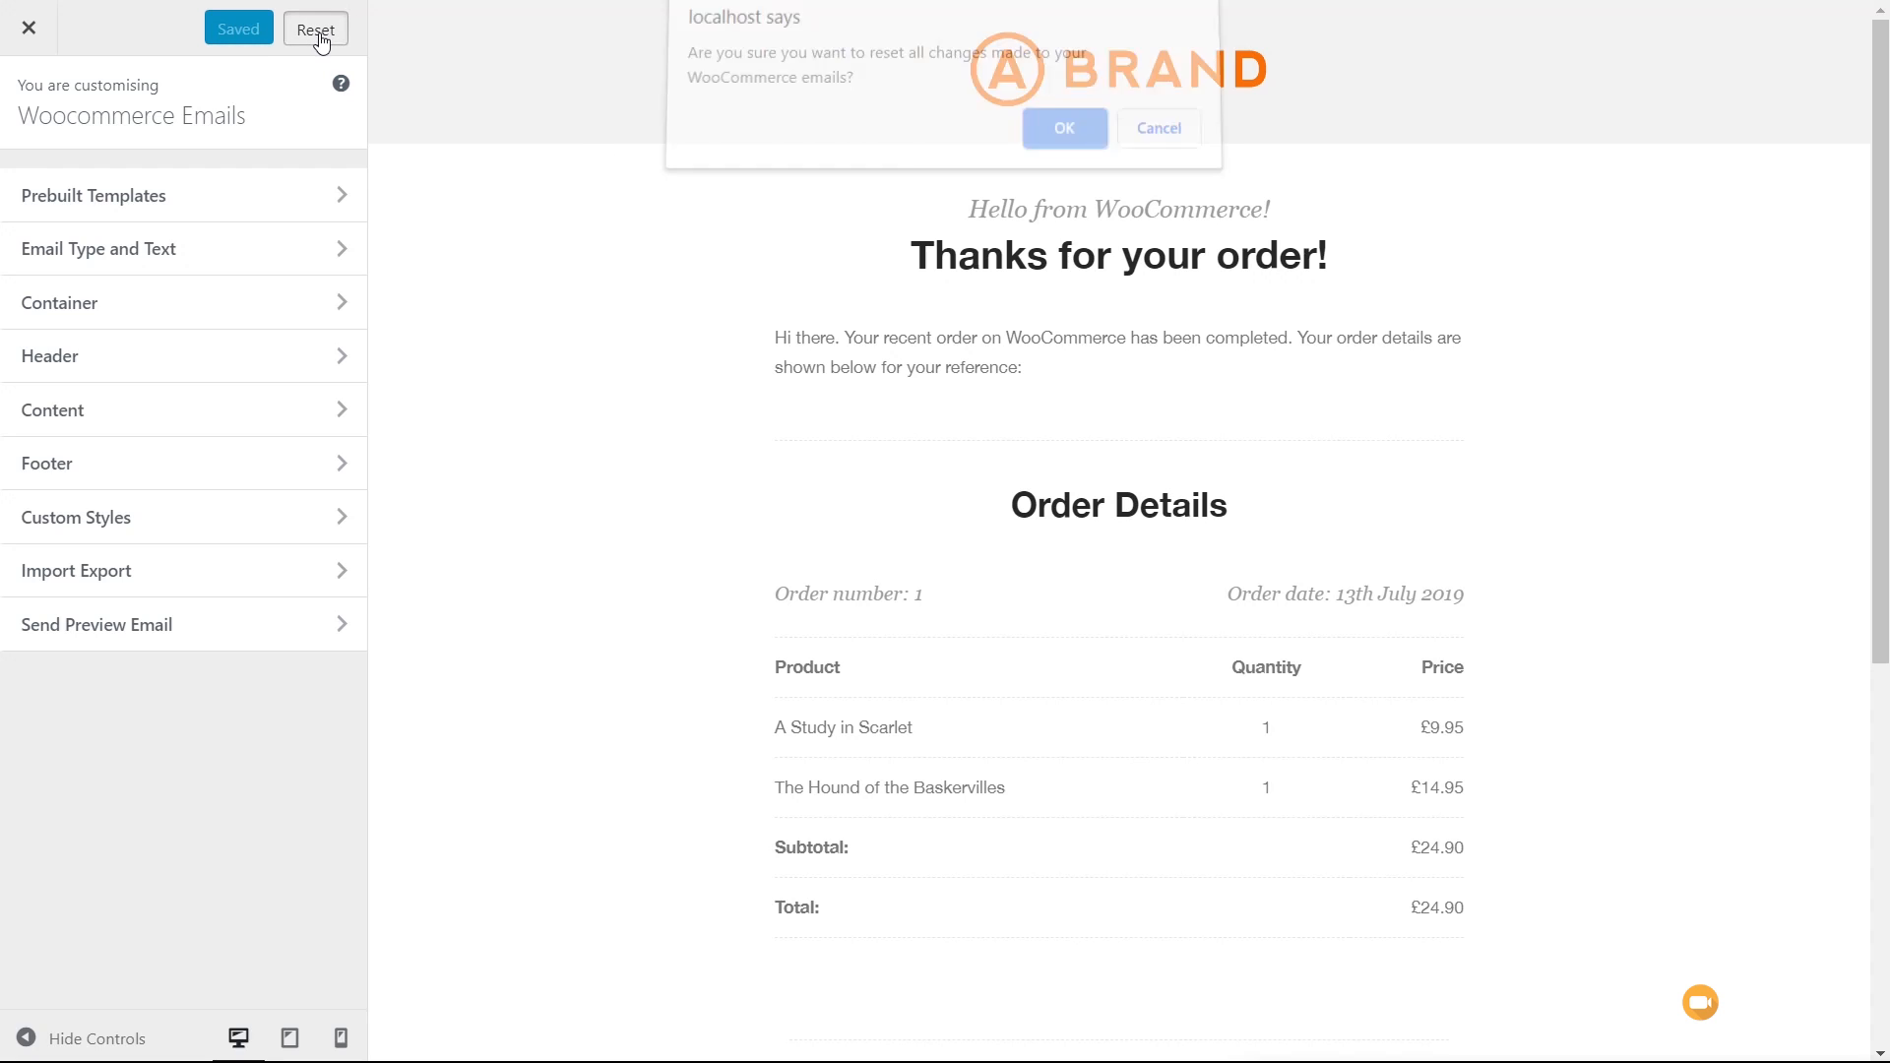
left_click(1063, 128)
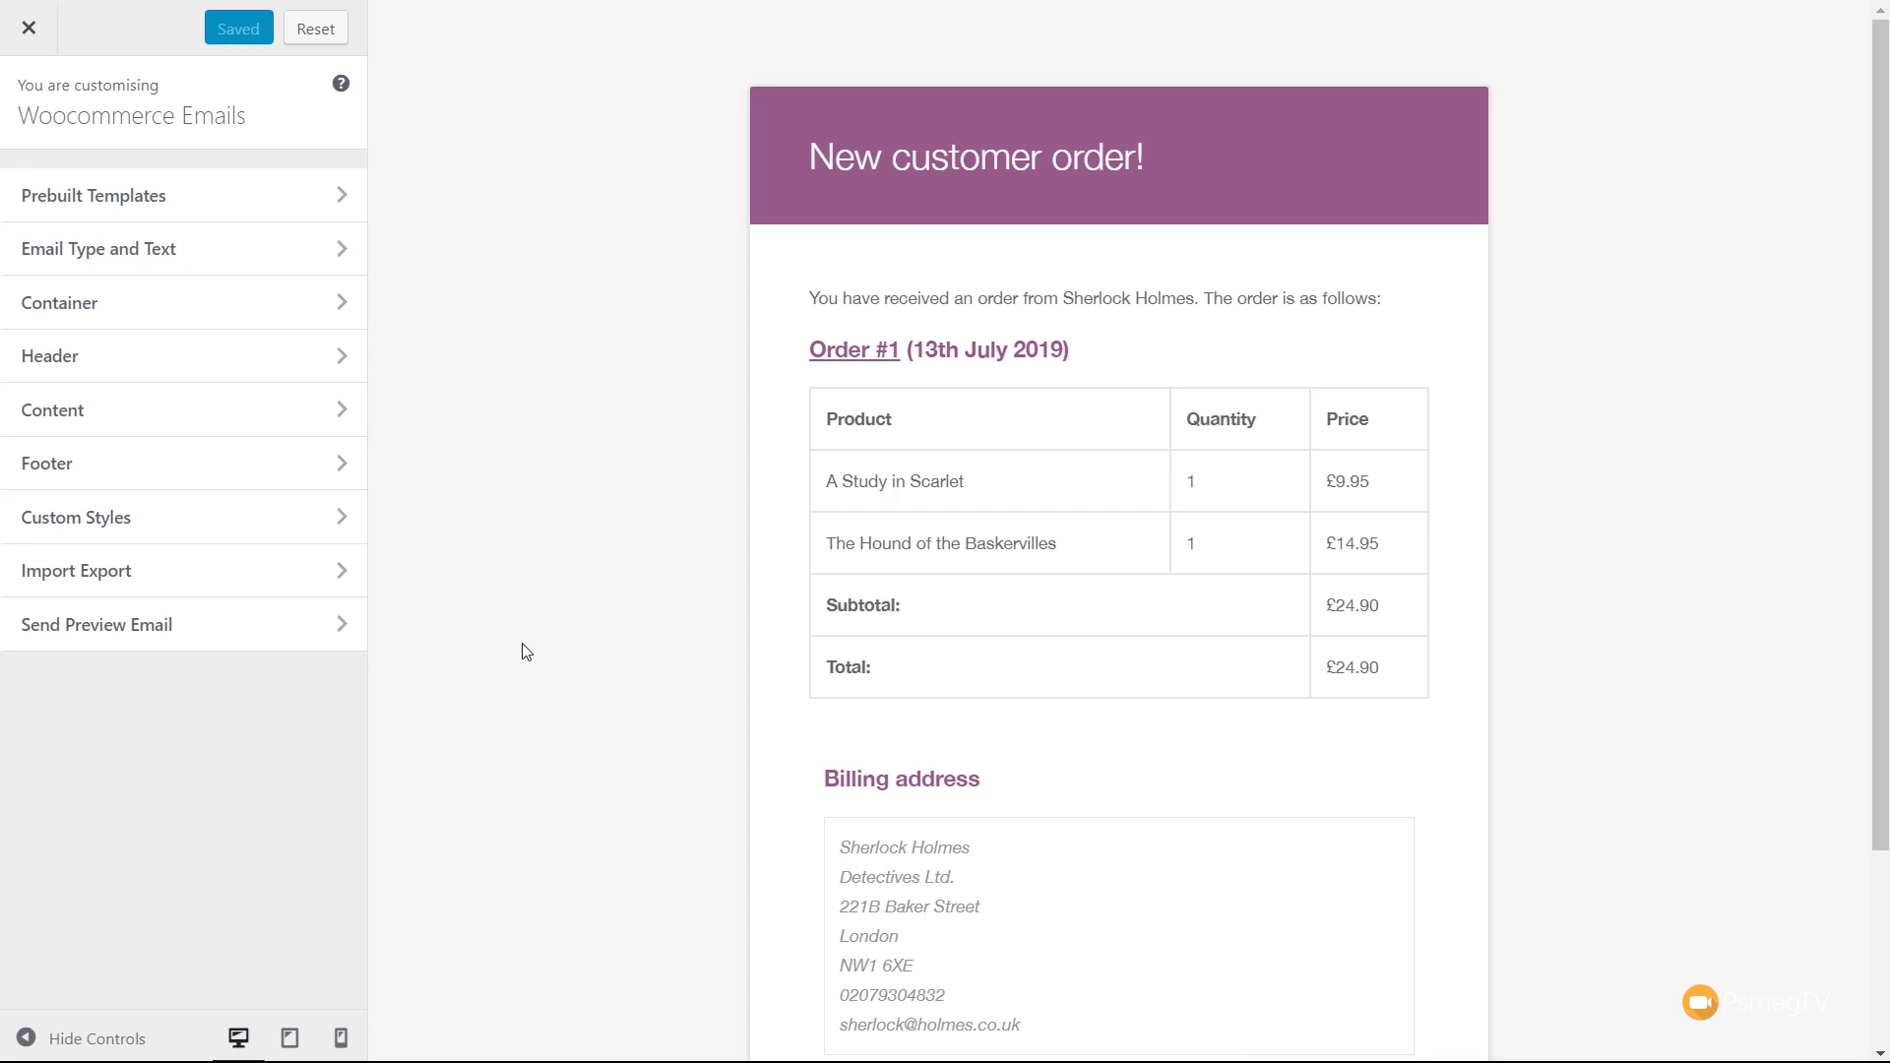
mouse_move(220, 254)
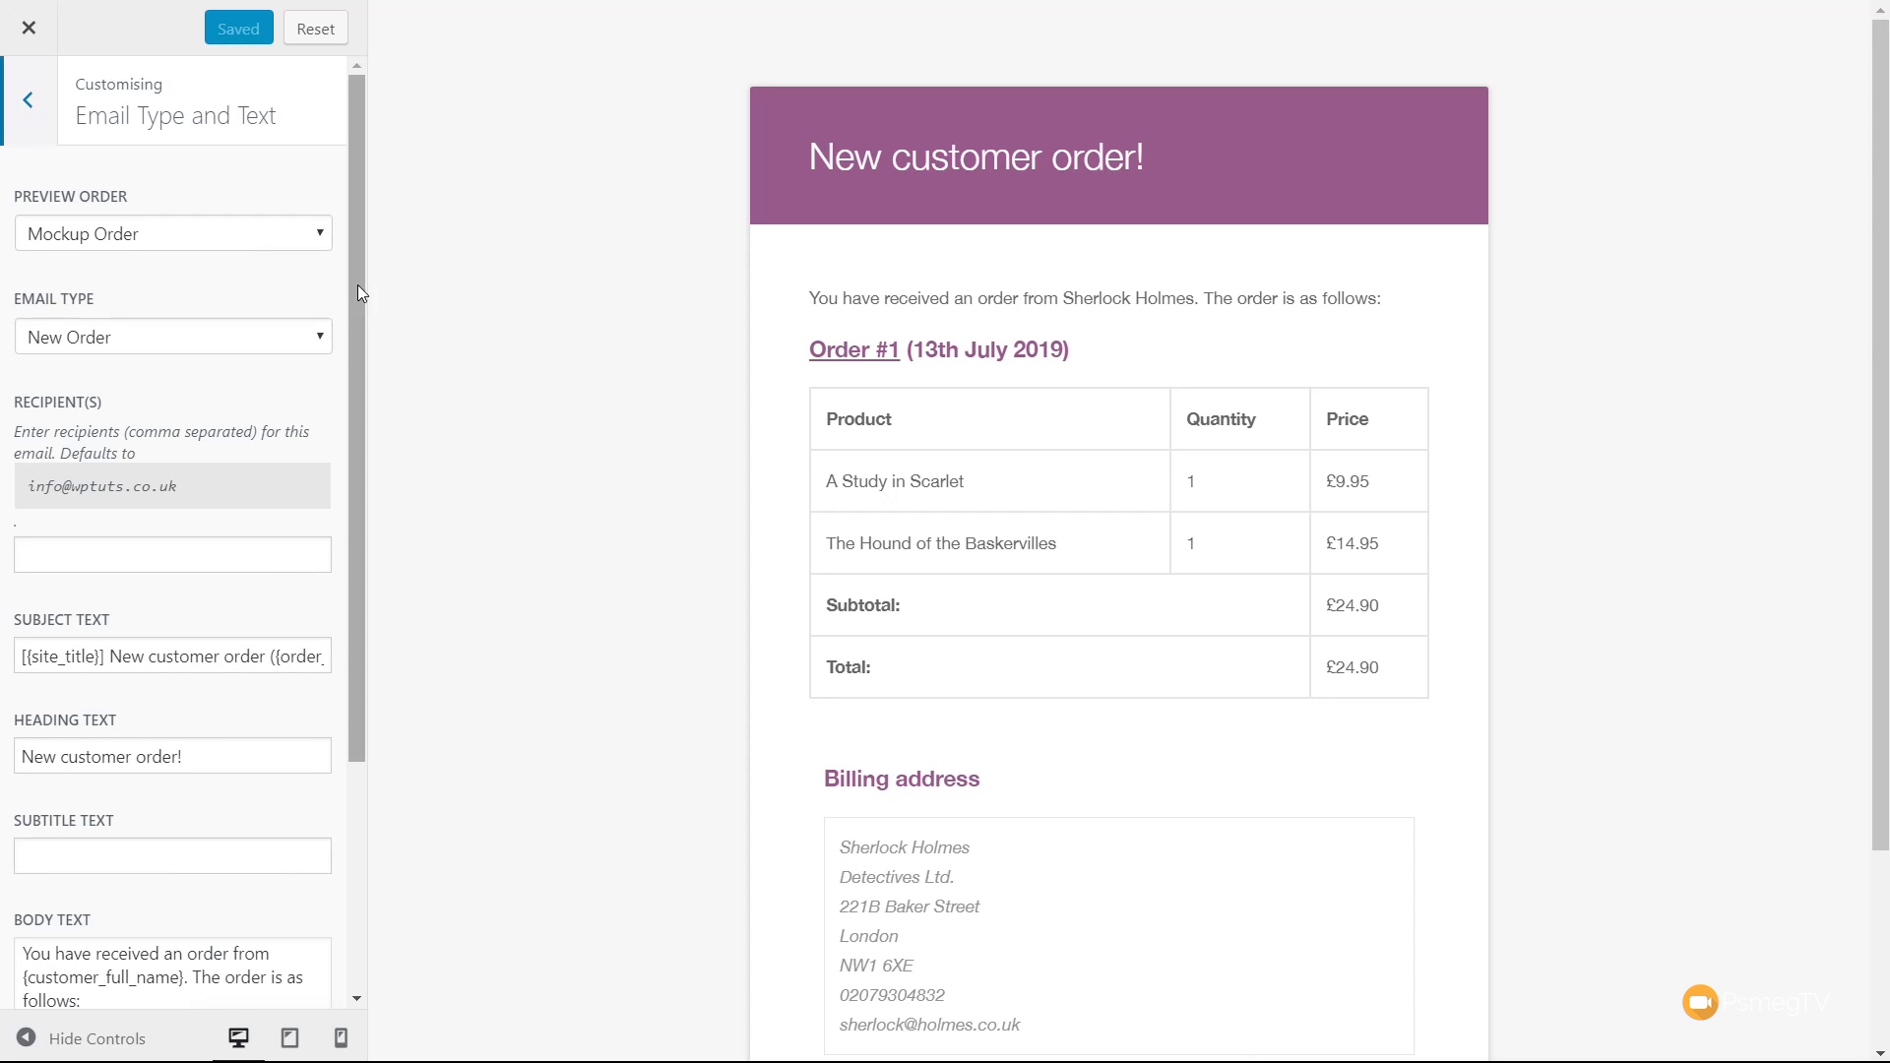
- Scroll through the New Order email's subject, heading and body text fields
scroll("down", 3)
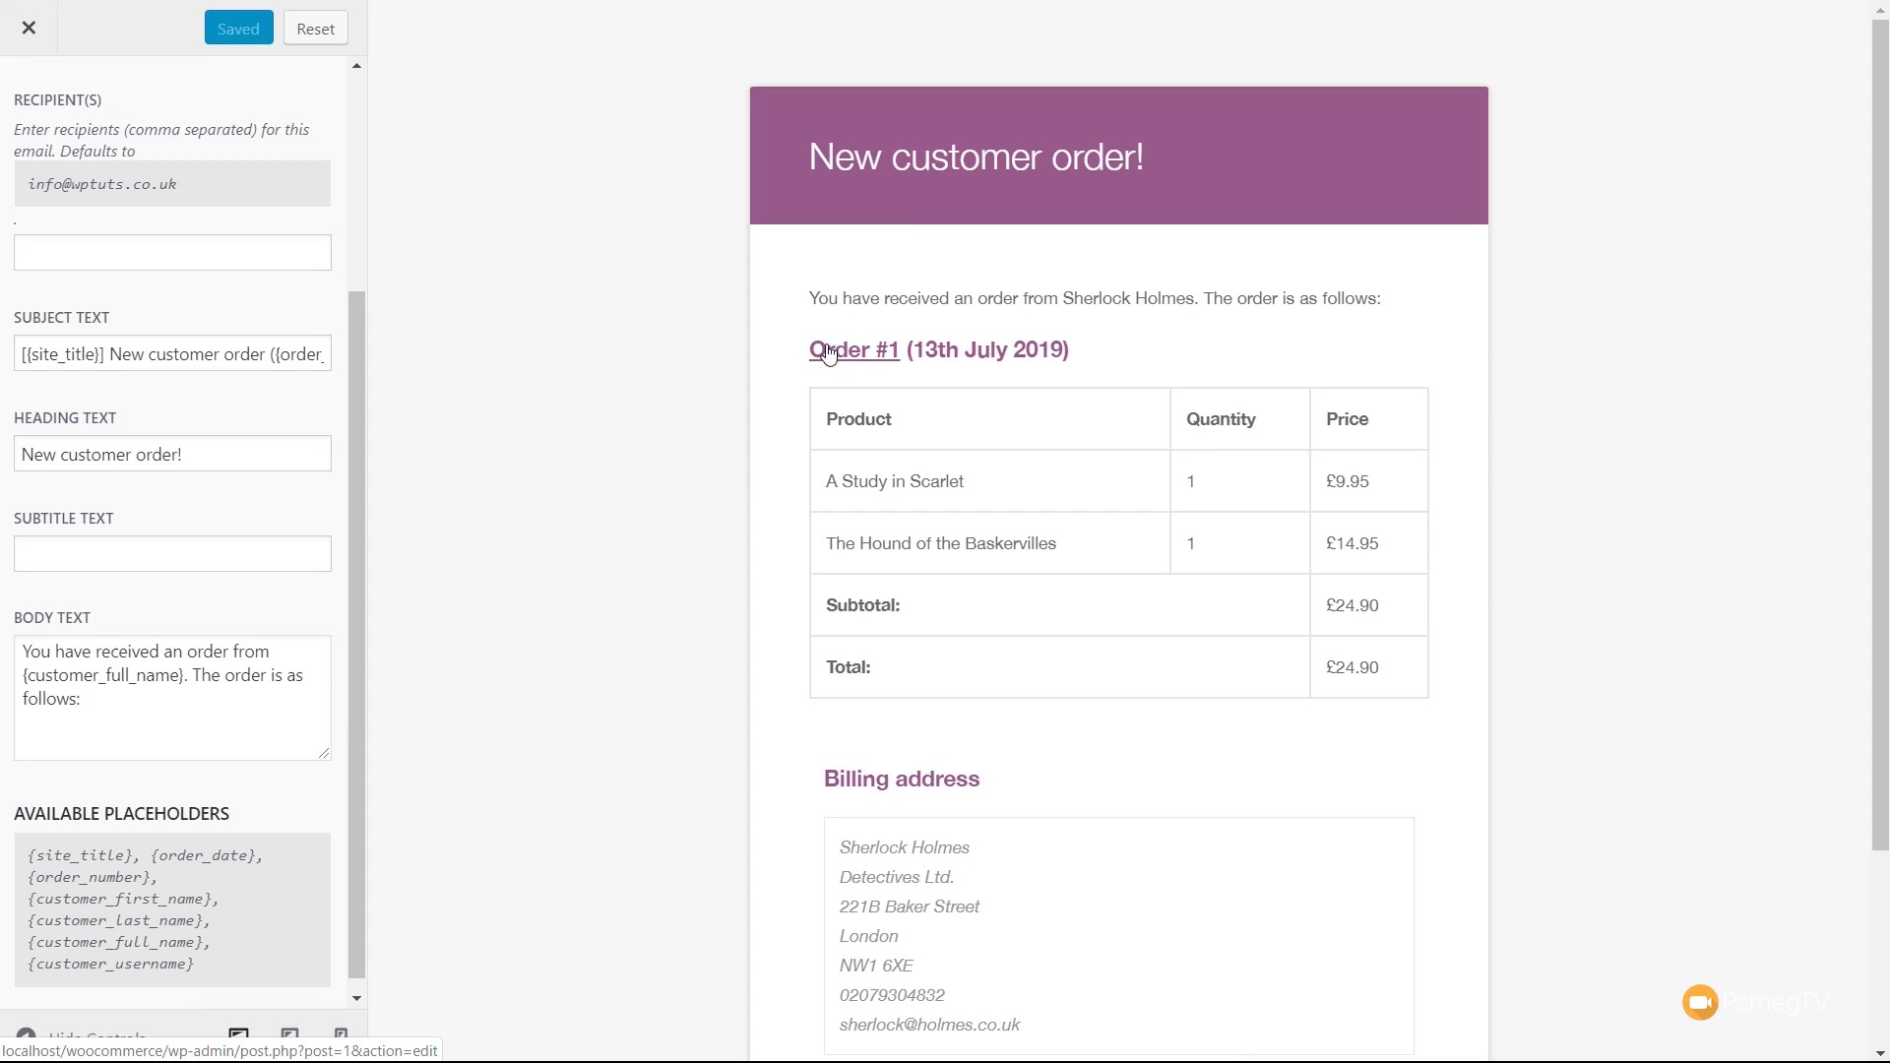
mouse_move(236, 777)
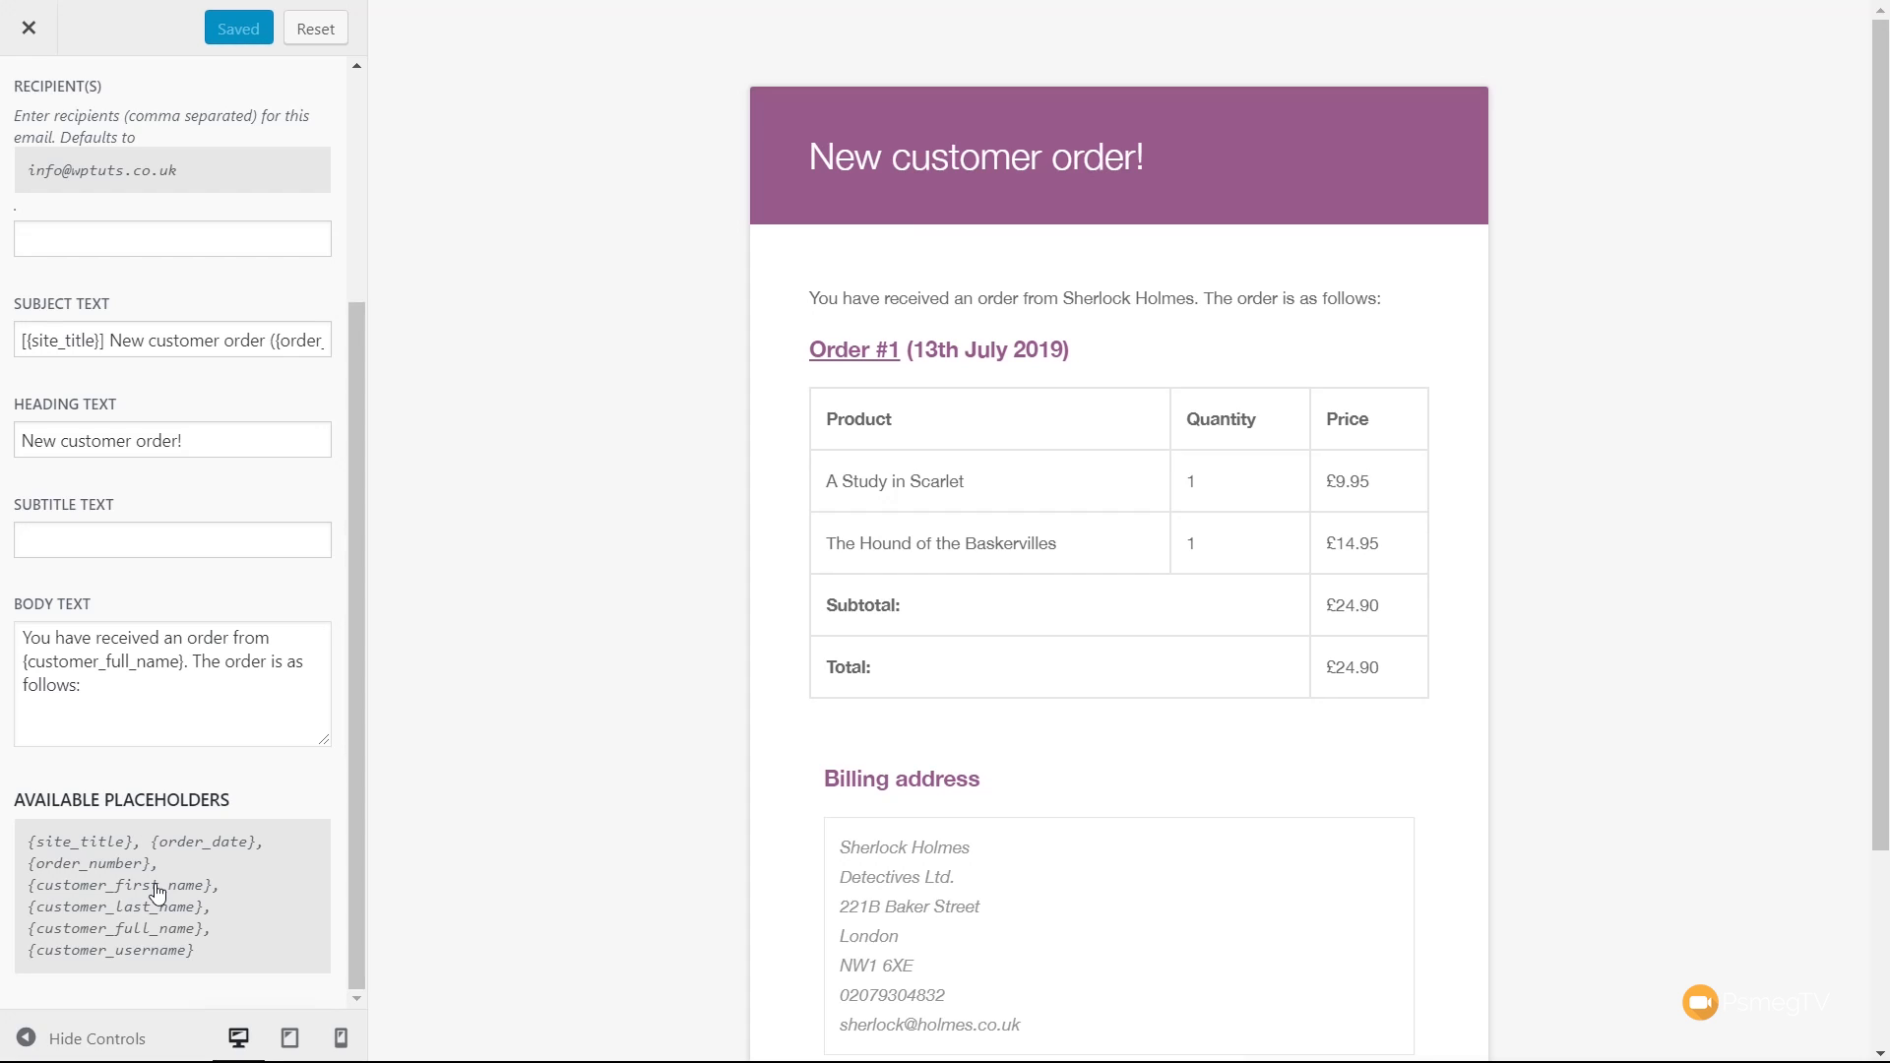
scroll("up", 3)
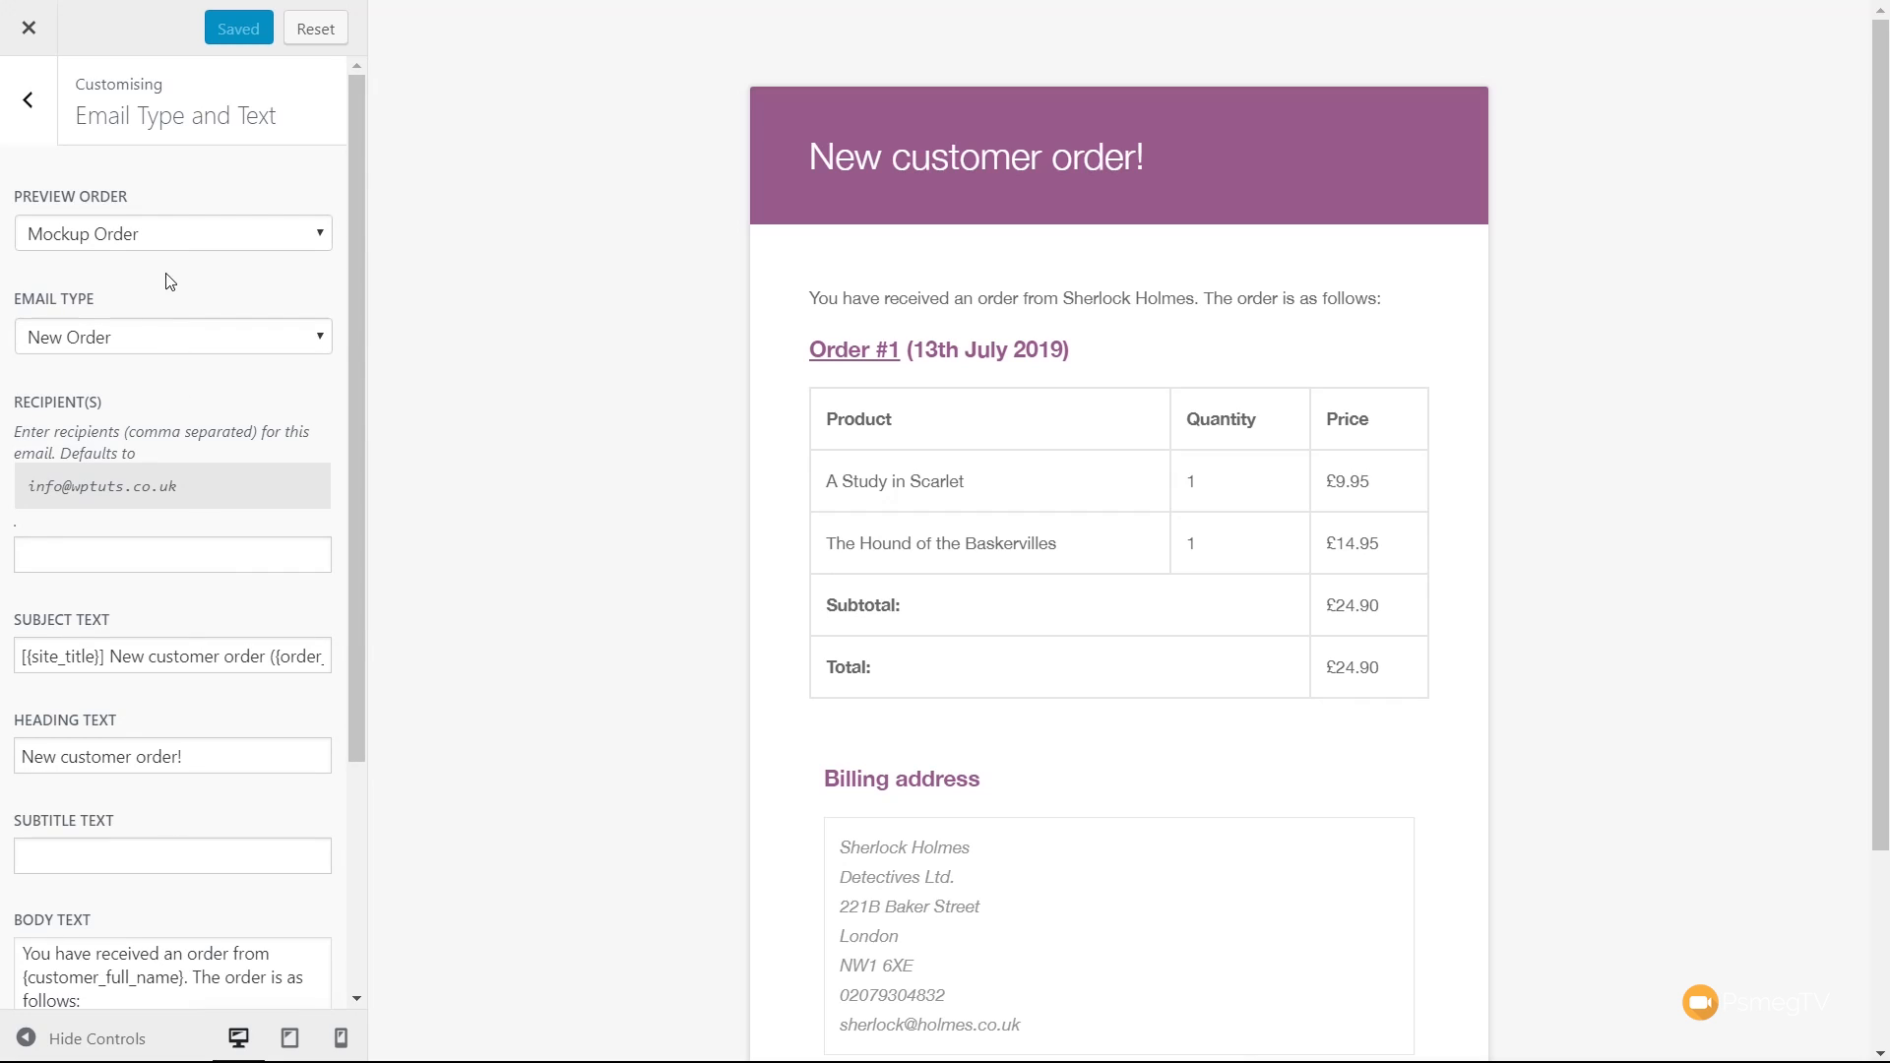
mouse_move(105, 242)
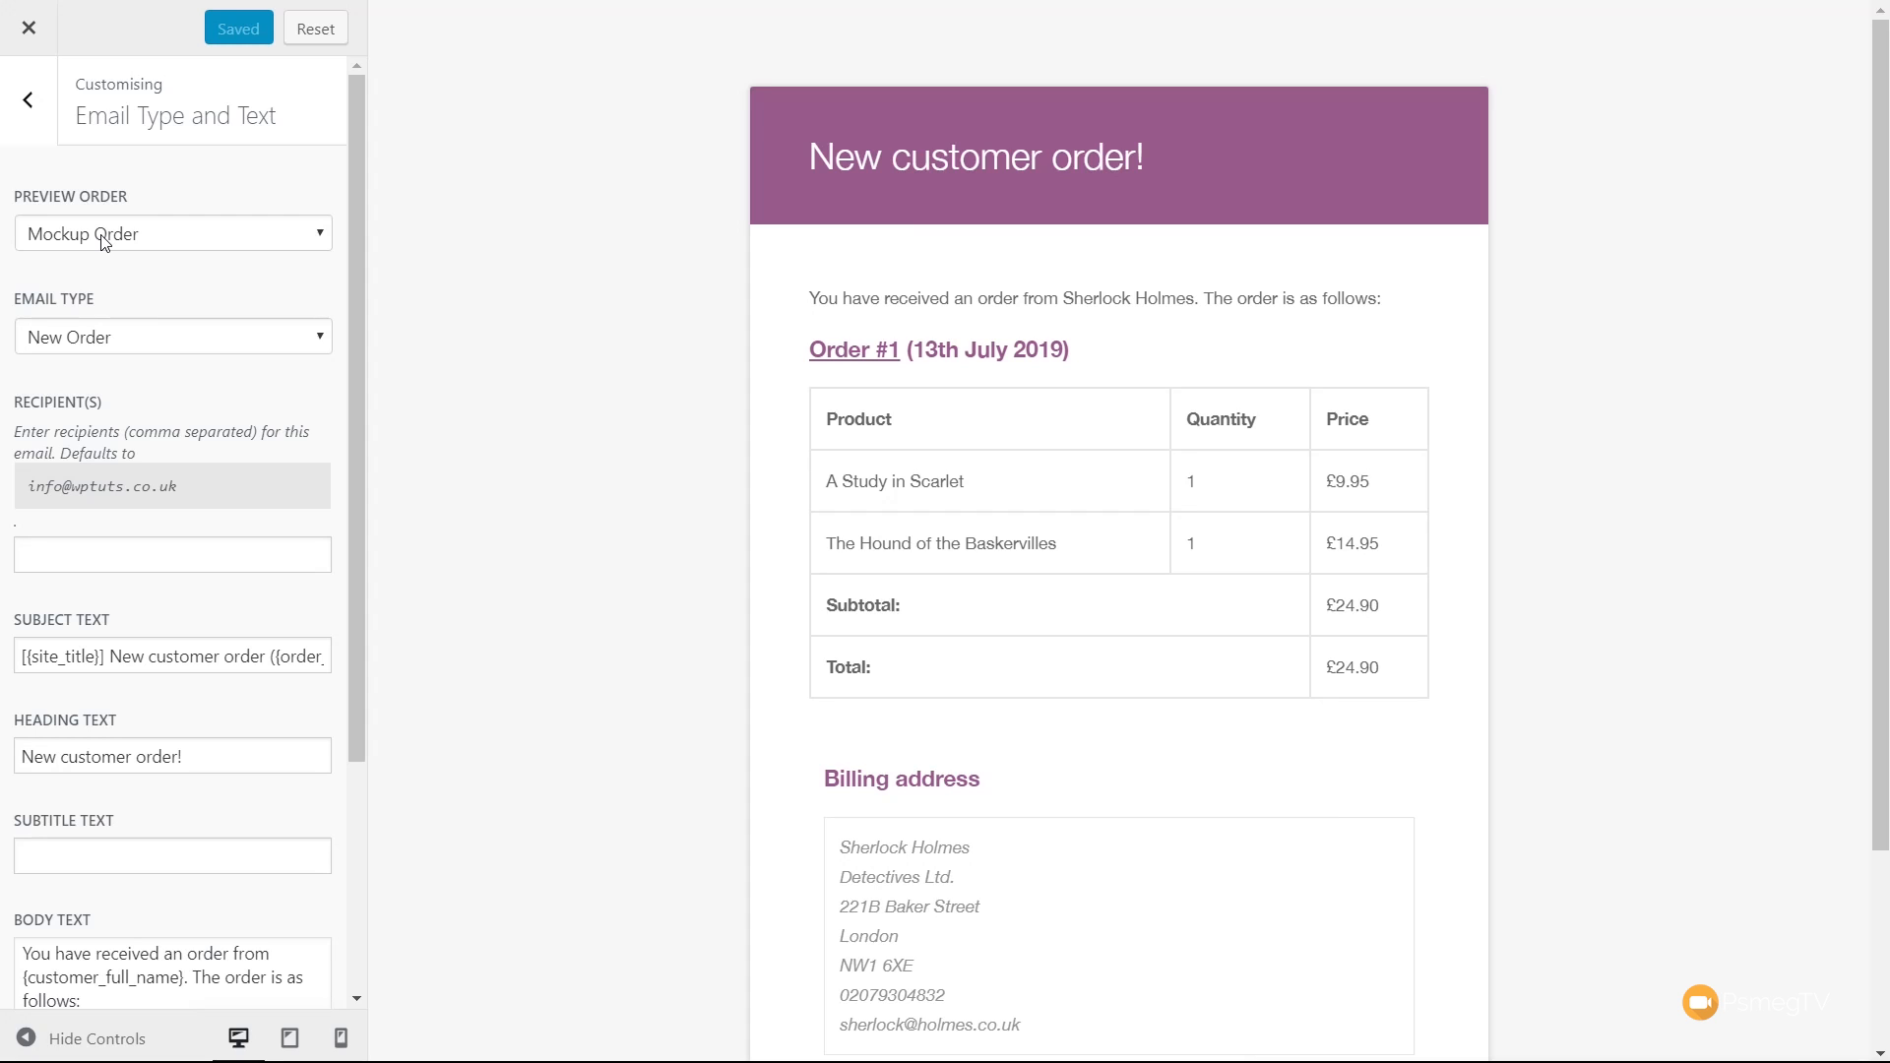
- Switch the preview from the mockup order to real order #221
left_click(173, 232)
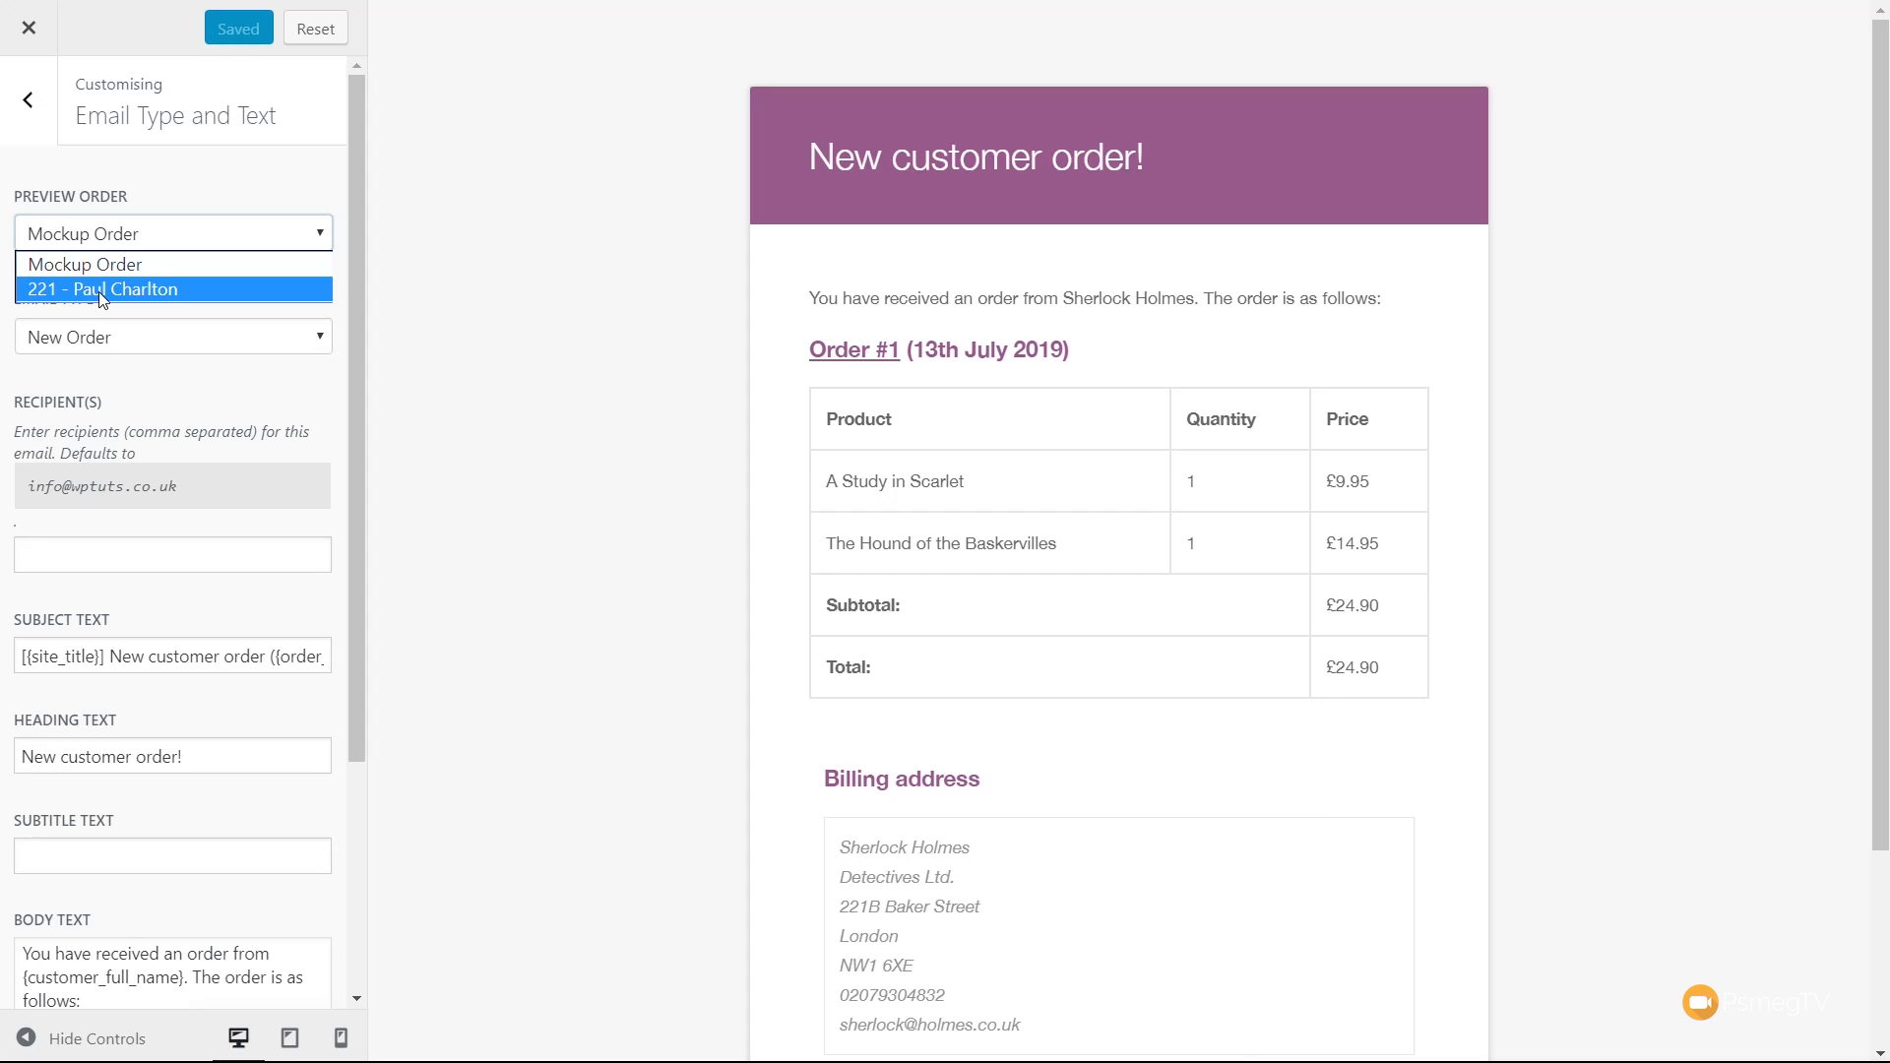
left_click(172, 289)
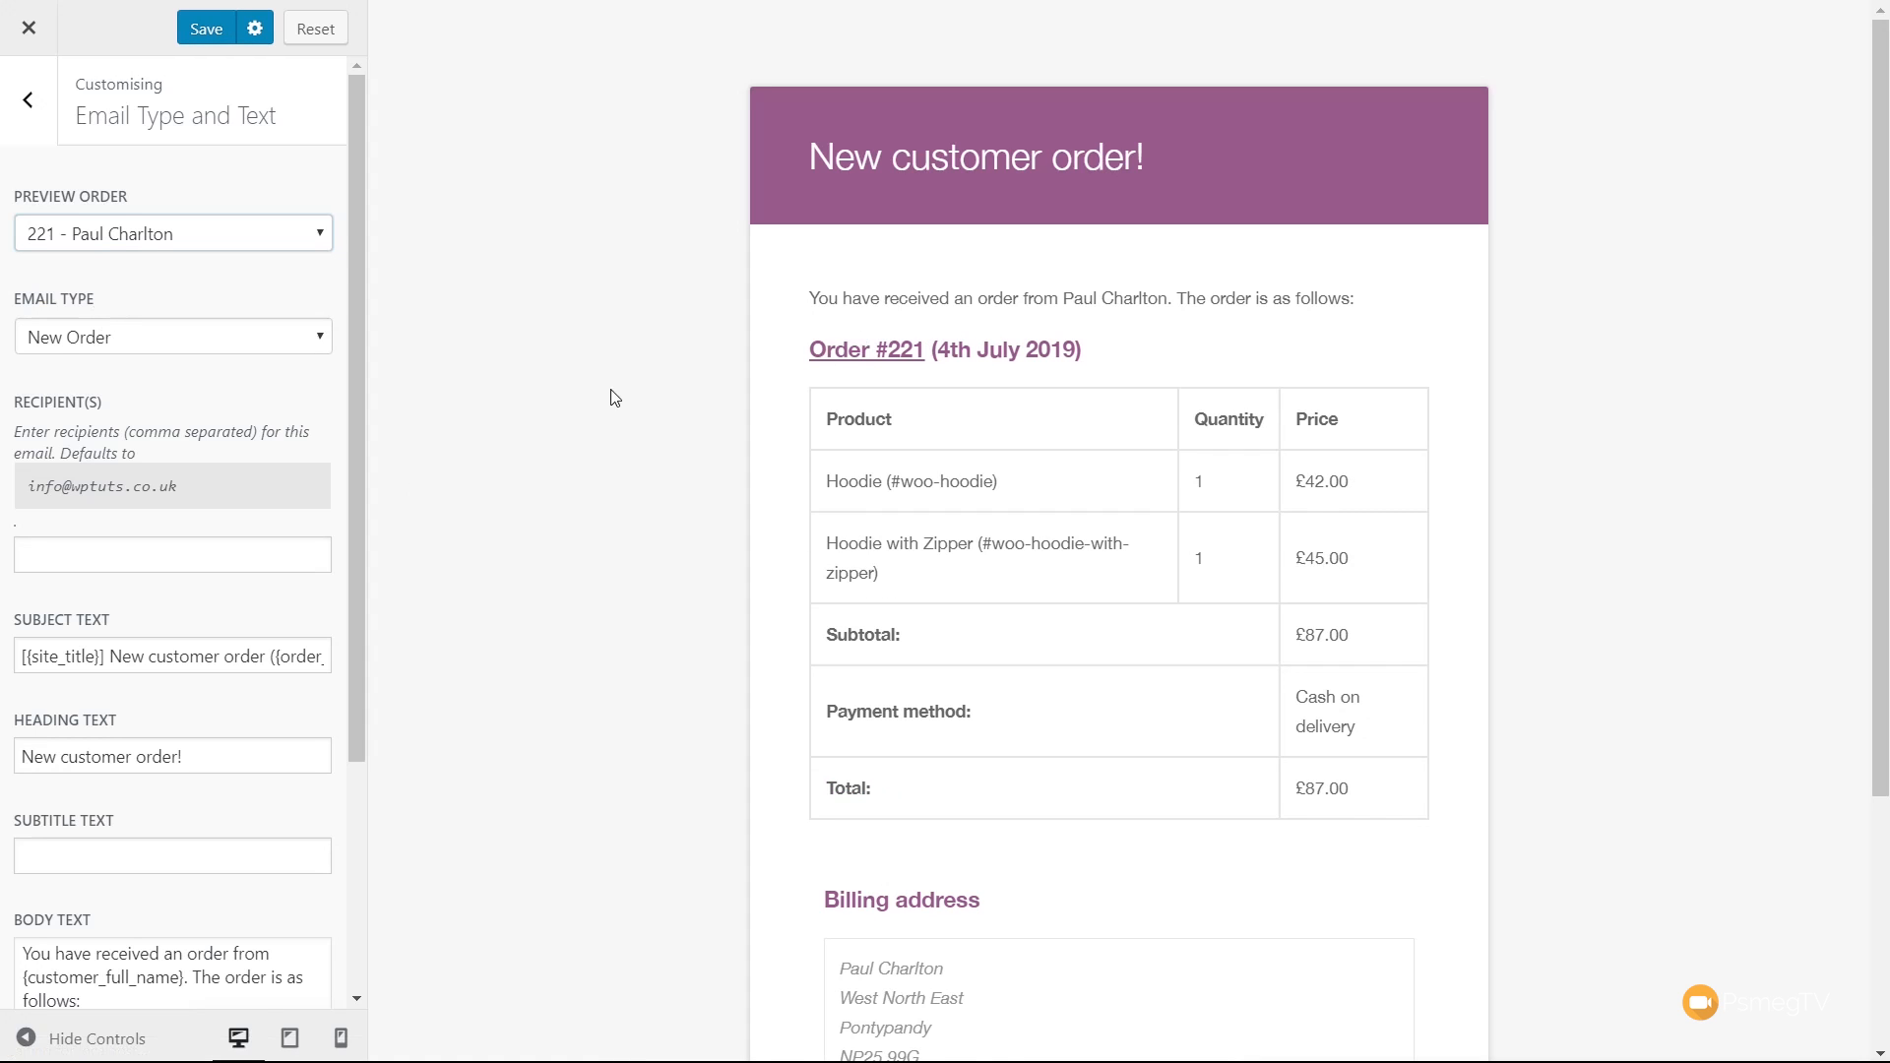
mouse_move(576, 442)
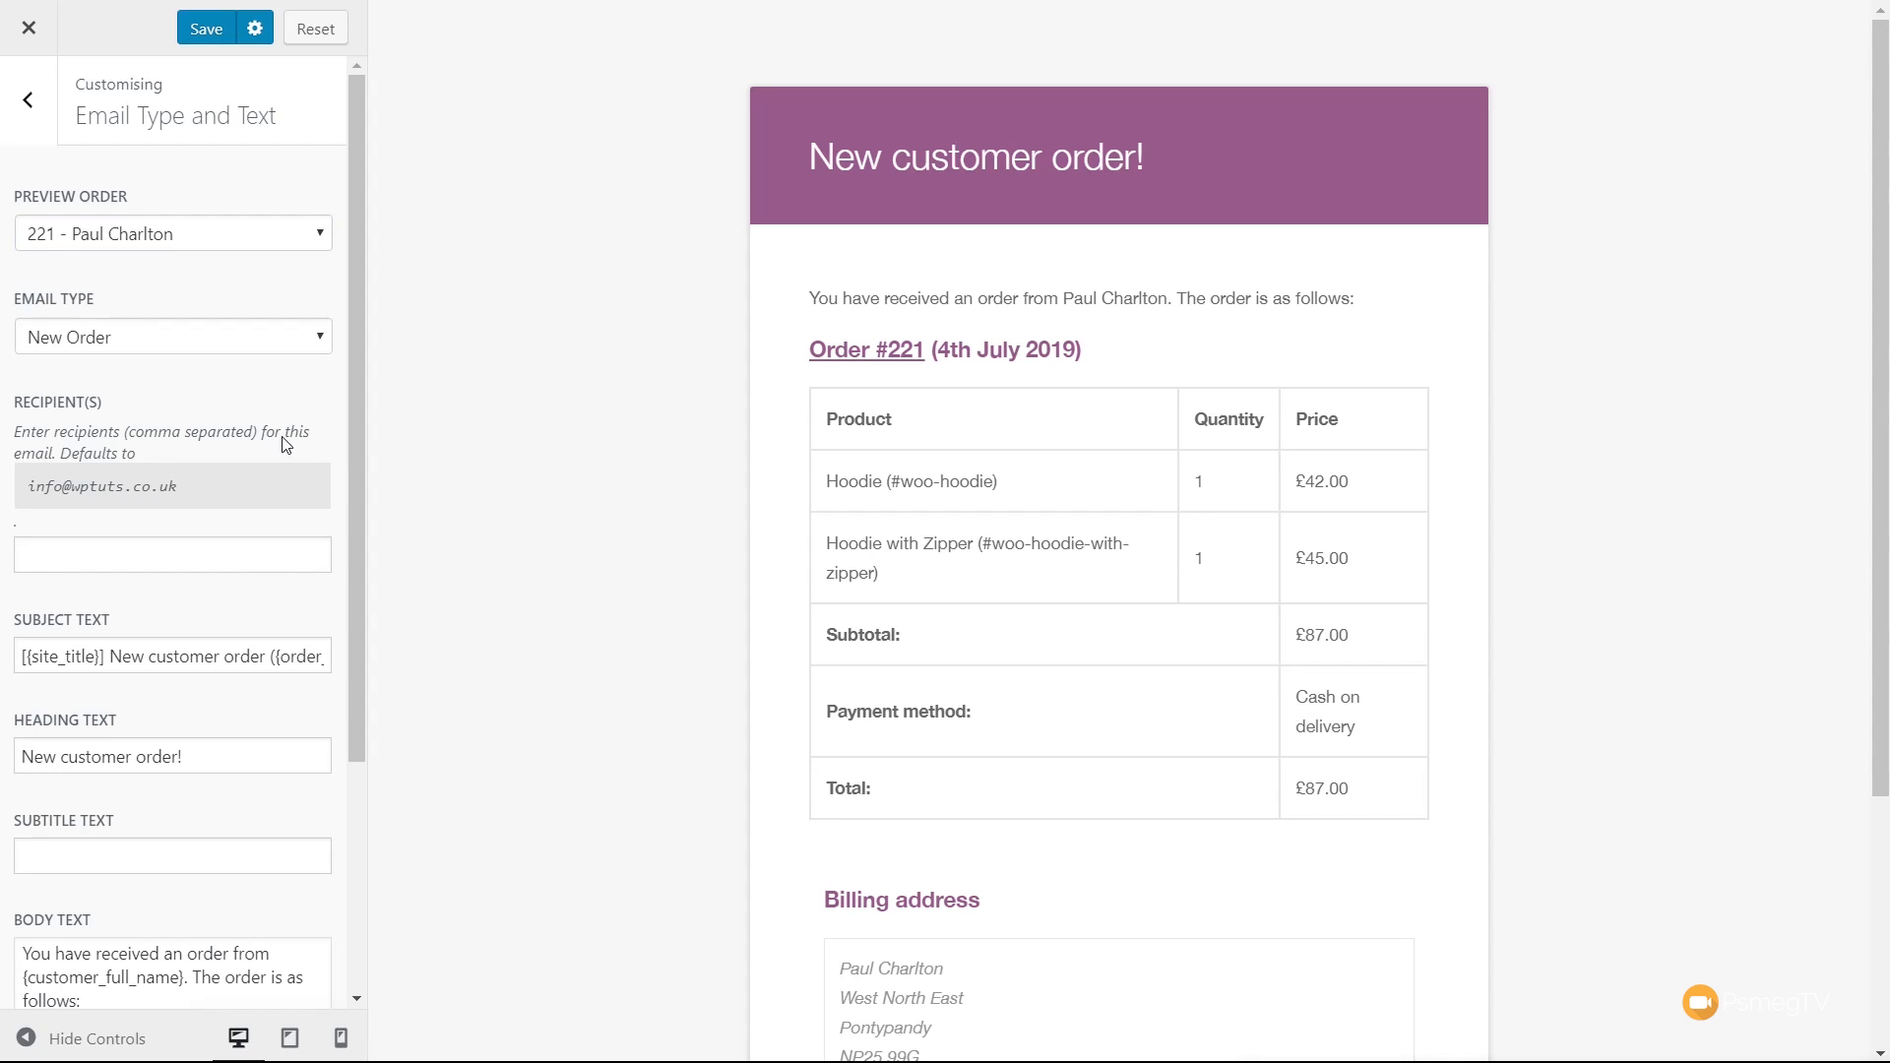
left_click(171, 337)
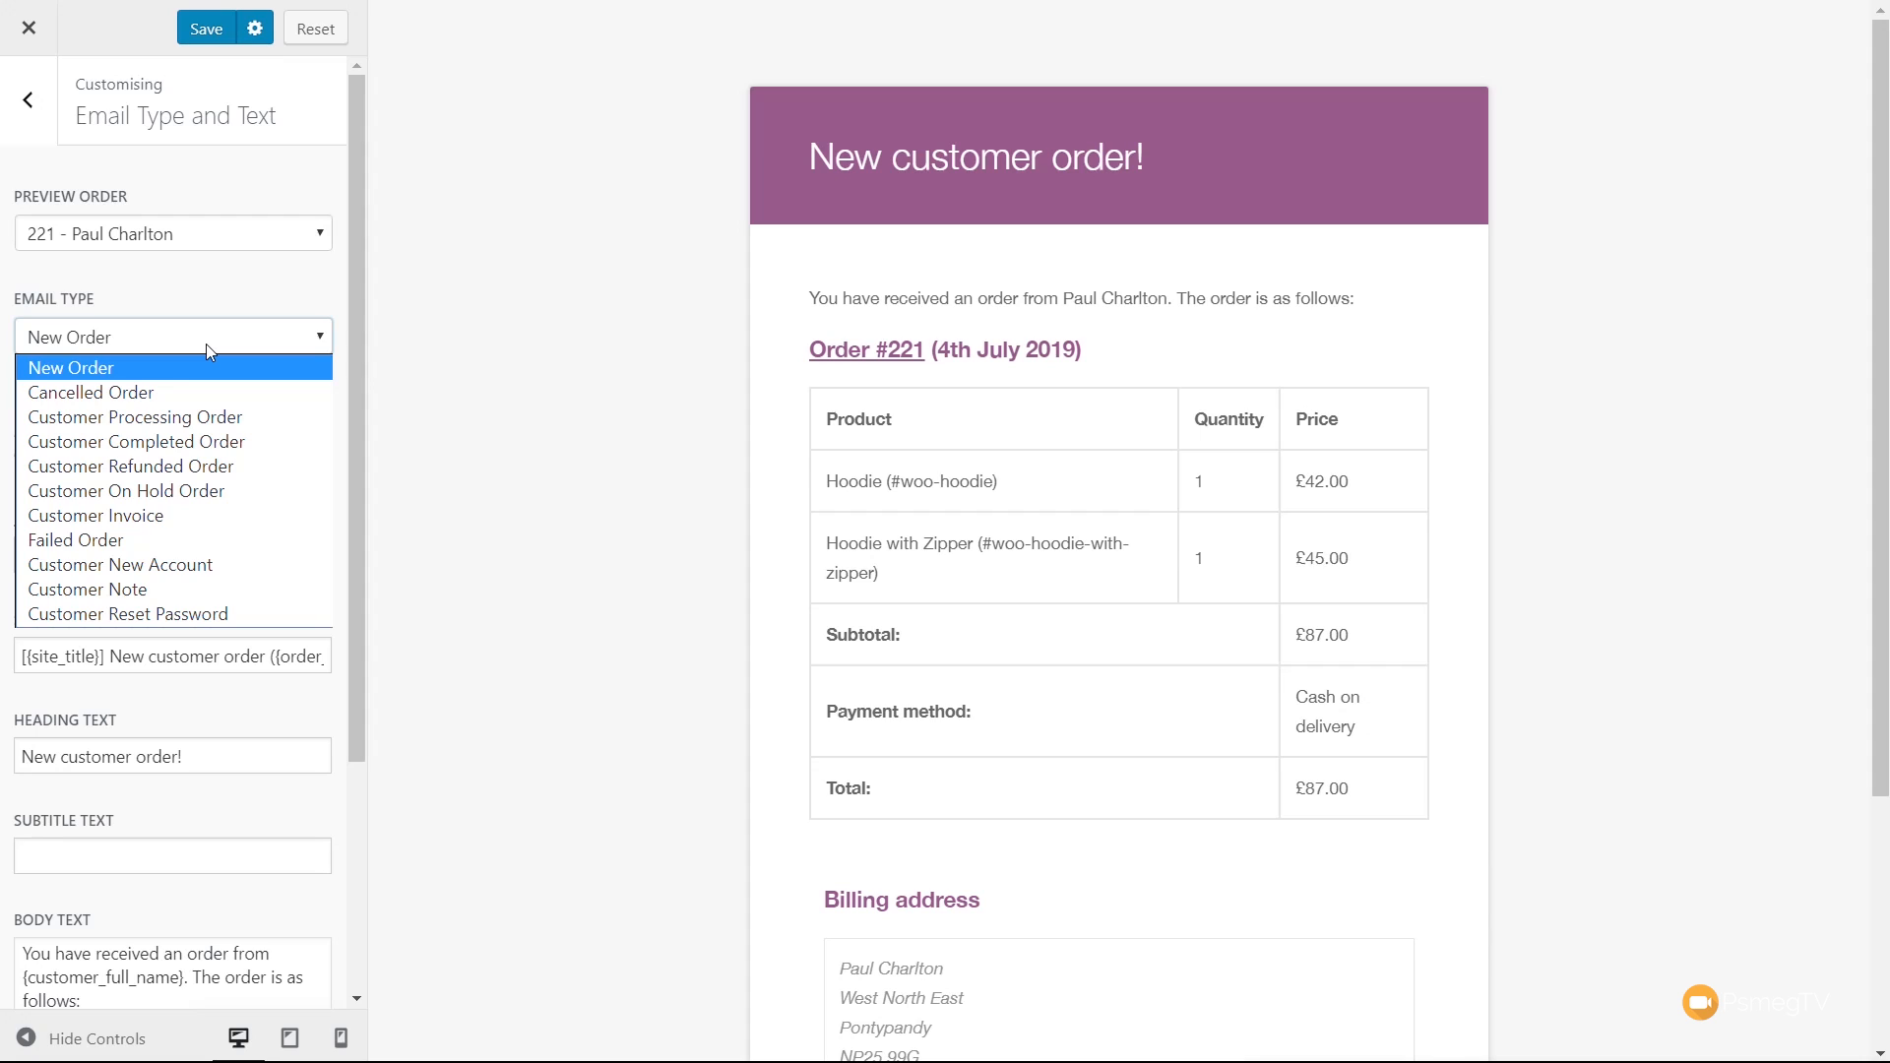
mouse_move(120, 392)
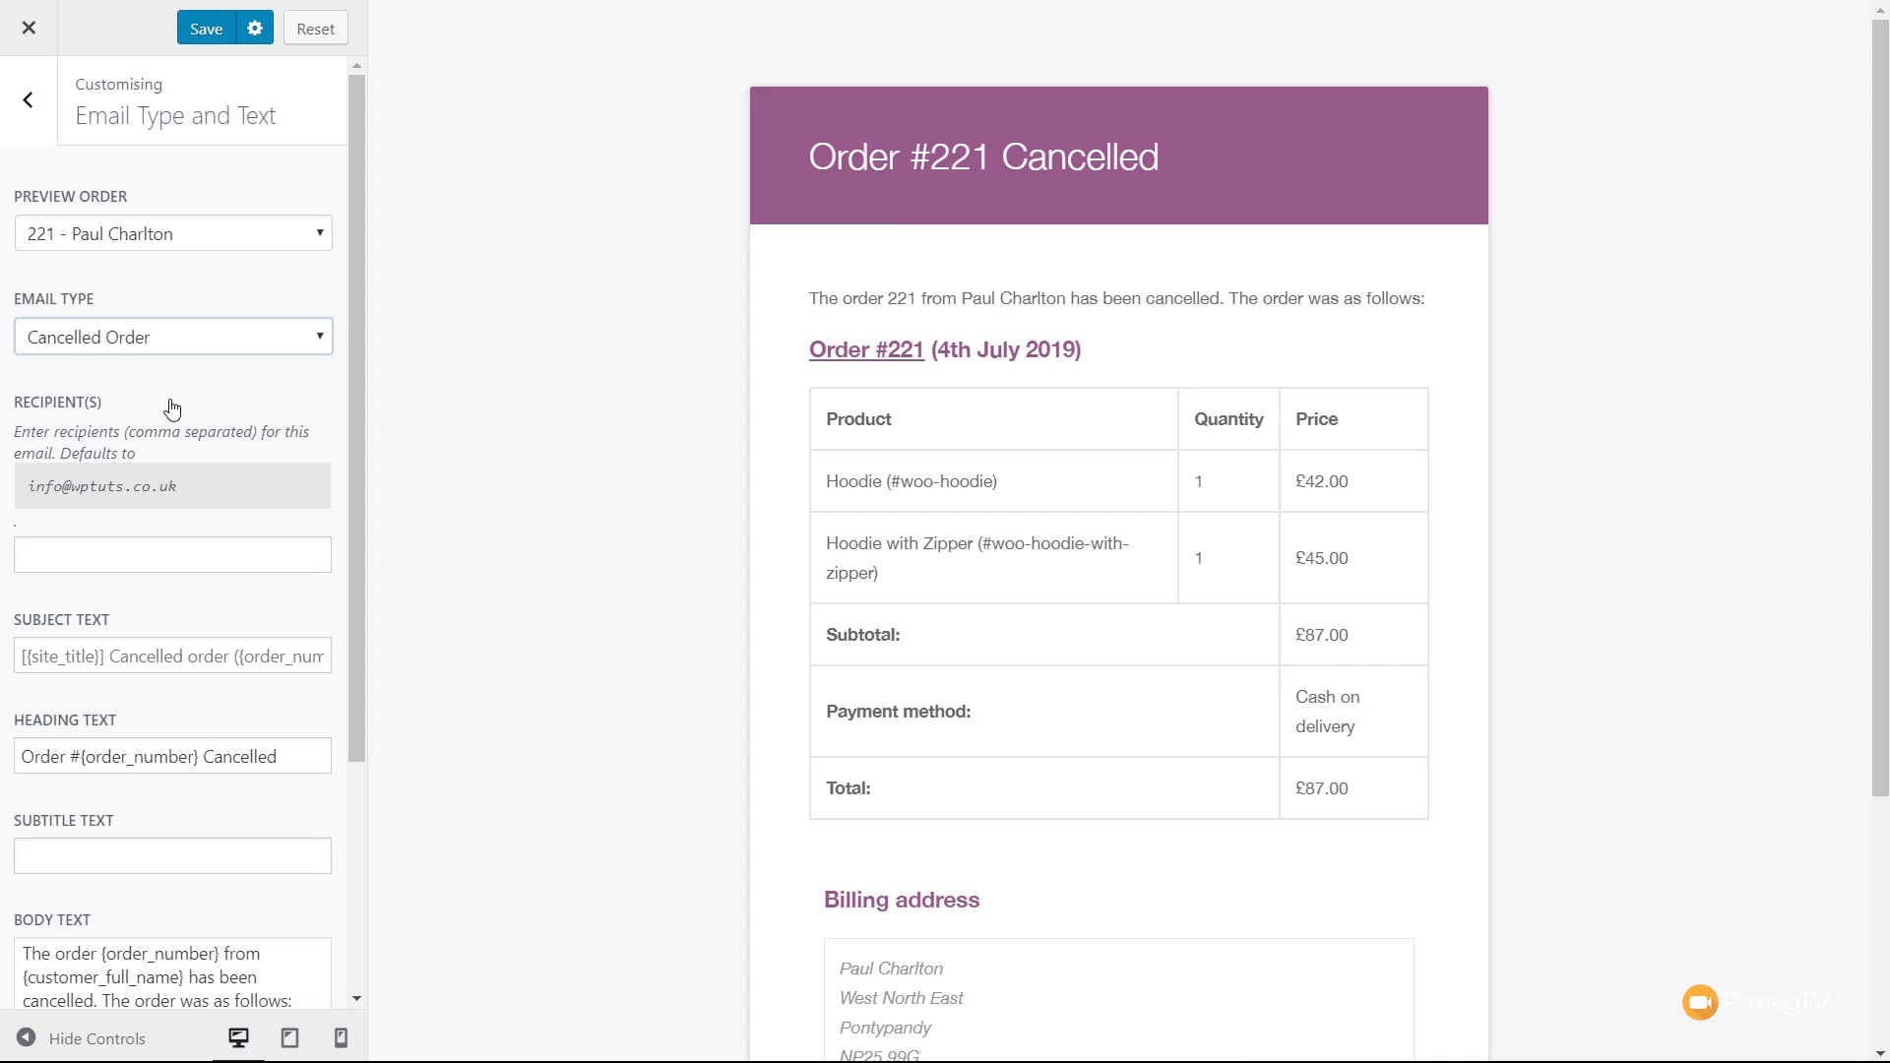
mouse_move(199, 242)
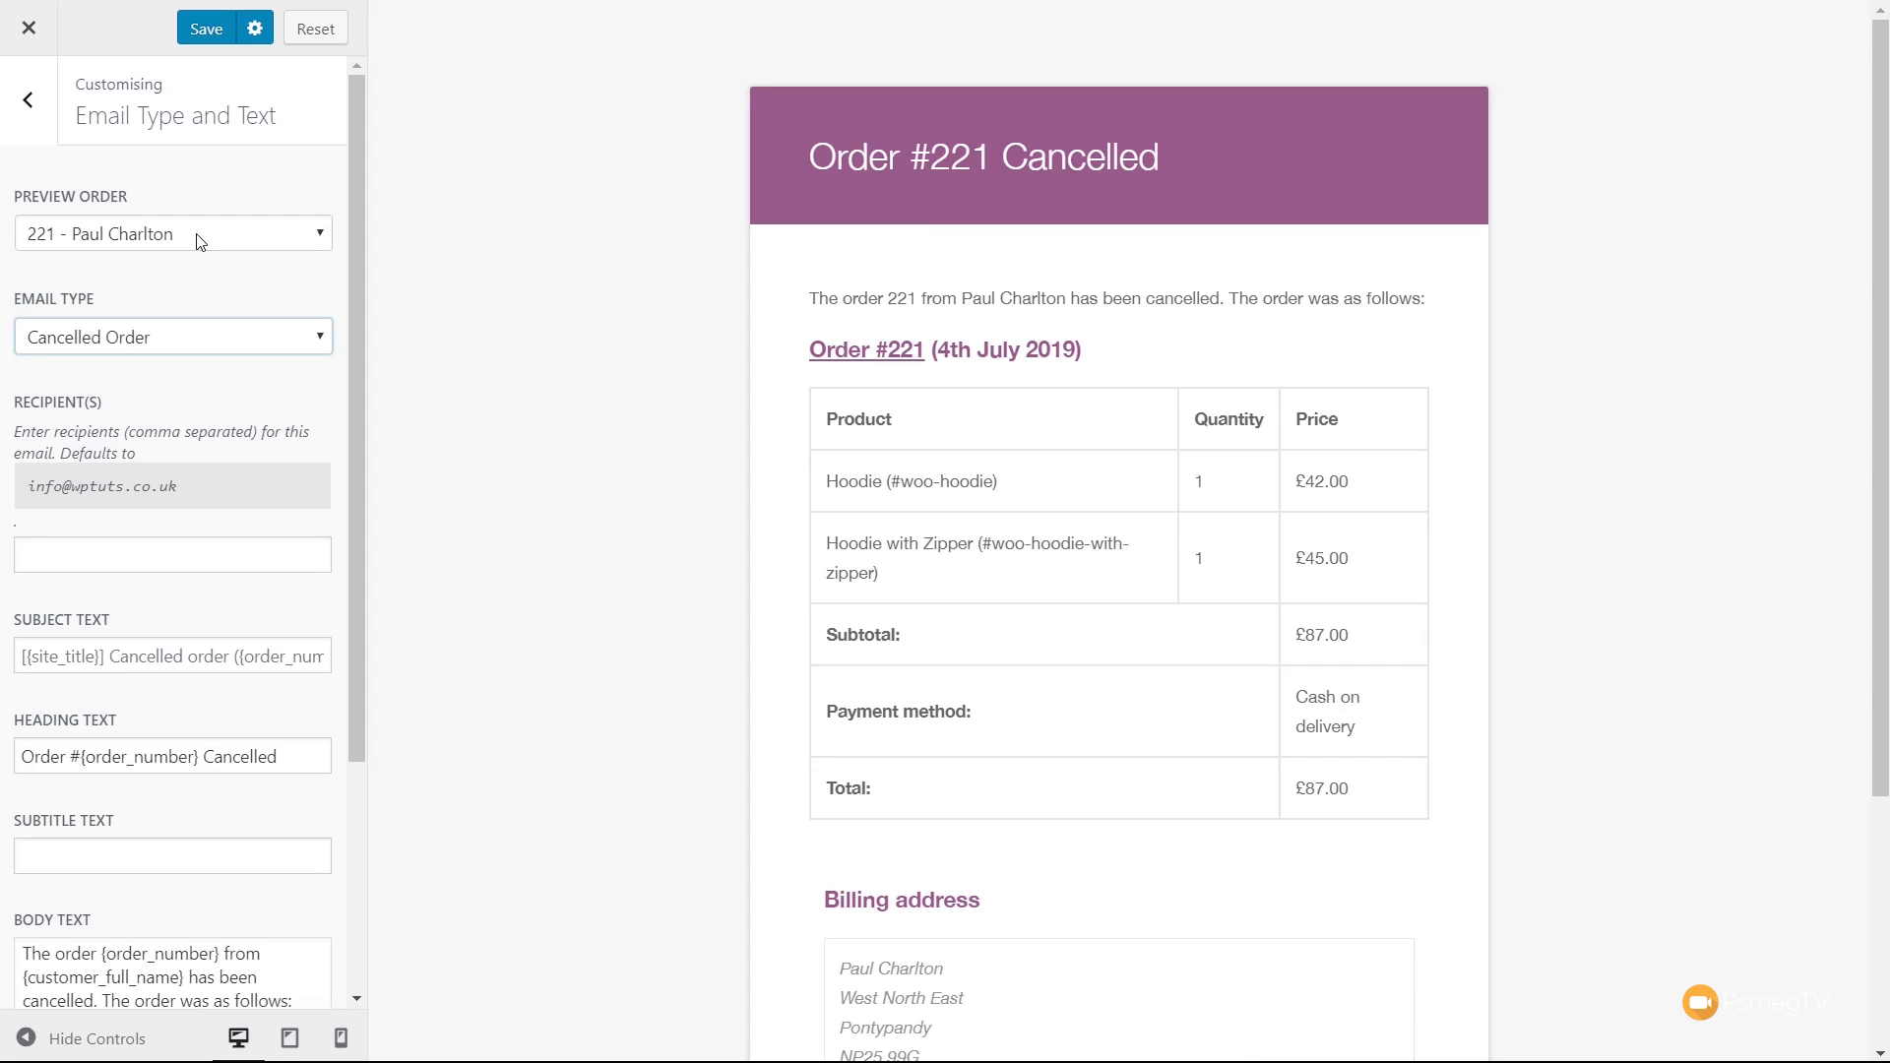
mouse_move(276, 414)
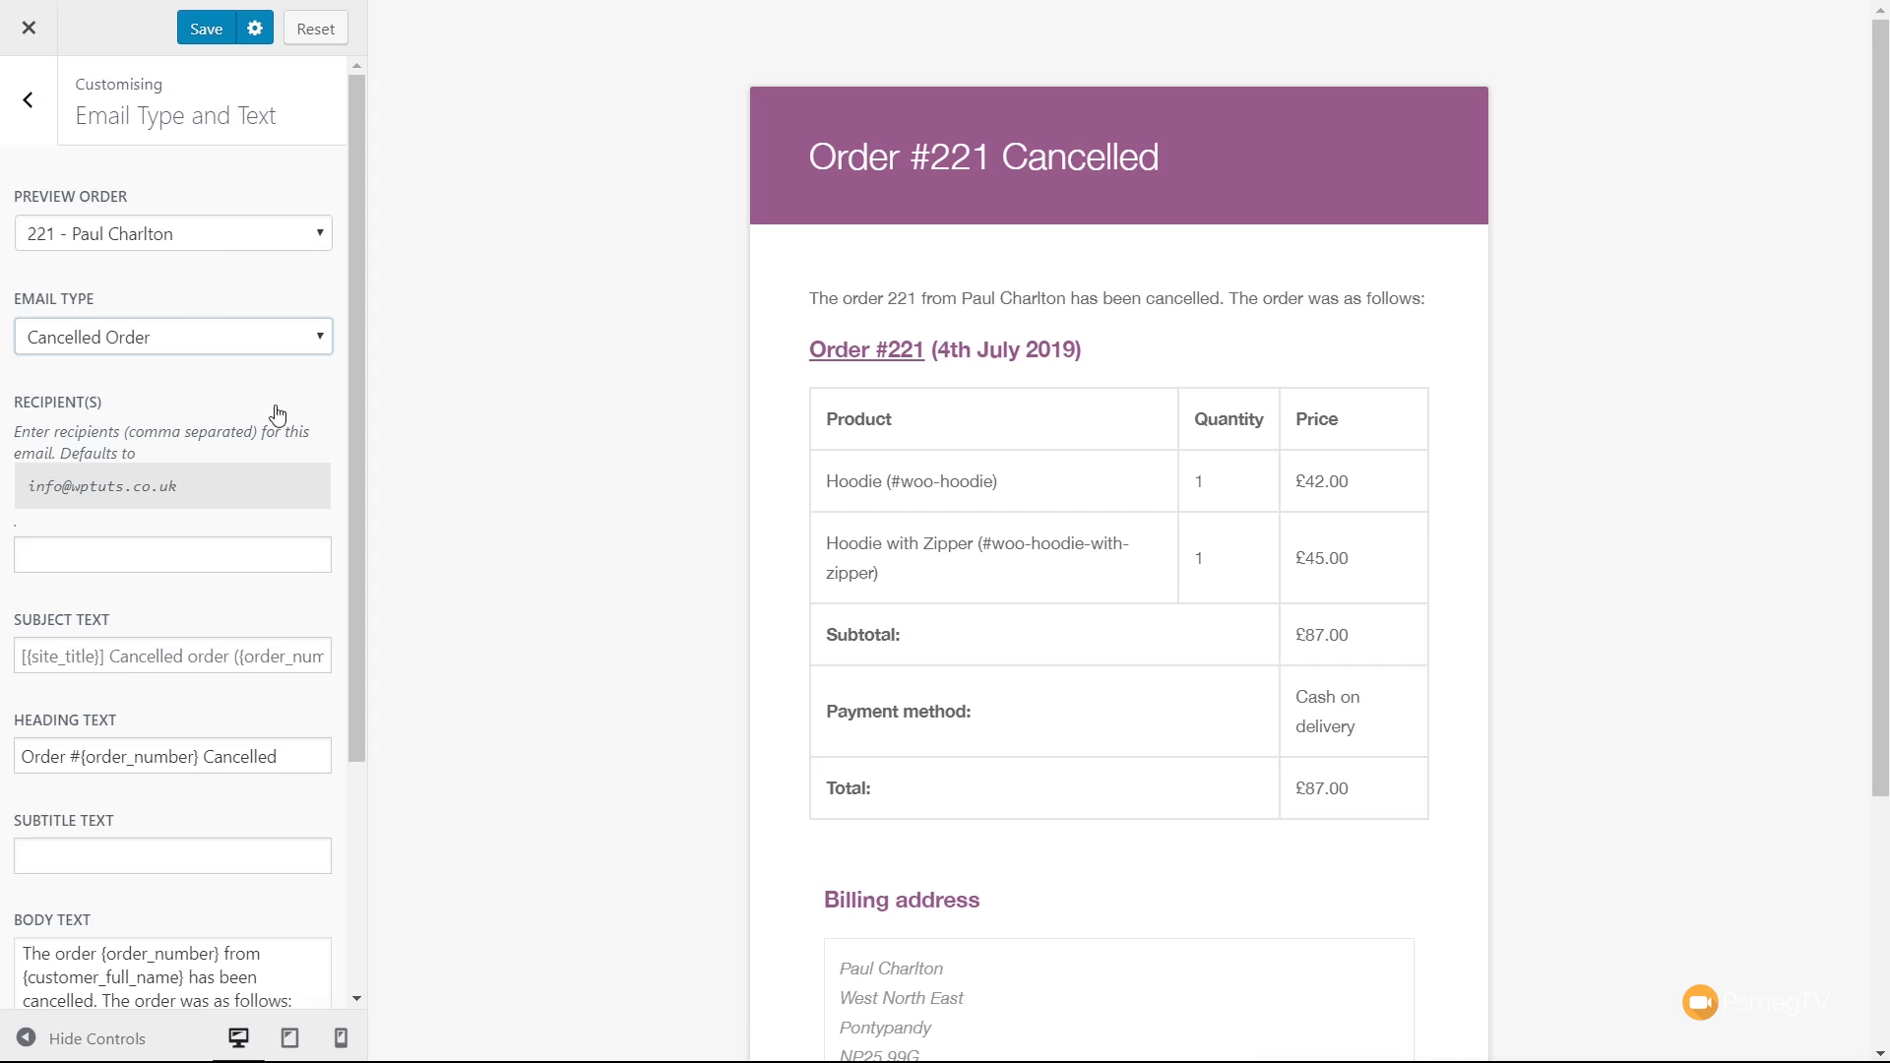
- Preview order #221 as the Cancelled Order email type
left_click(172, 337)
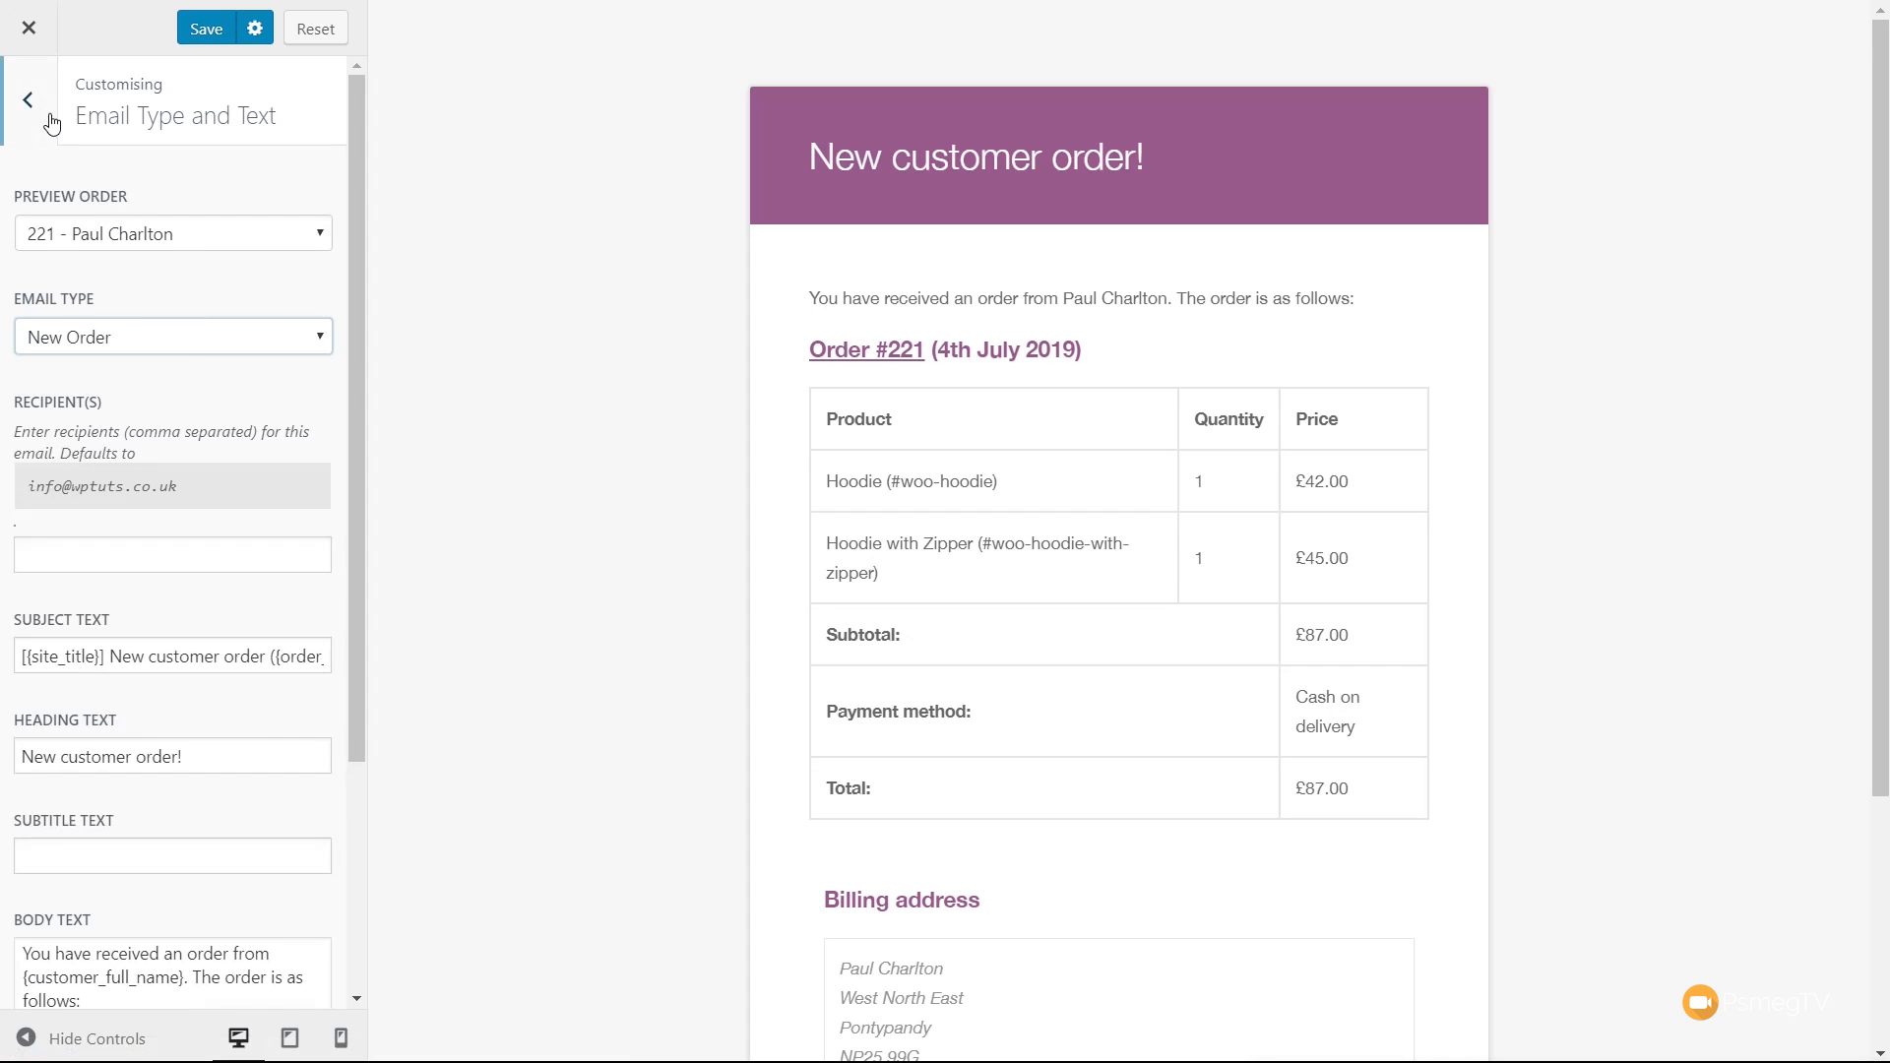
- Reload the prebuilt A BRAND template, confirming the override and dismissing the autosave notice
left_click(27, 99)
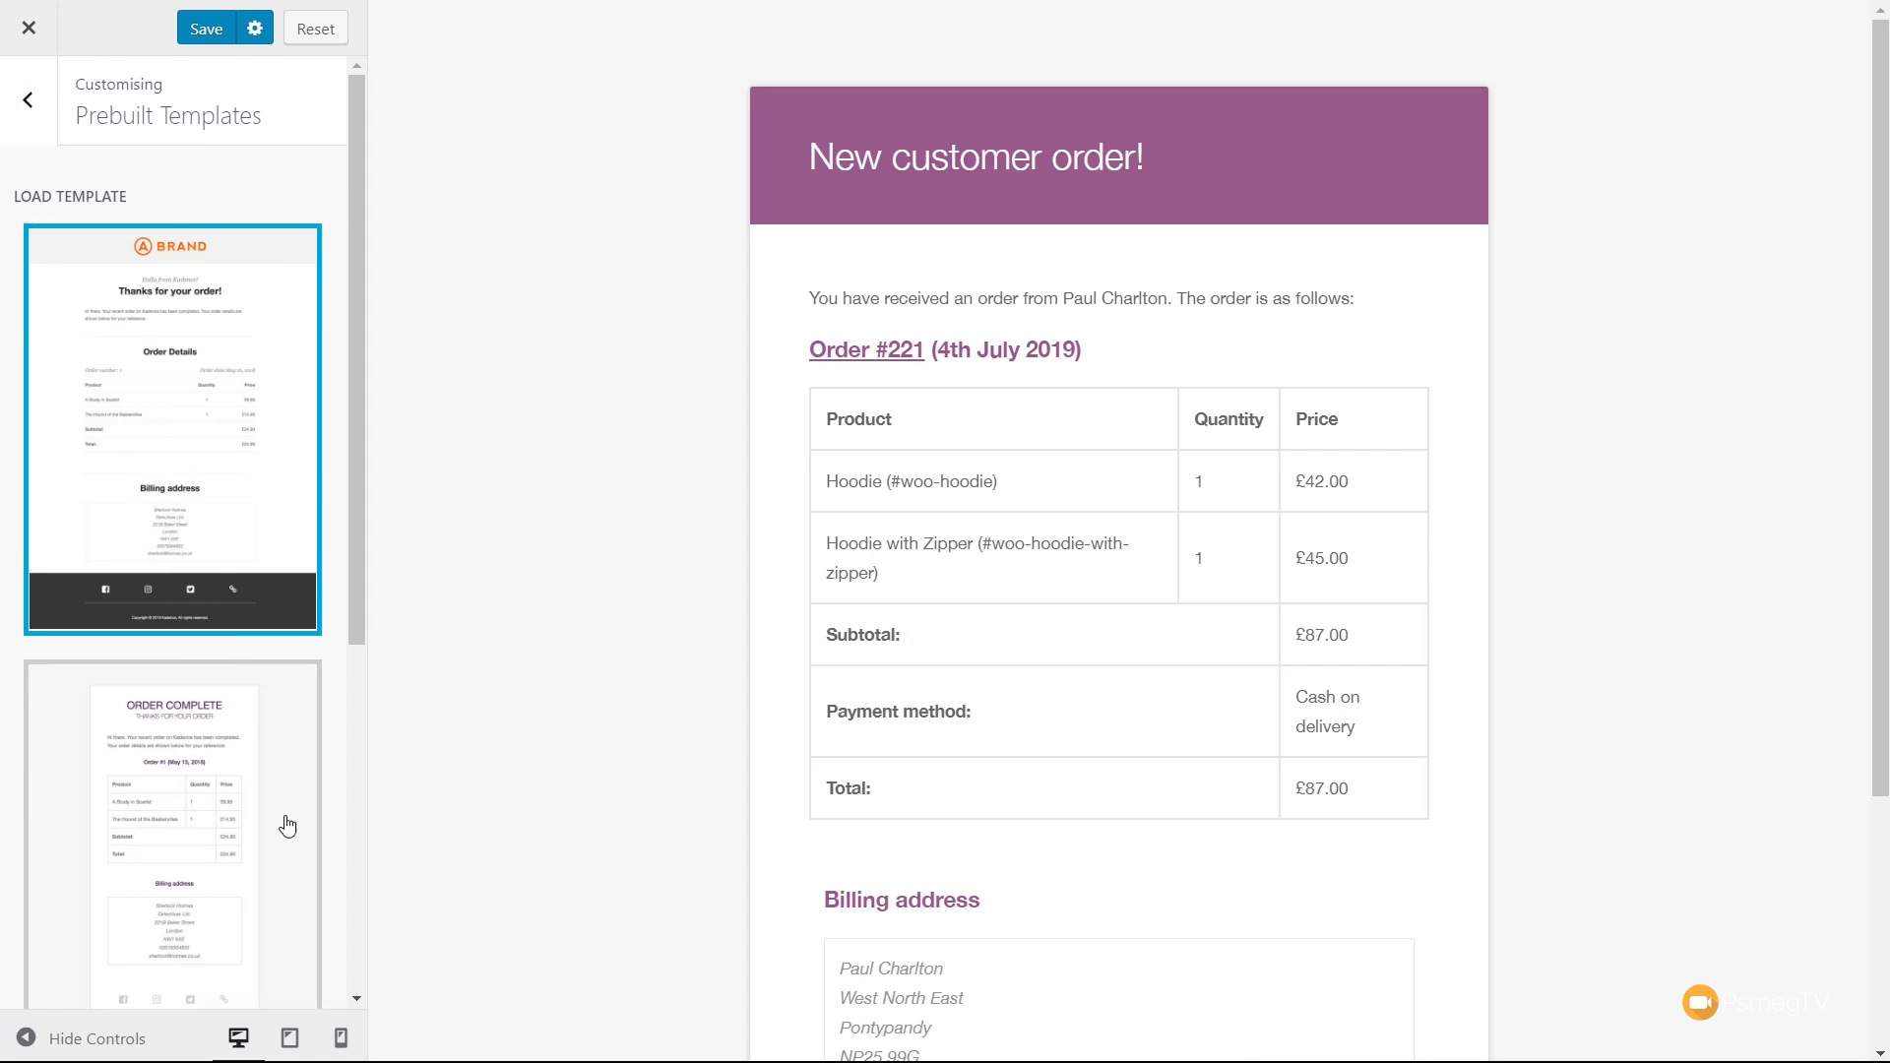
left_click(171, 963)
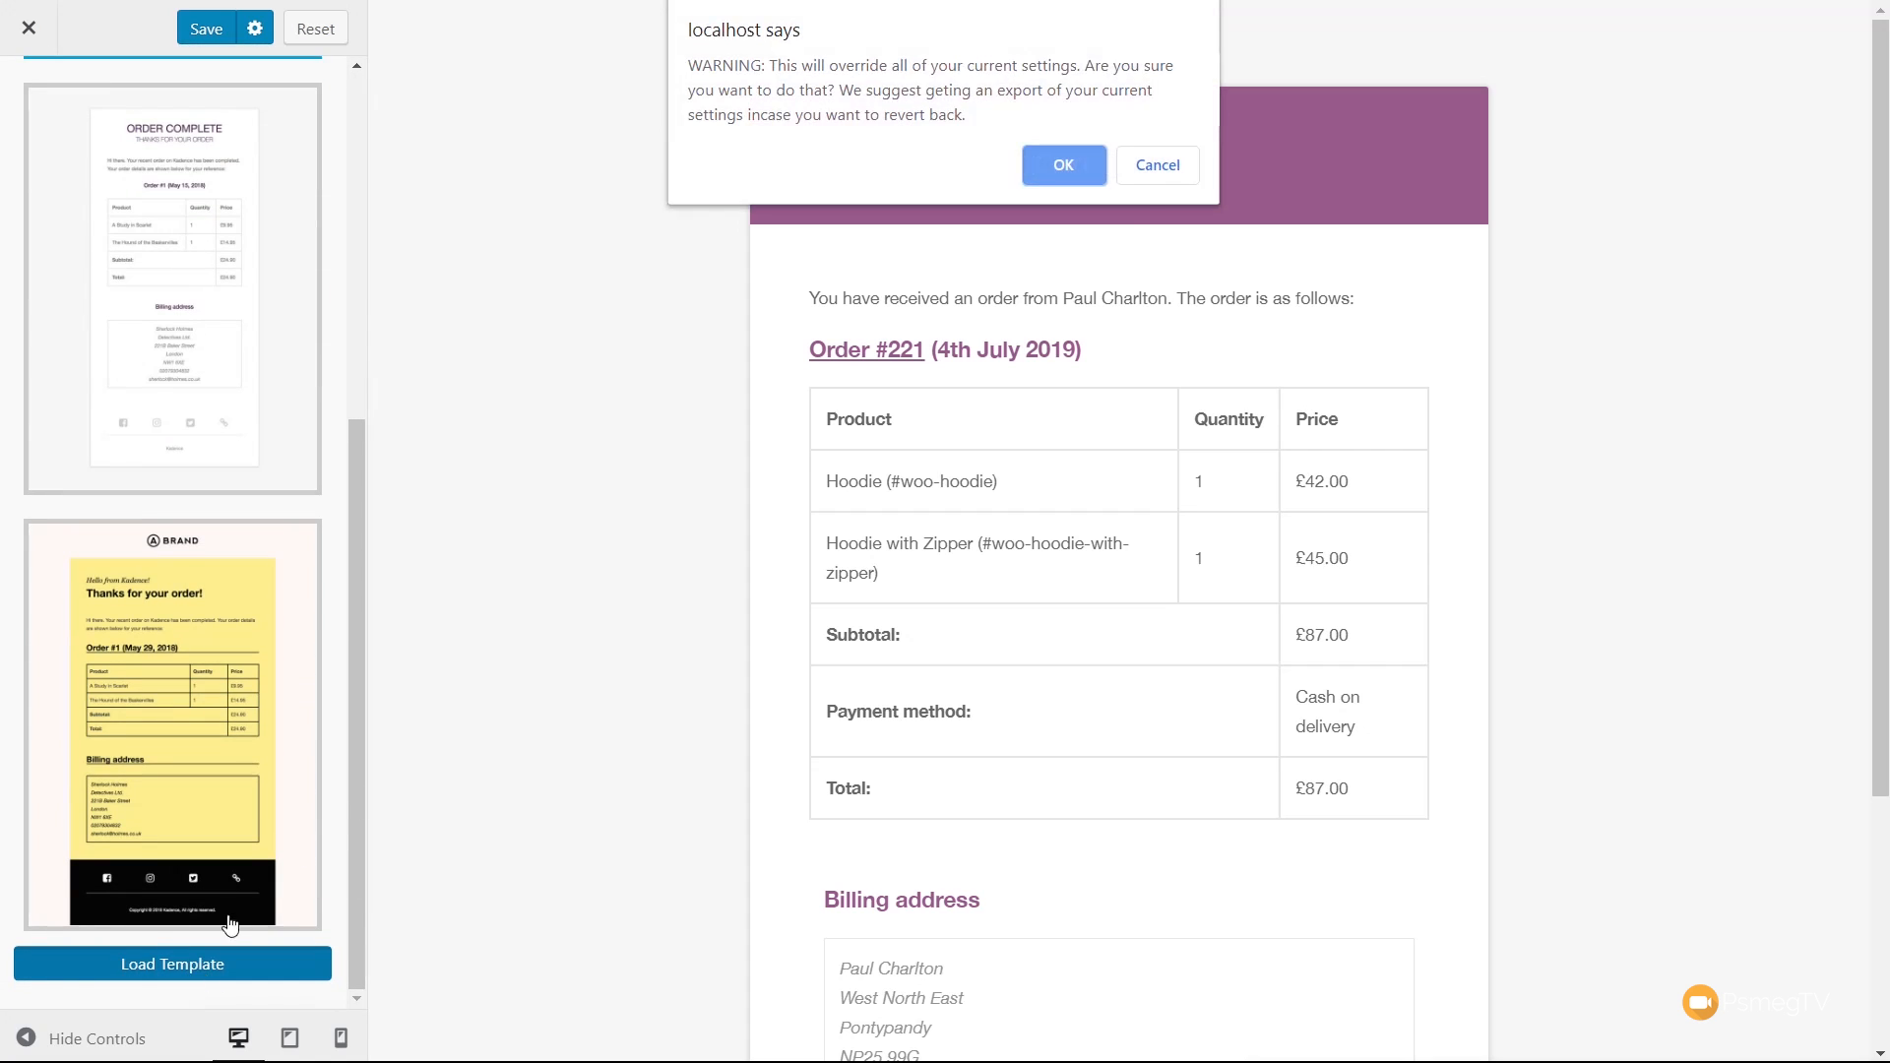
left_click(1062, 165)
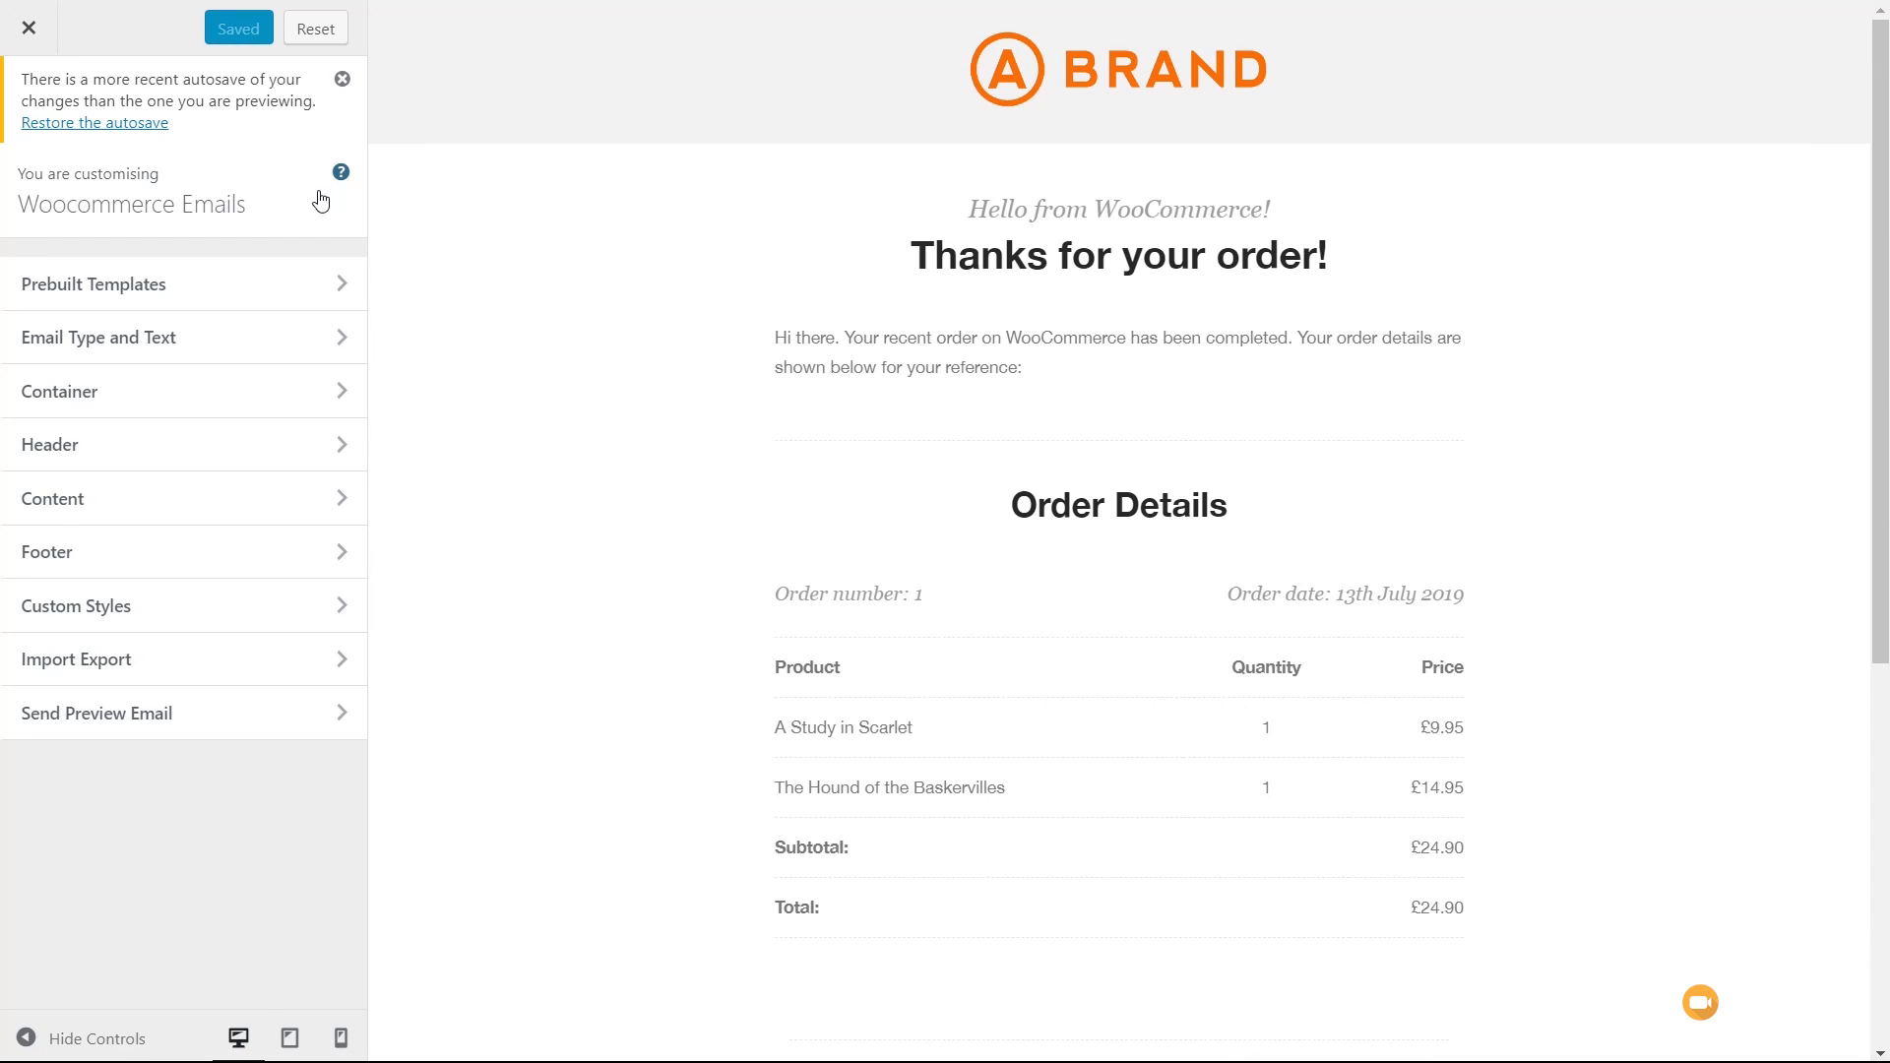
left_click(342, 78)
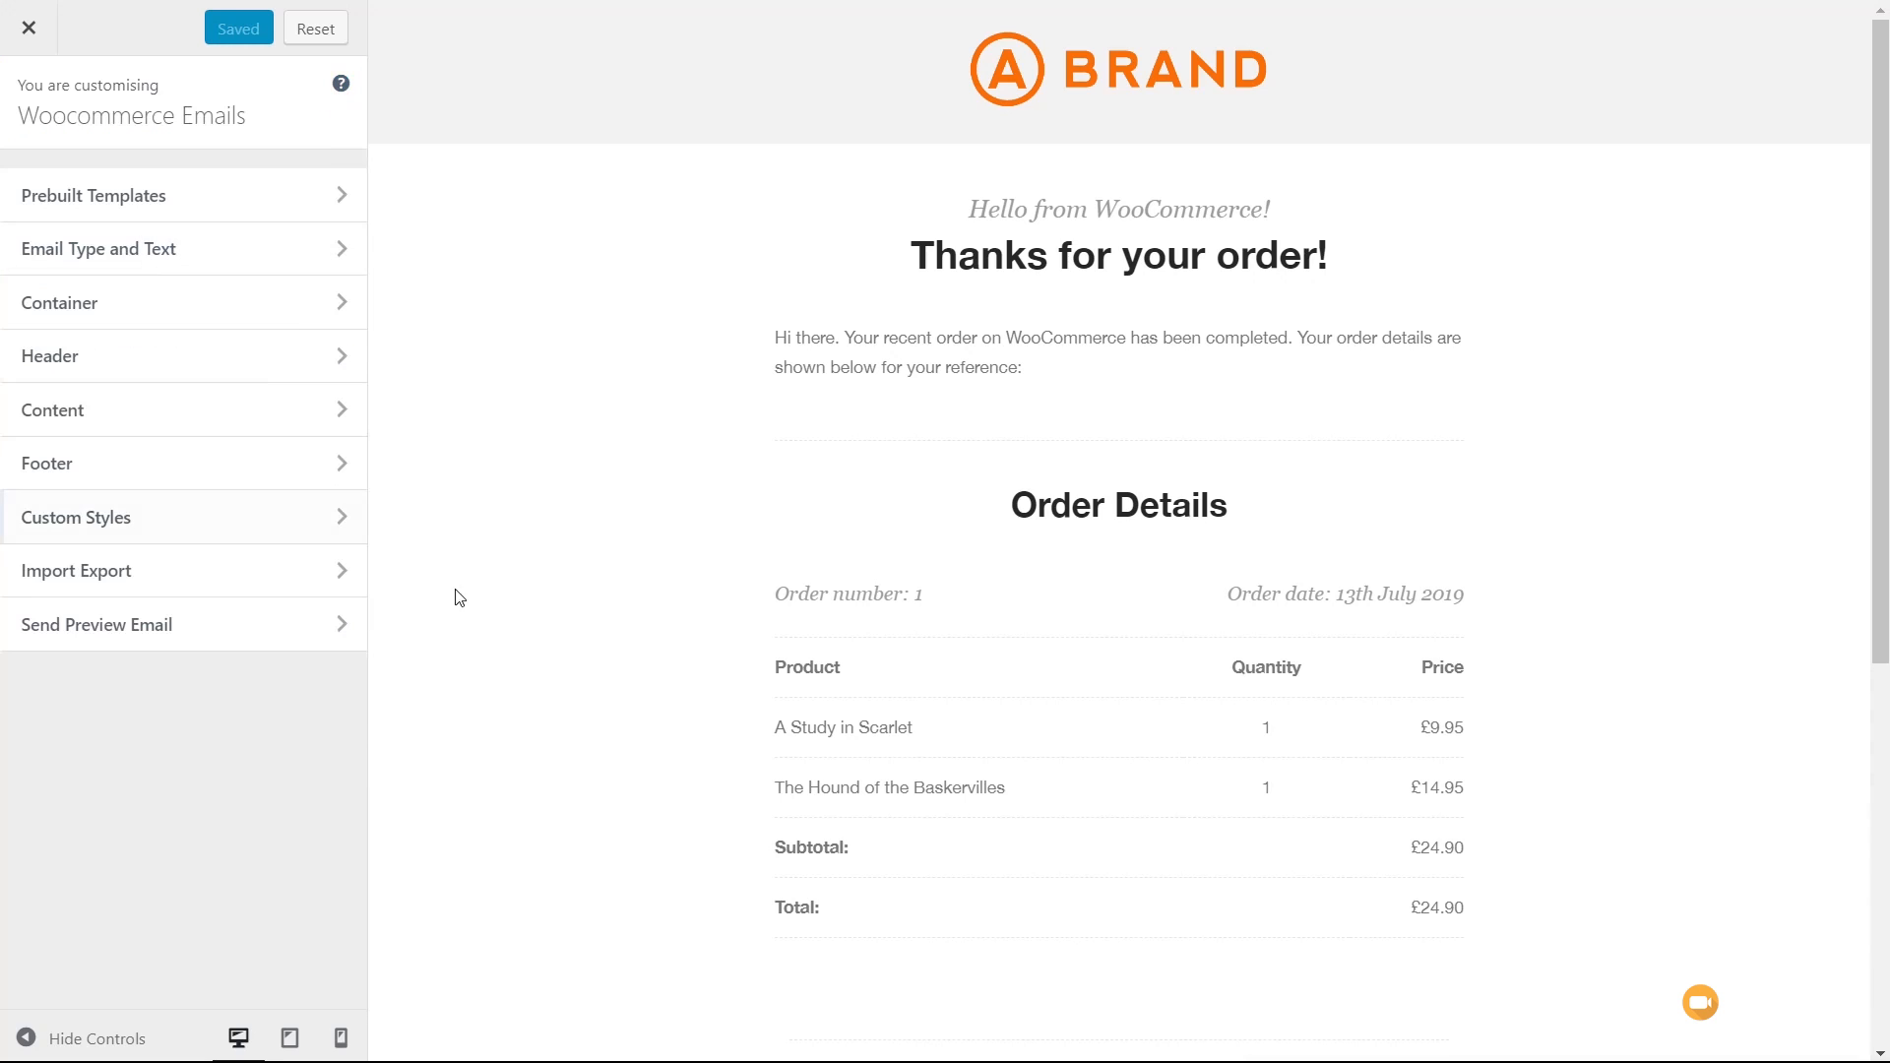
mouse_move(559, 530)
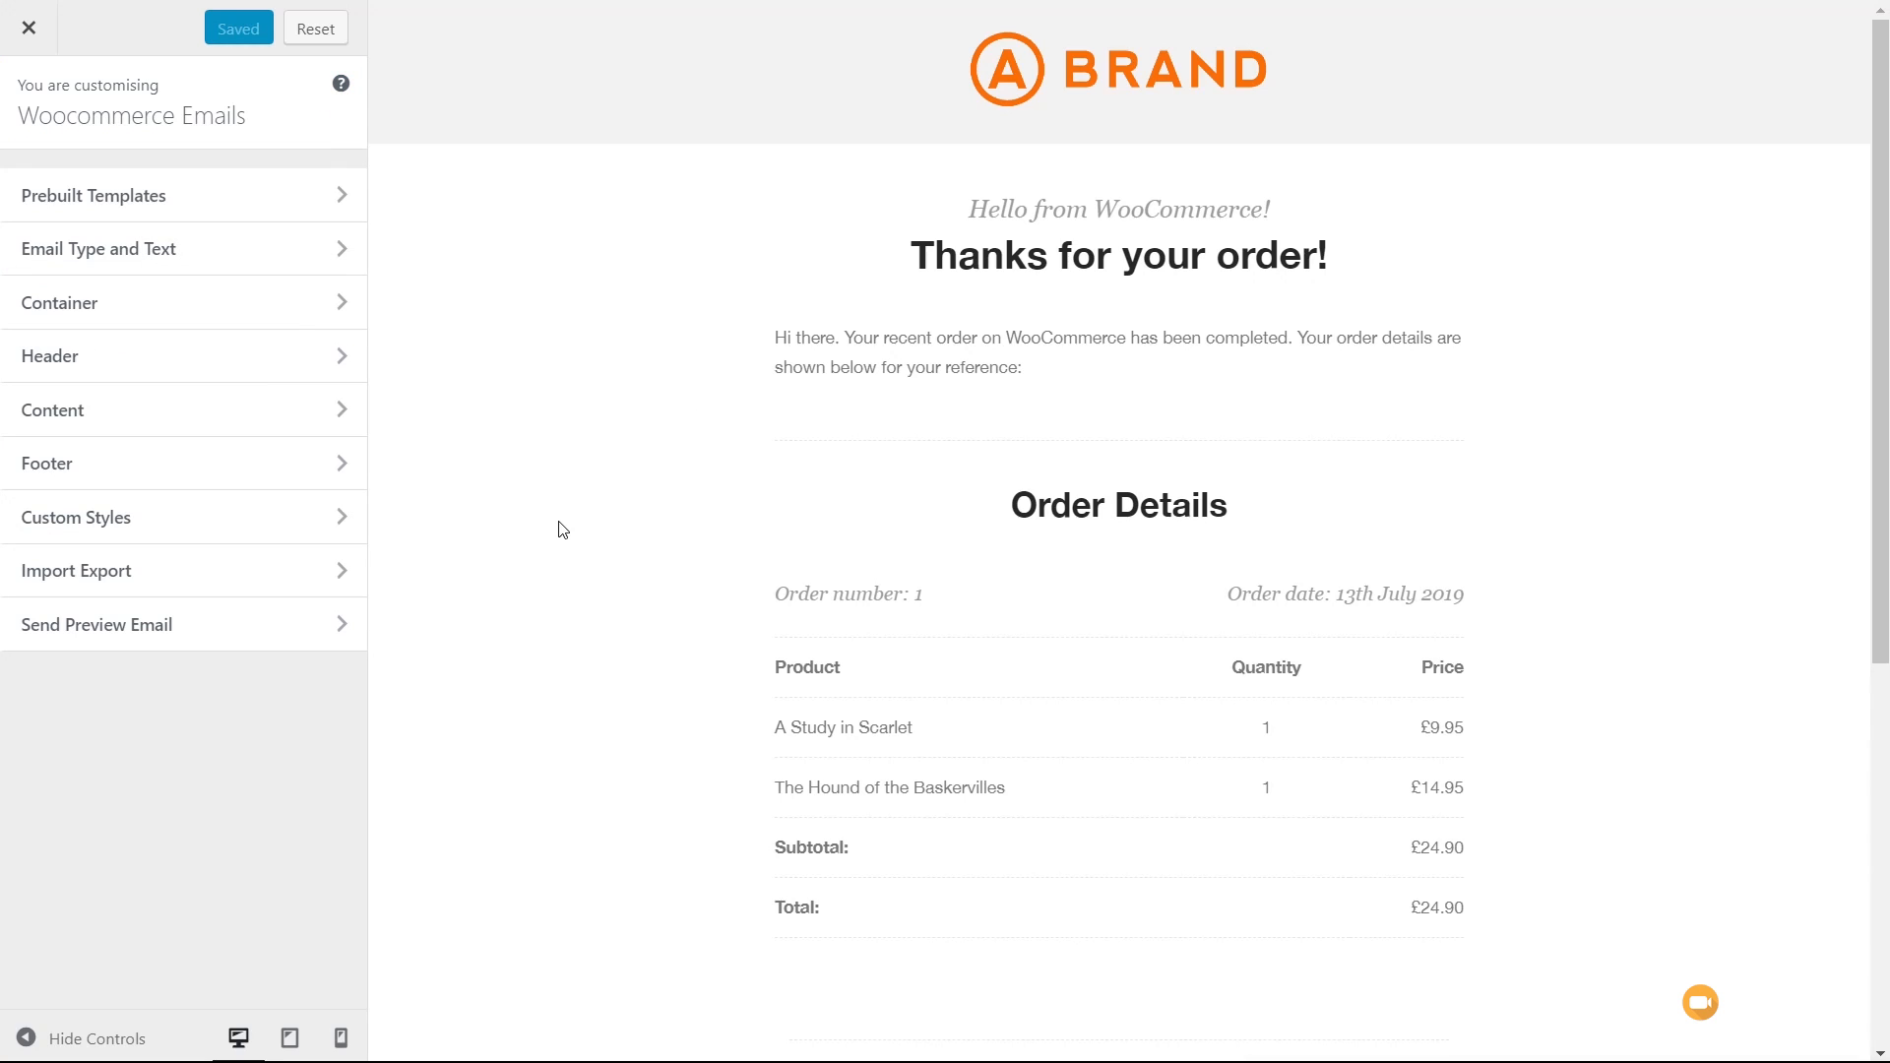
mouse_move(595, 519)
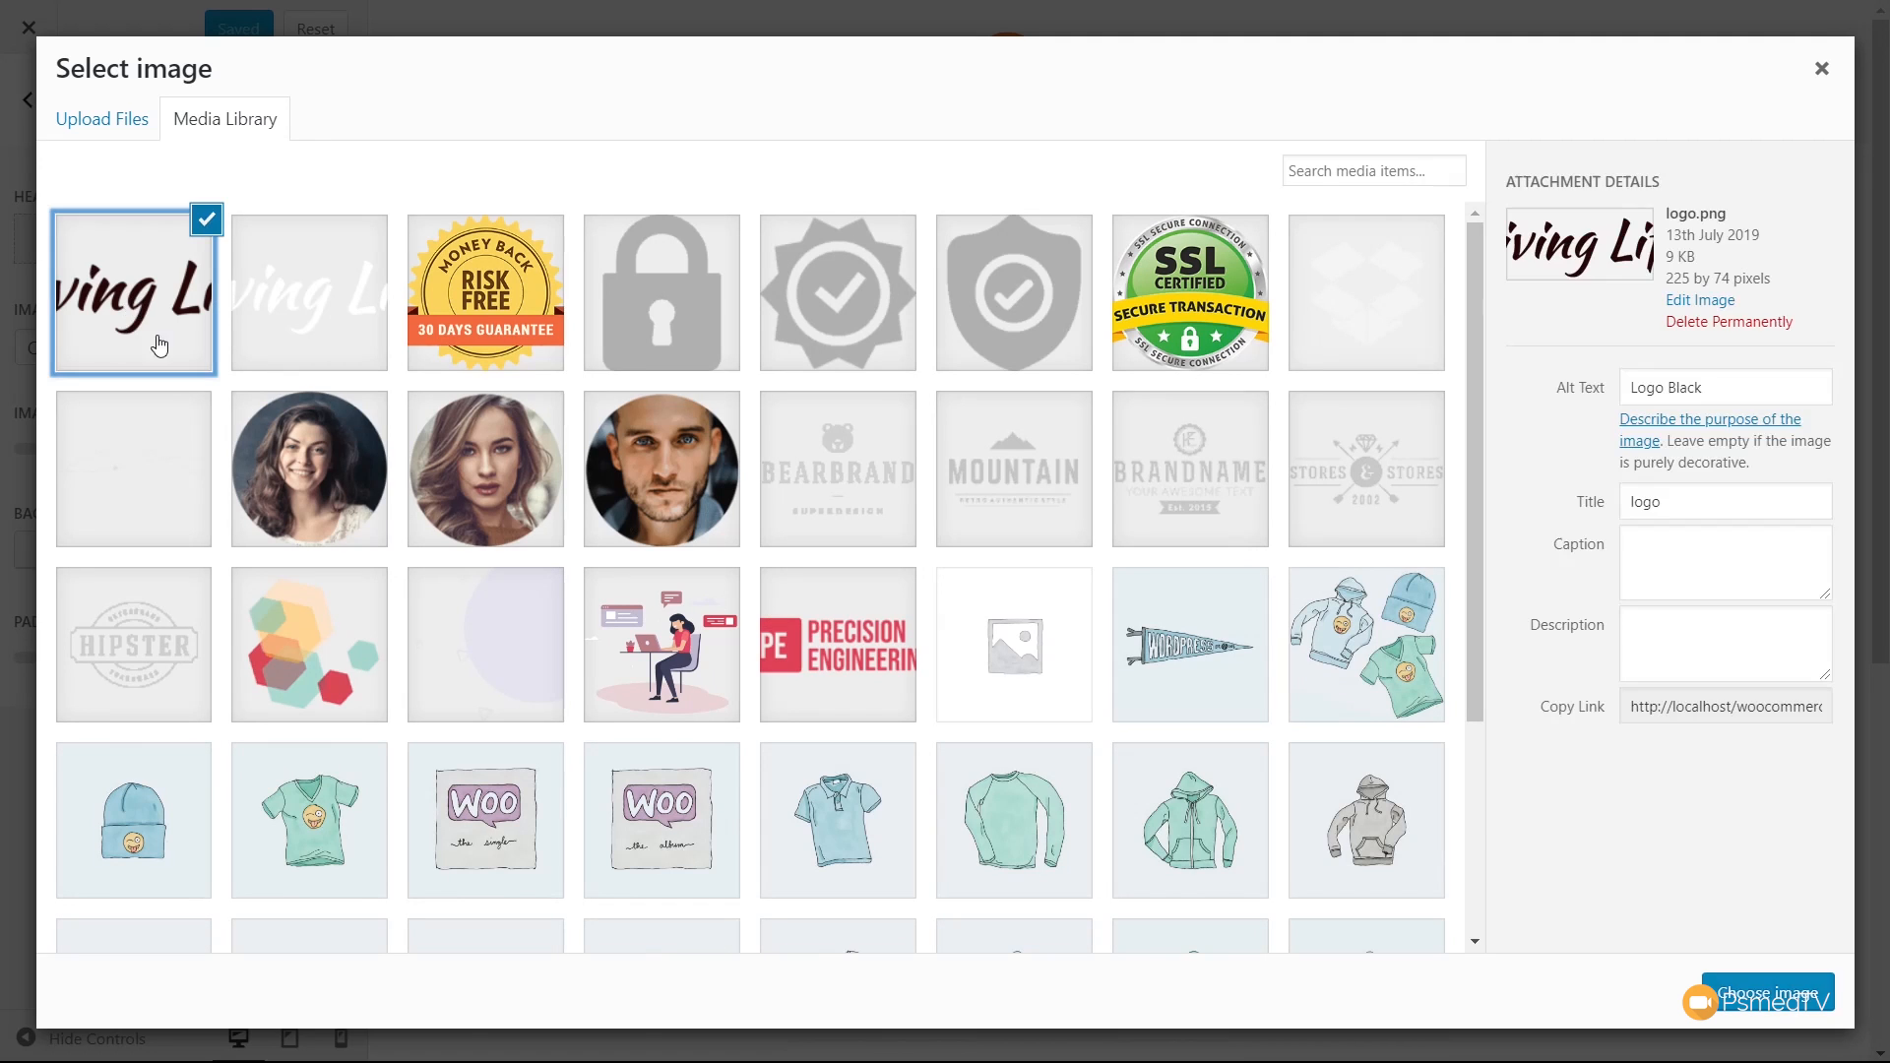
- Choose the dark Living Life logo from the Media Library as header image
left_click(1766, 992)
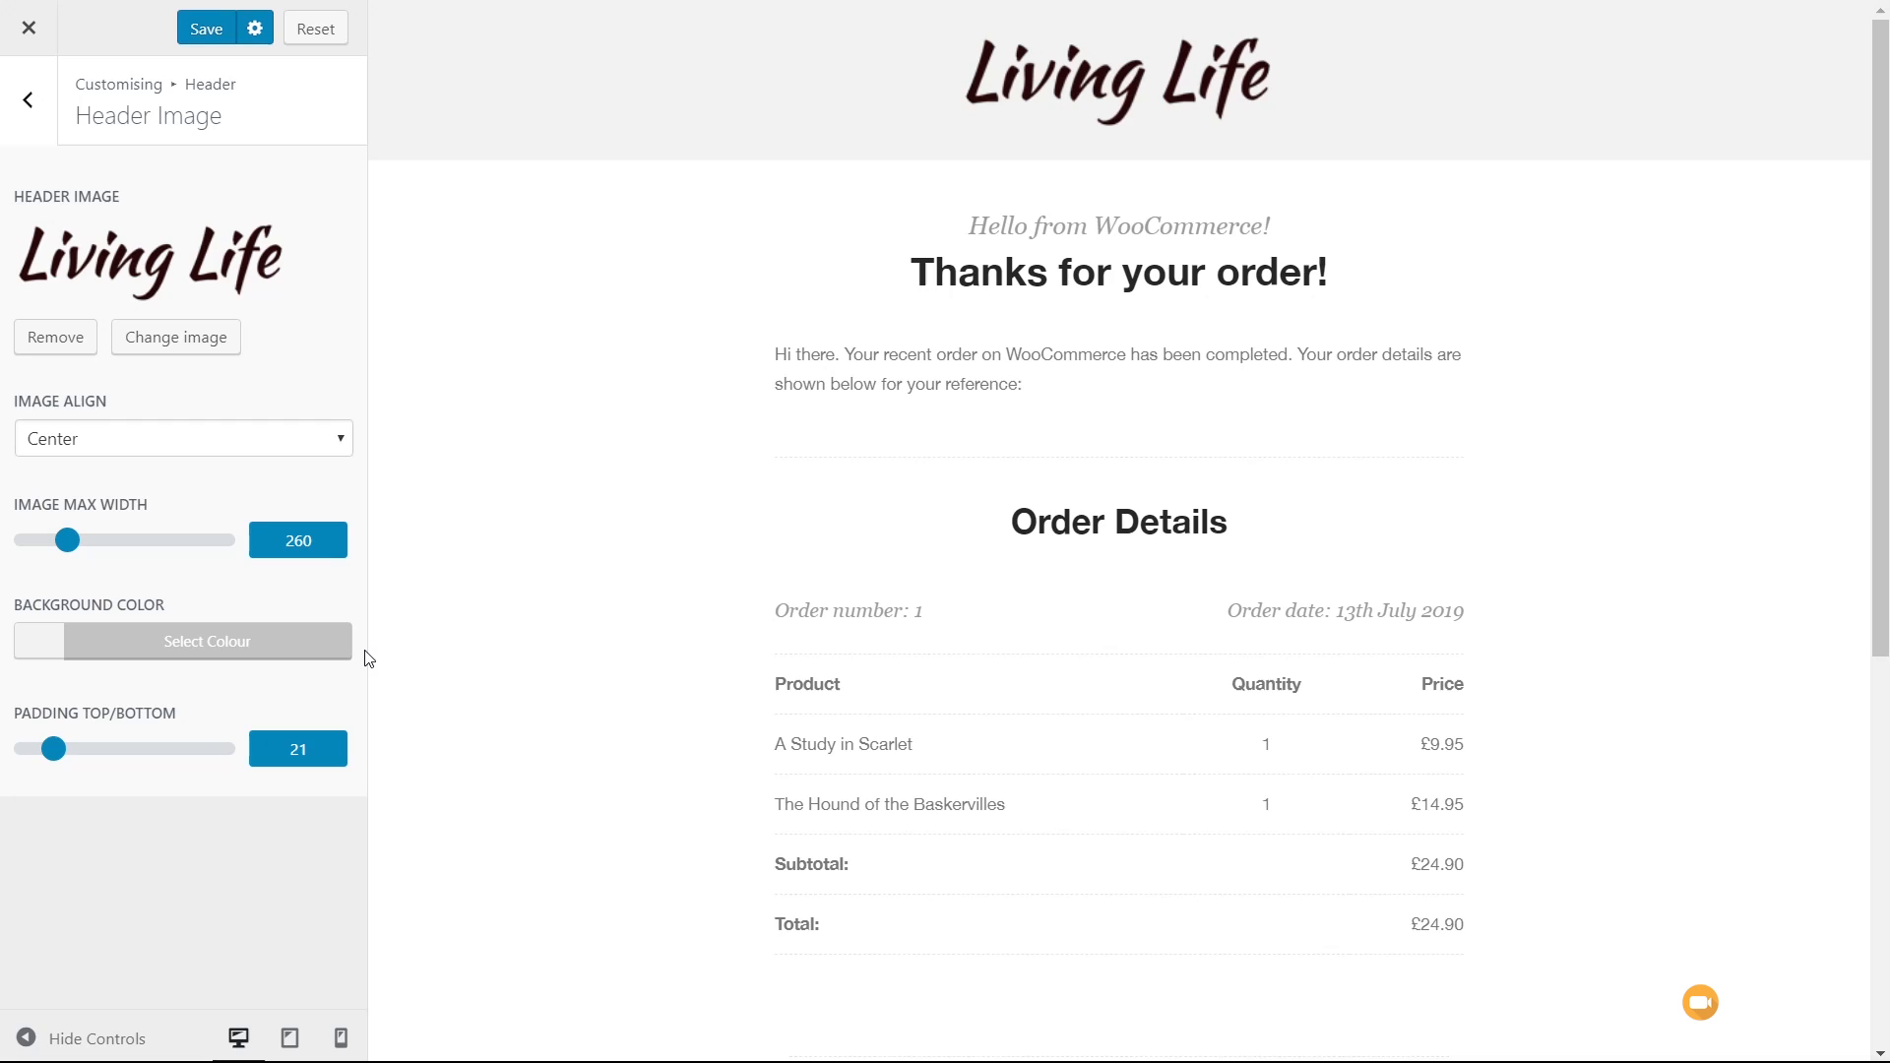
mouse_move(75, 498)
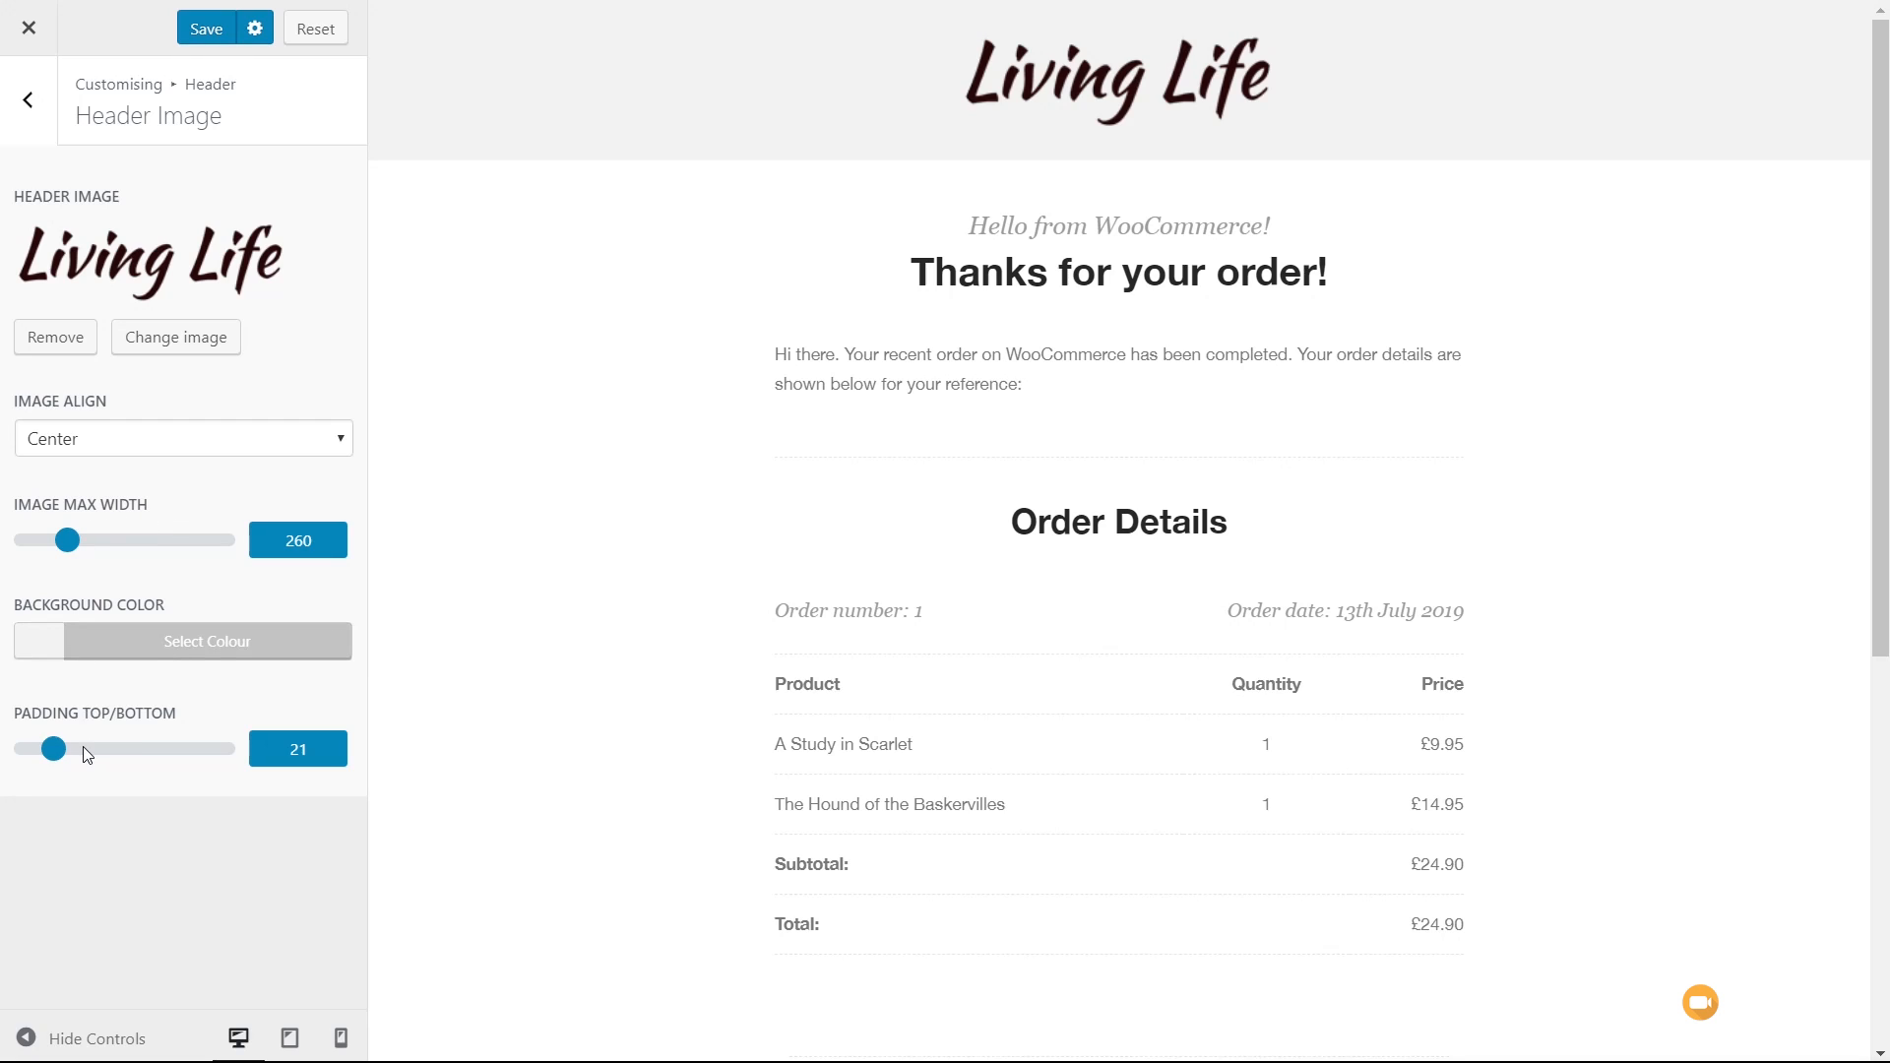
mouse_move(742, 247)
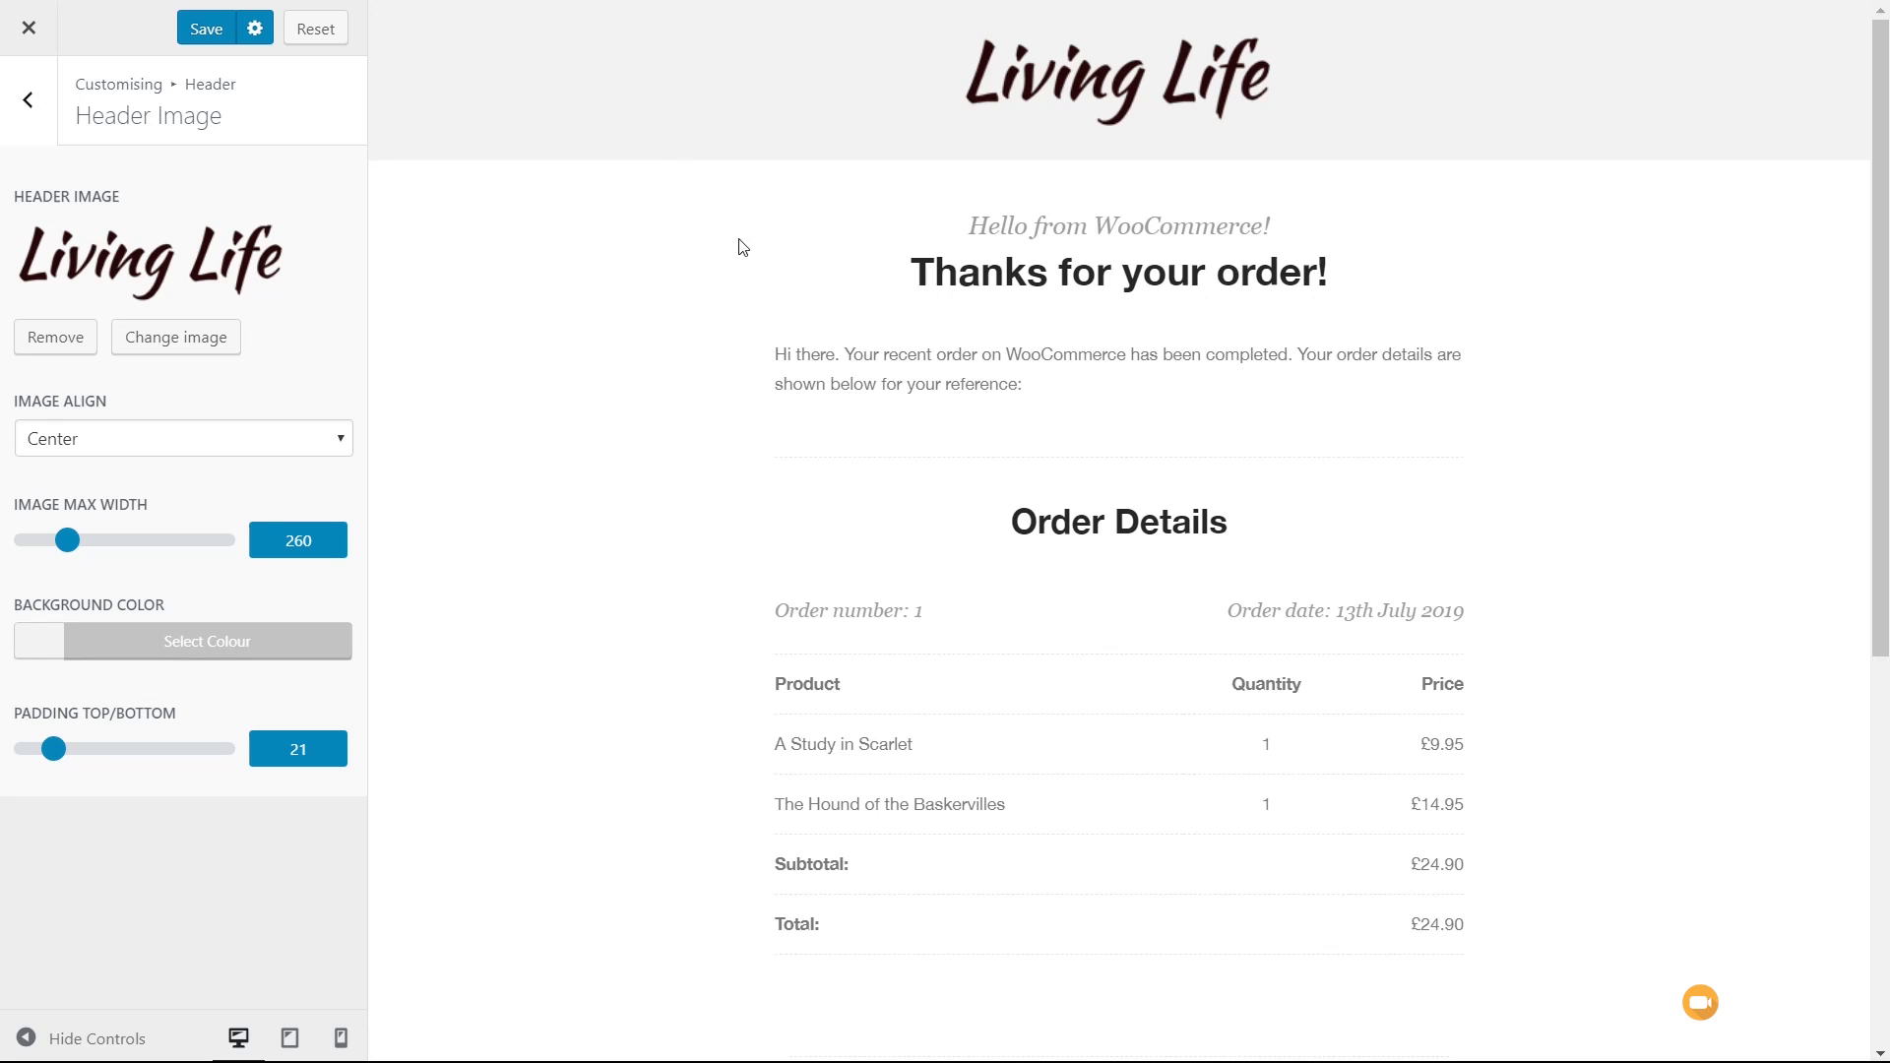
mouse_move(183, 640)
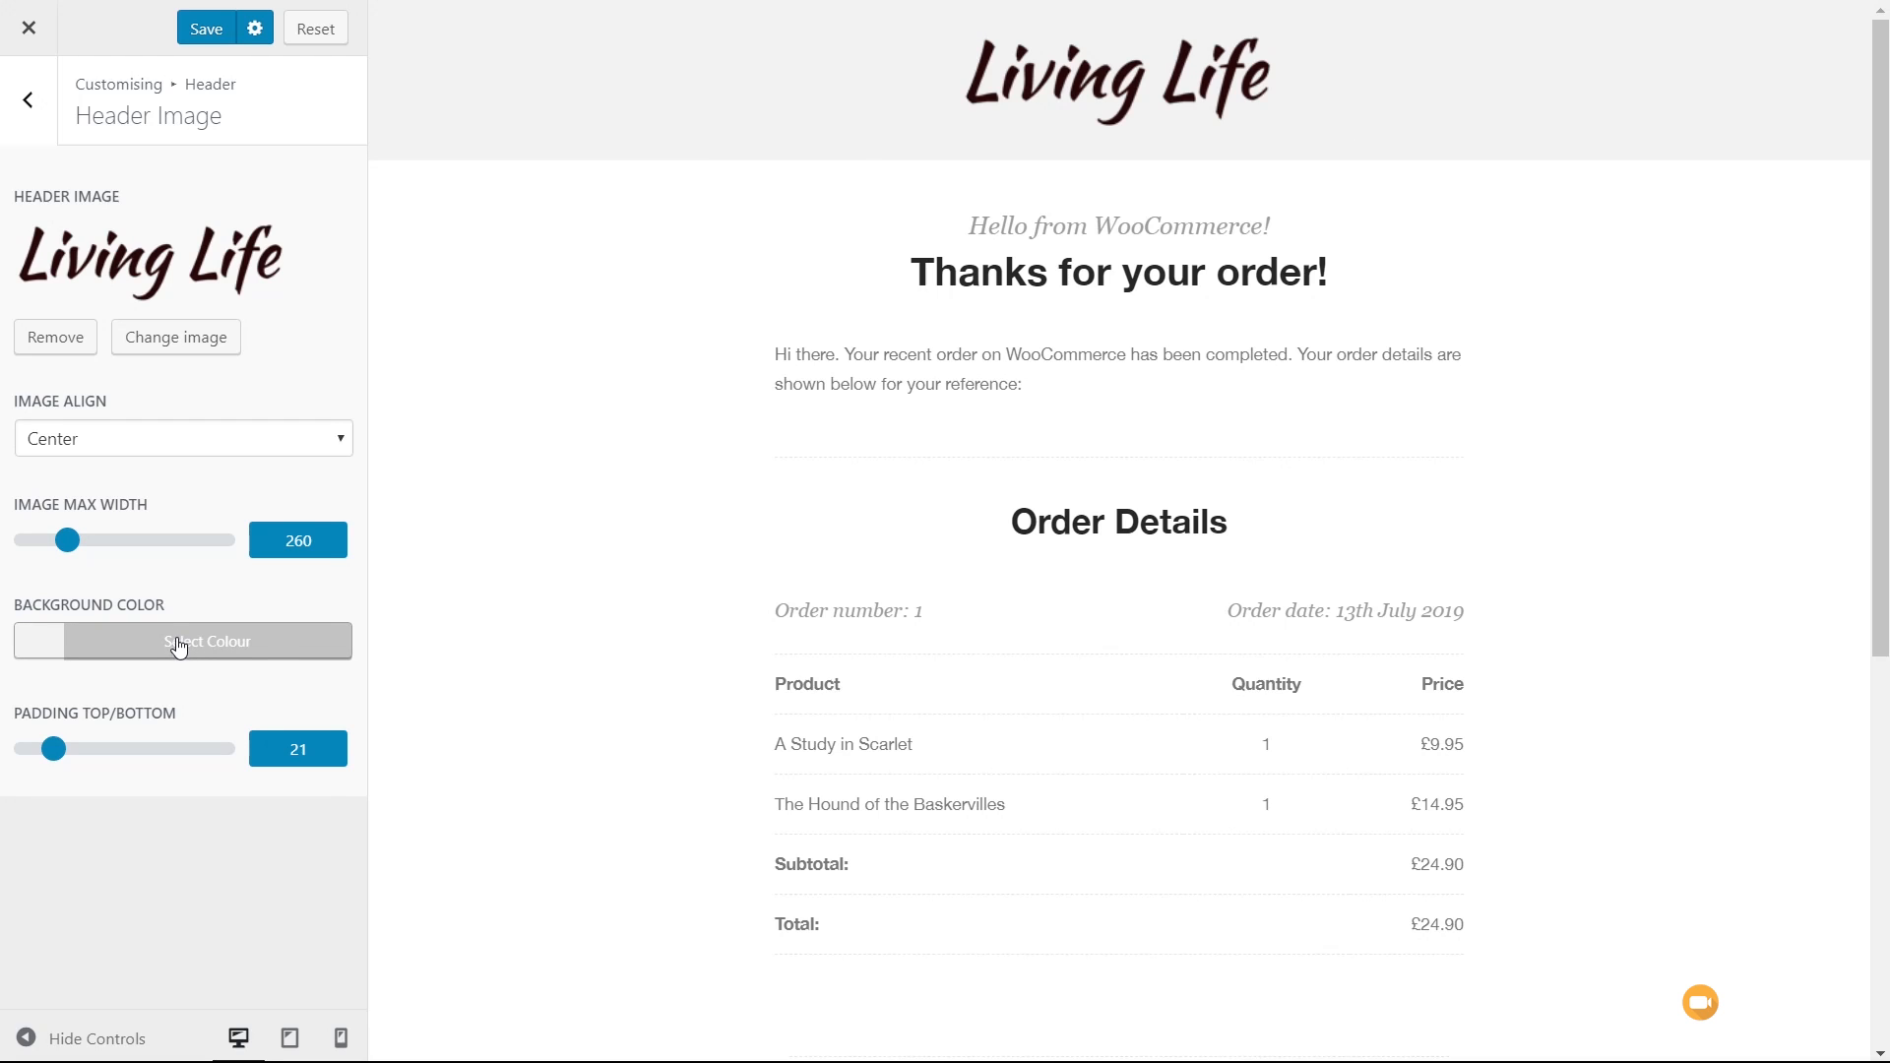
mouse_move(117, 334)
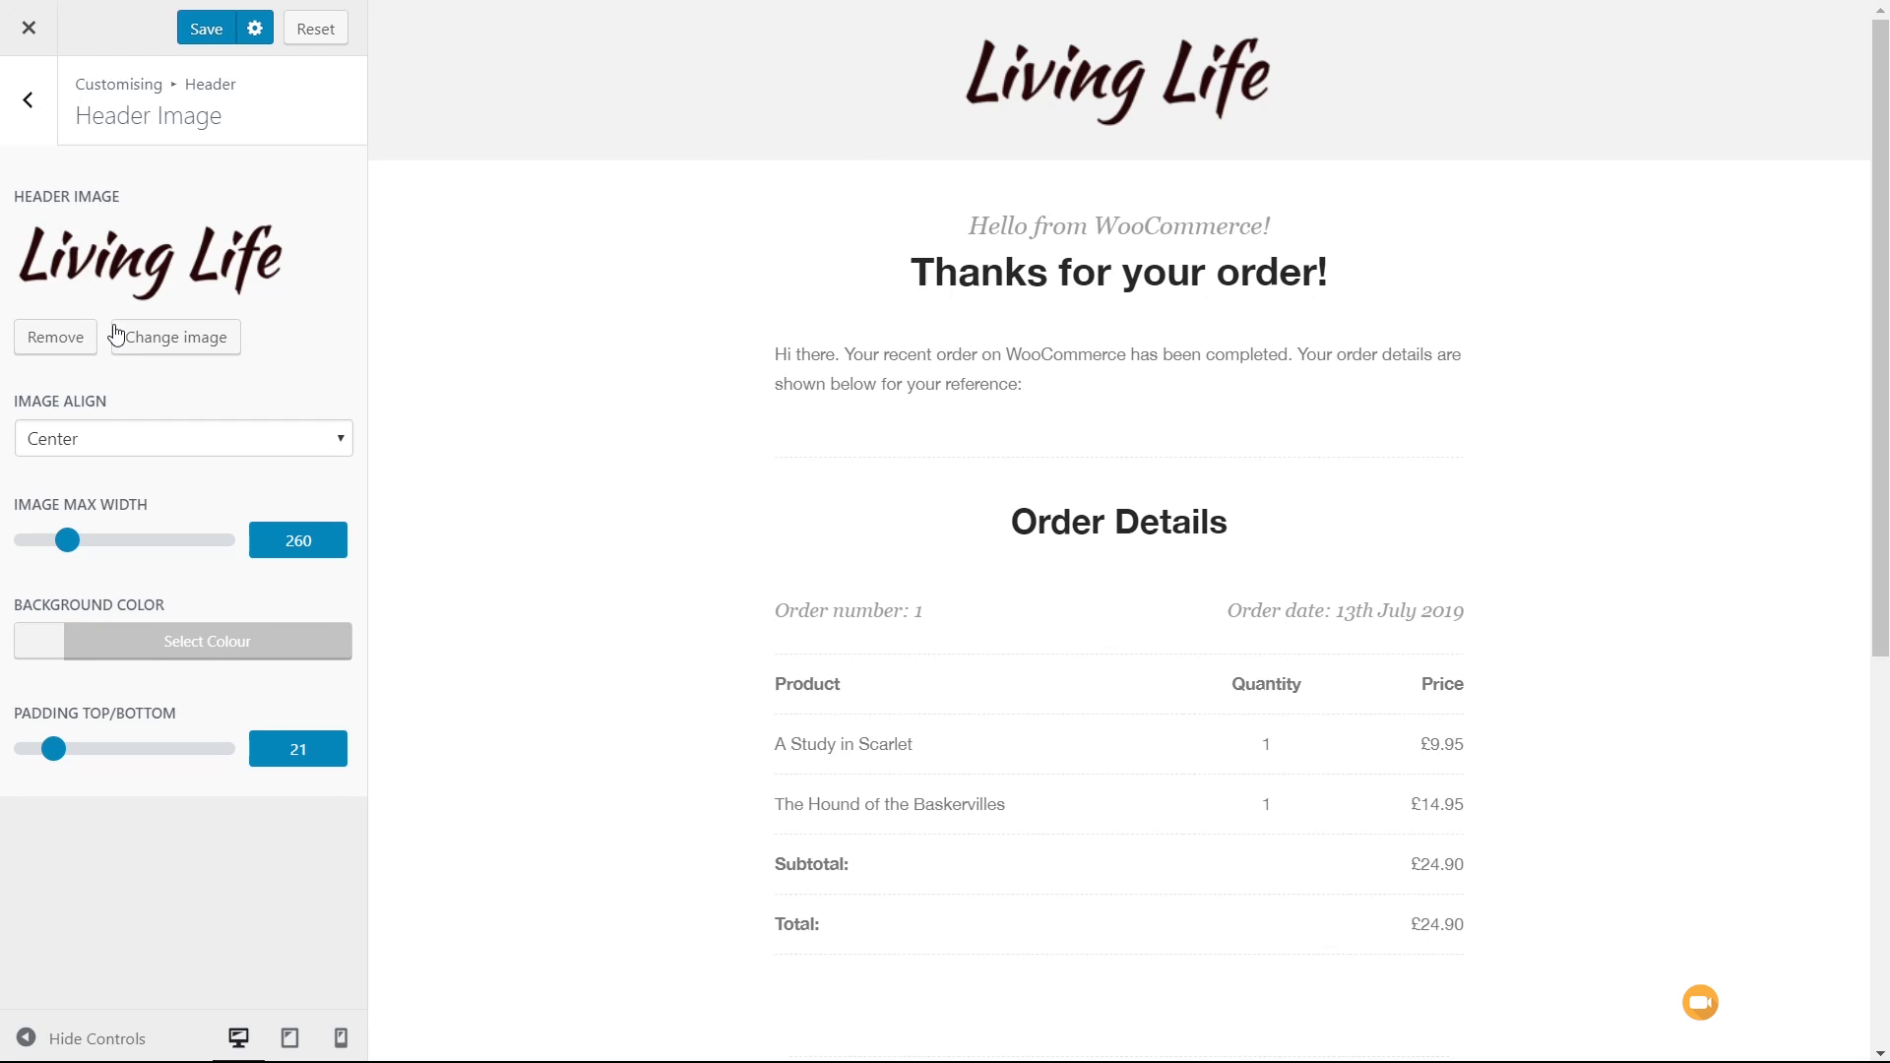
- Use the white Living Life logo, set header background blue #1e73be, shrink logo to 199
left_click(173, 337)
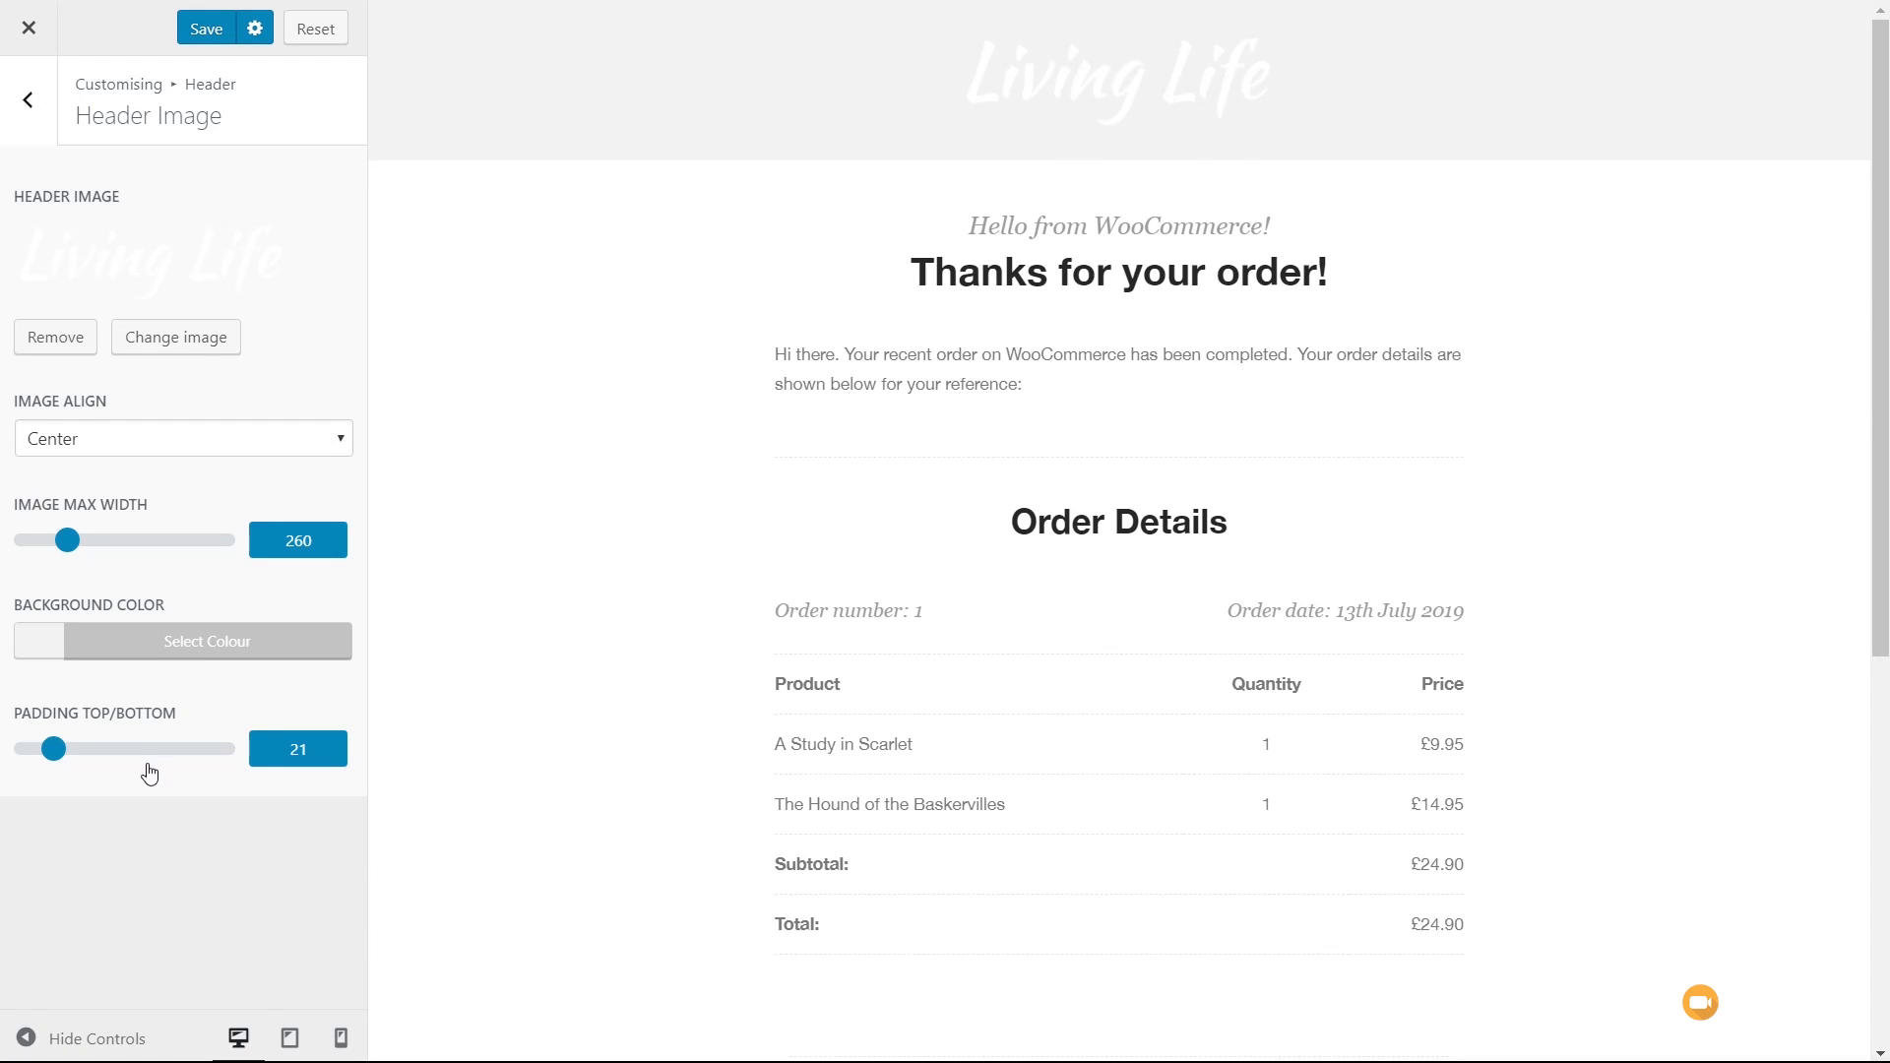
left_click(197, 640)
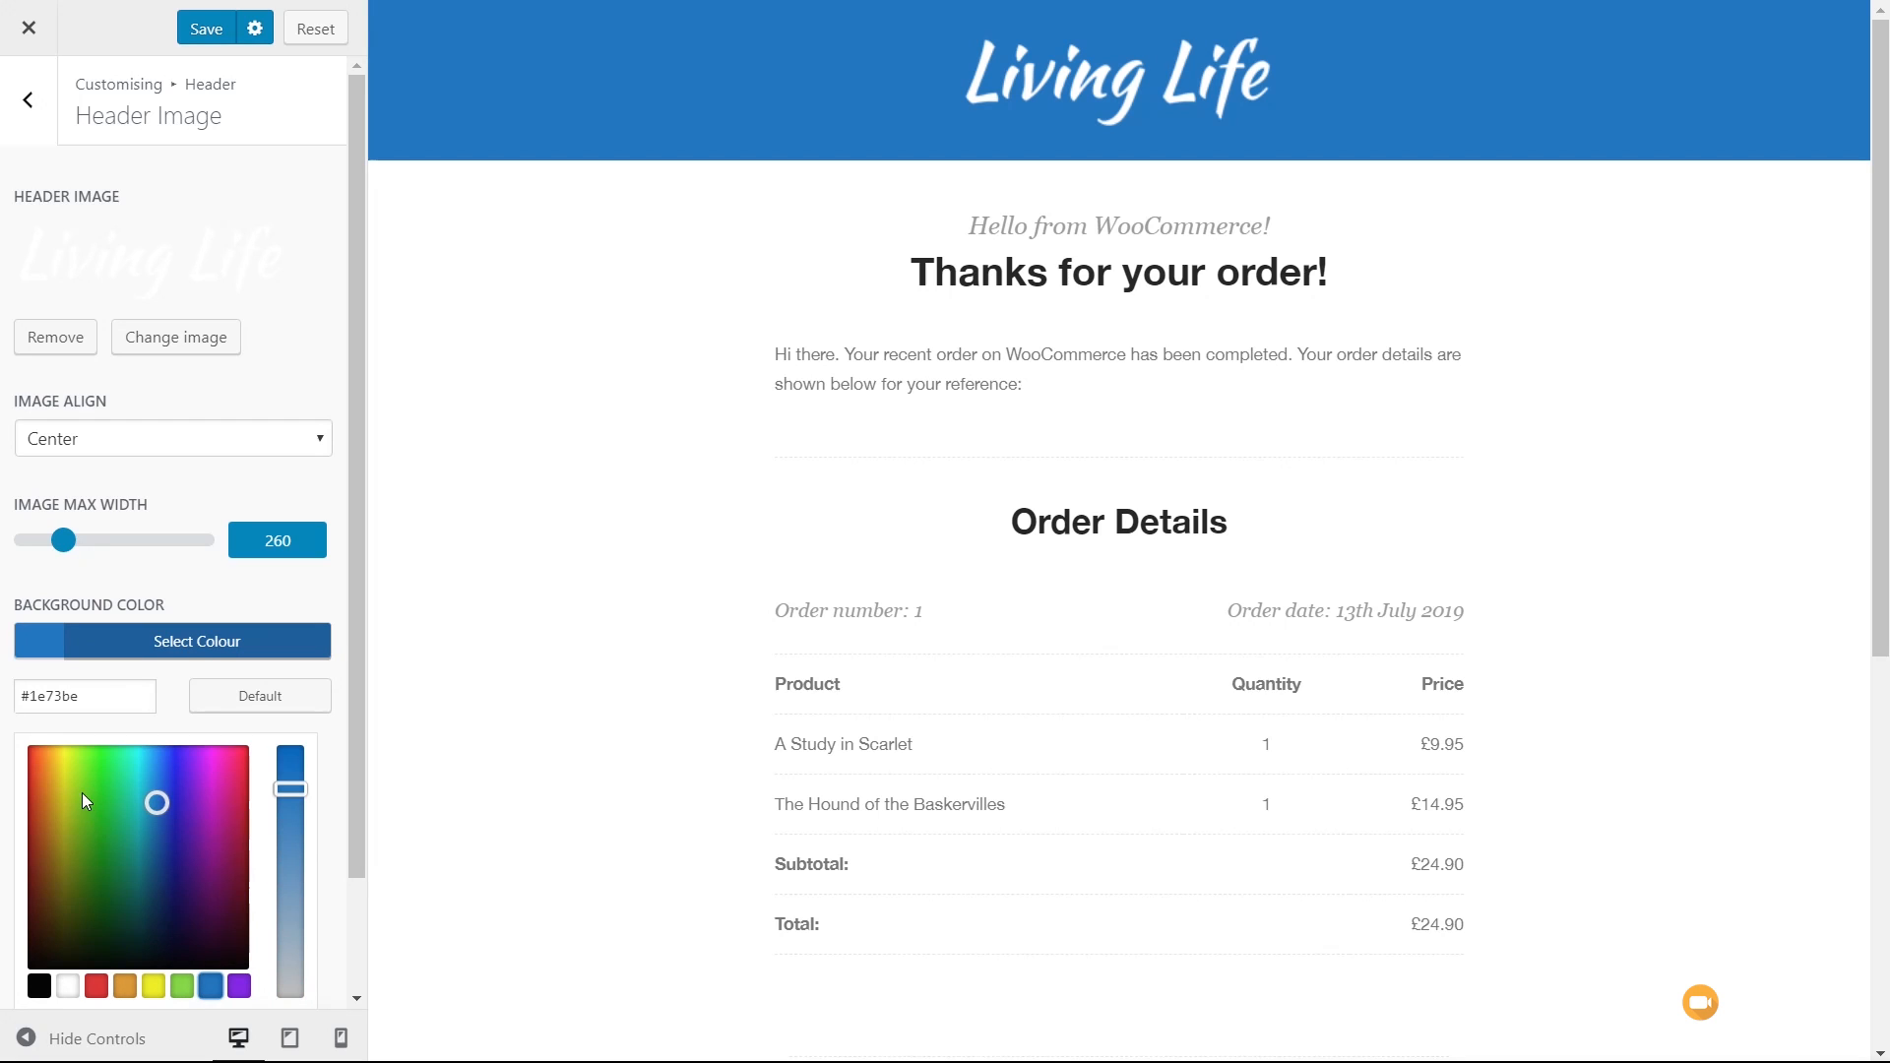
left_click(97, 985)
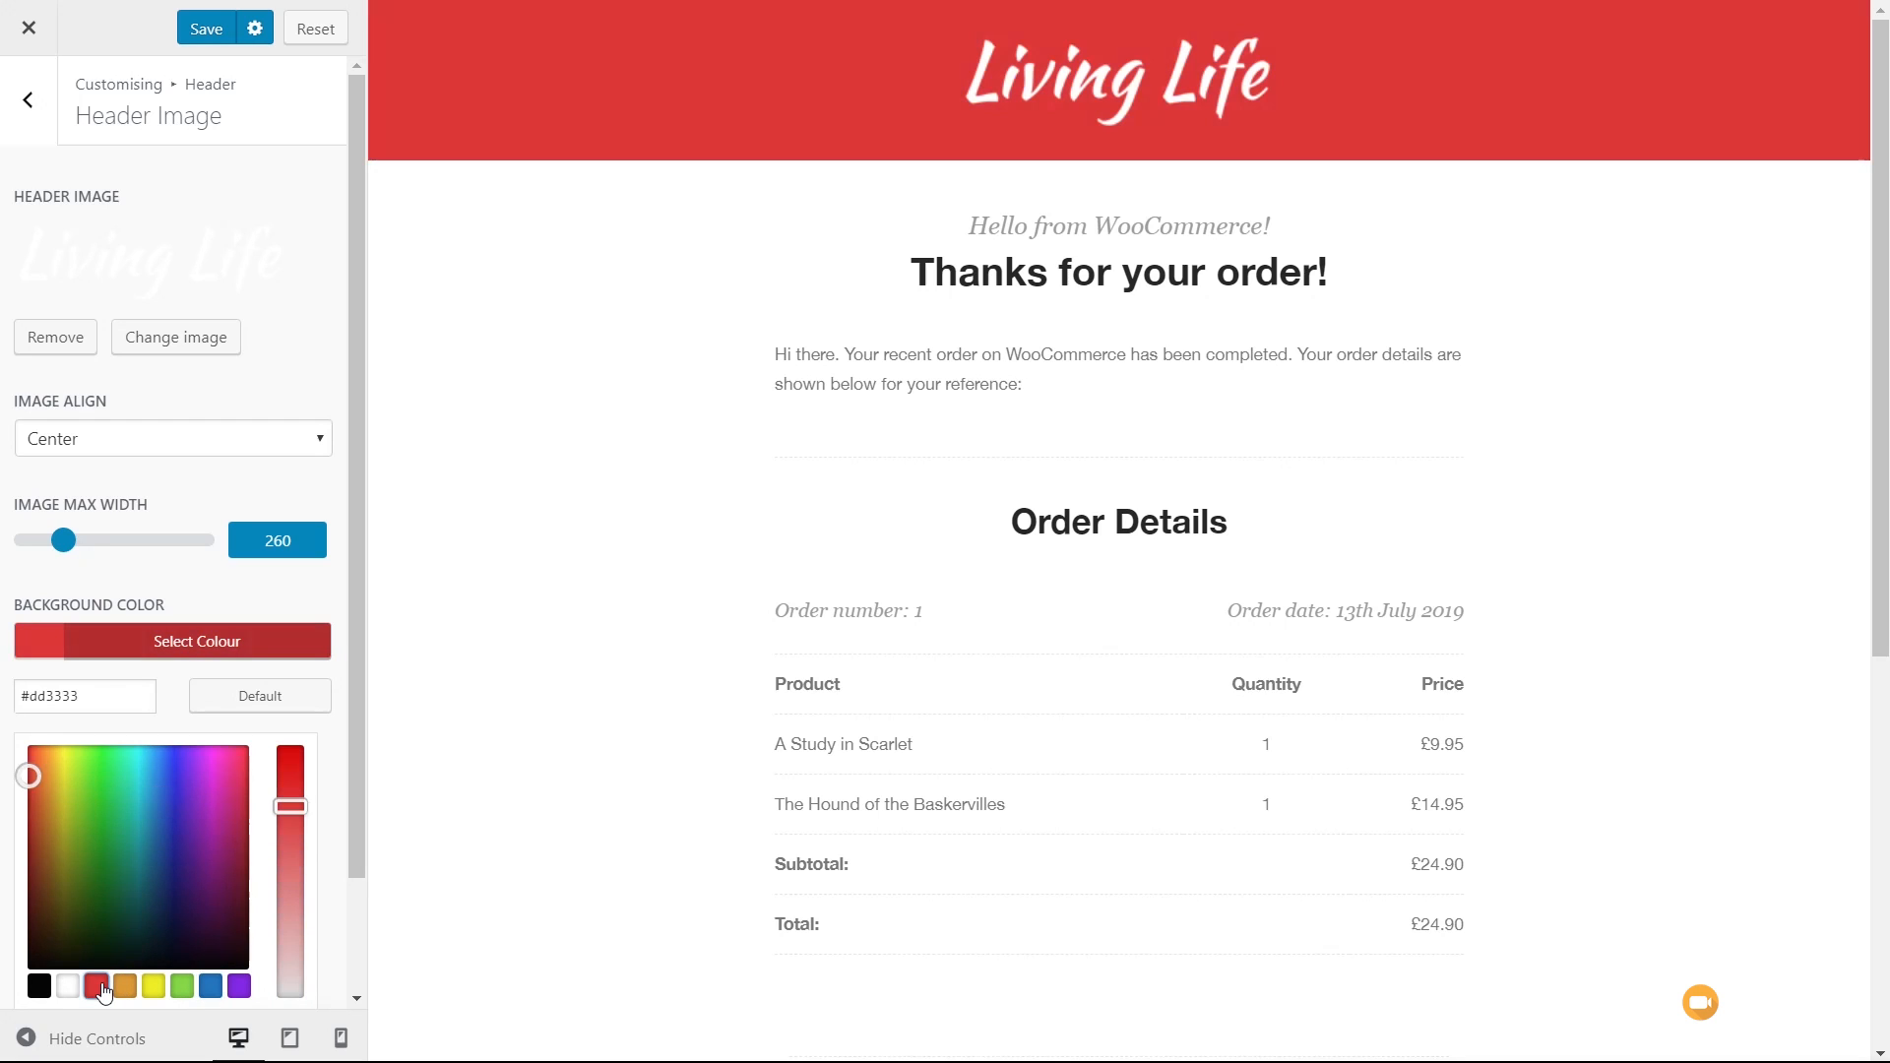
left_click(180, 986)
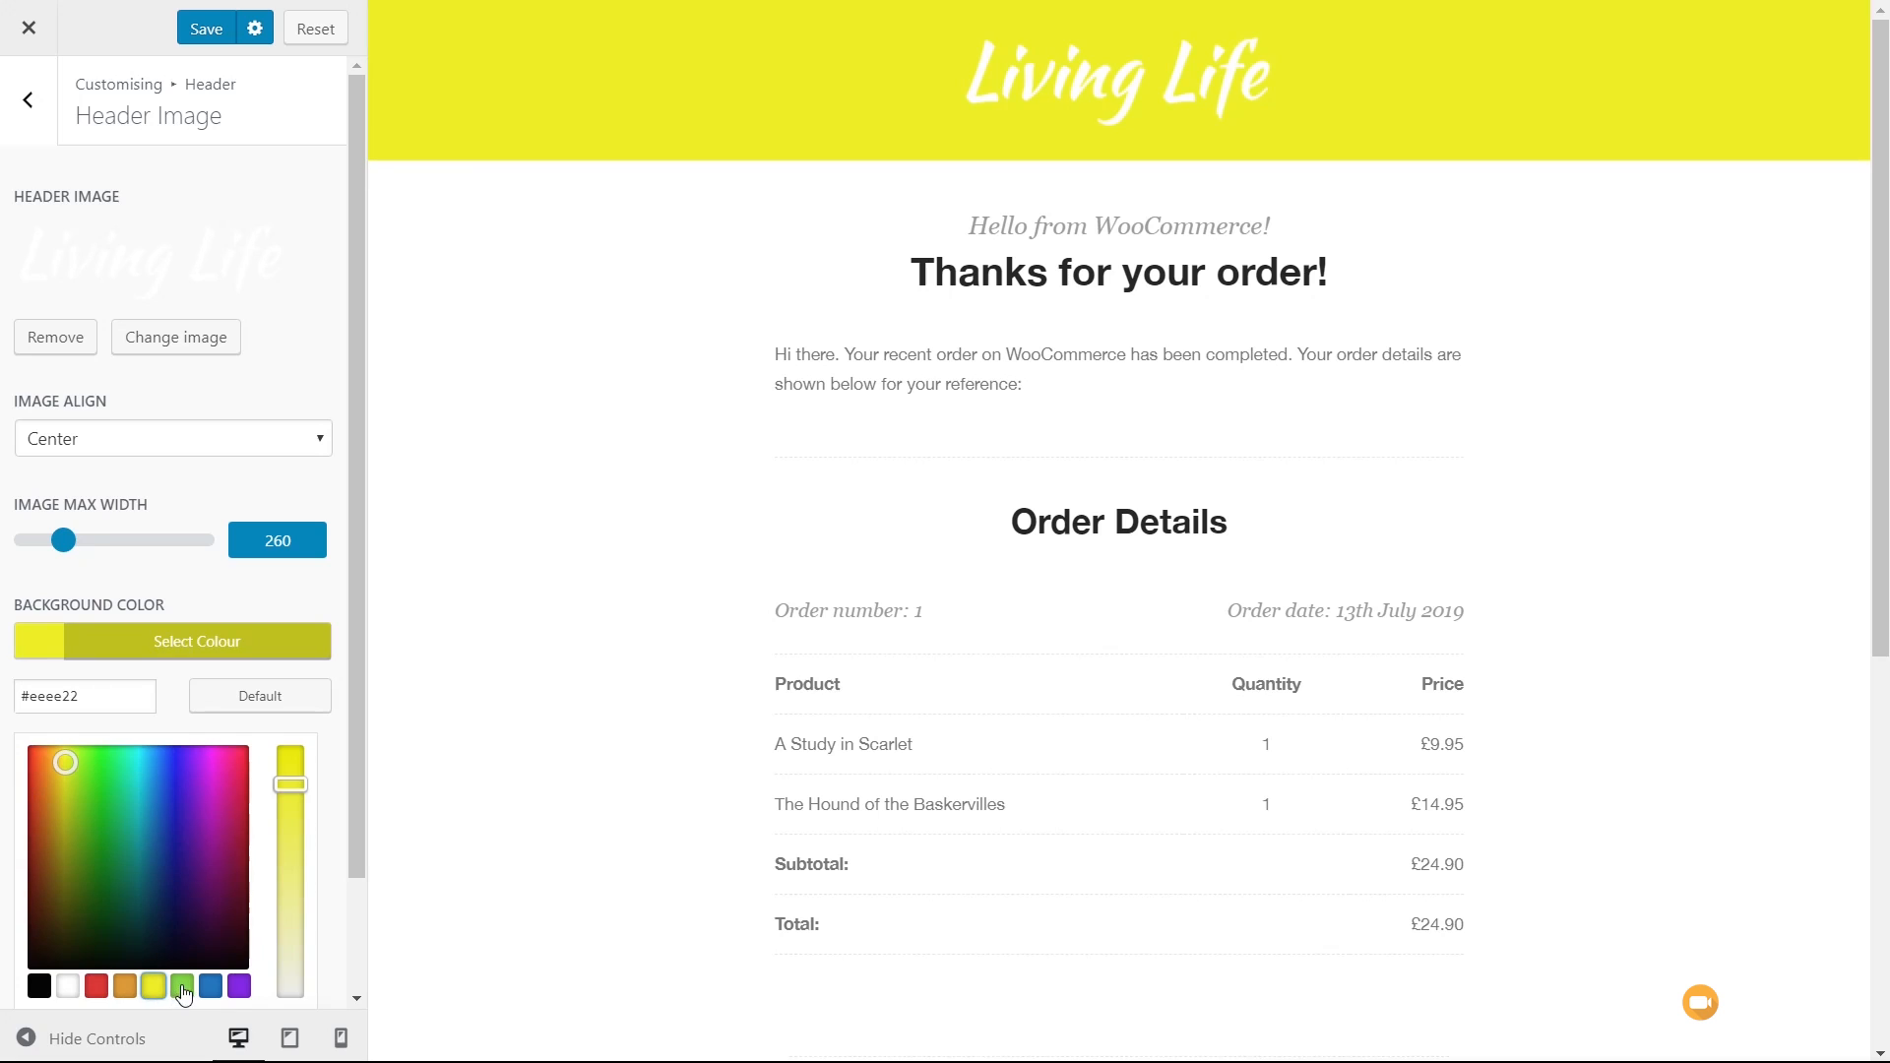
left_click(213, 987)
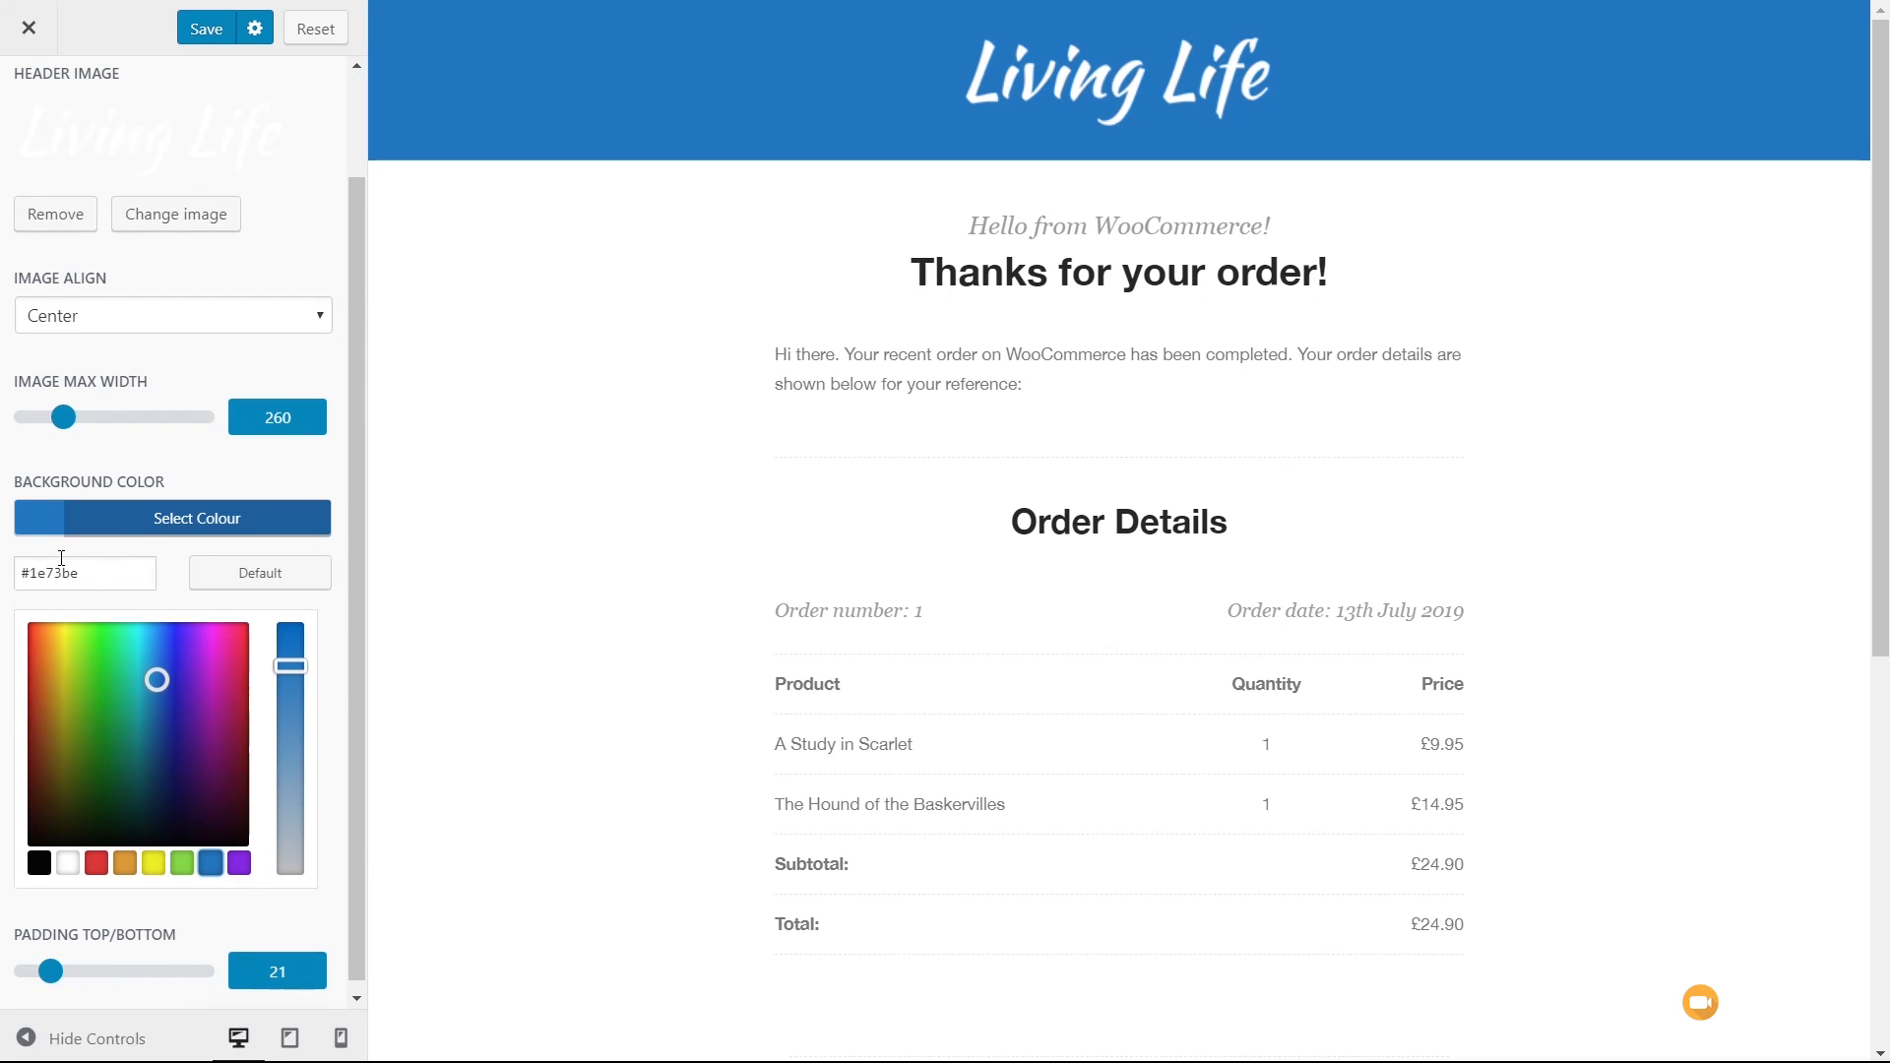
left_click(84, 571)
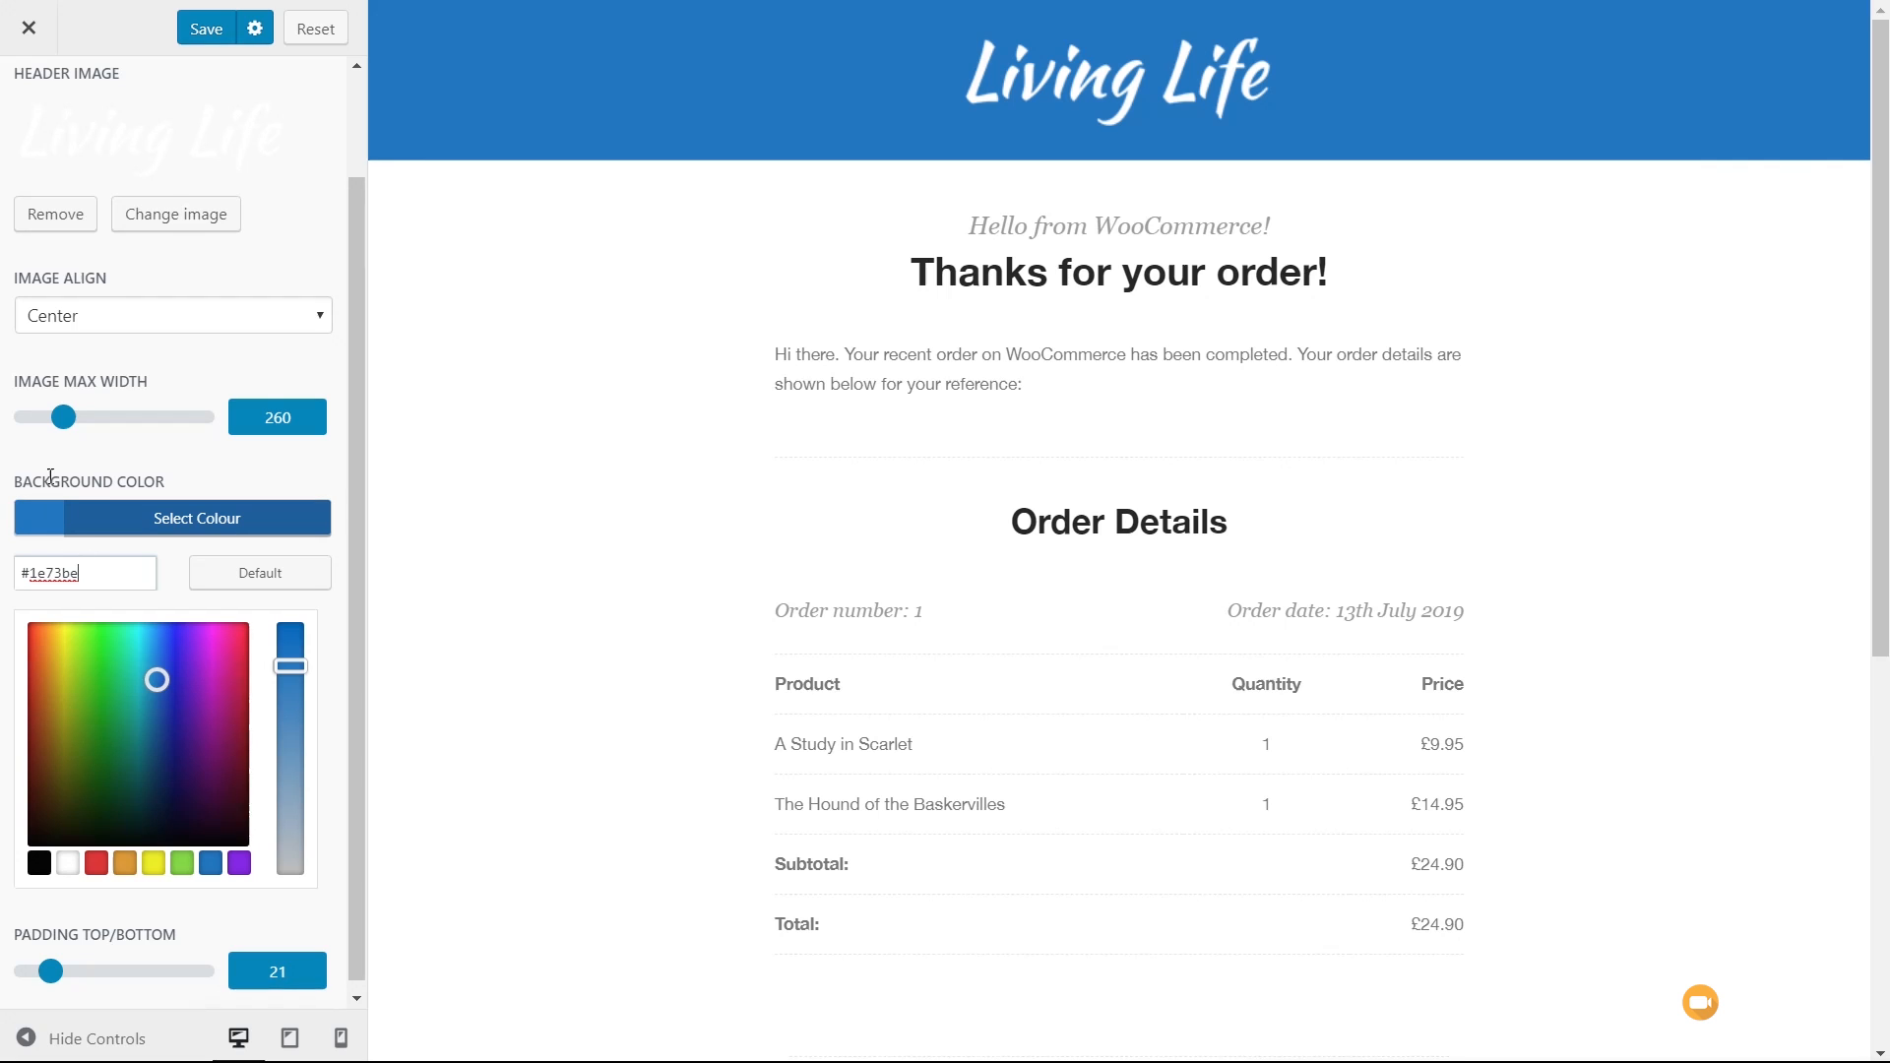
left_click_drag(65, 418, 53, 417)
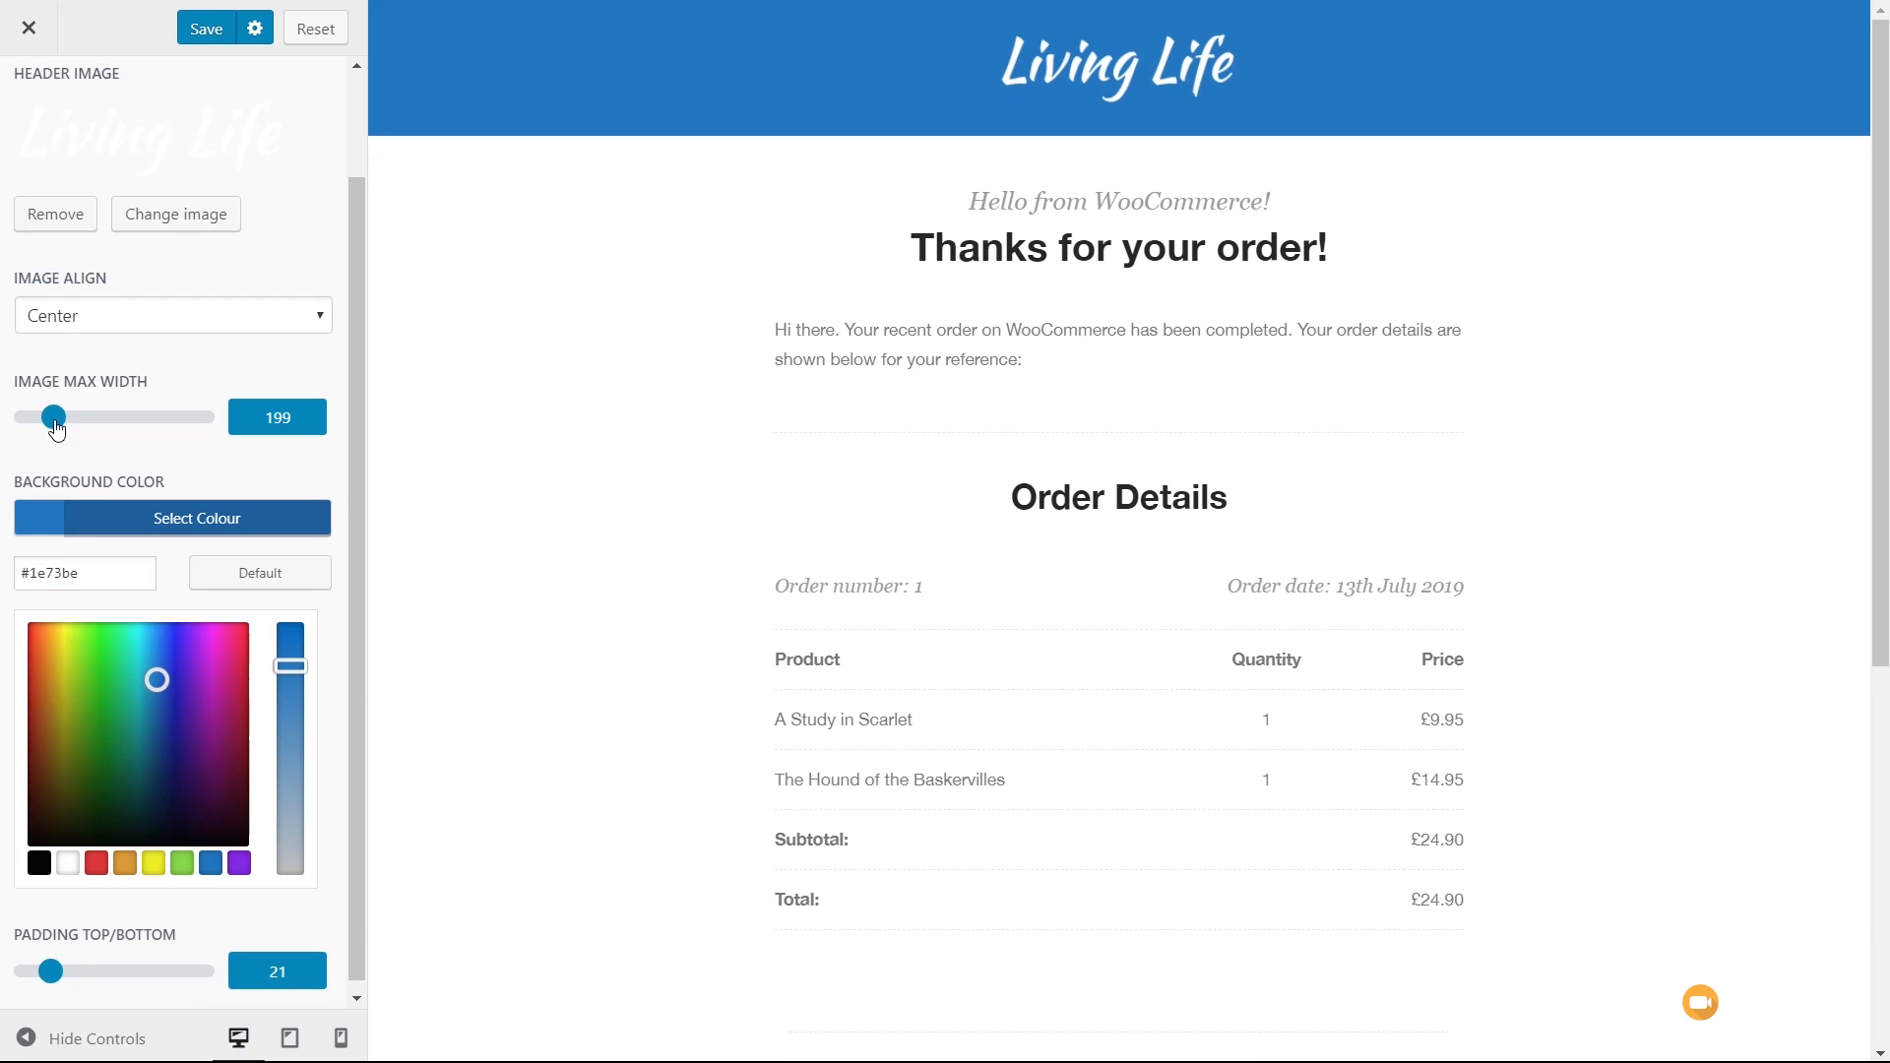
- Resize the header logo to 193 wide and set top/bottom padding to 51
left_click_drag(55, 418, 85, 418)
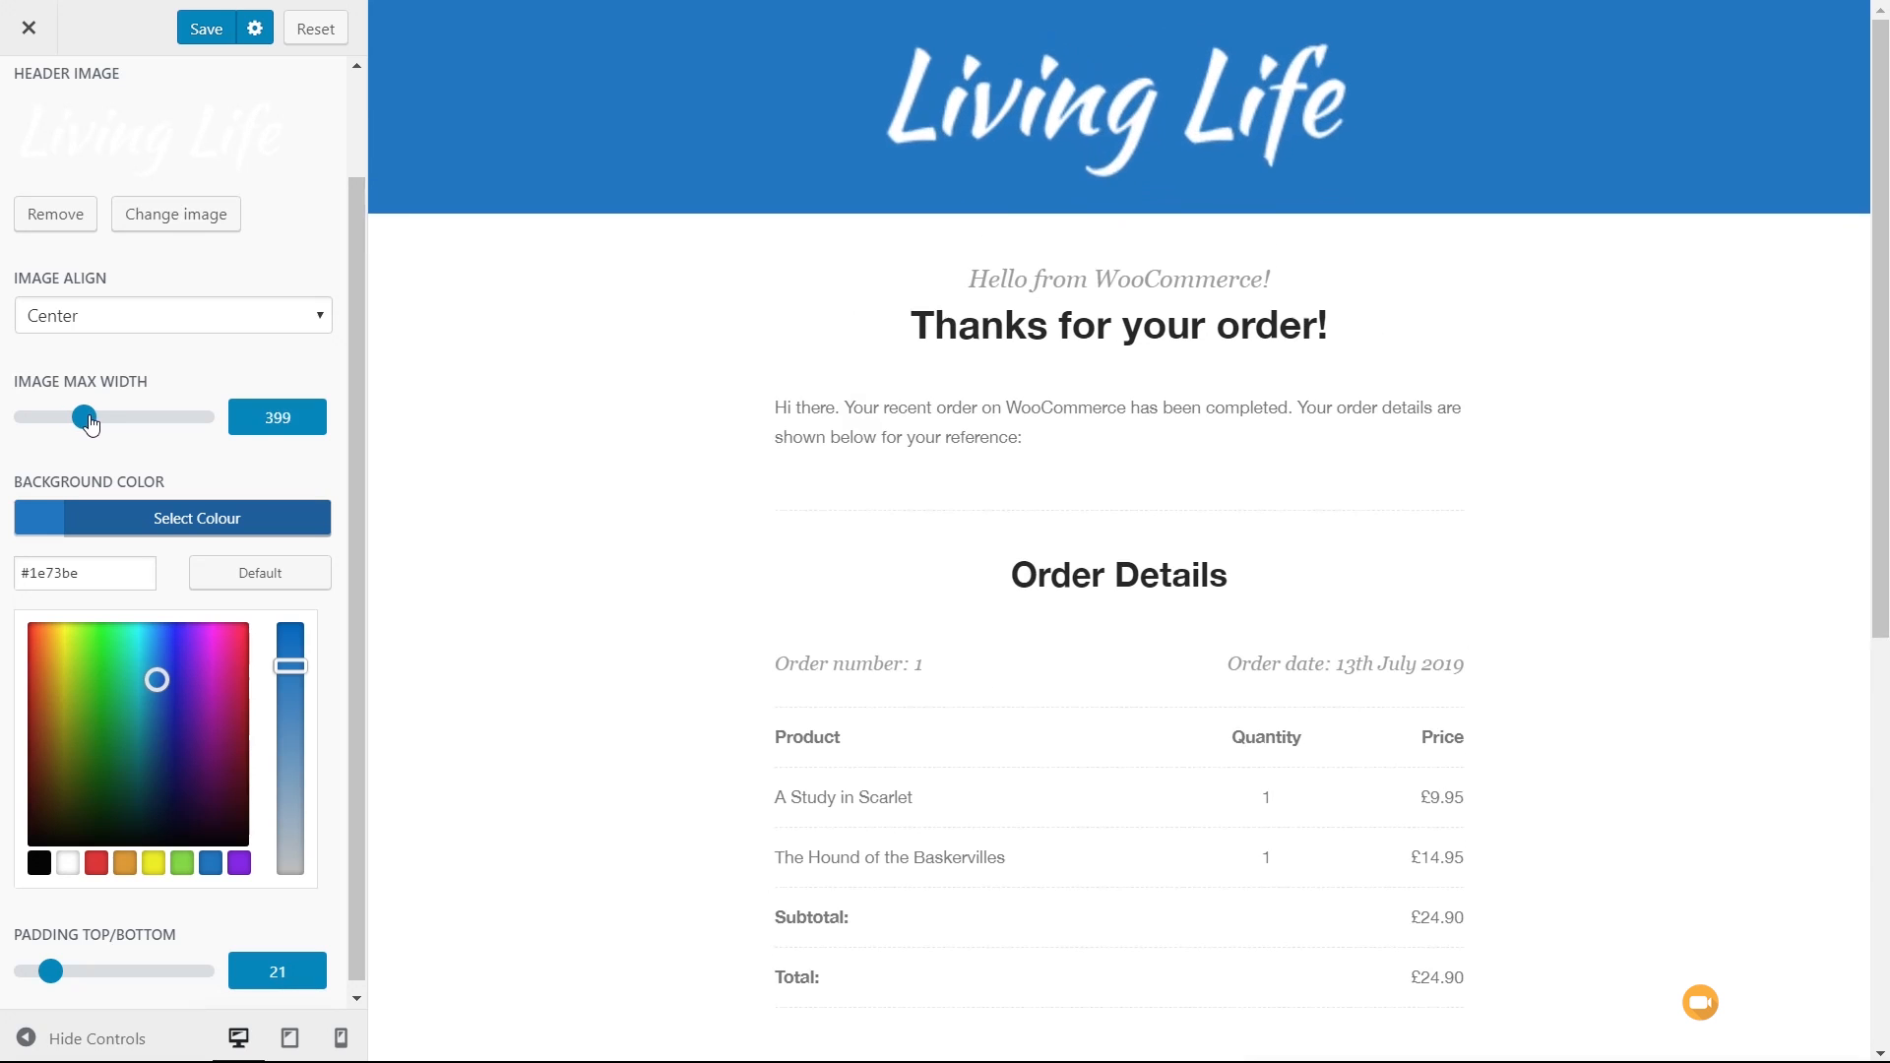
left_click_drag(84, 417, 68, 418)
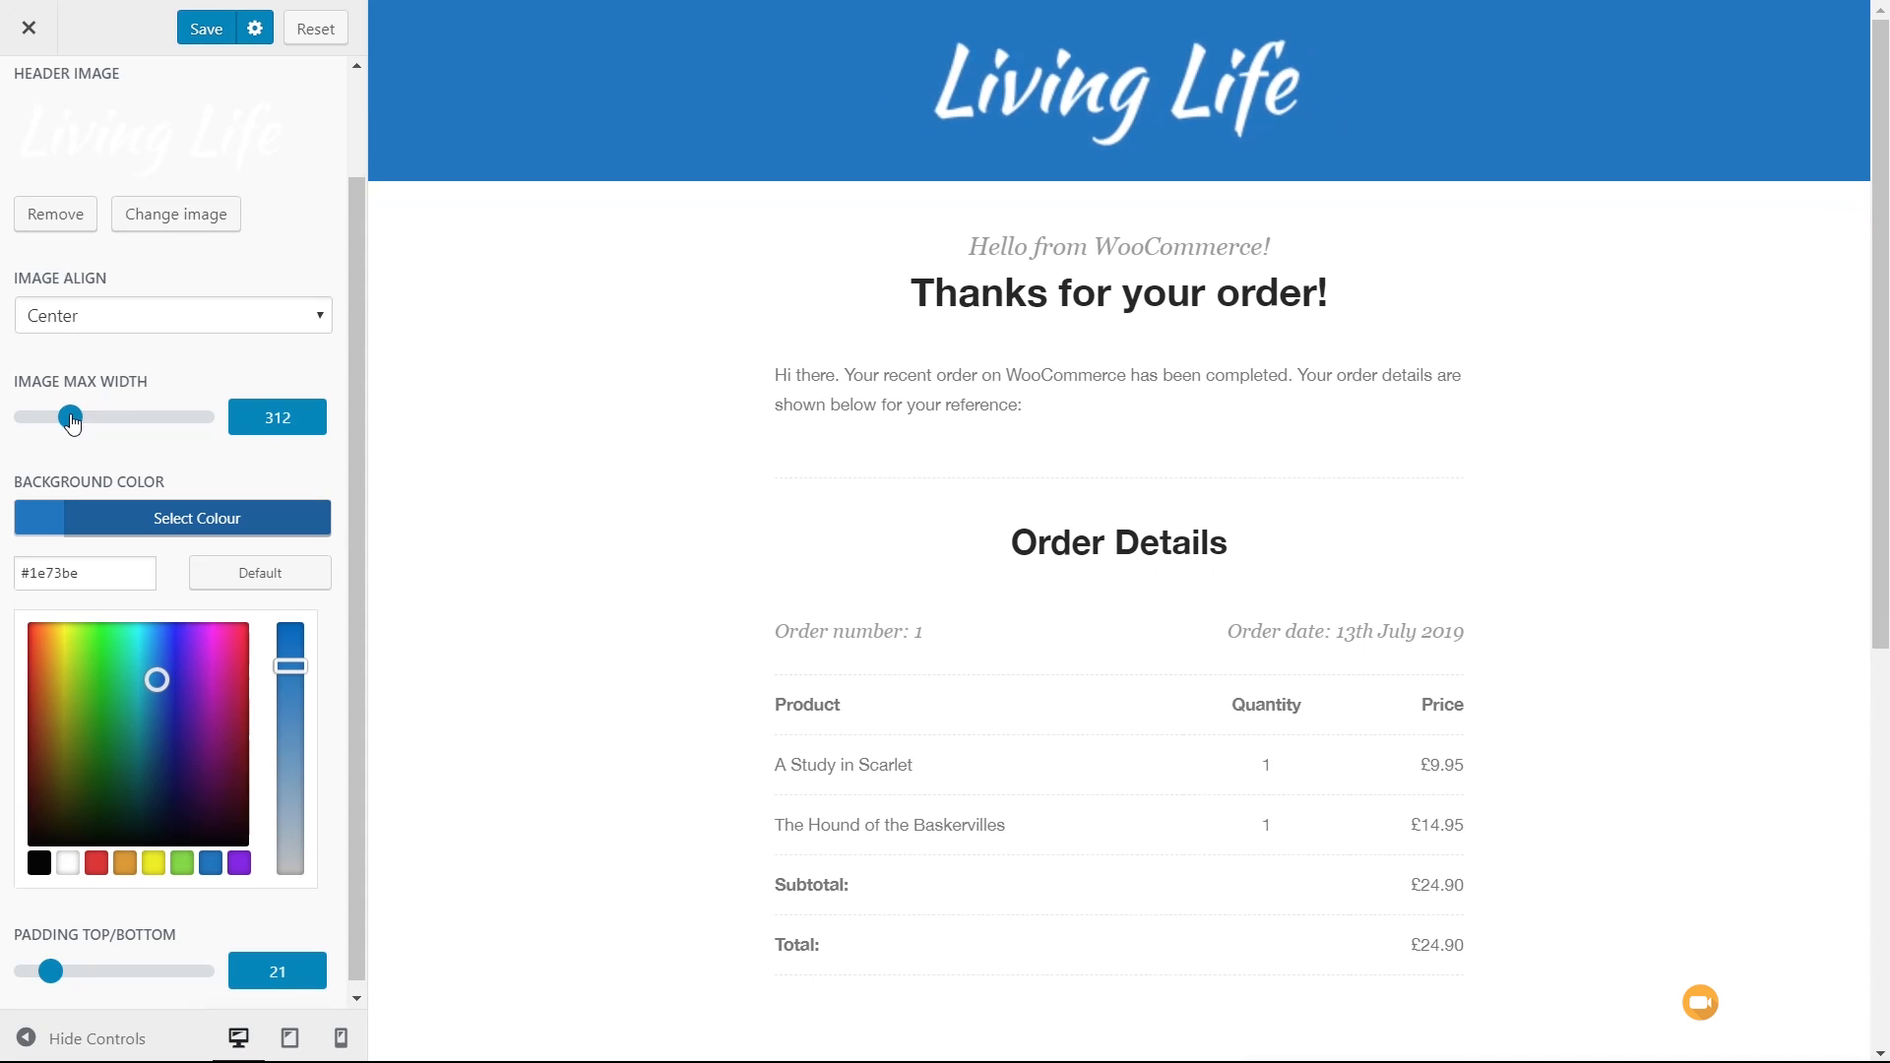
left_click_drag(69, 416, 53, 416)
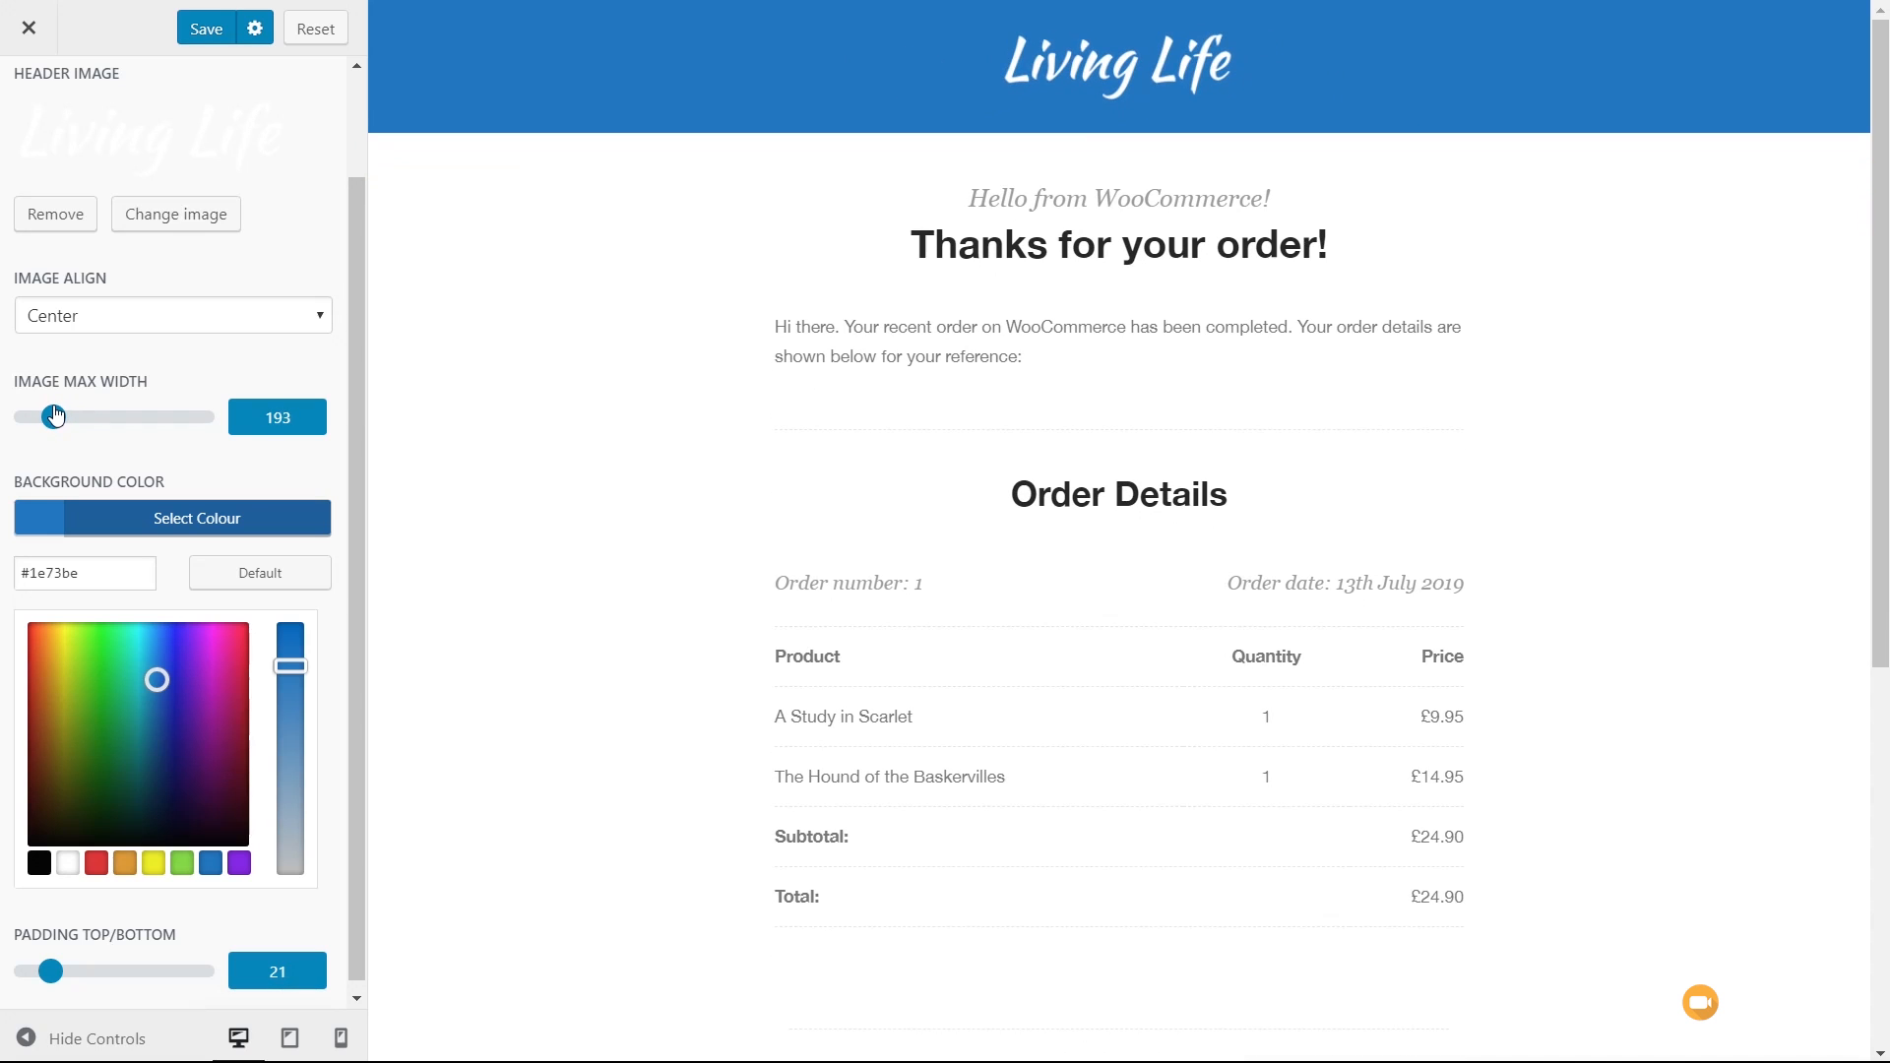
left_click(172, 519)
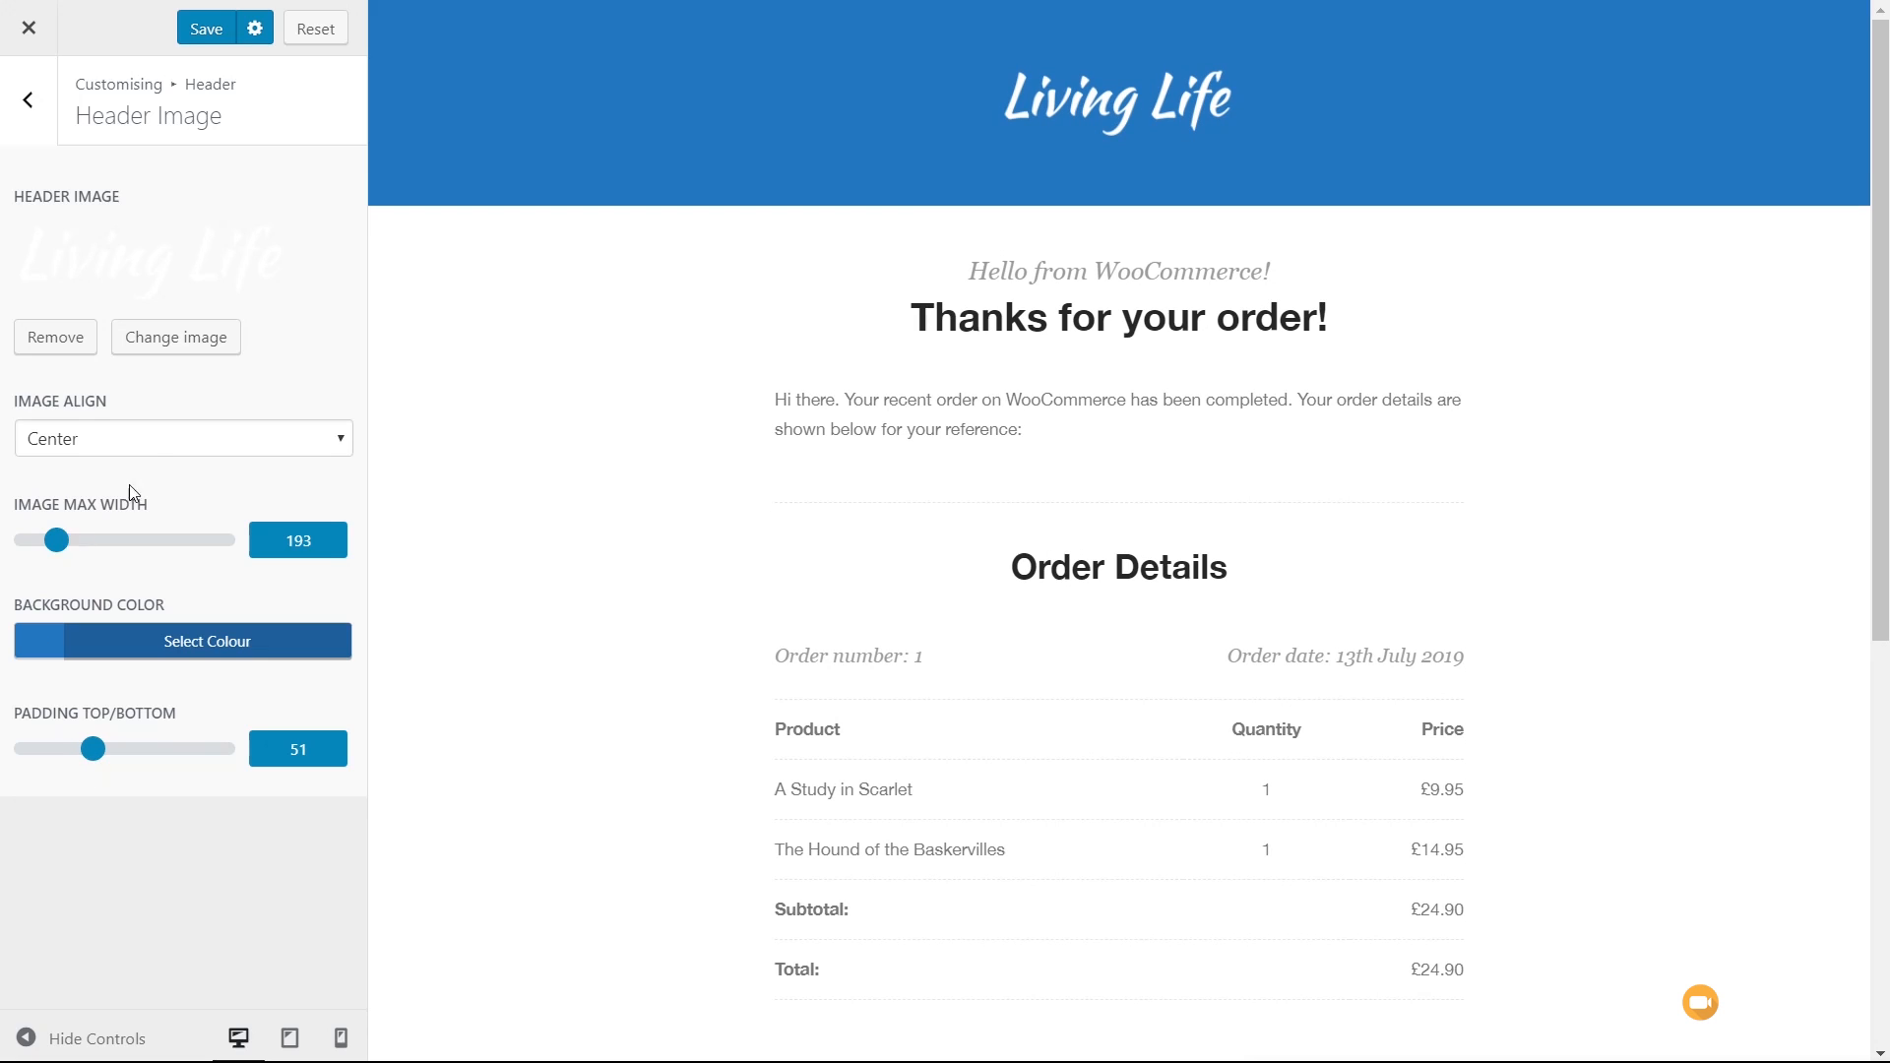
- Try left and right logo alignment, then set it back to centre
left_click(183, 438)
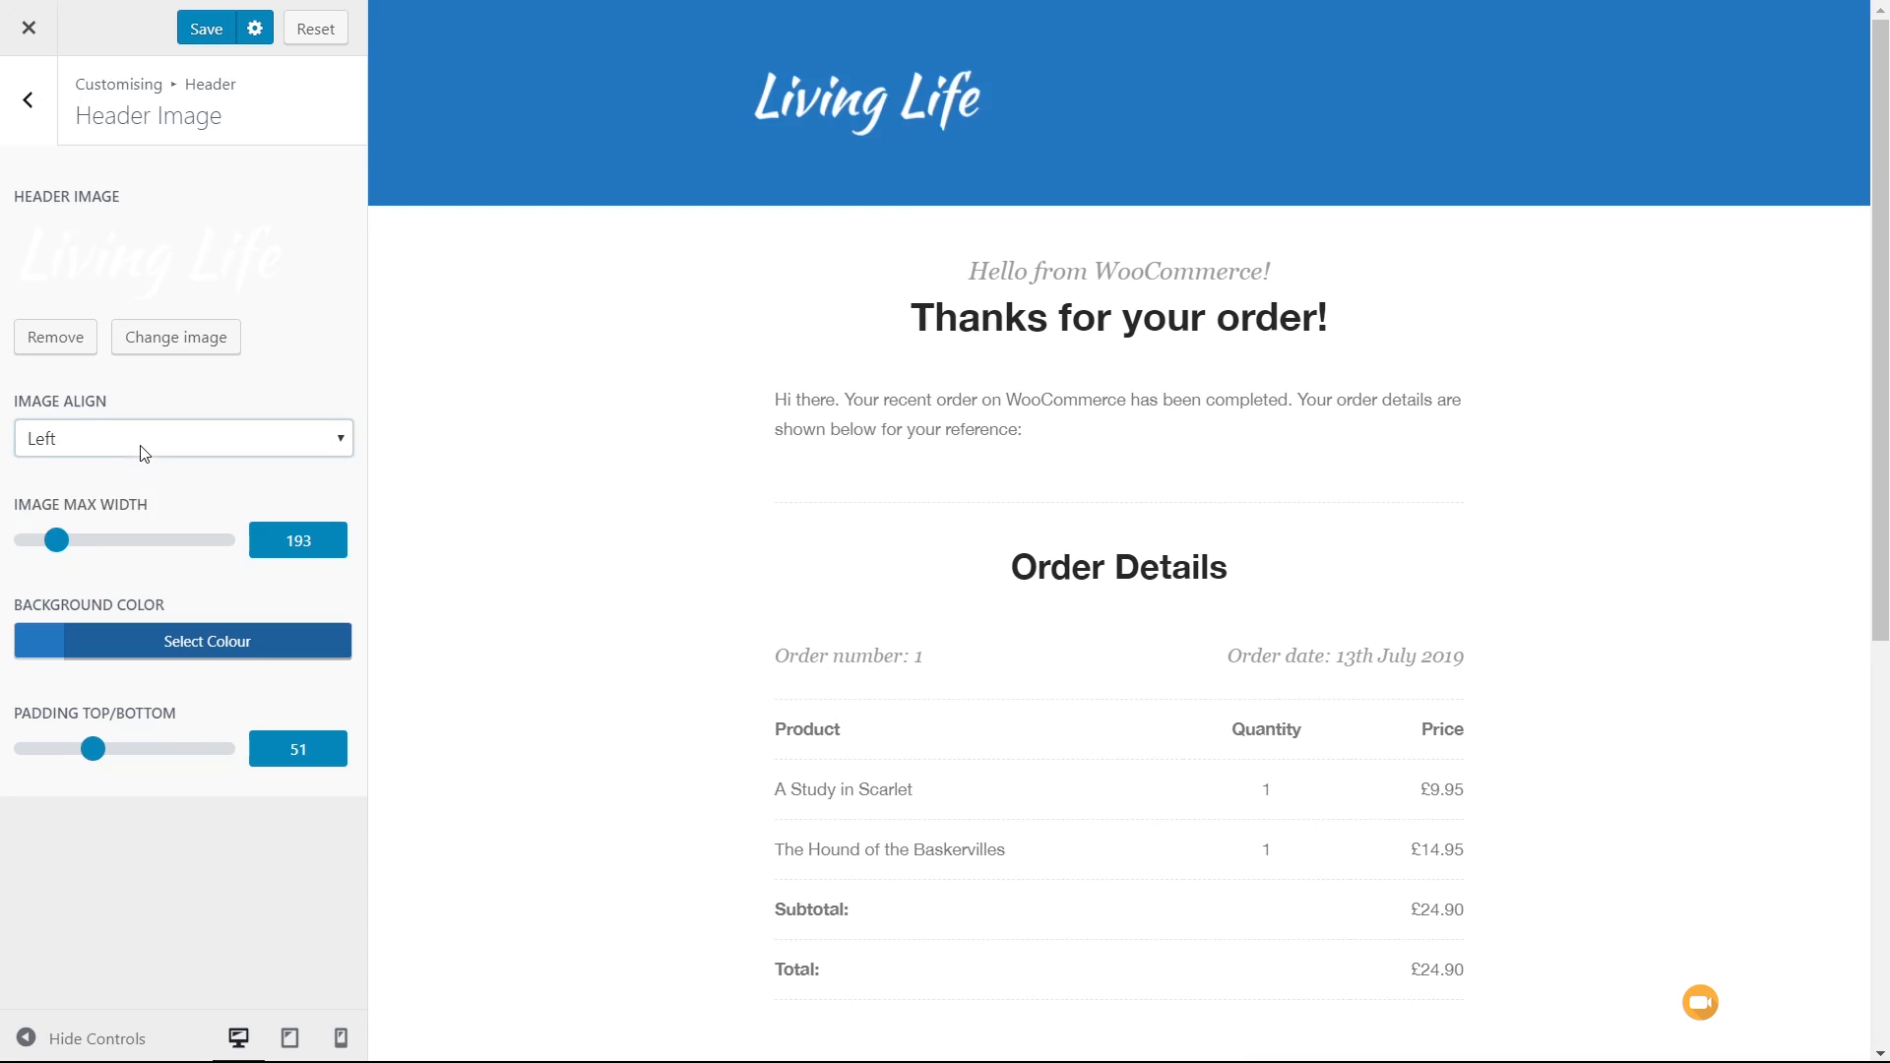
left_click(183, 437)
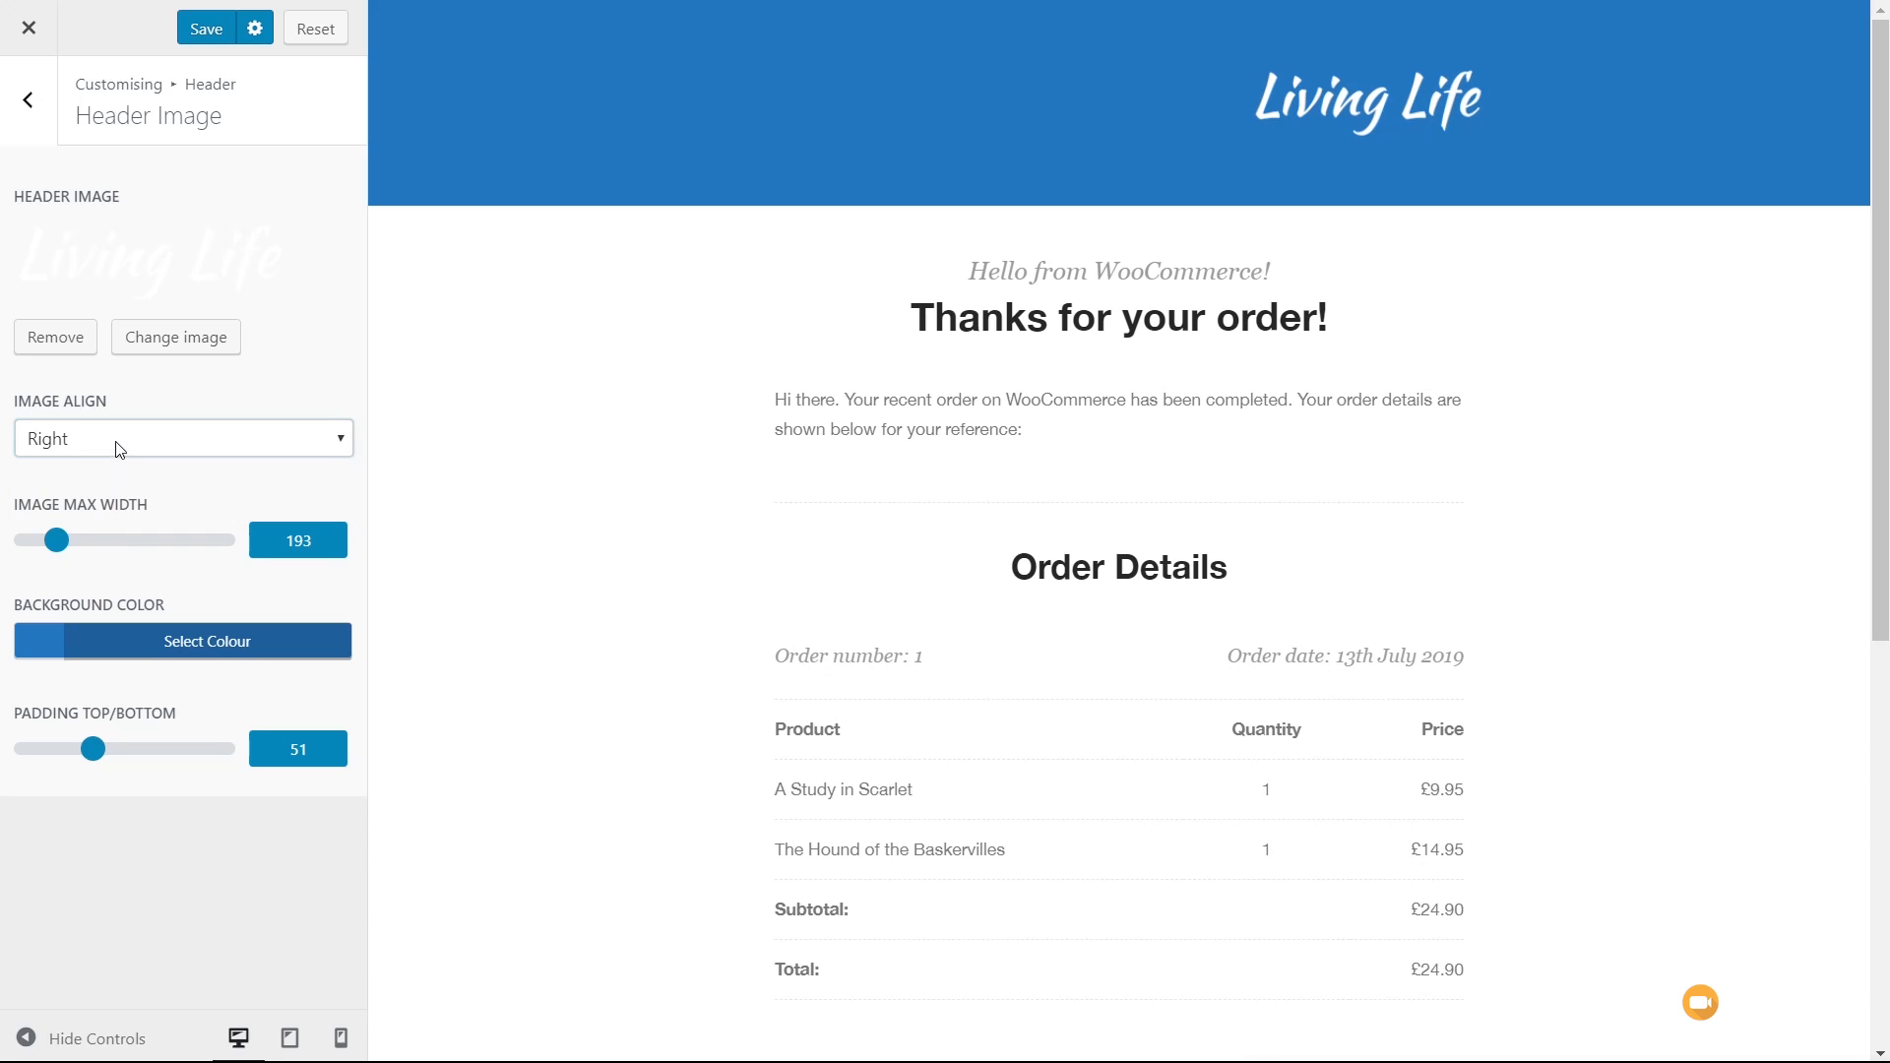
left_click(183, 437)
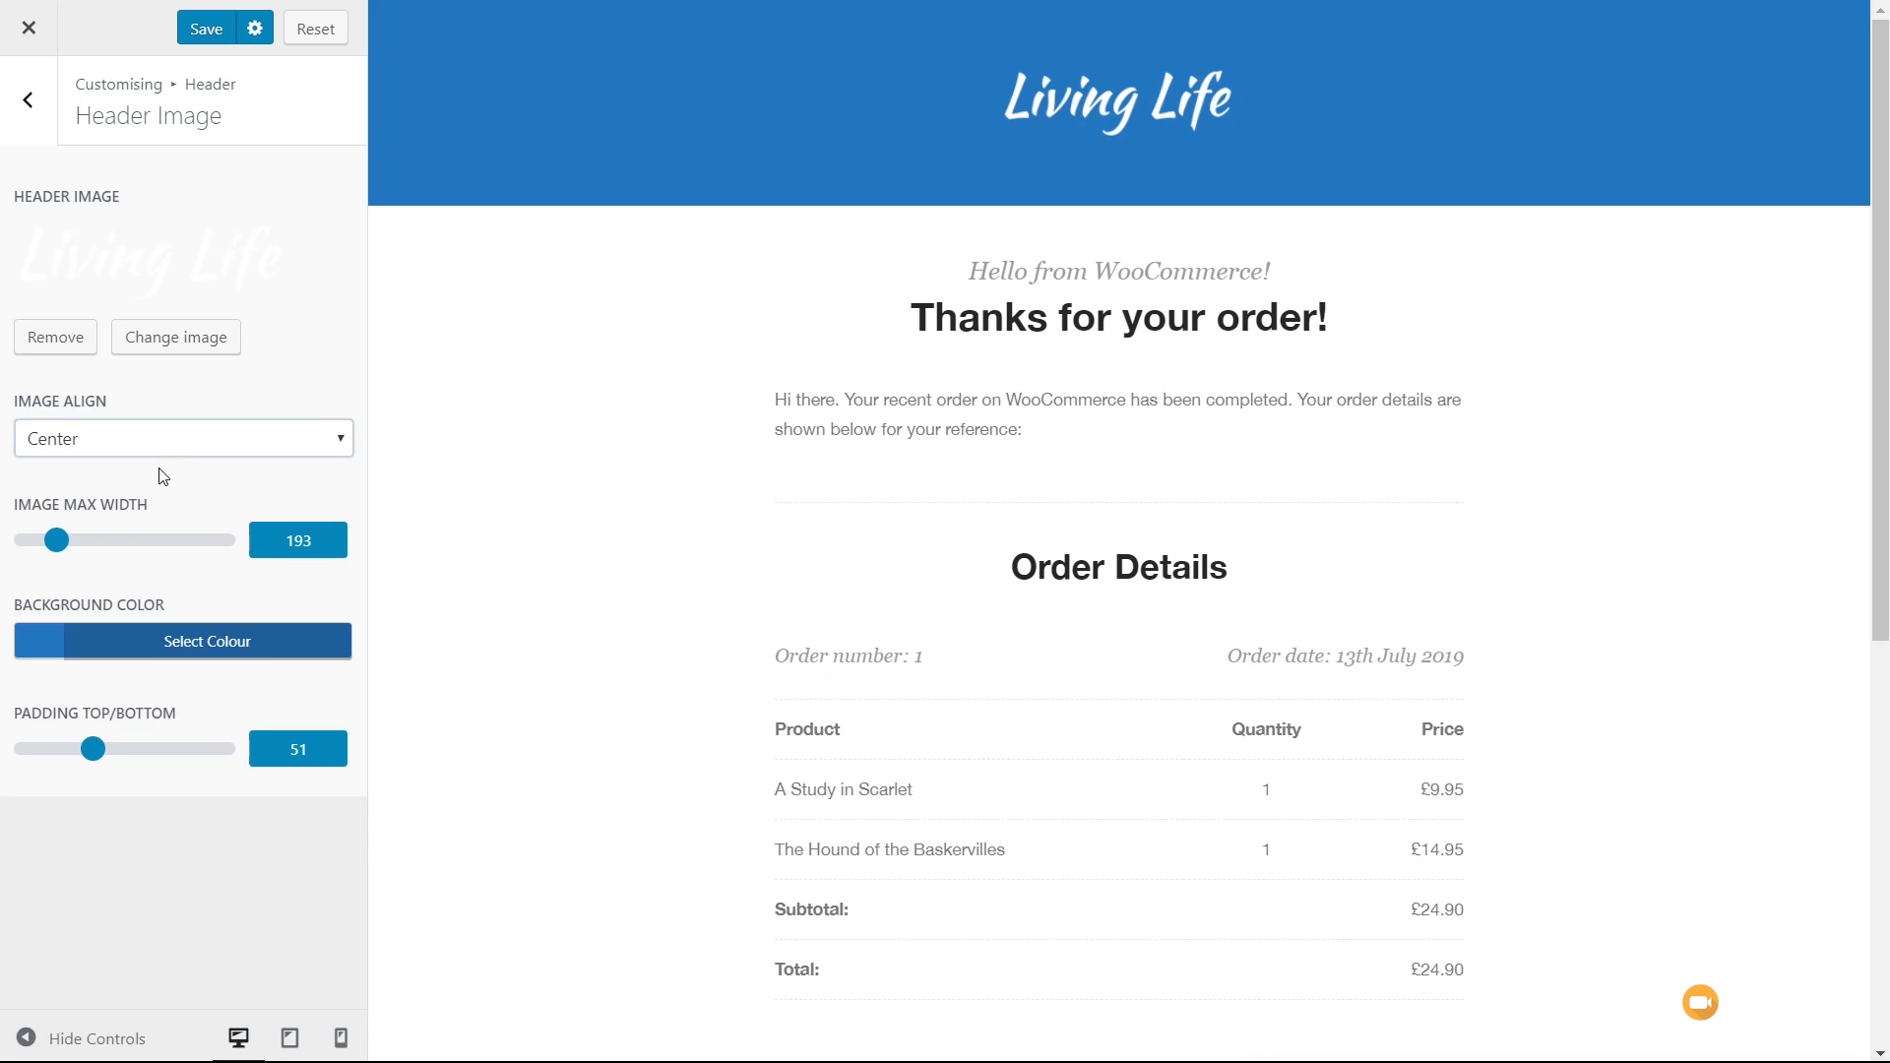
left_click(28, 100)
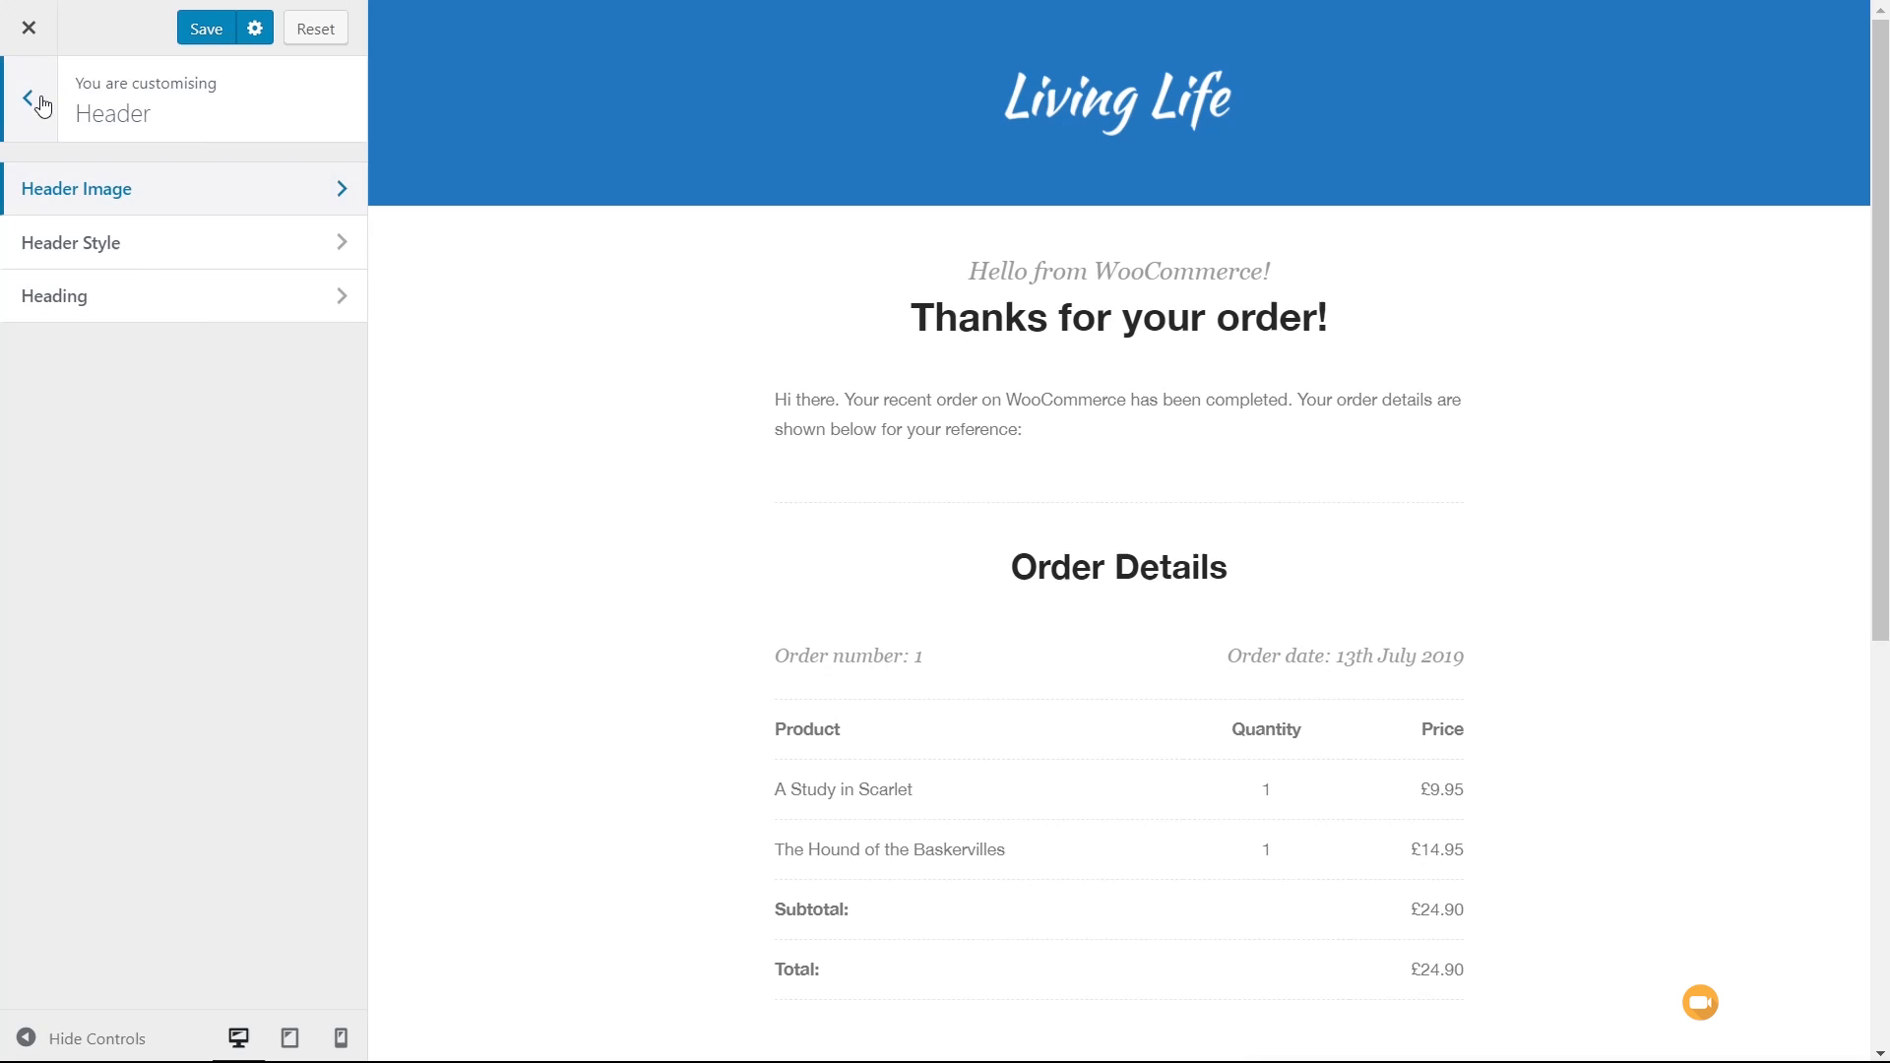
- Set the 'Thanks for your order!' heading font size to 33 and line height to 50
left_click(183, 242)
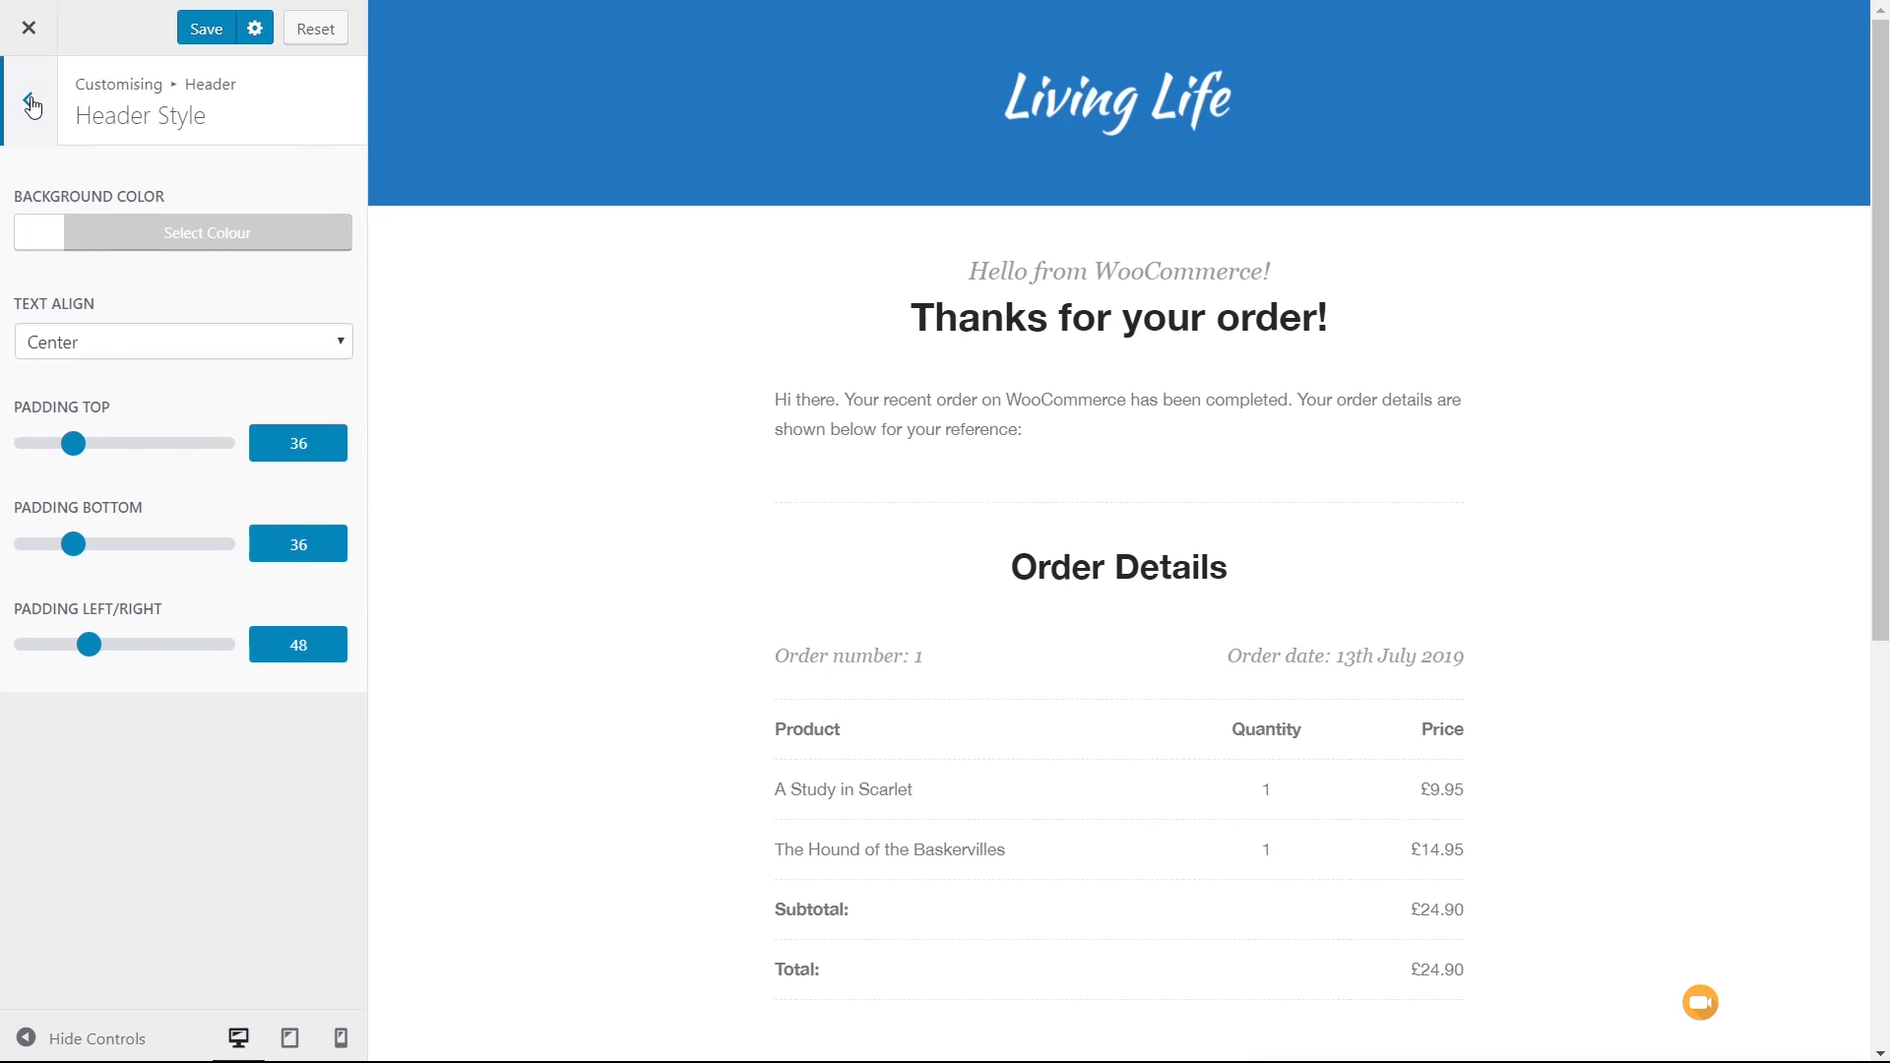
left_click(27, 97)
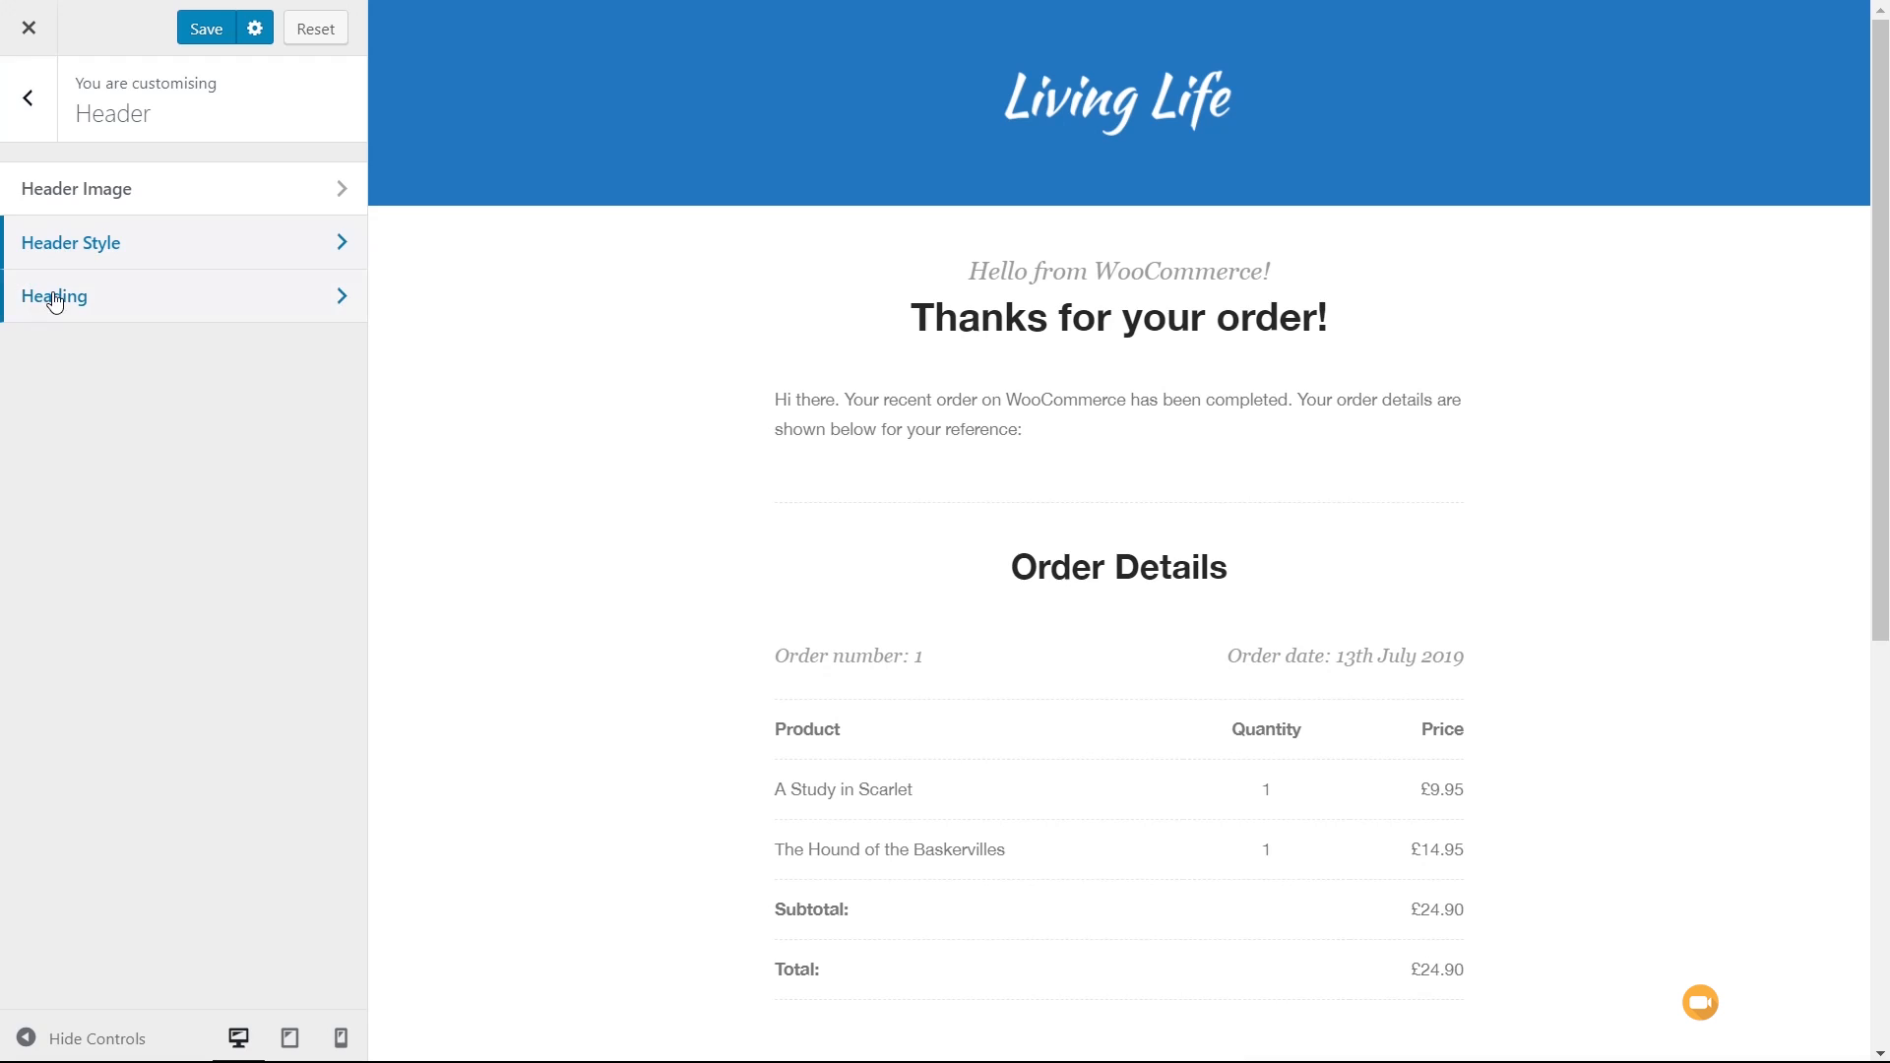
left_click(55, 295)
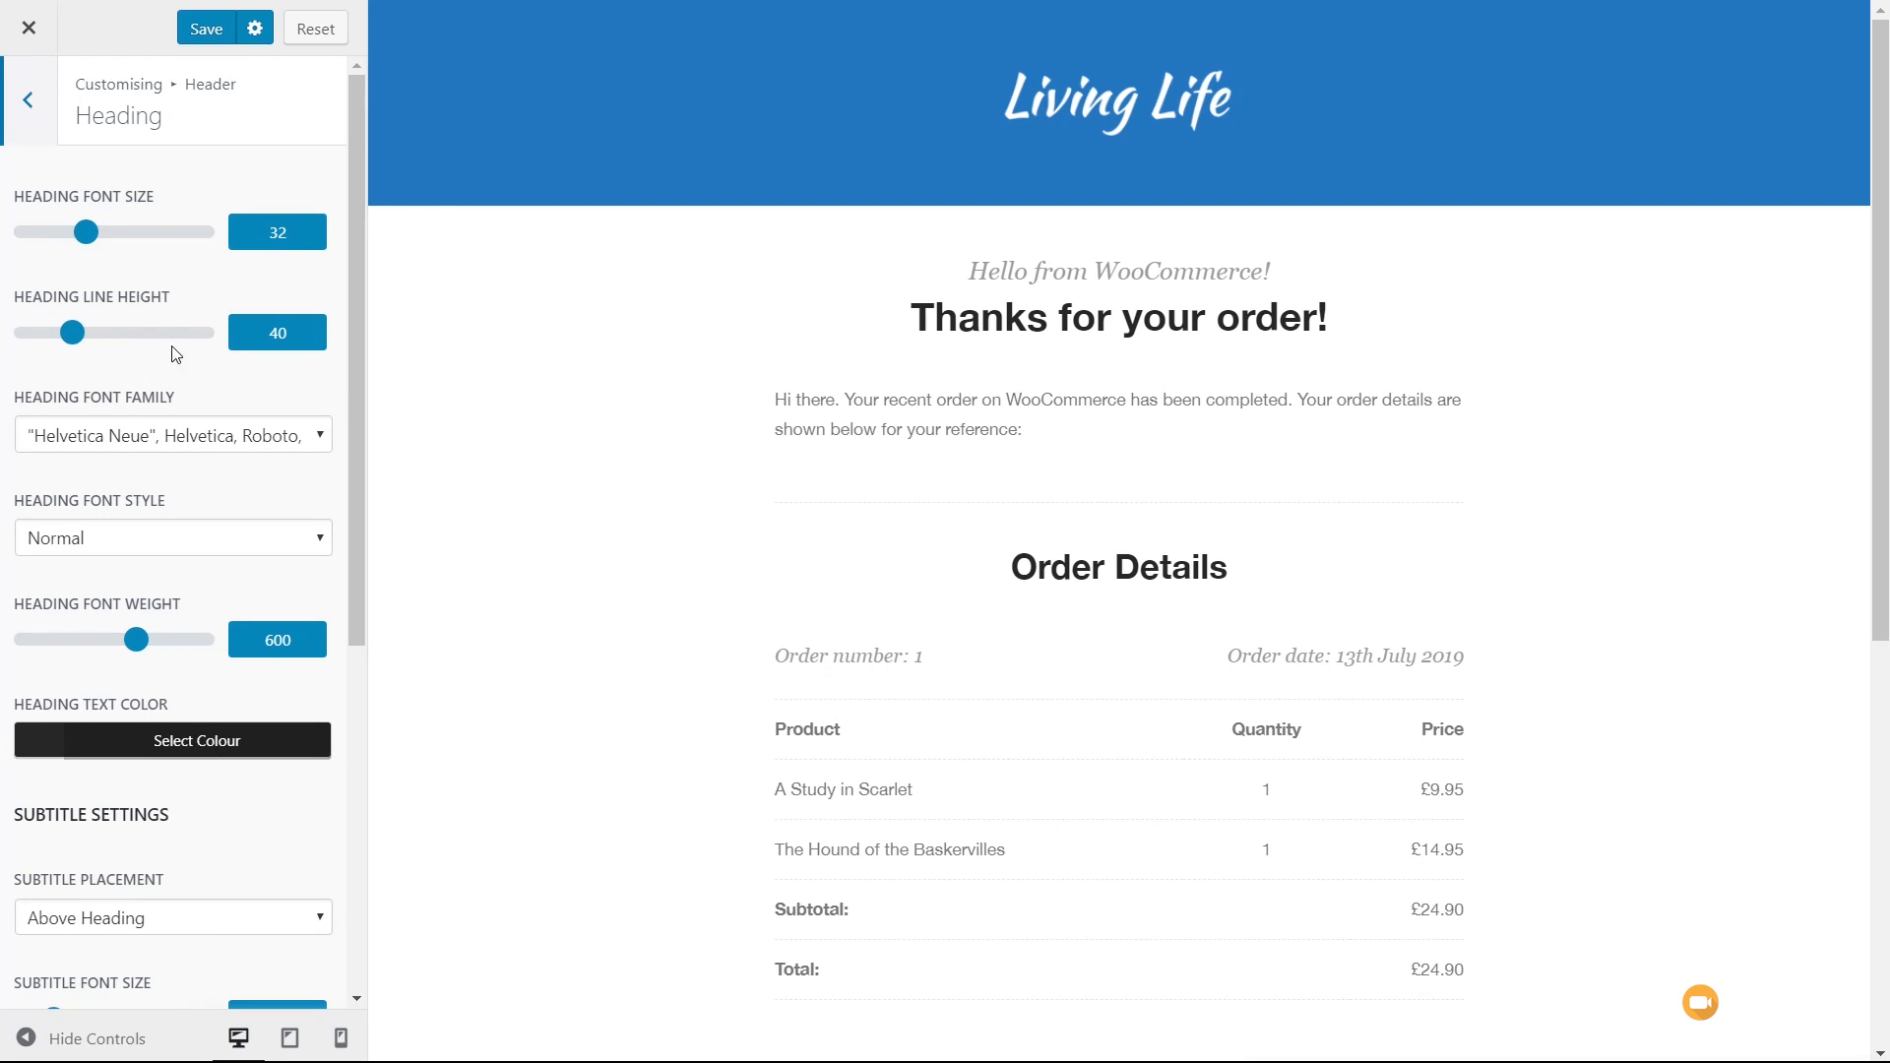
left_click_drag(86, 232, 112, 232)
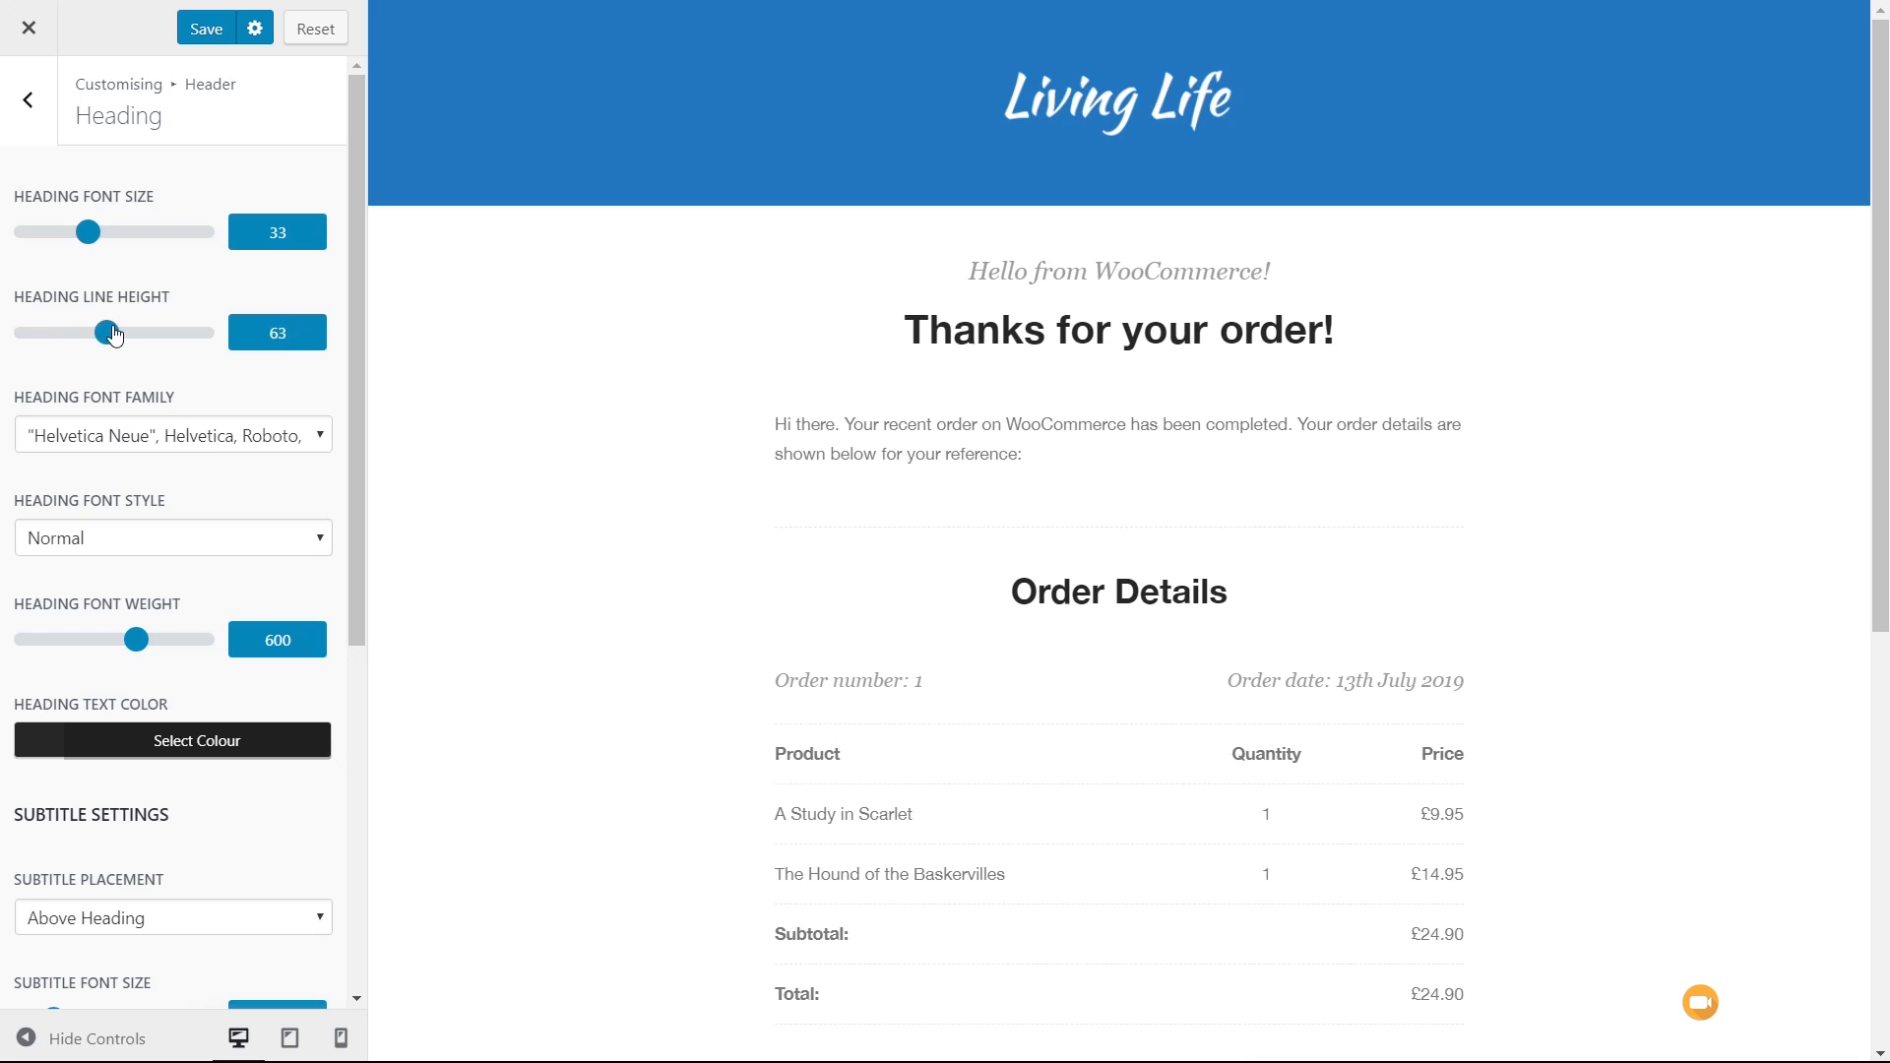
left_click(173, 435)
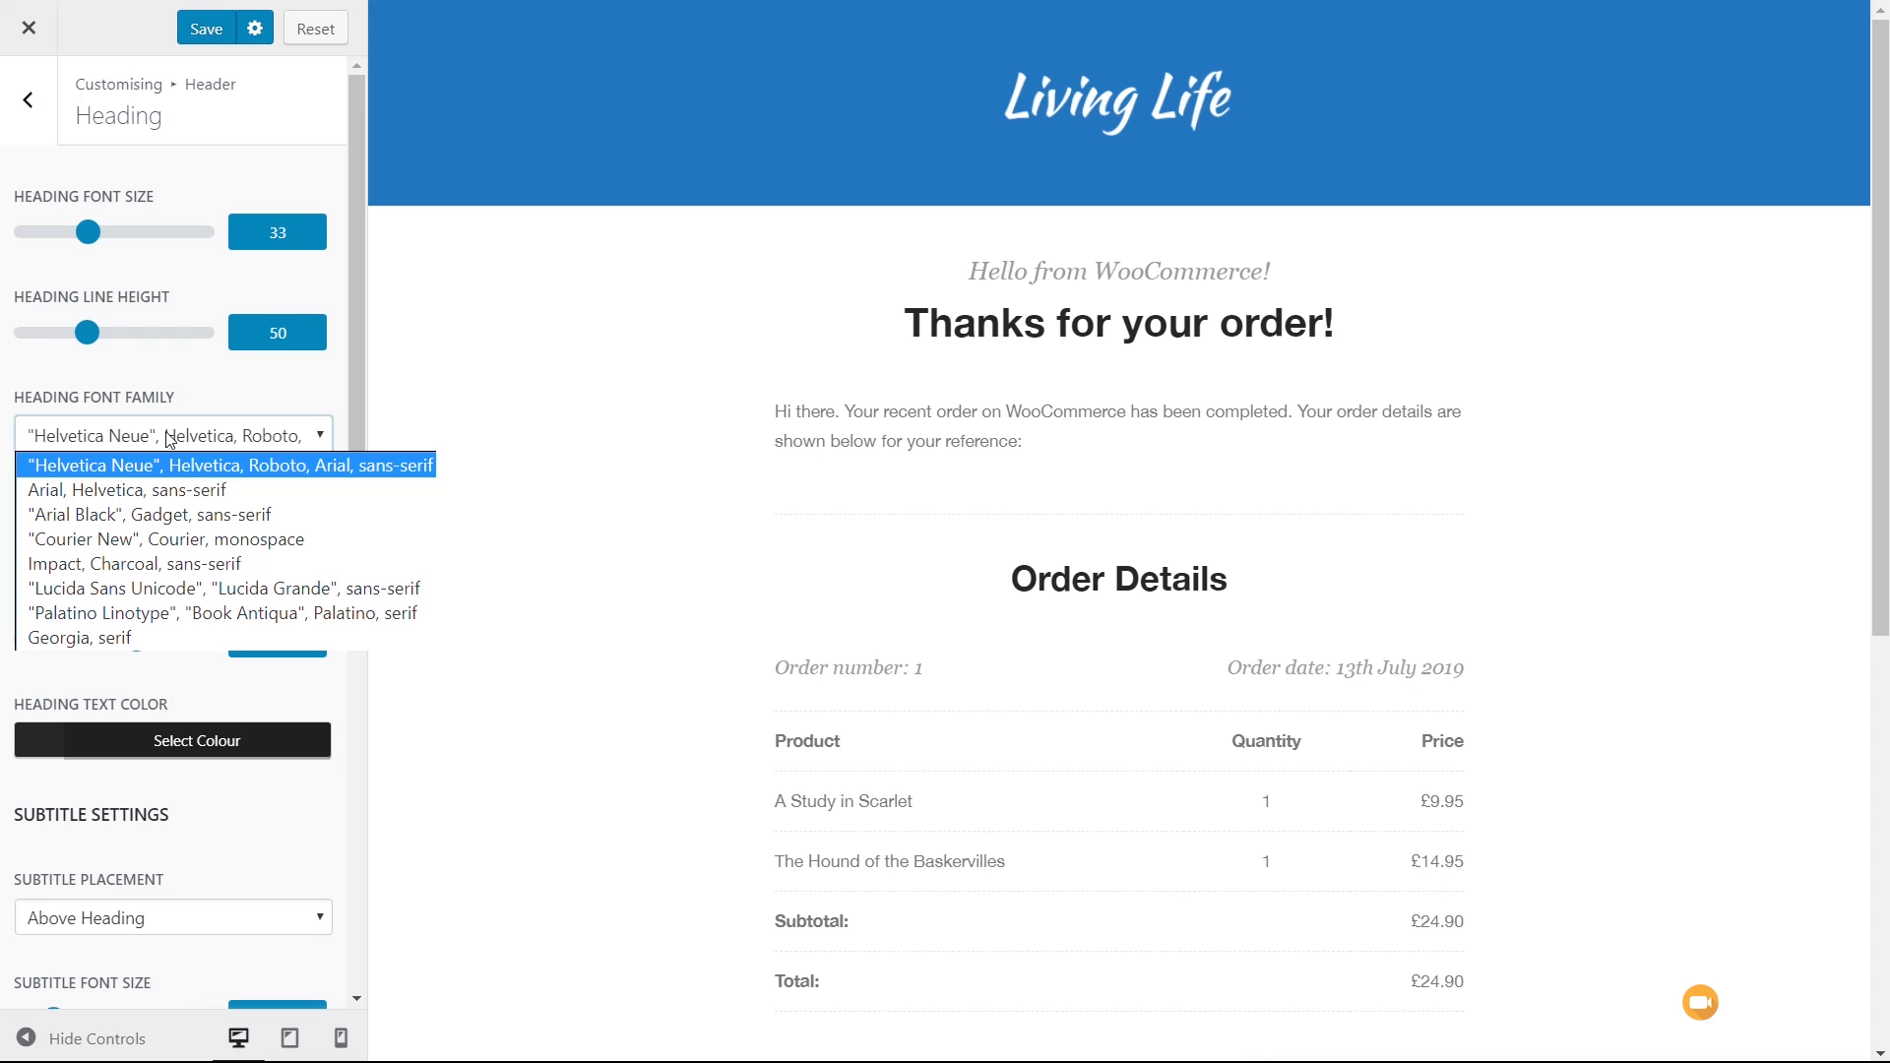
mouse_move(130, 467)
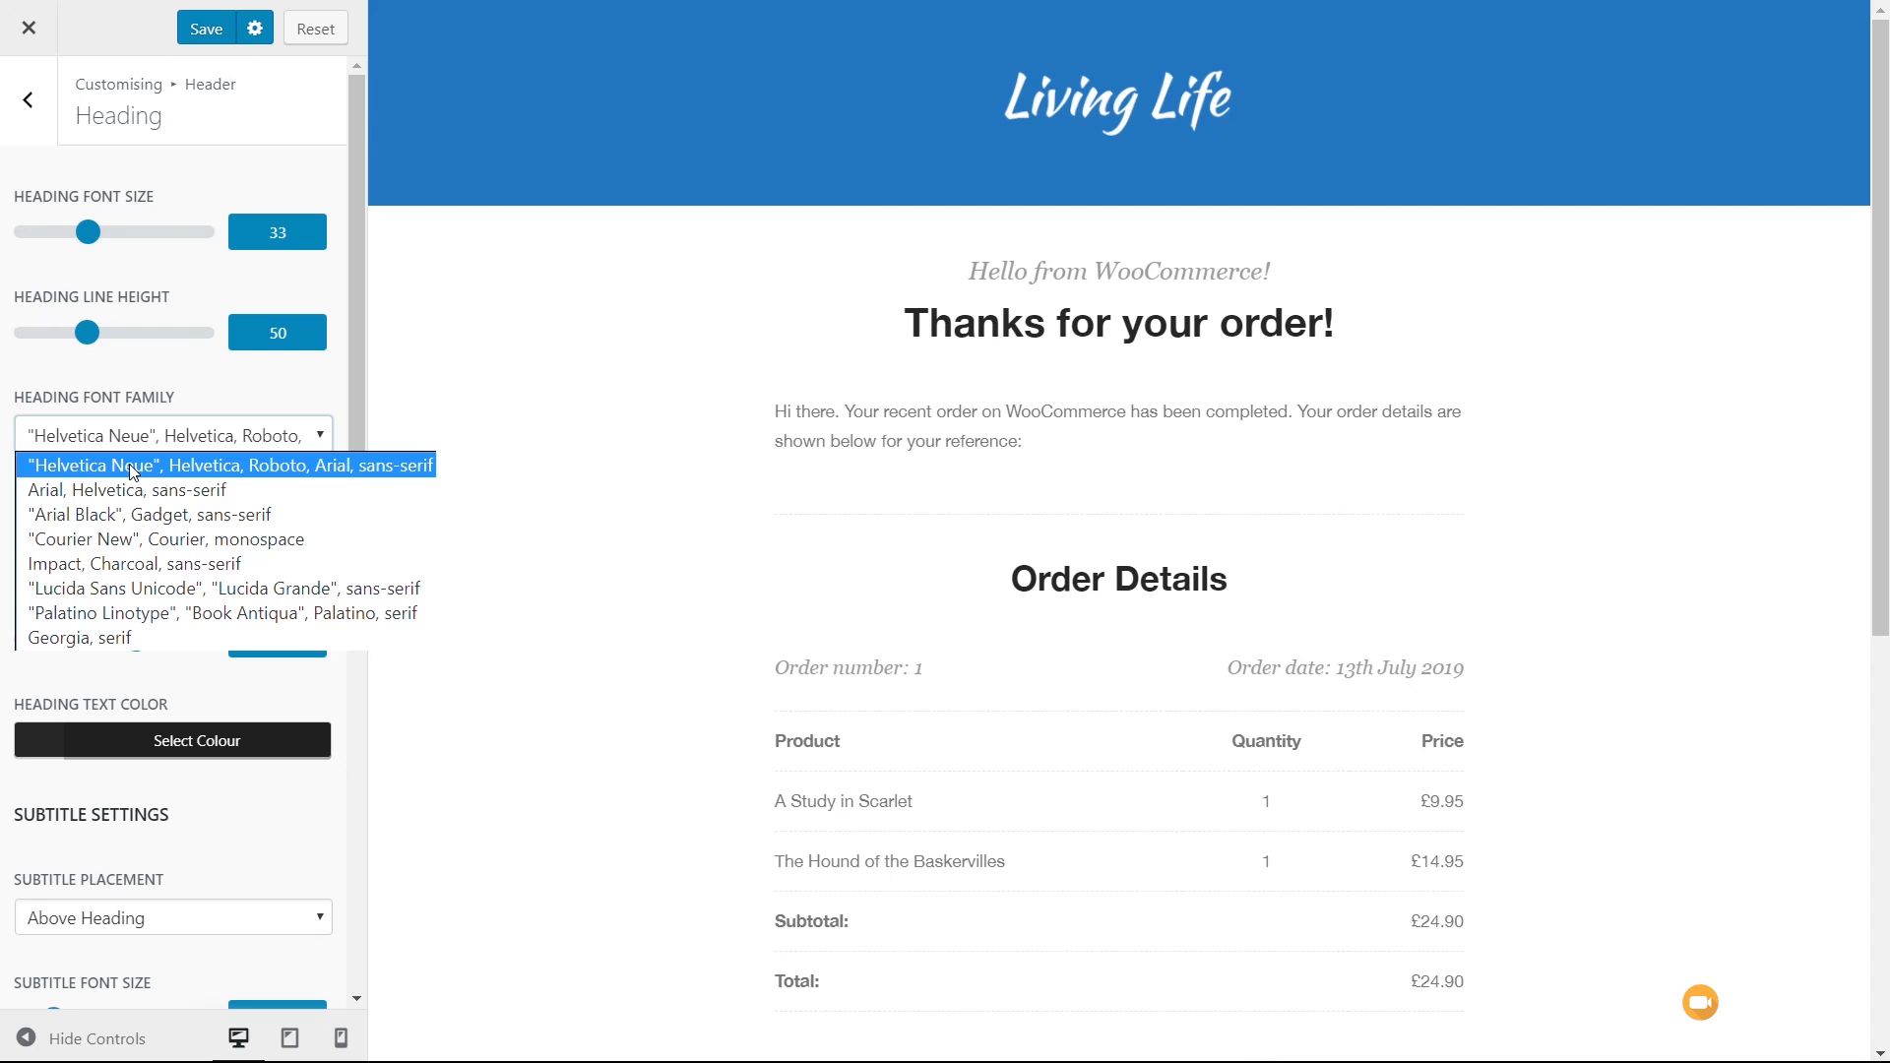
- Try Arial and Impact, keep Helvetica Neue, and lighten the heading weight to 300
left_click(120, 489)
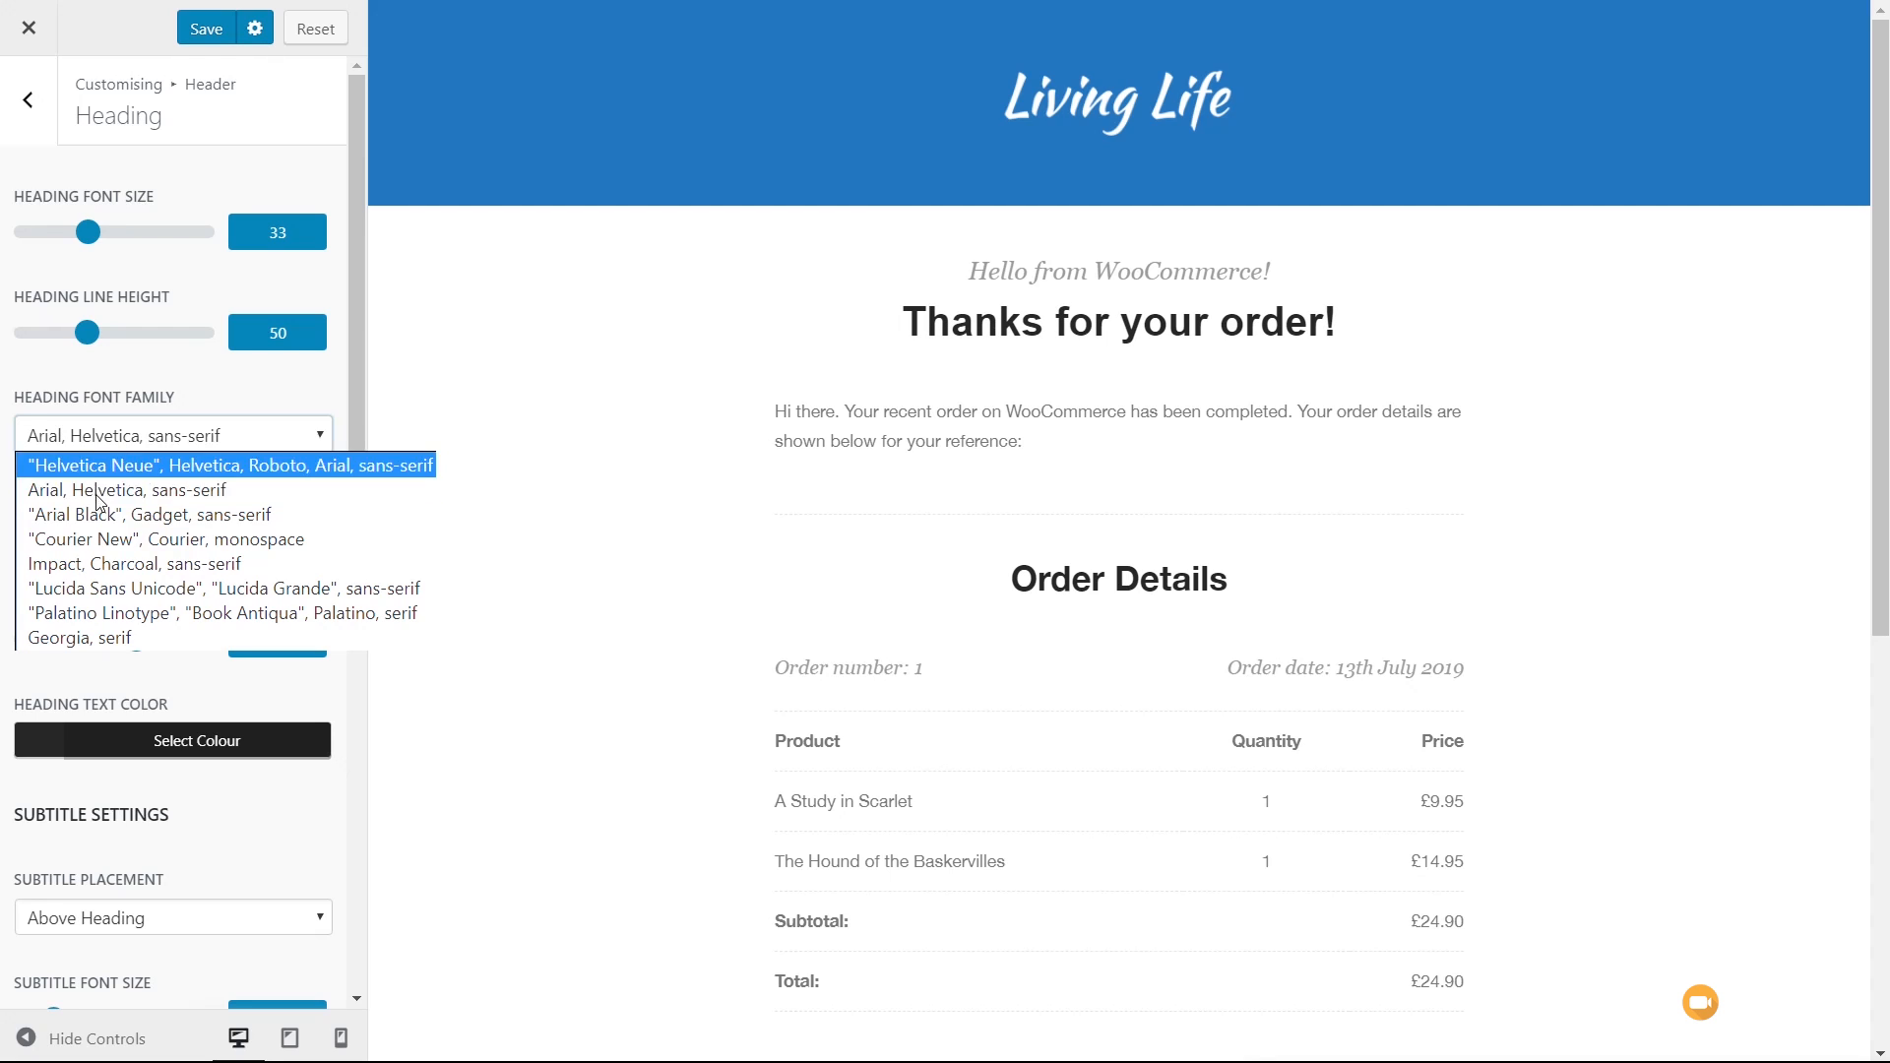
left_click(133, 565)
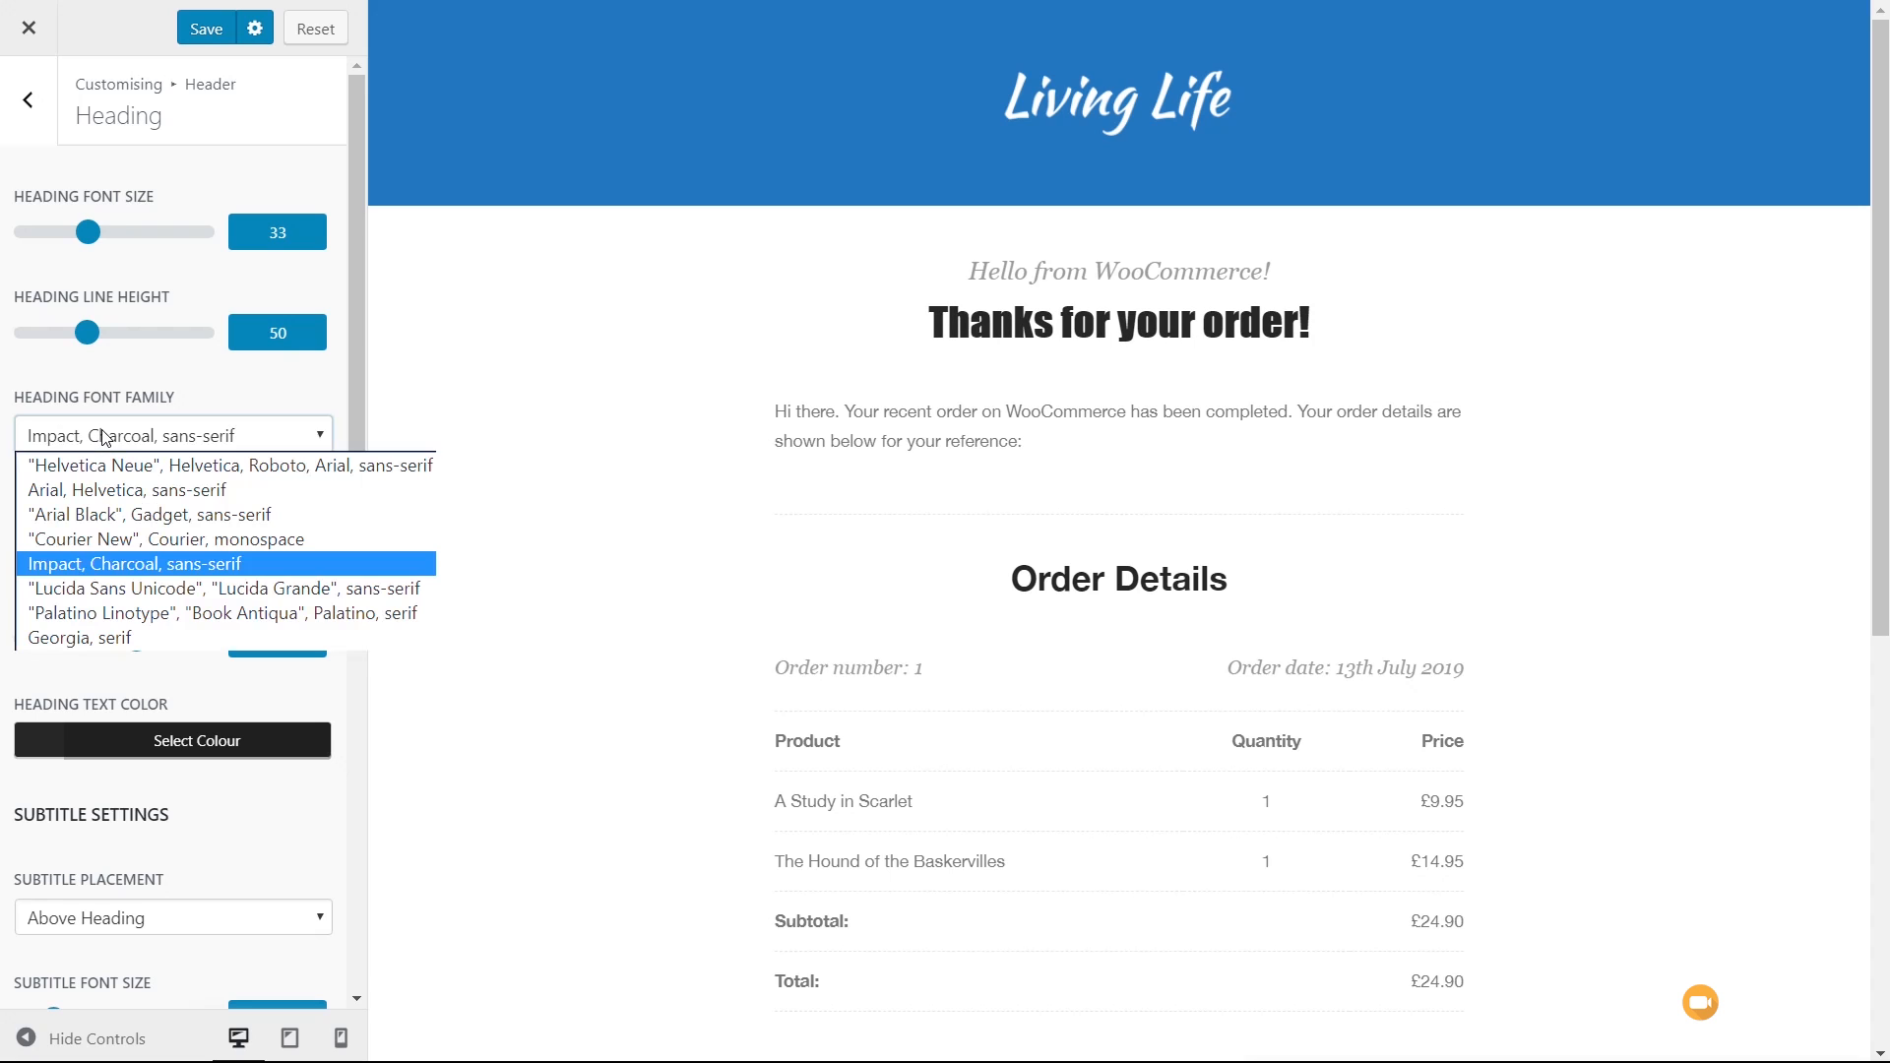
left_click(228, 466)
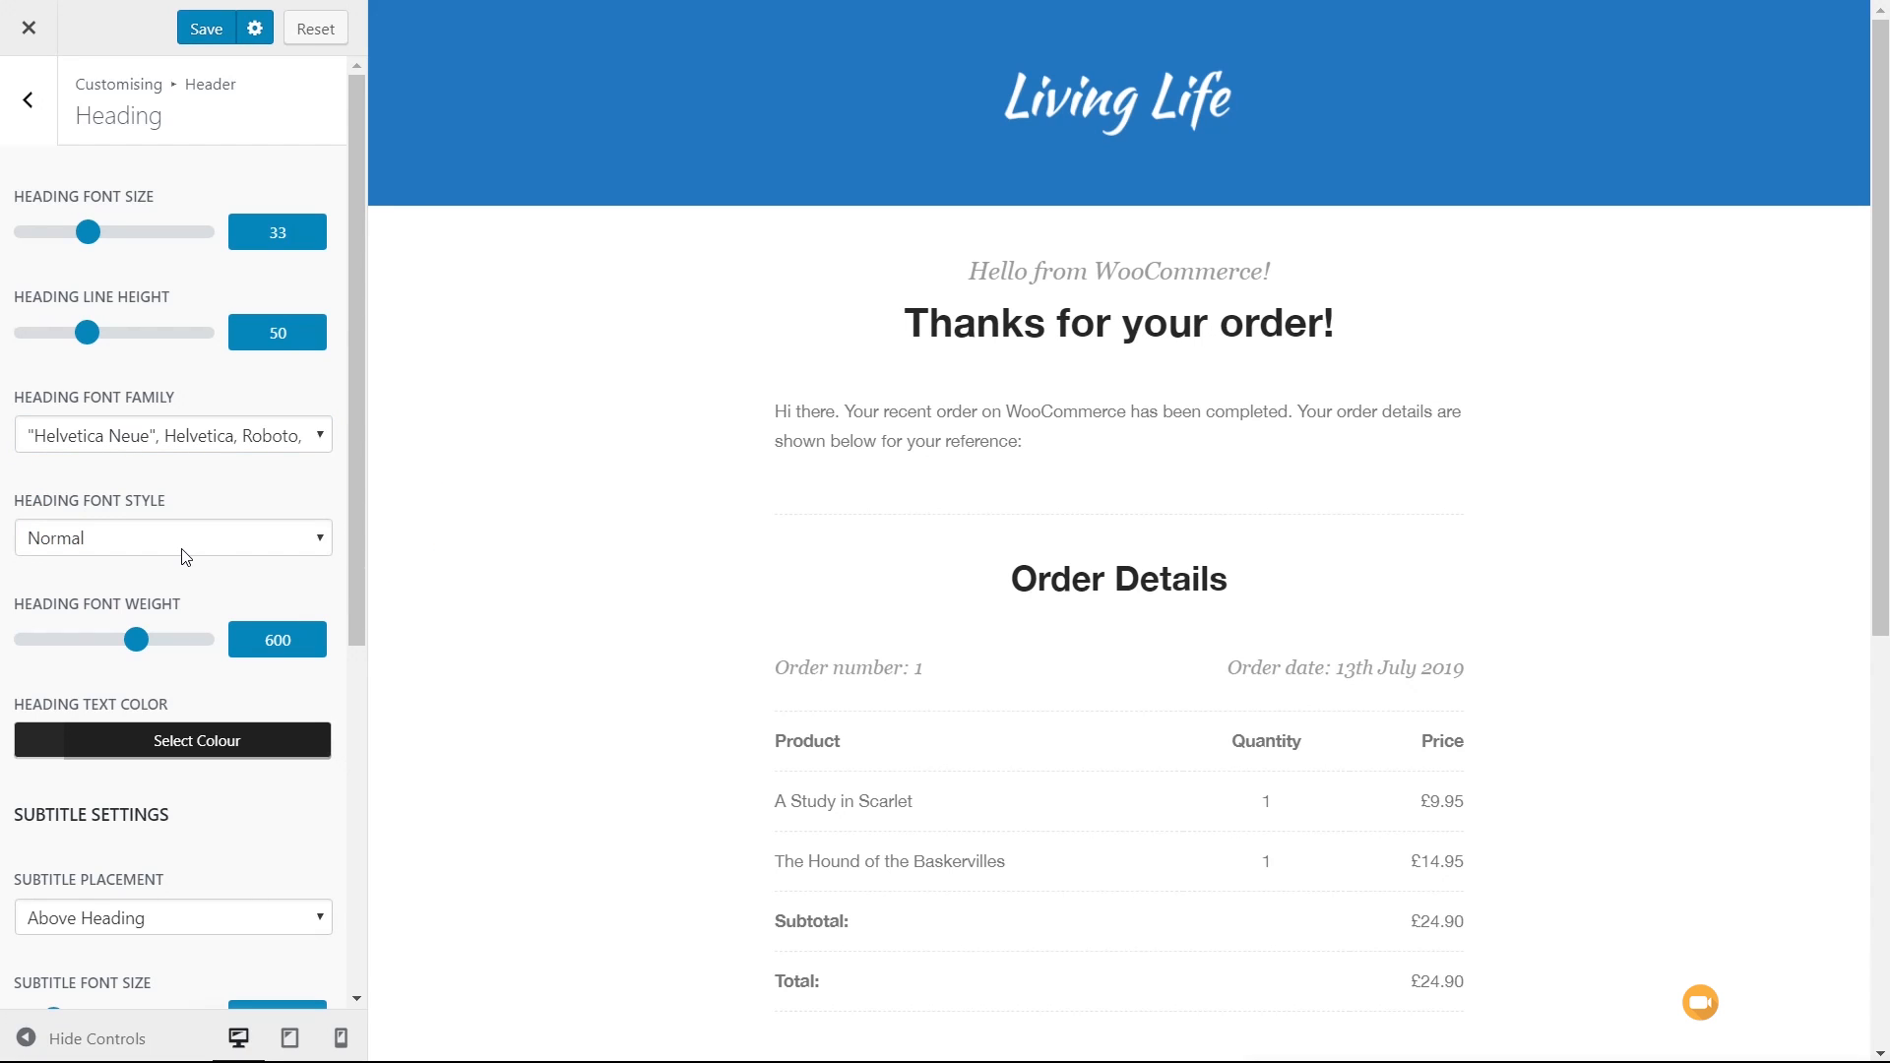
left_click(172, 538)
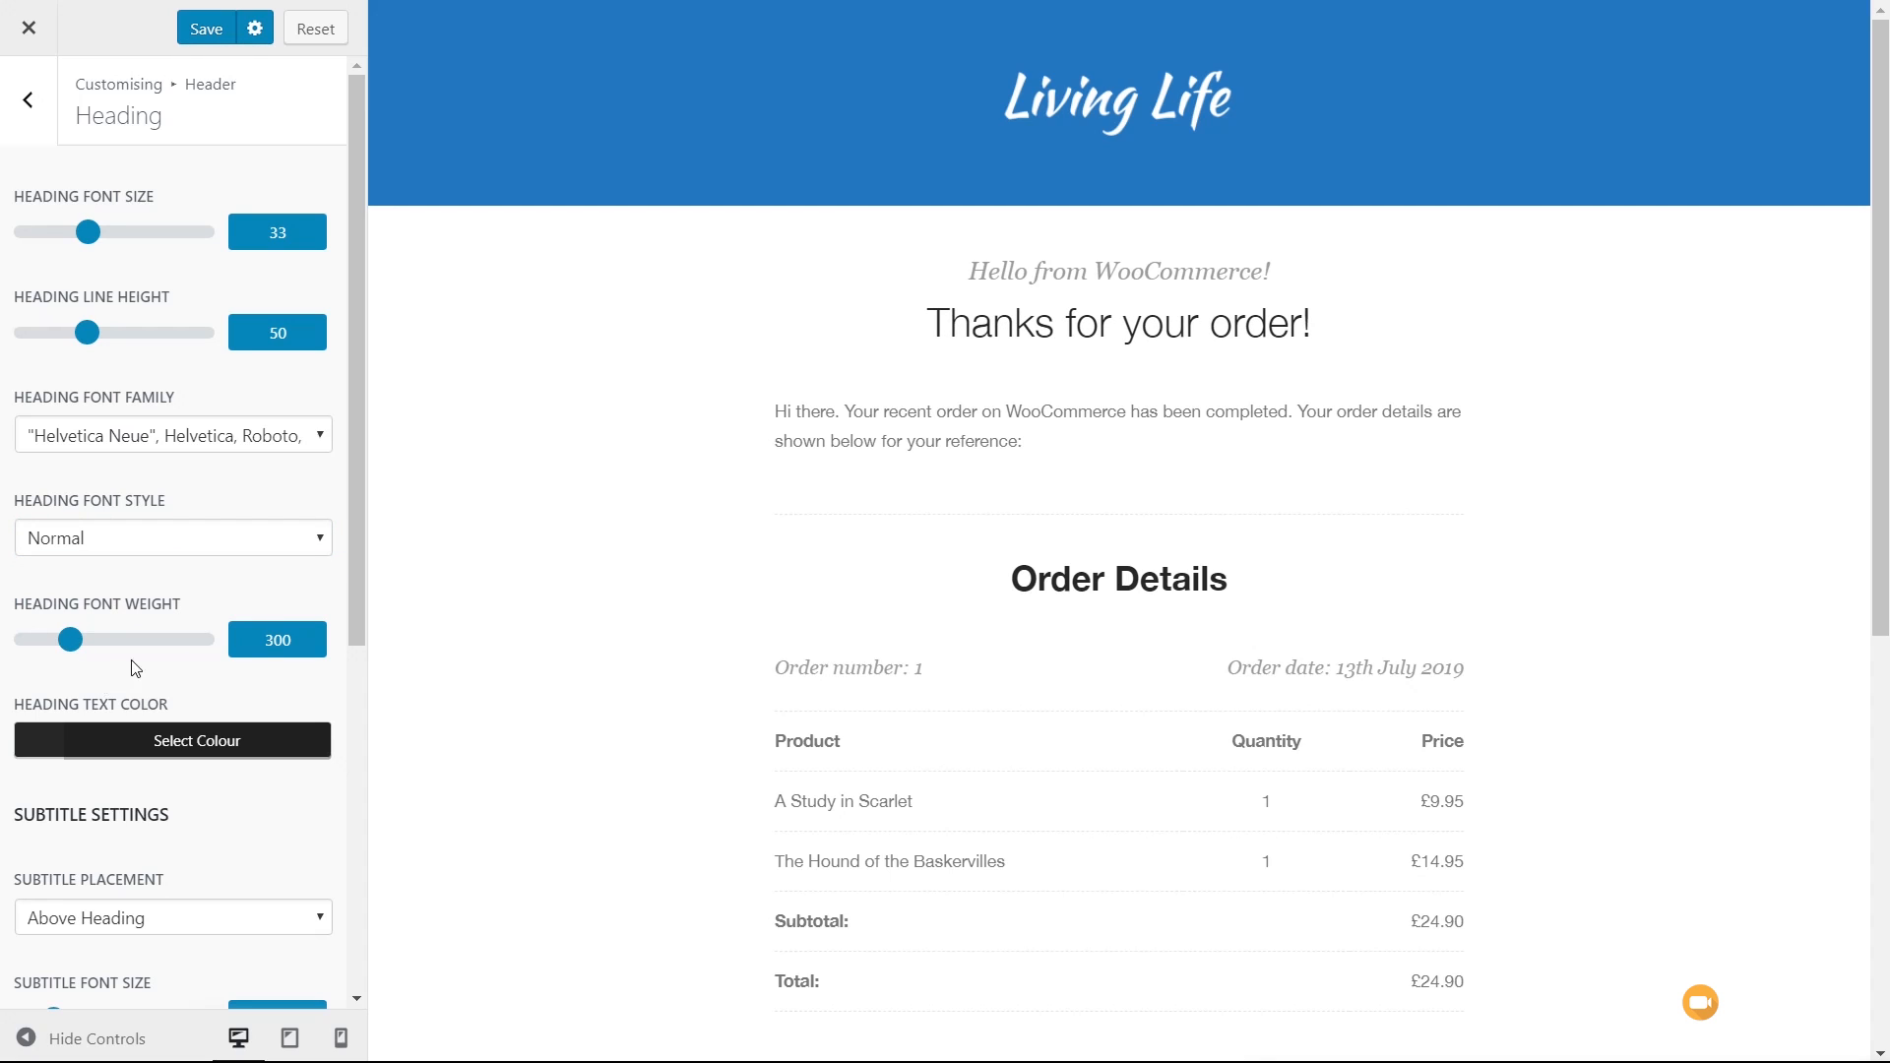
left_click(171, 740)
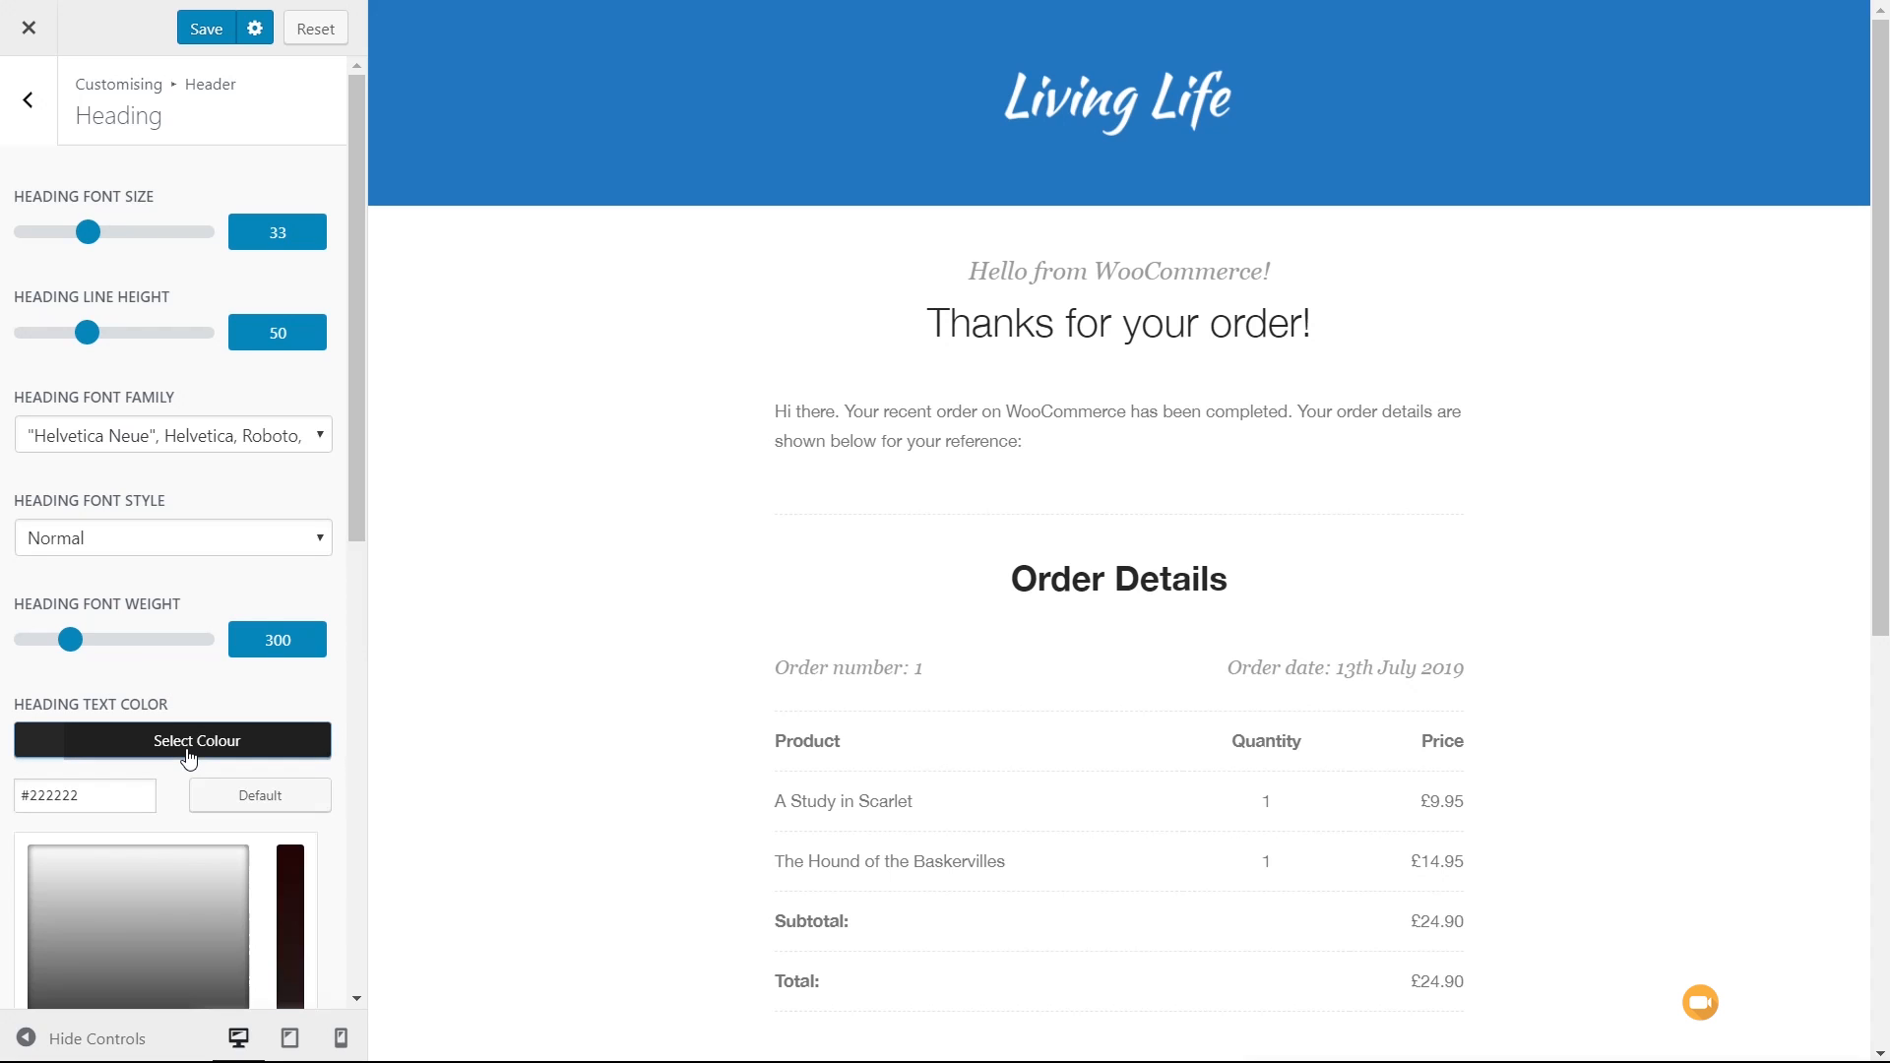
left_click(173, 740)
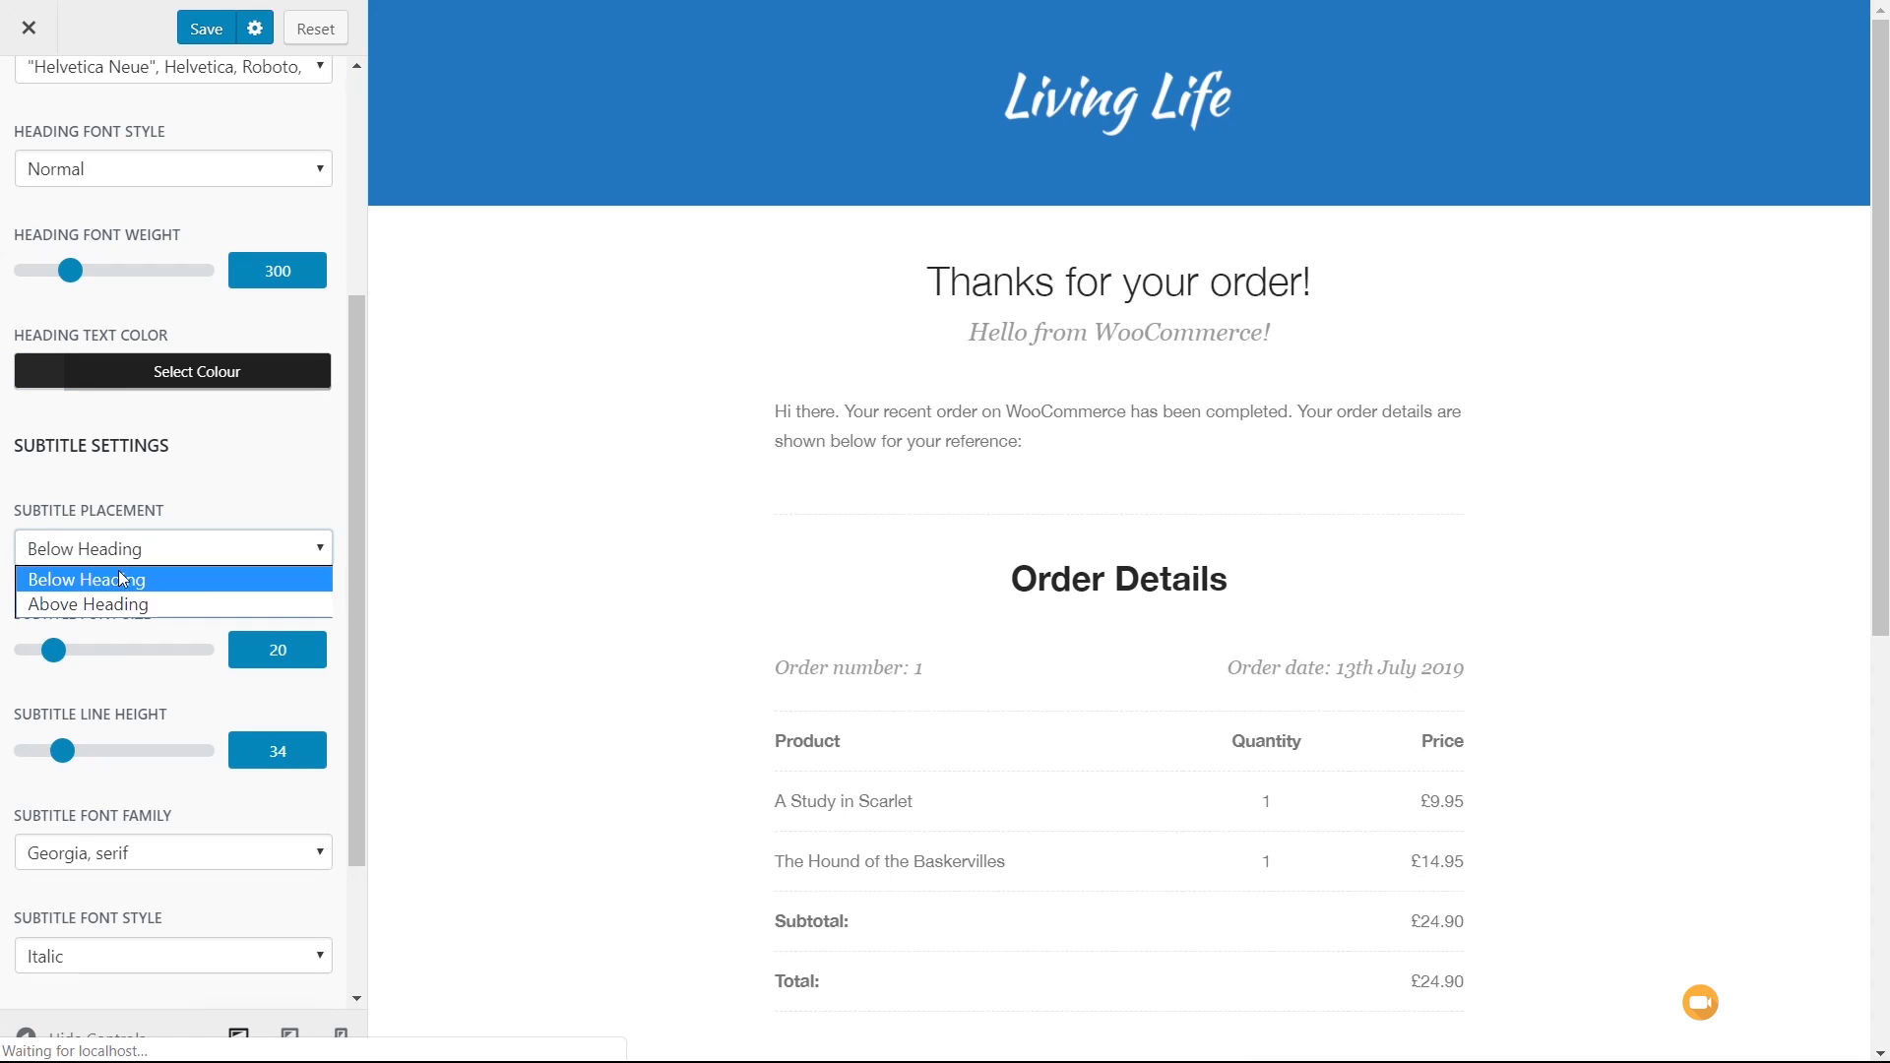
- Set the 'Hello from WooCommerce!' subtitle placement to Above Heading and return to Header
left_click(87, 603)
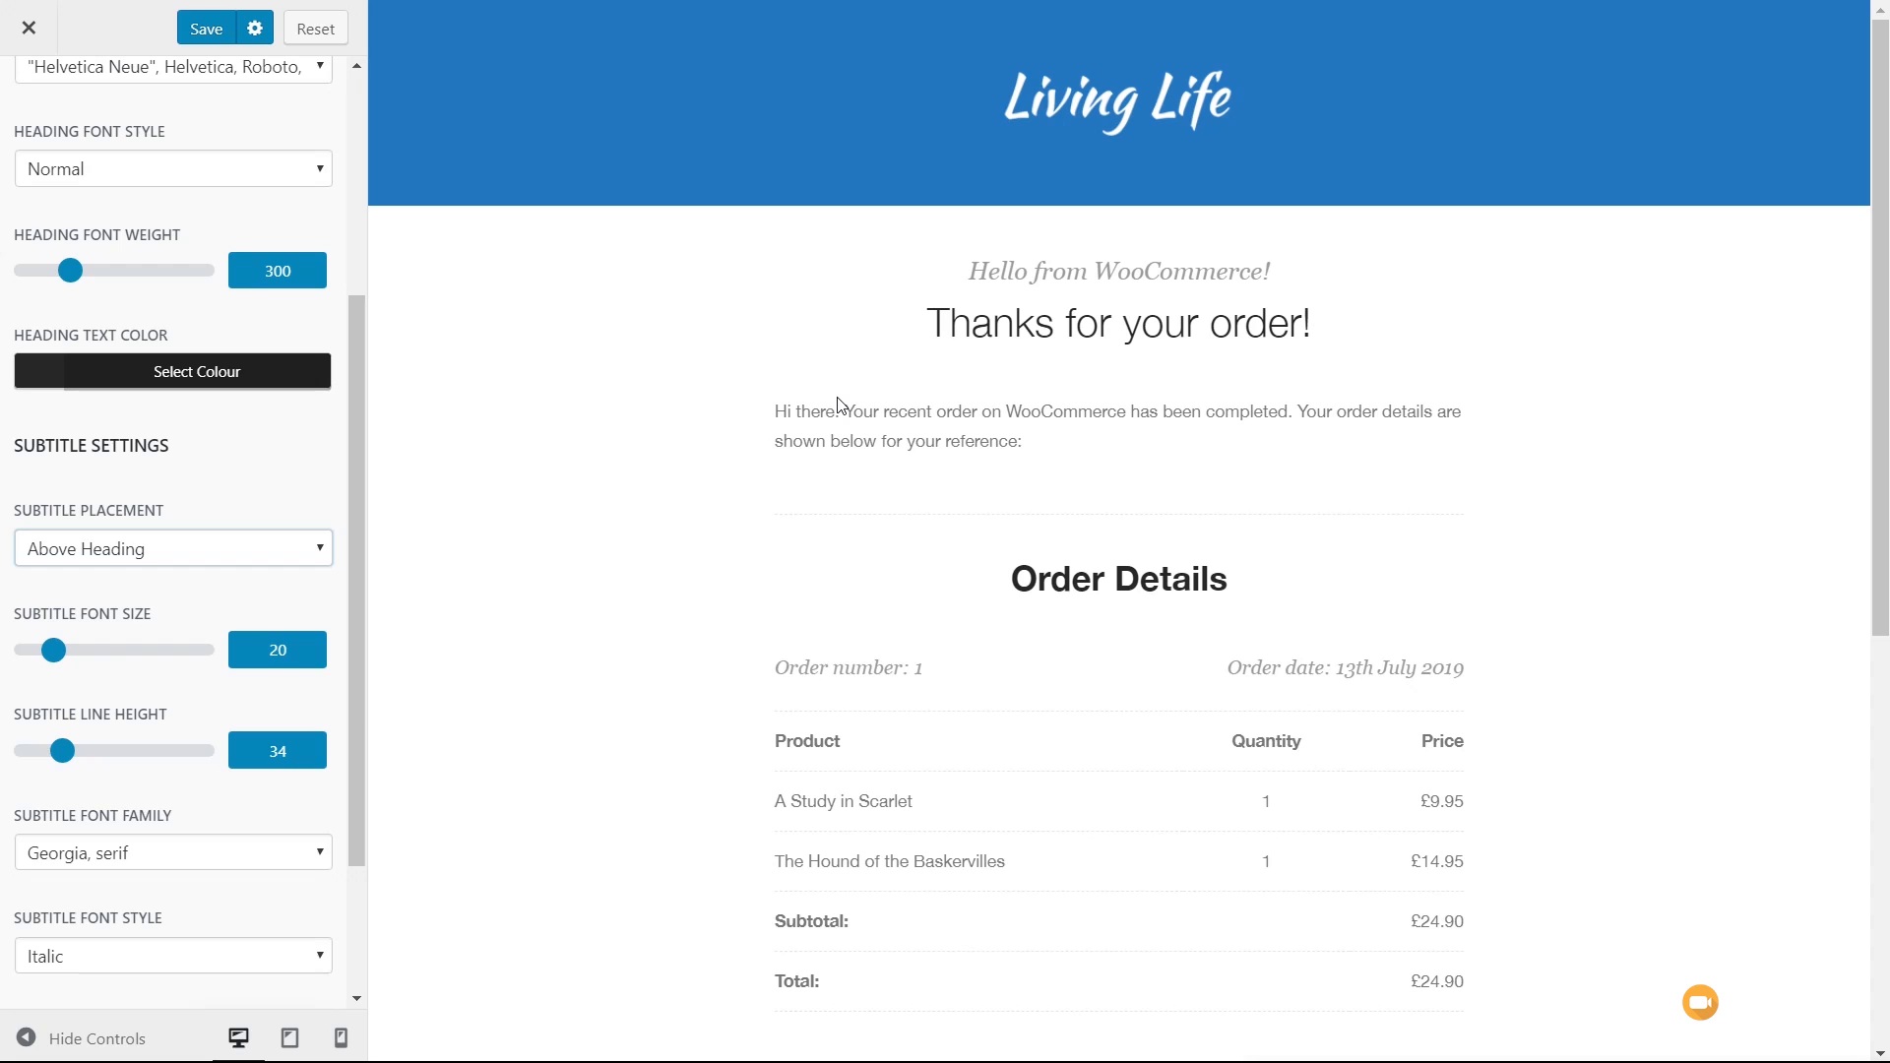
scroll("down", 3)
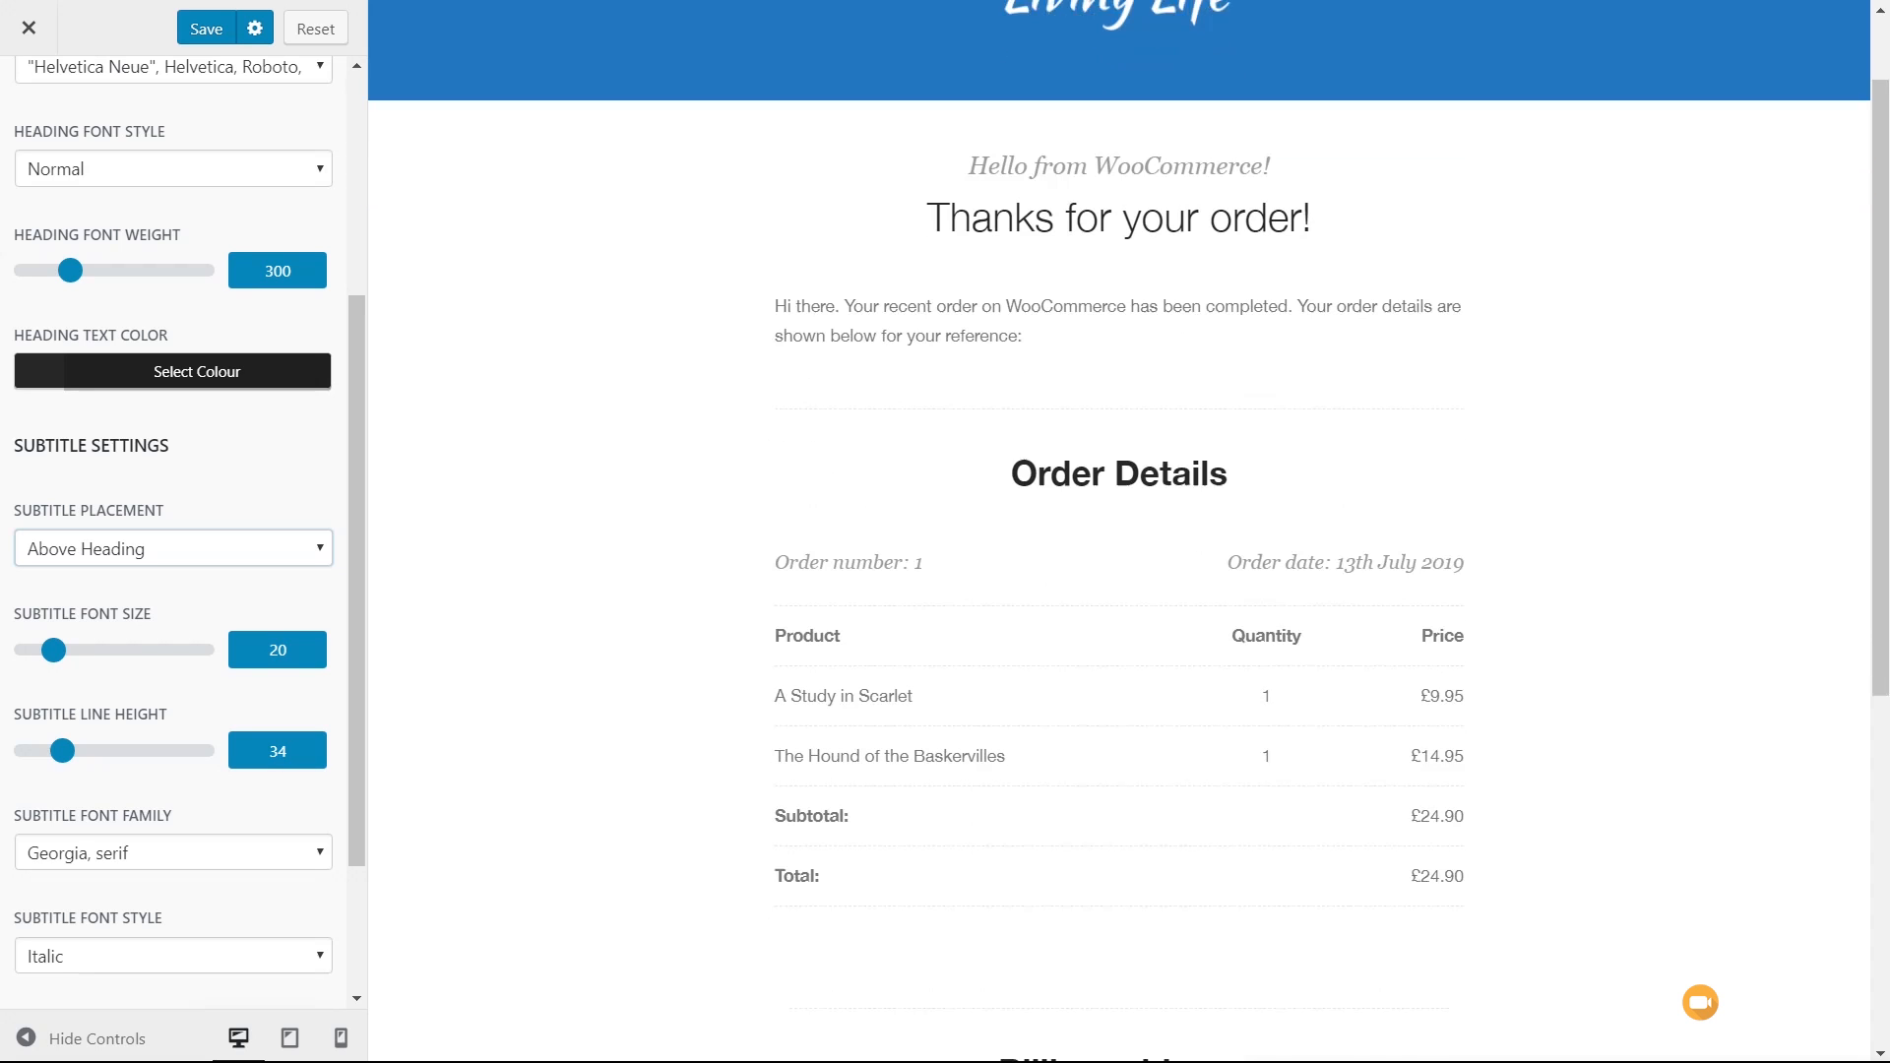
scroll("down", 3)
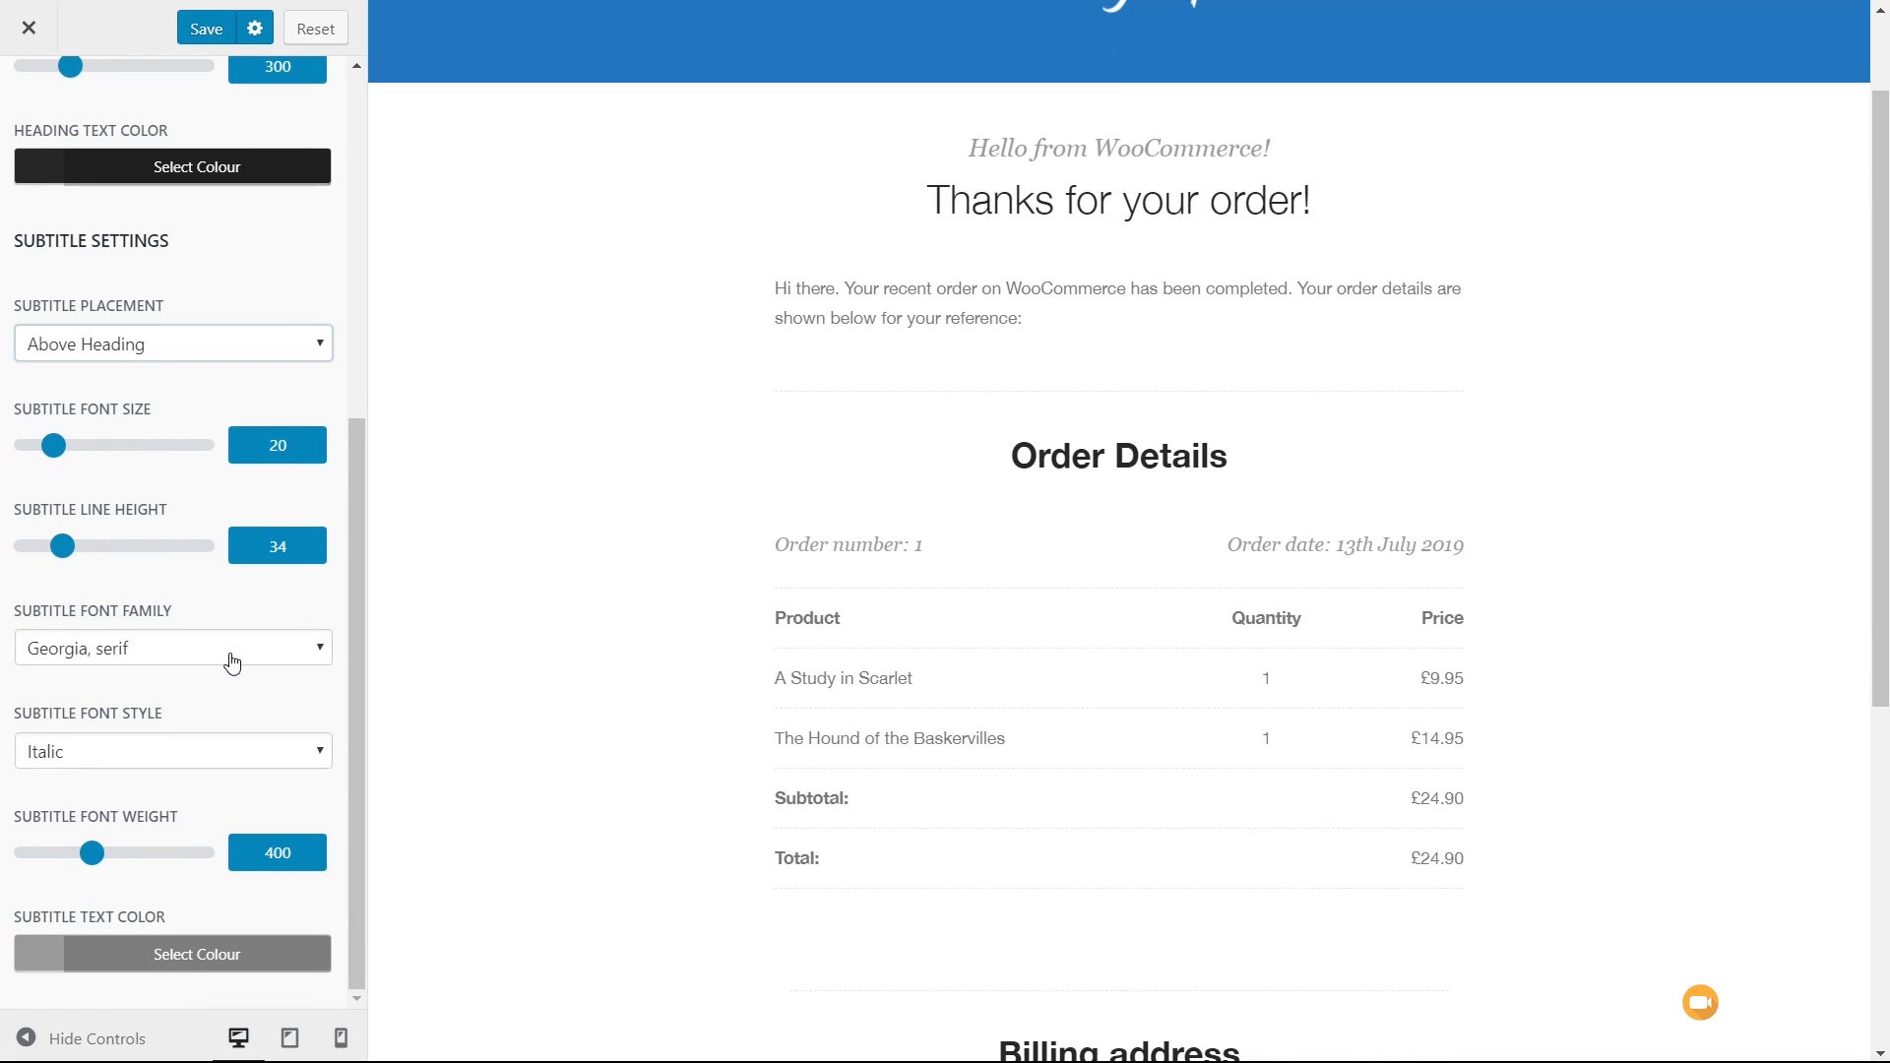
scroll("up", 3)
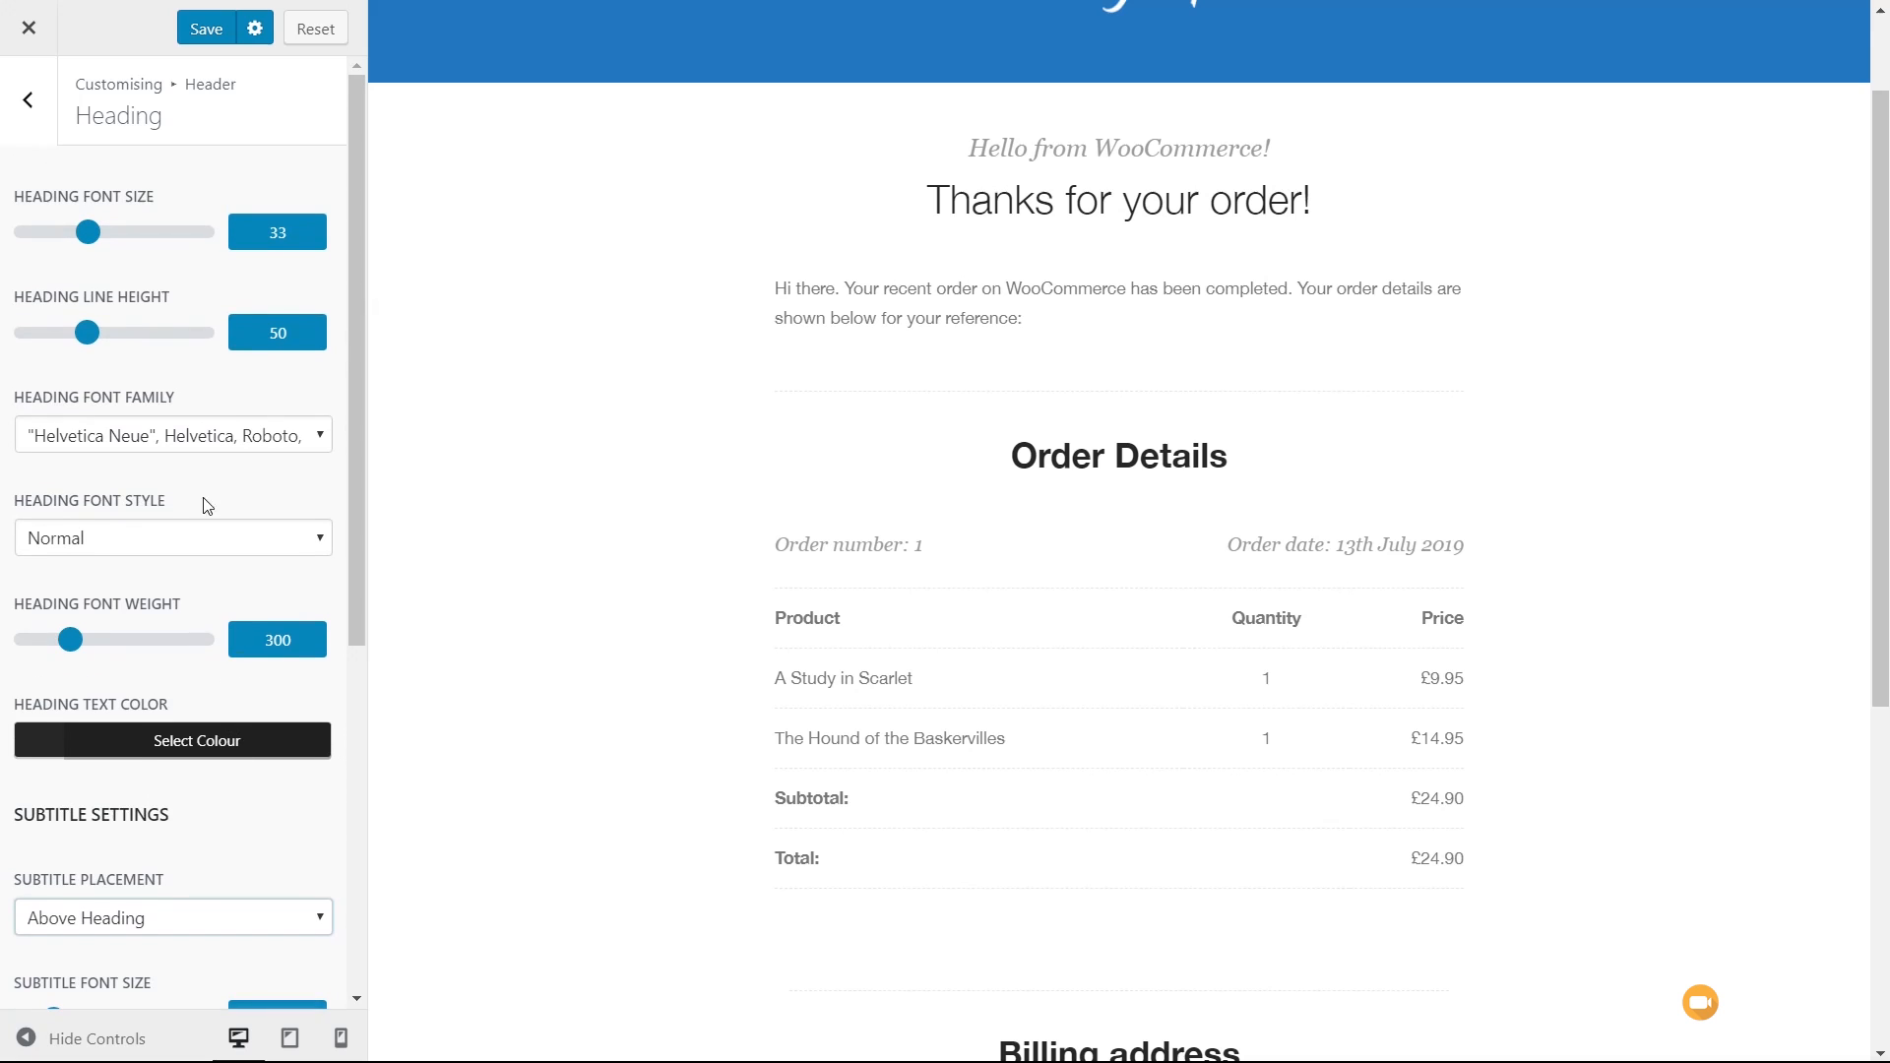
left_click(28, 99)
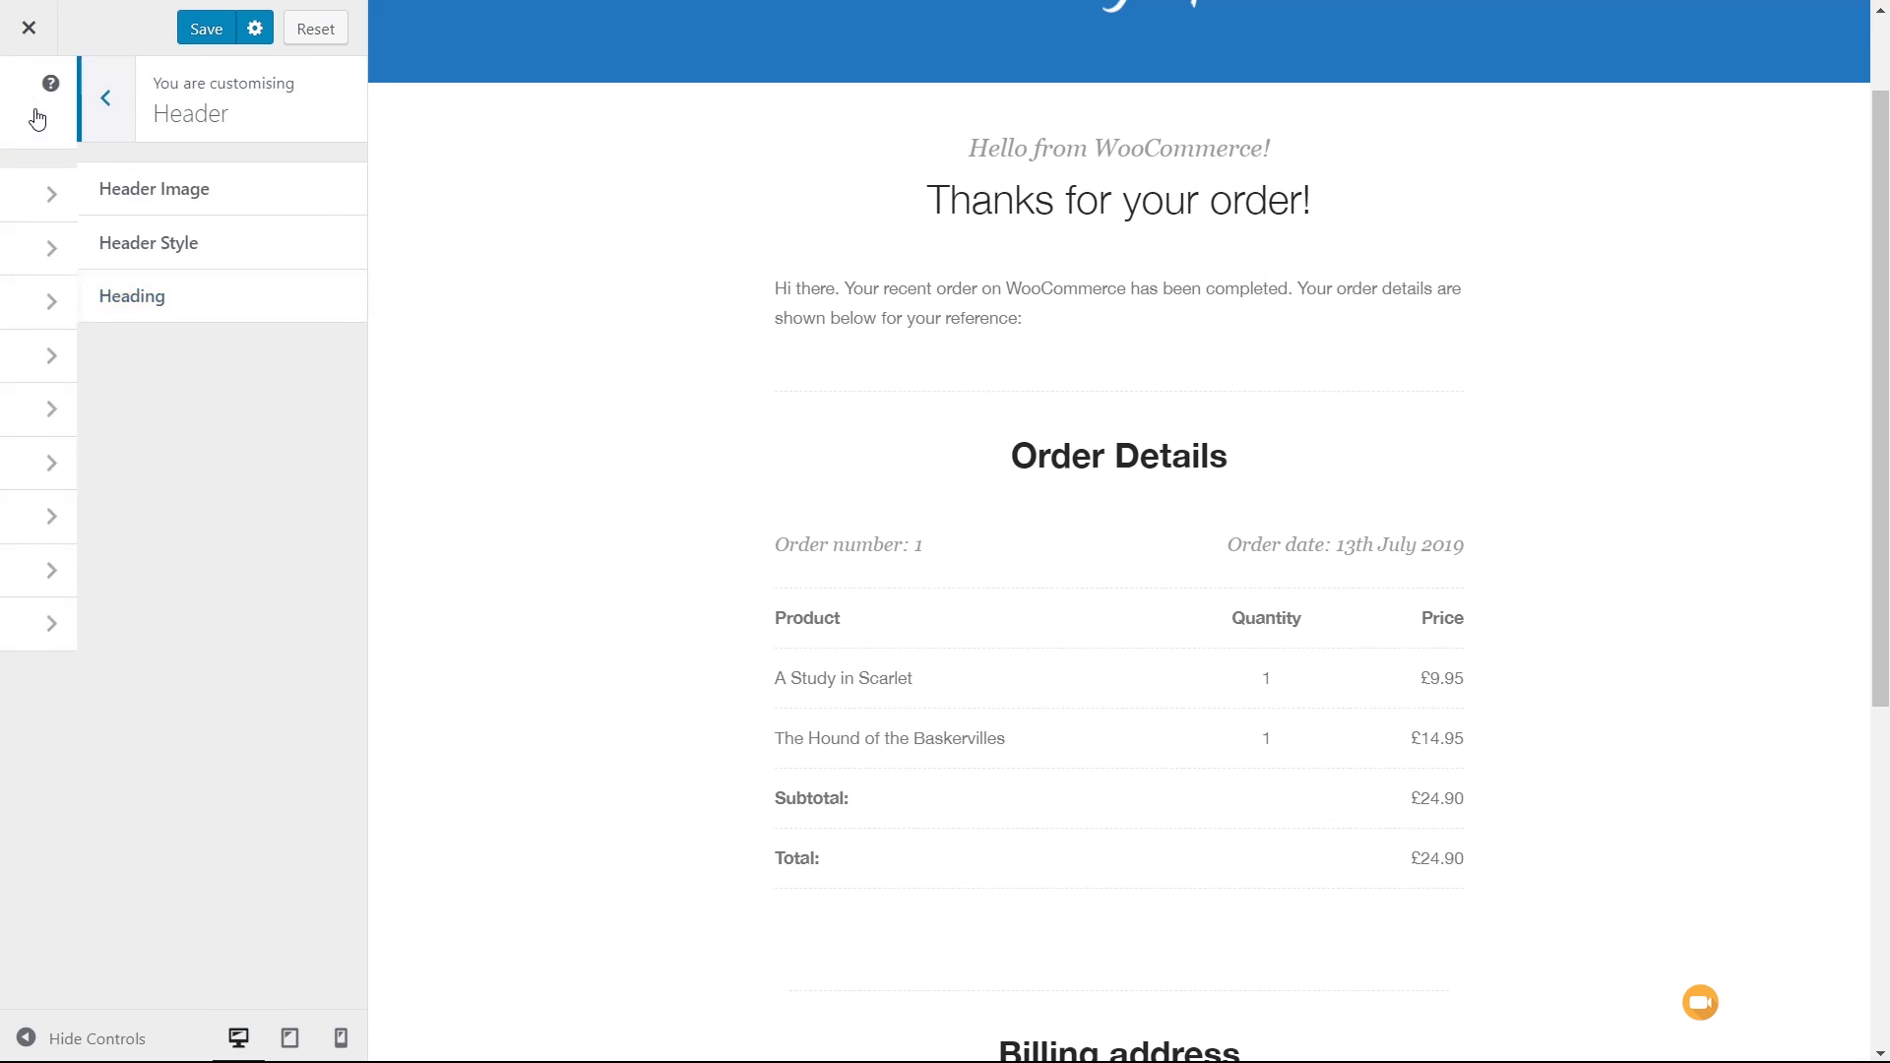
- In Content > Addresses, set the address box border width to 5 with a light grey background
left_click(105, 97)
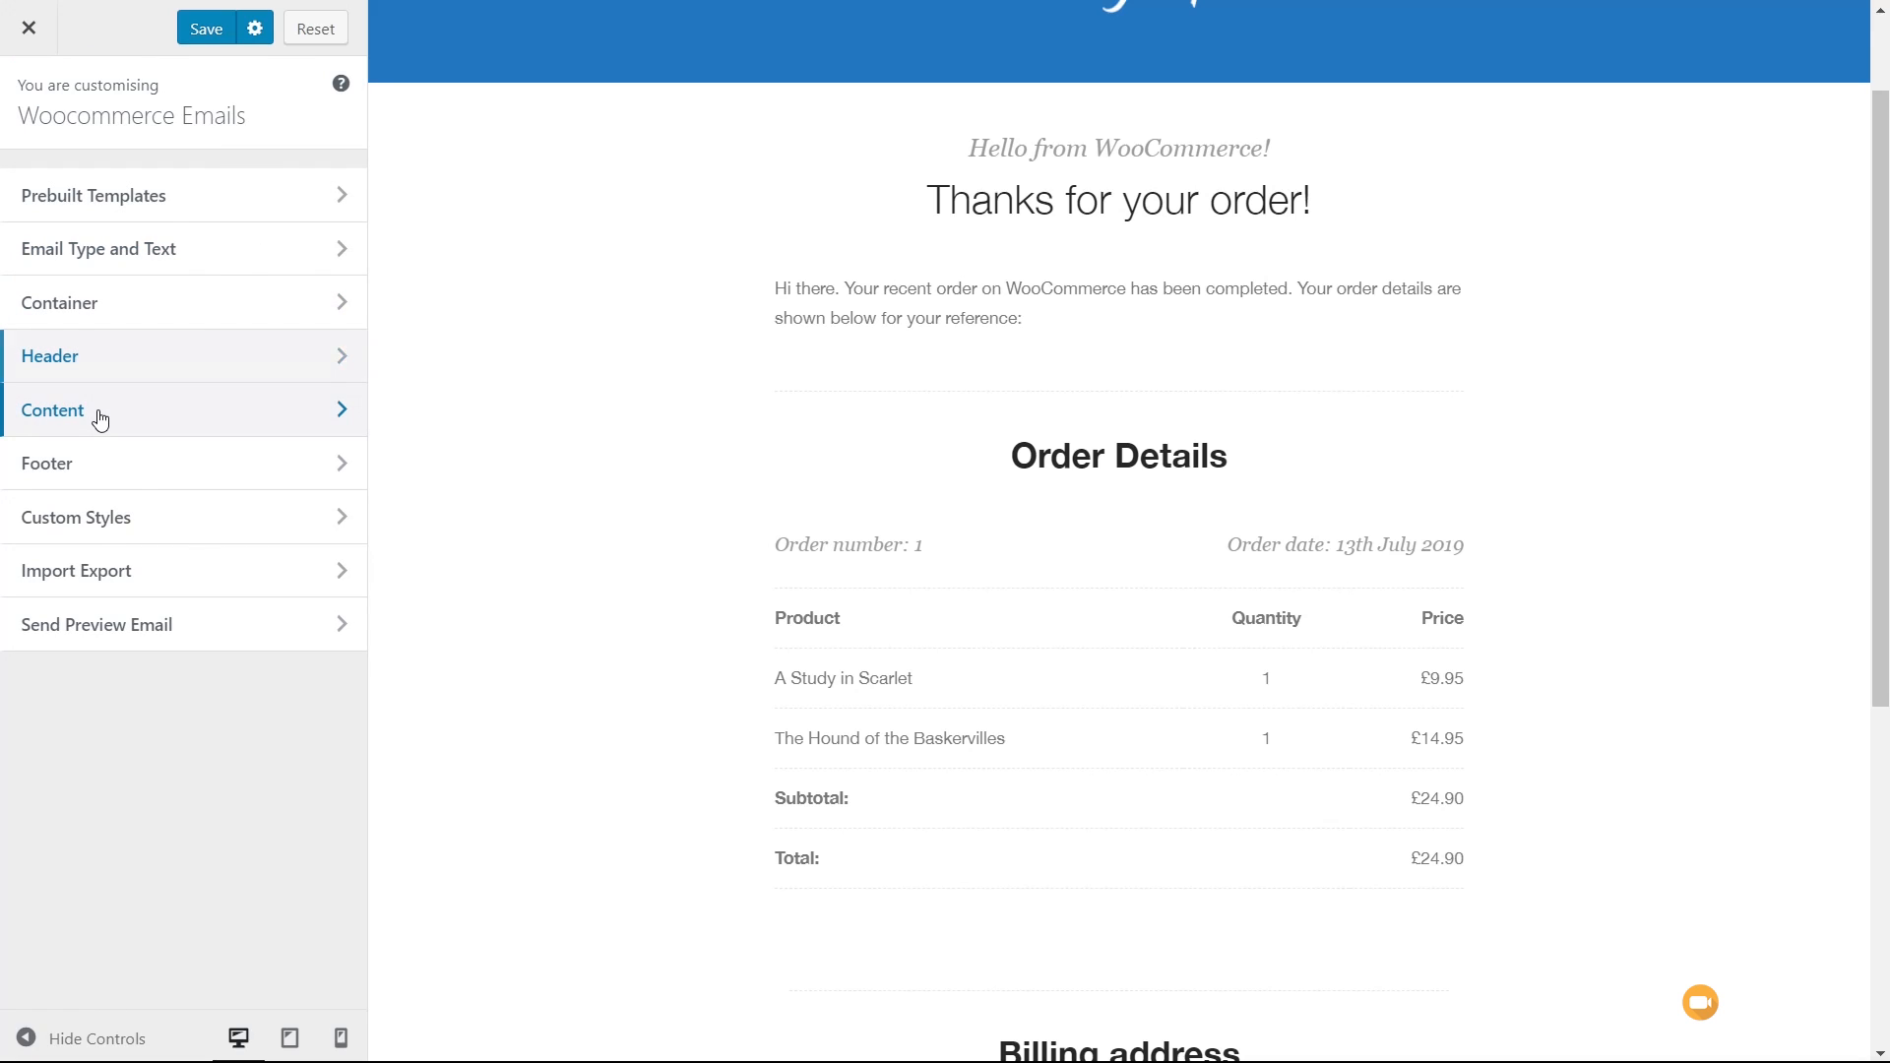
left_click(53, 410)
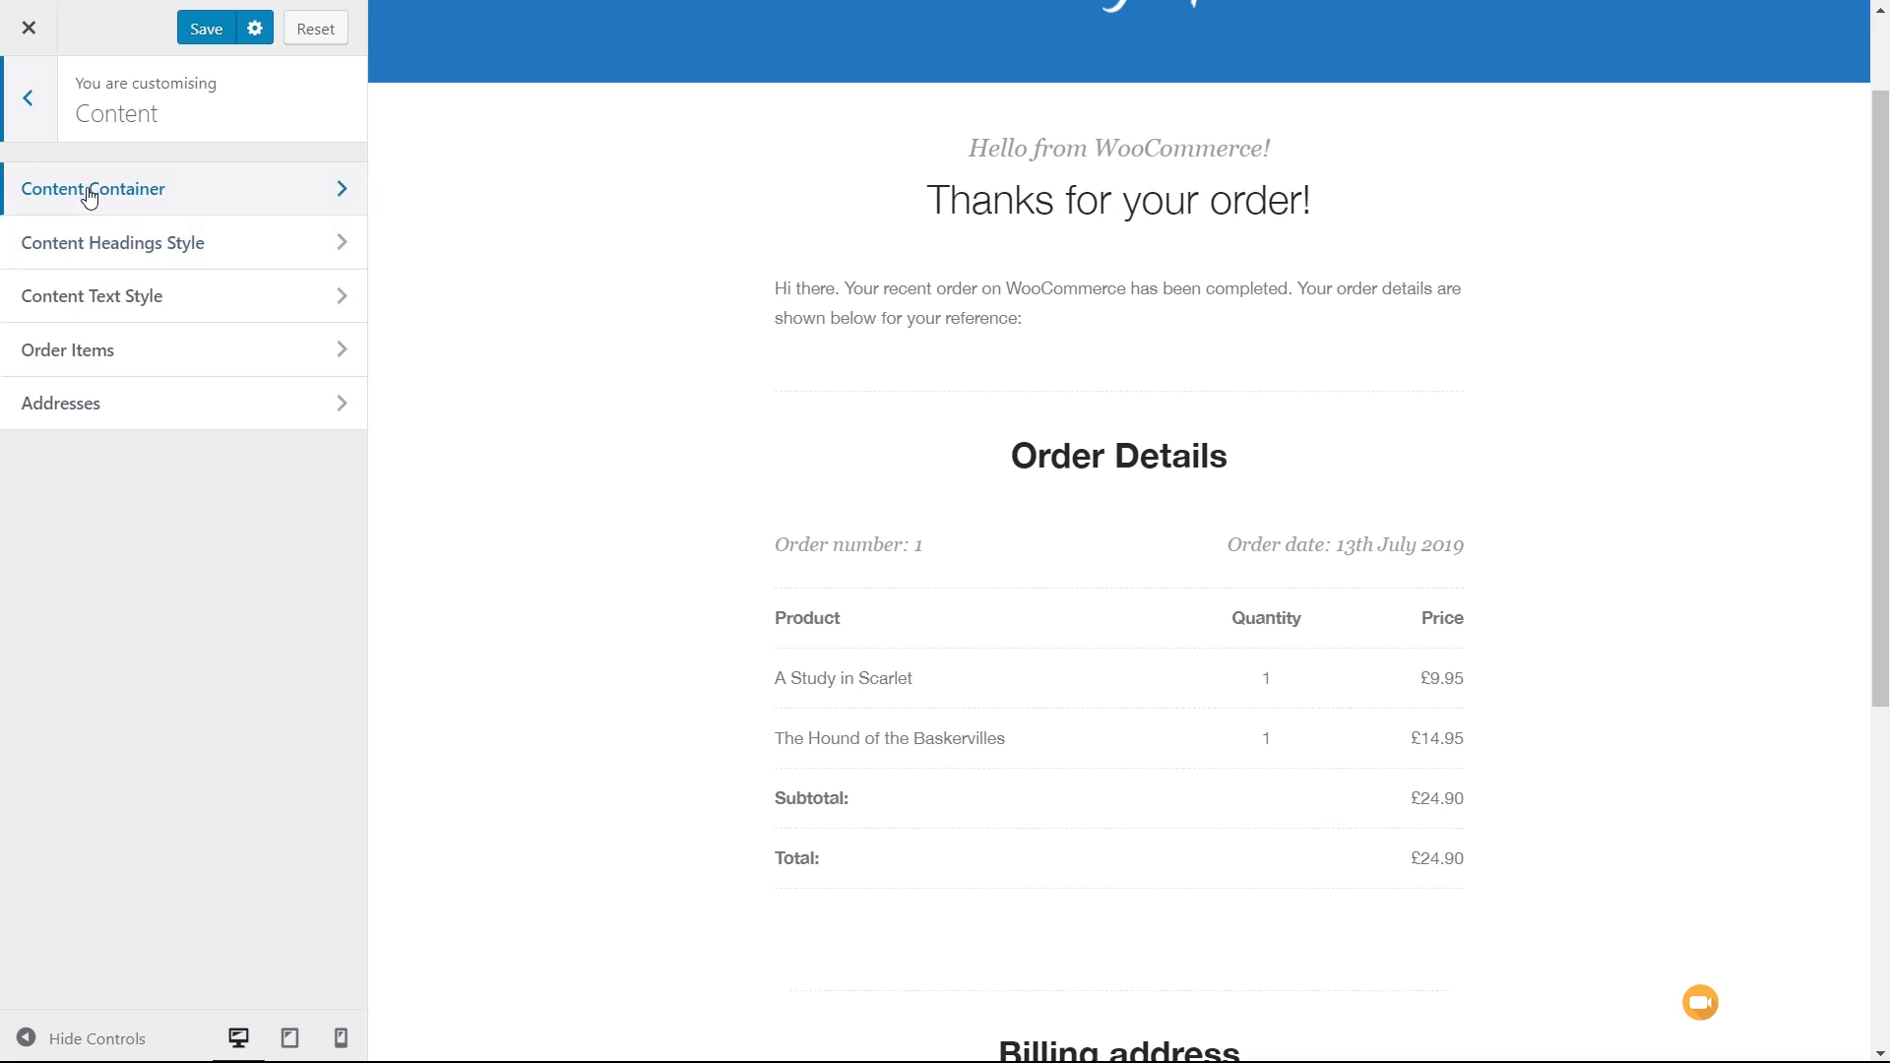
mouse_move(92, 295)
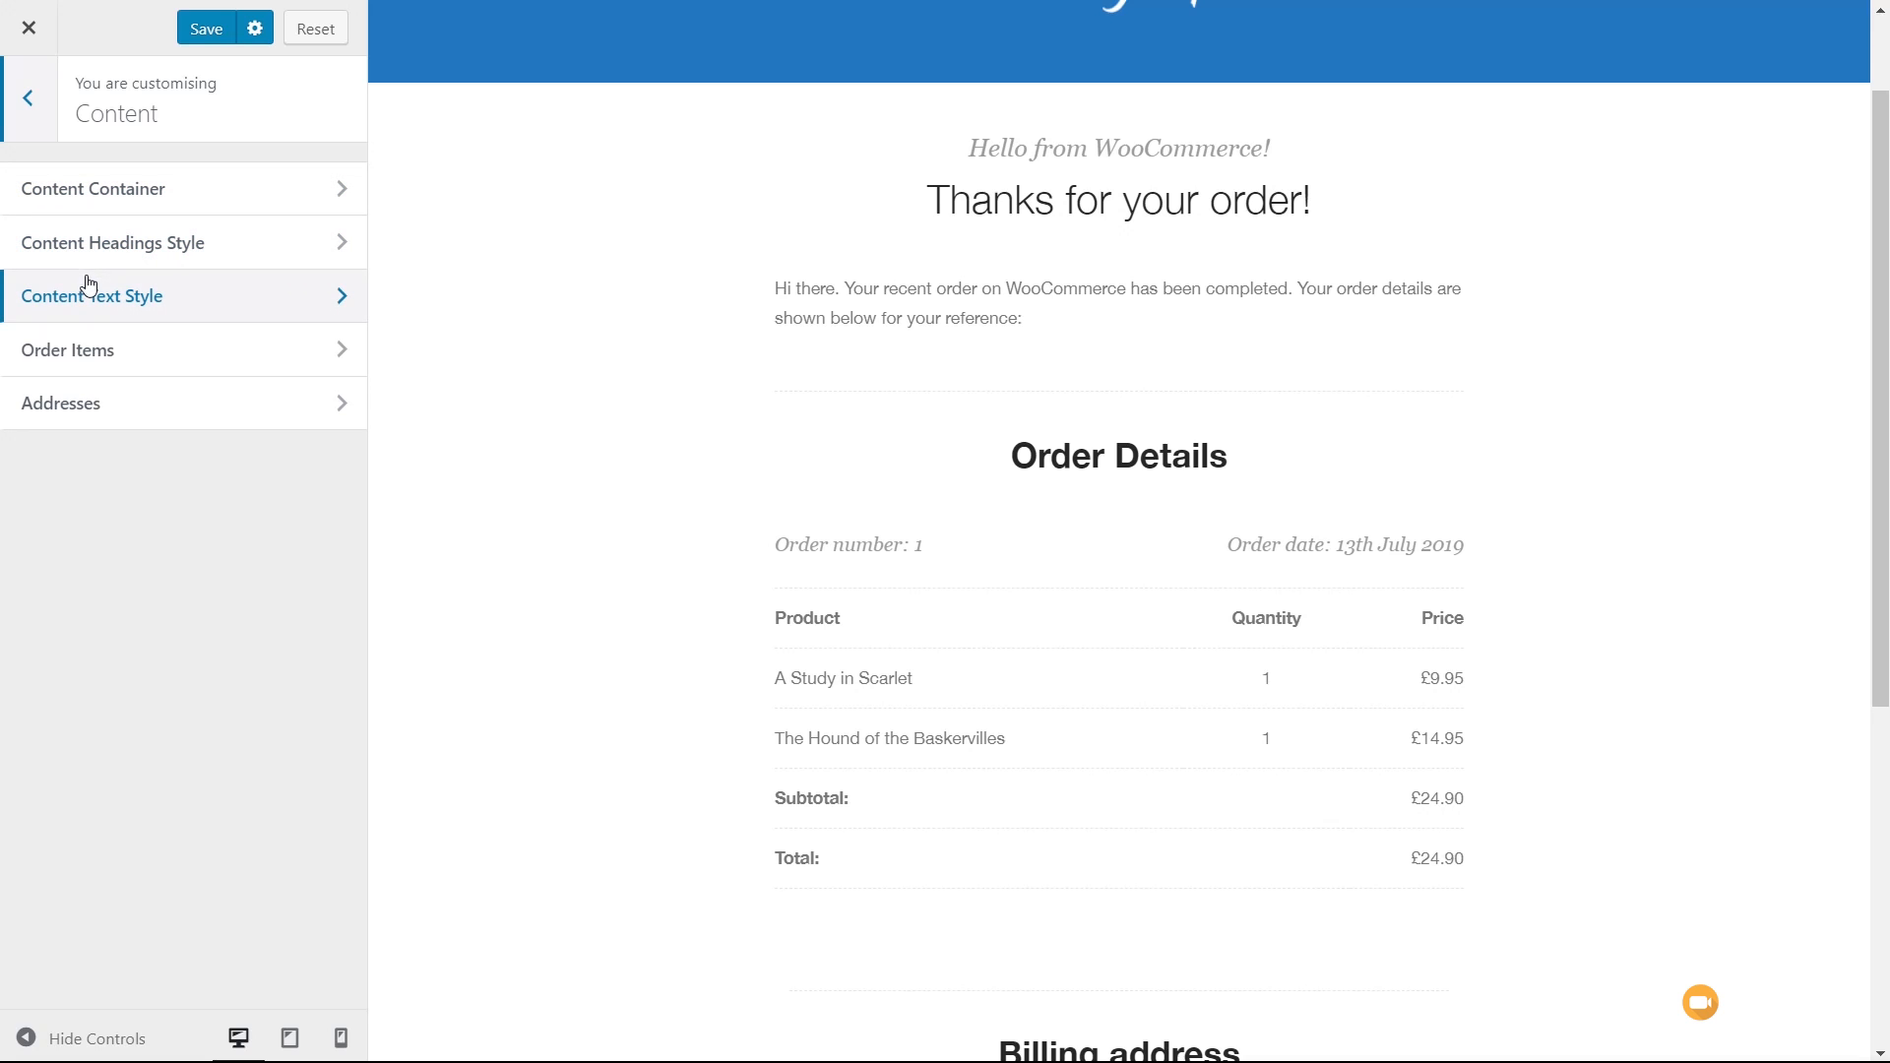
mouse_move(739, 774)
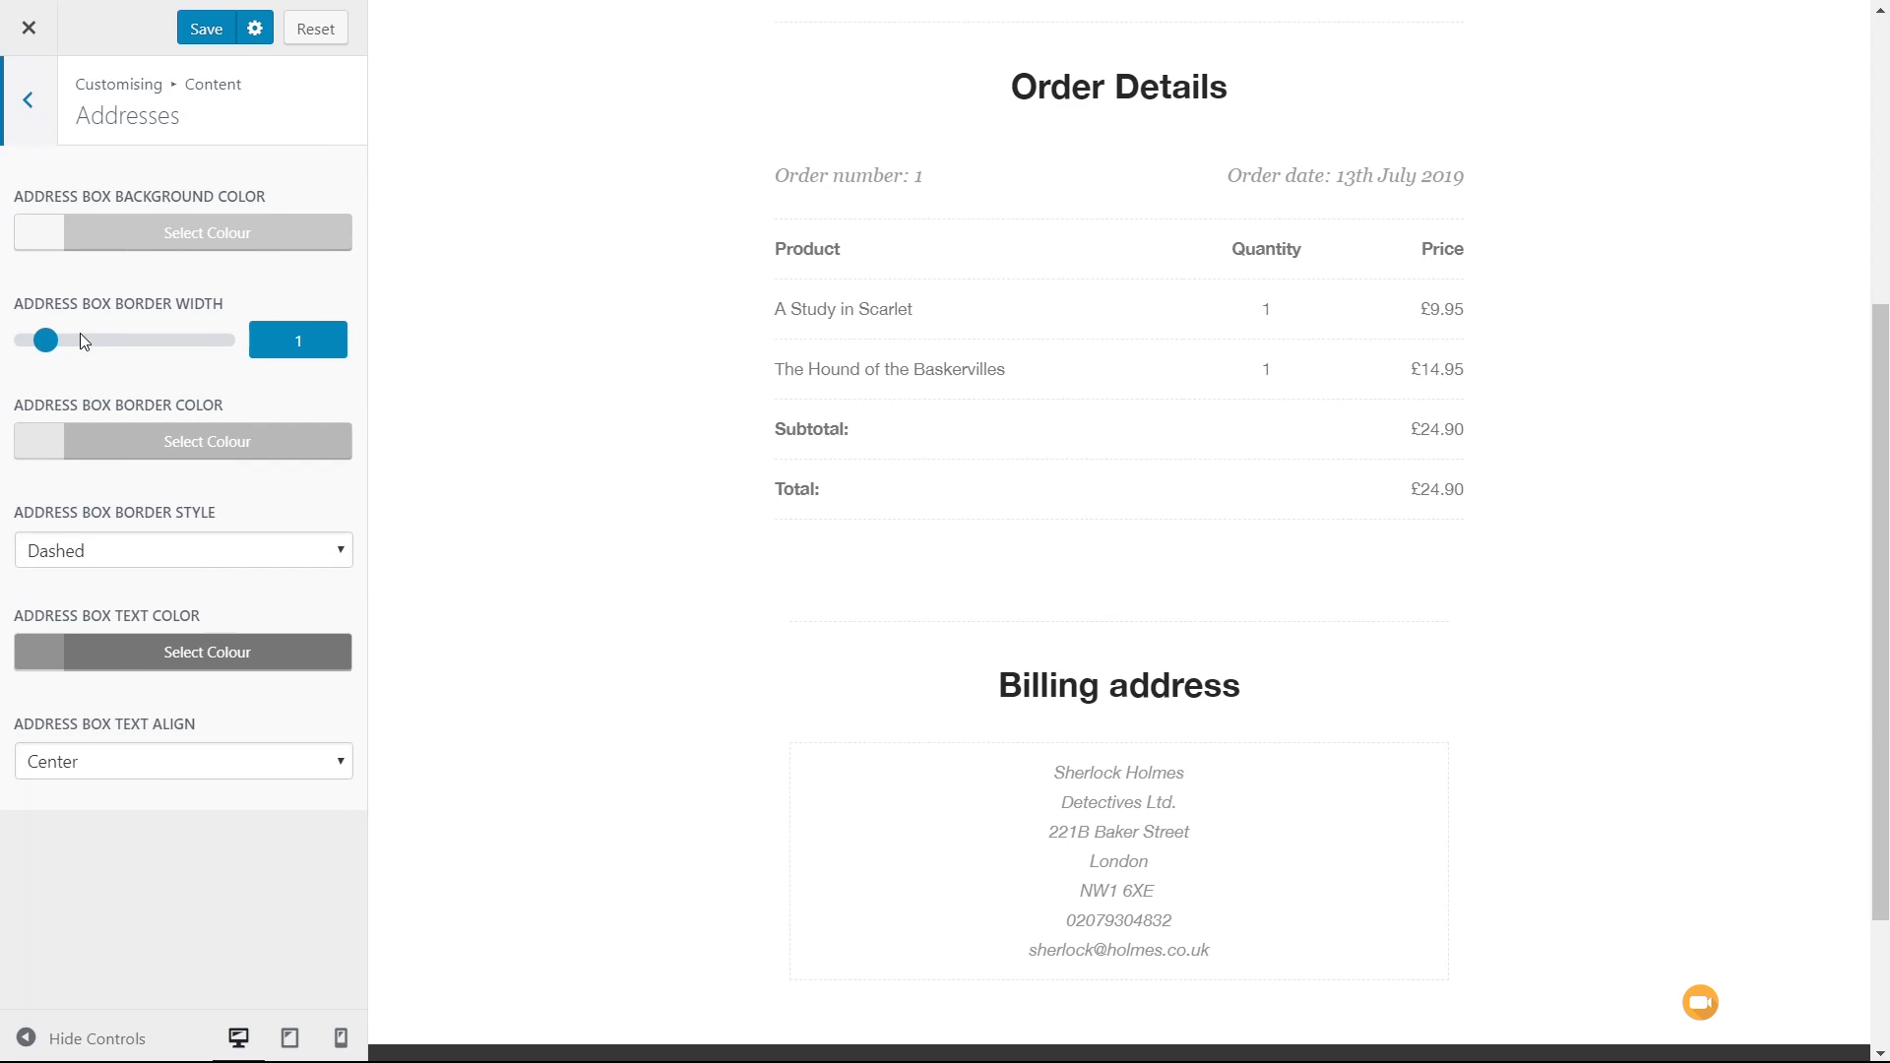
left_click_drag(44, 339, 82, 340)
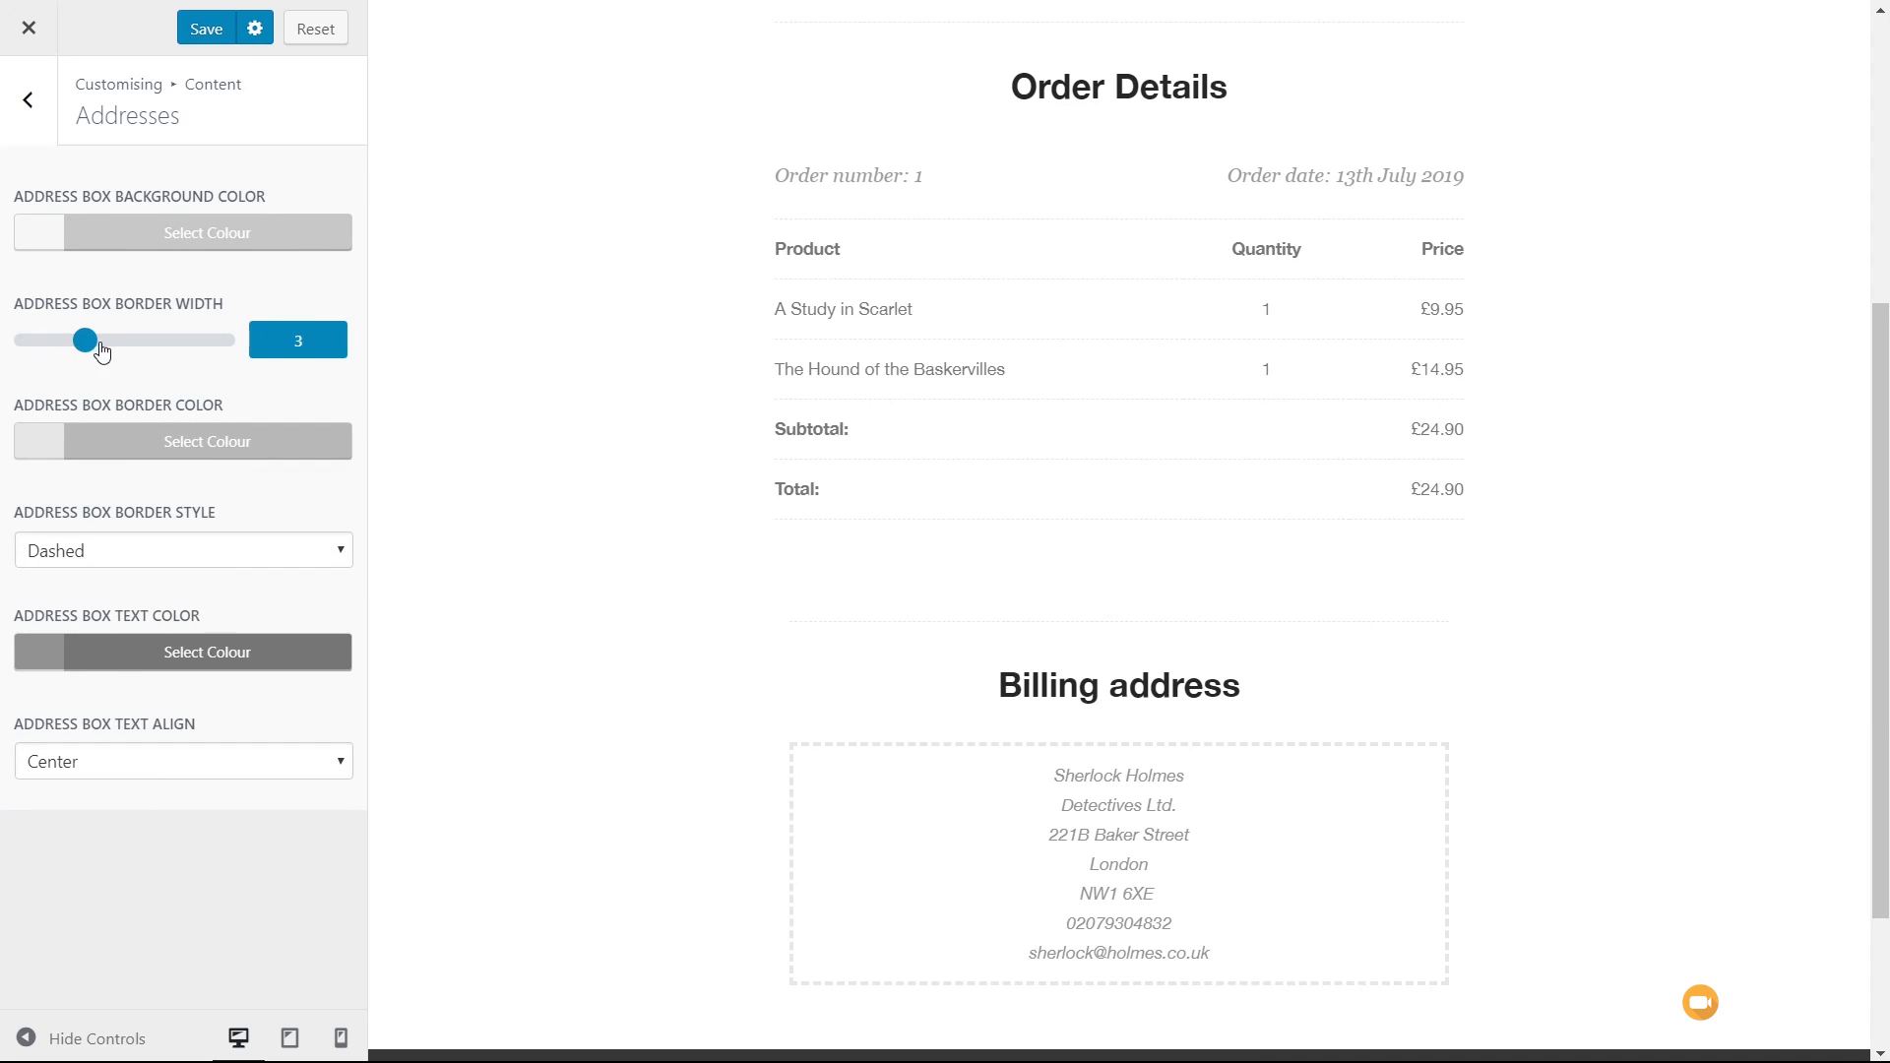
left_click_drag(82, 340, 125, 339)
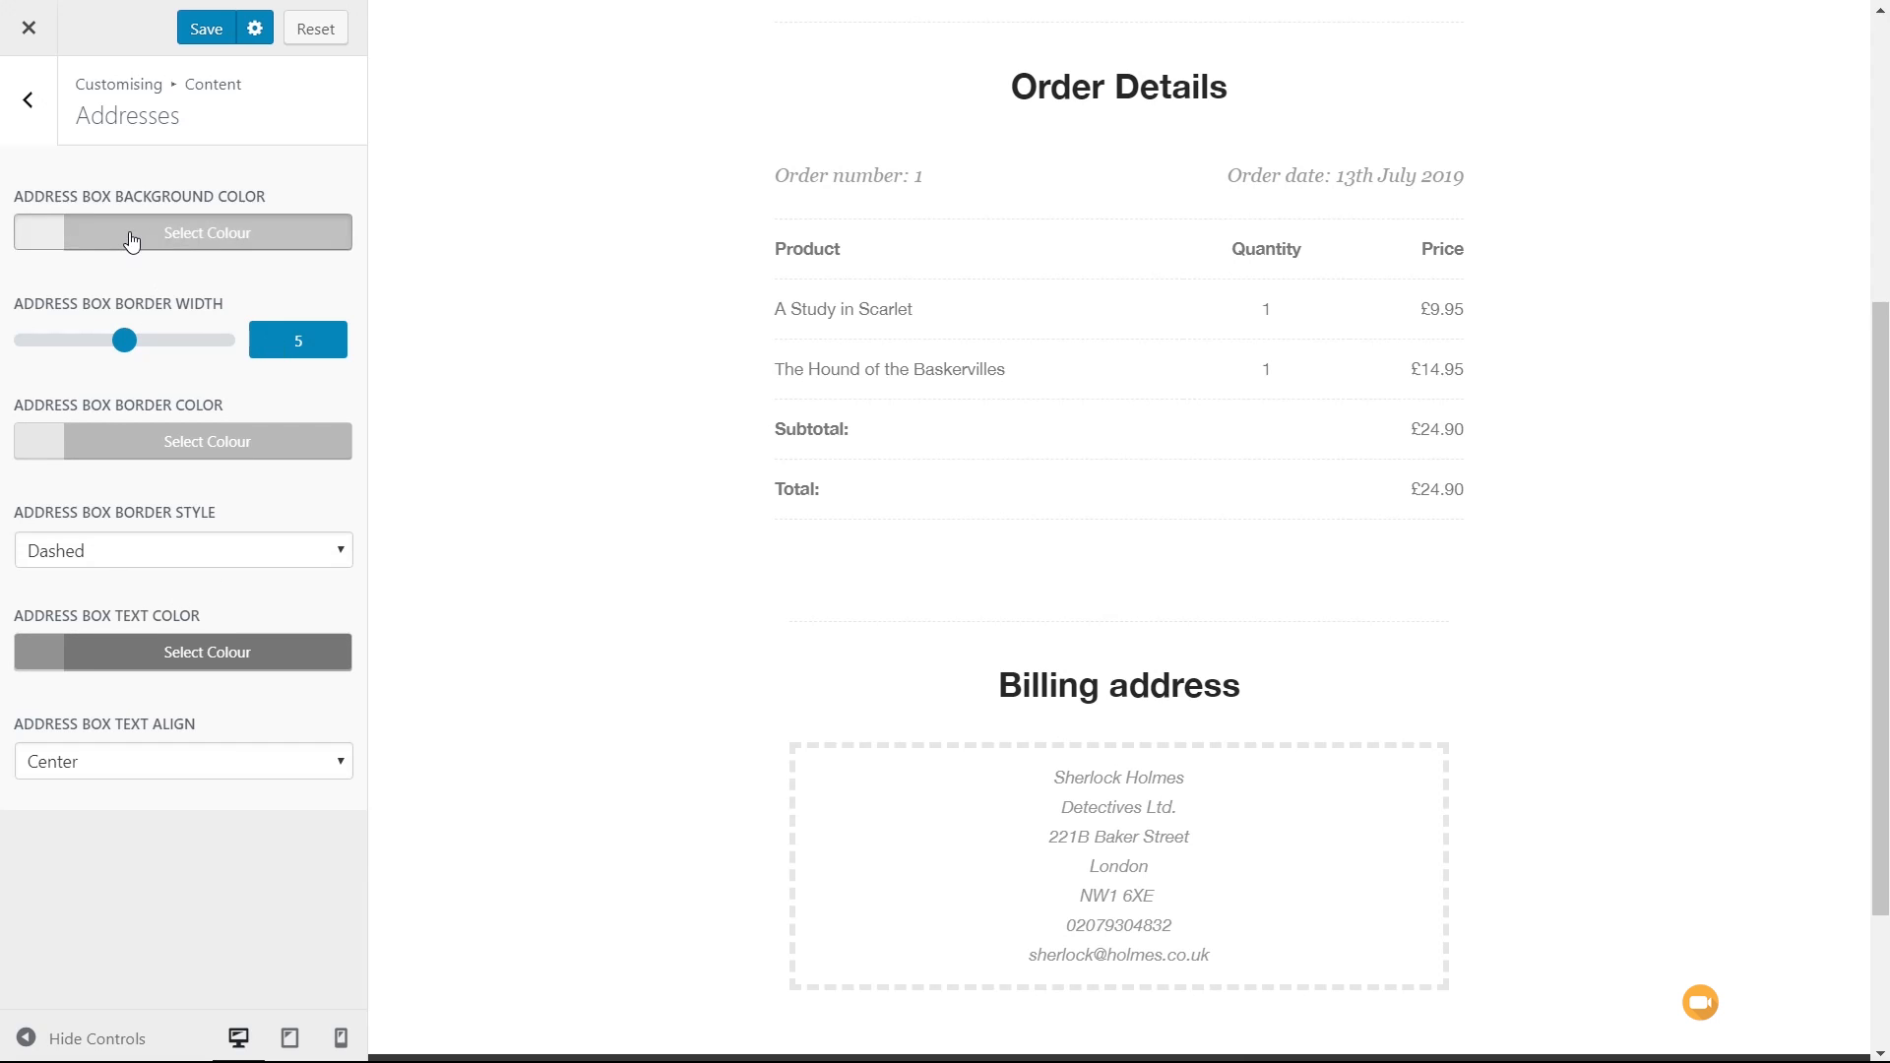
left_click(205, 232)
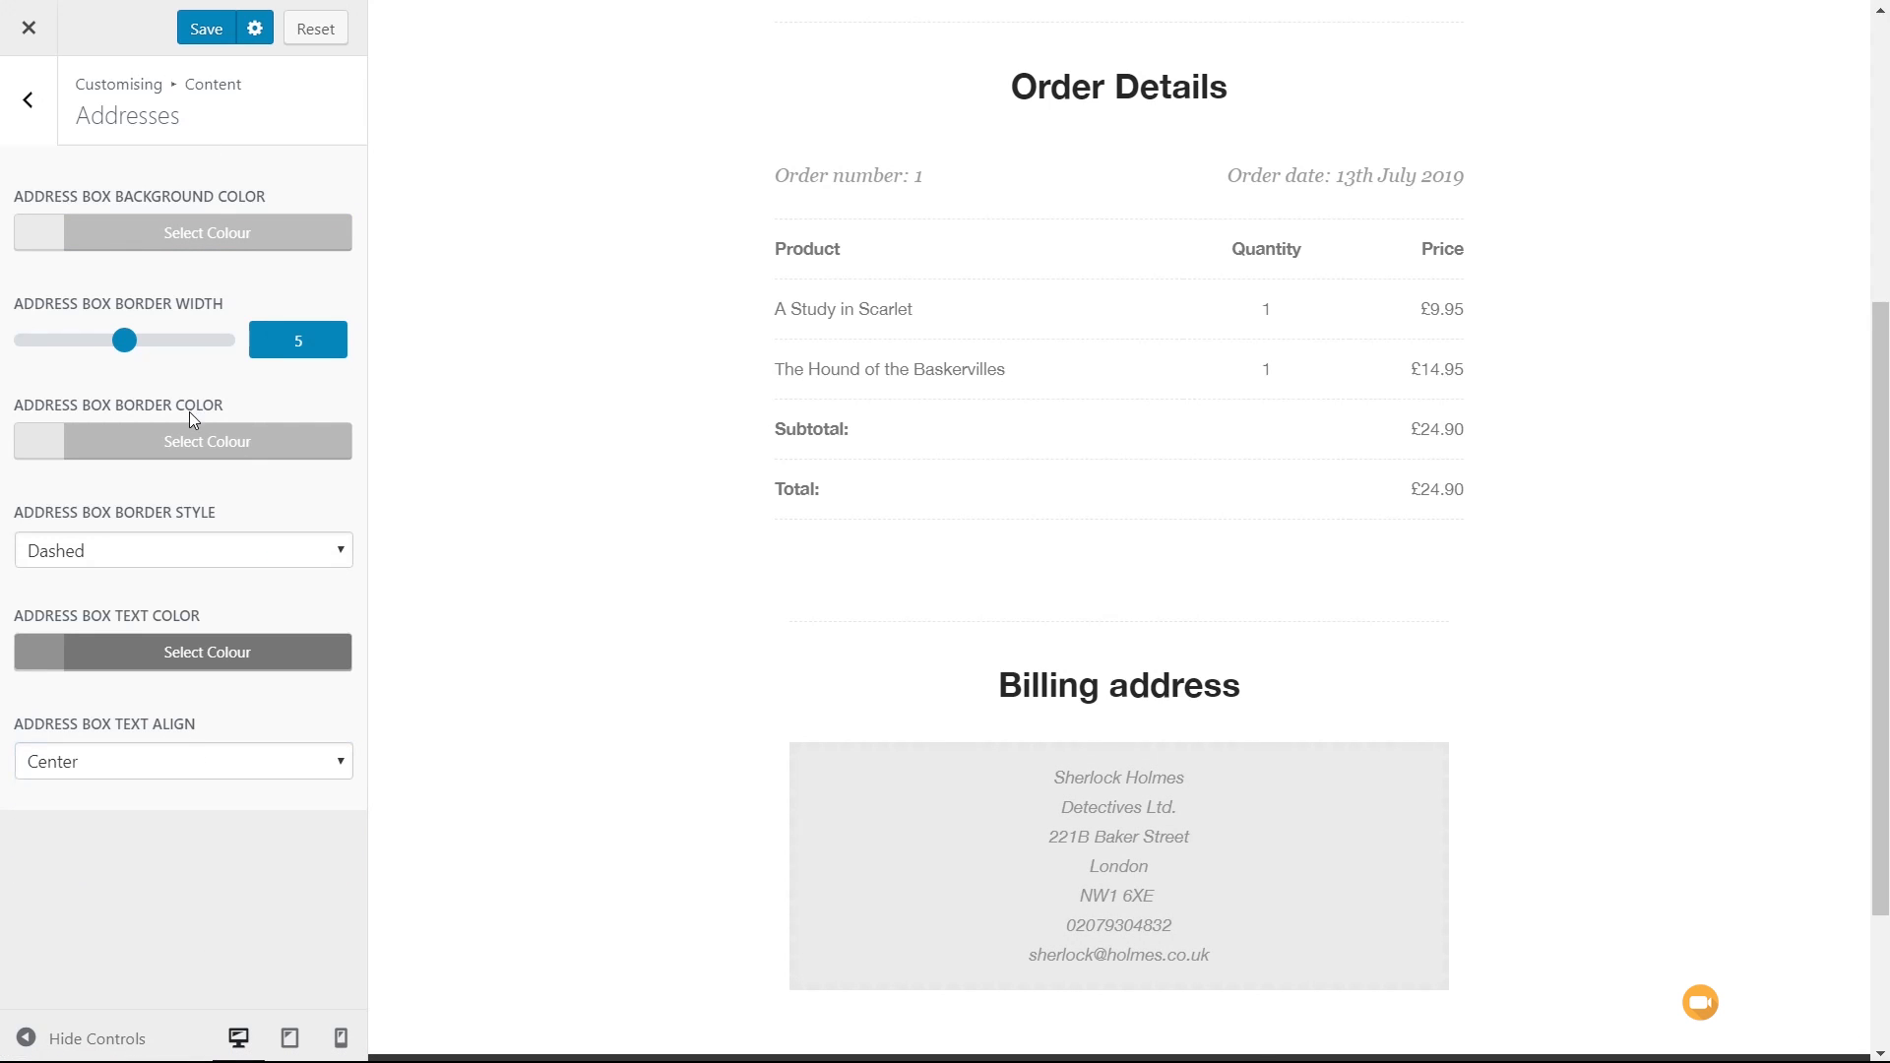
left_click(27, 98)
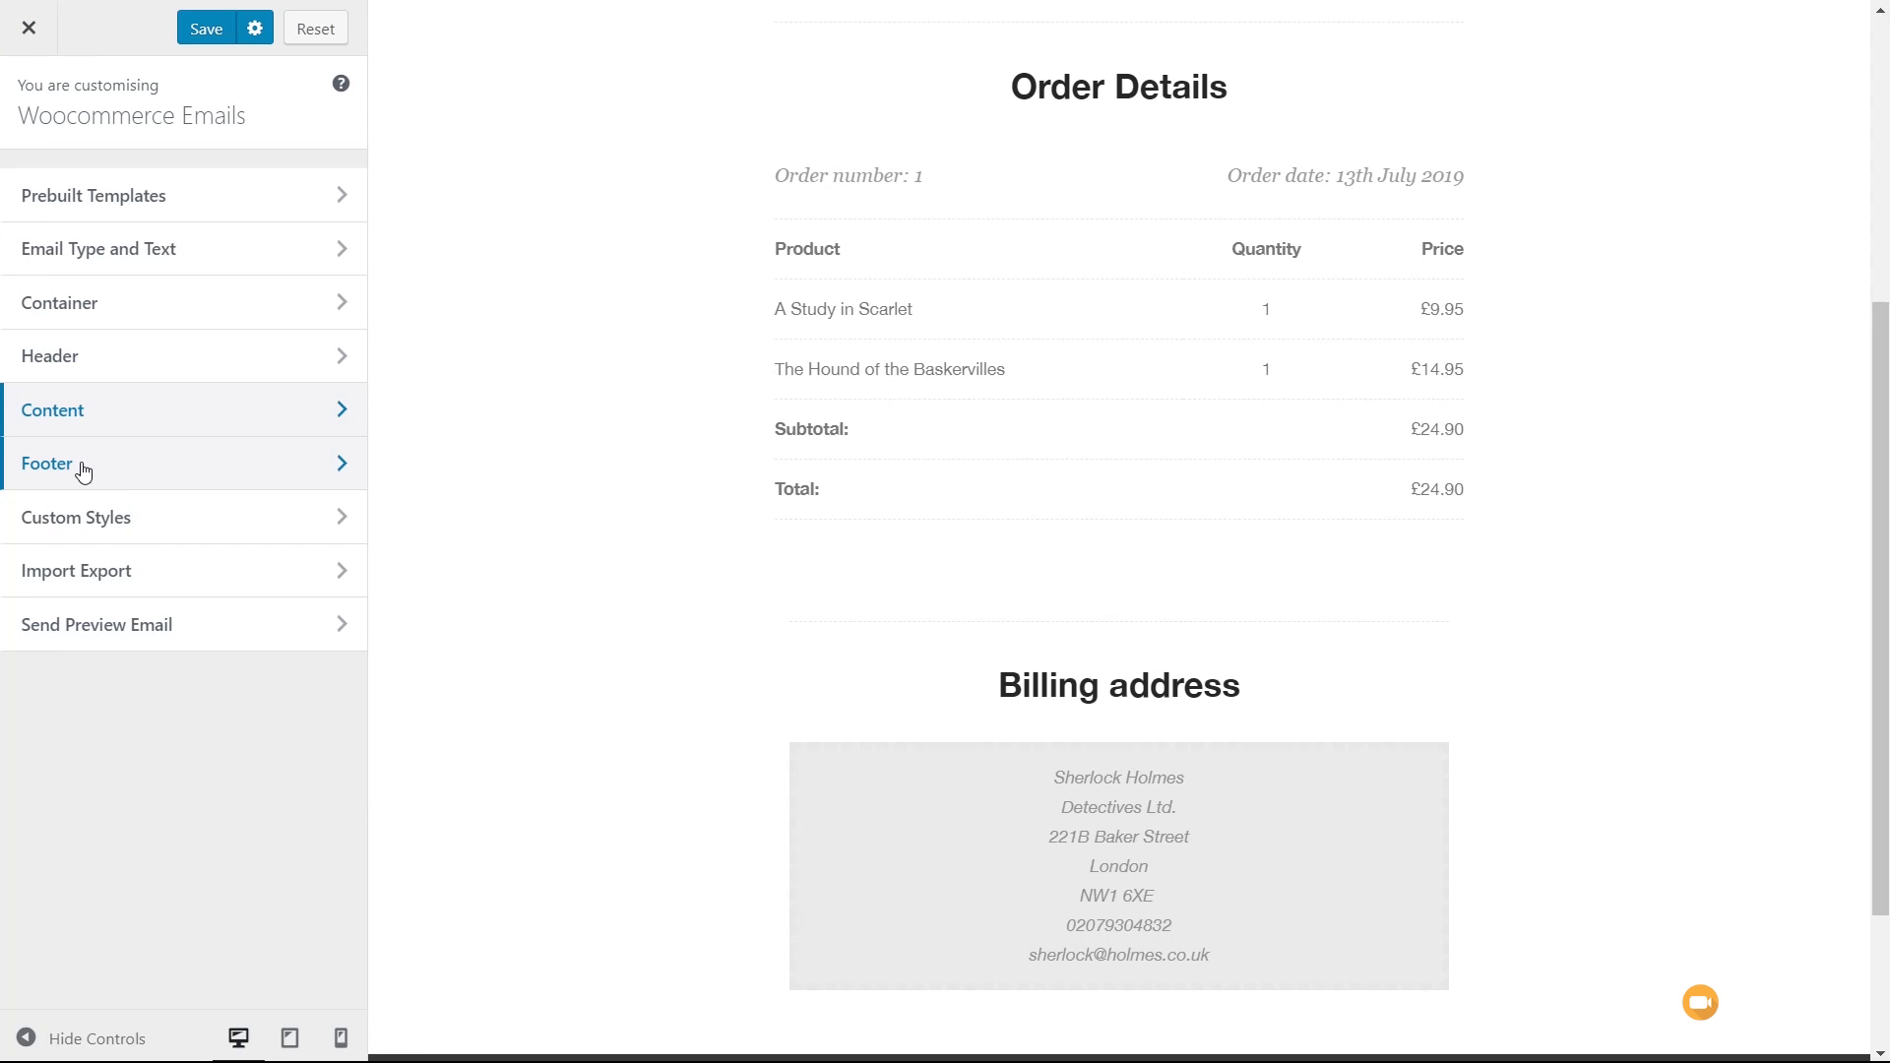
- Open Custom Styles and click into the Custom CSS area, leaving it empty
left_click(76, 517)
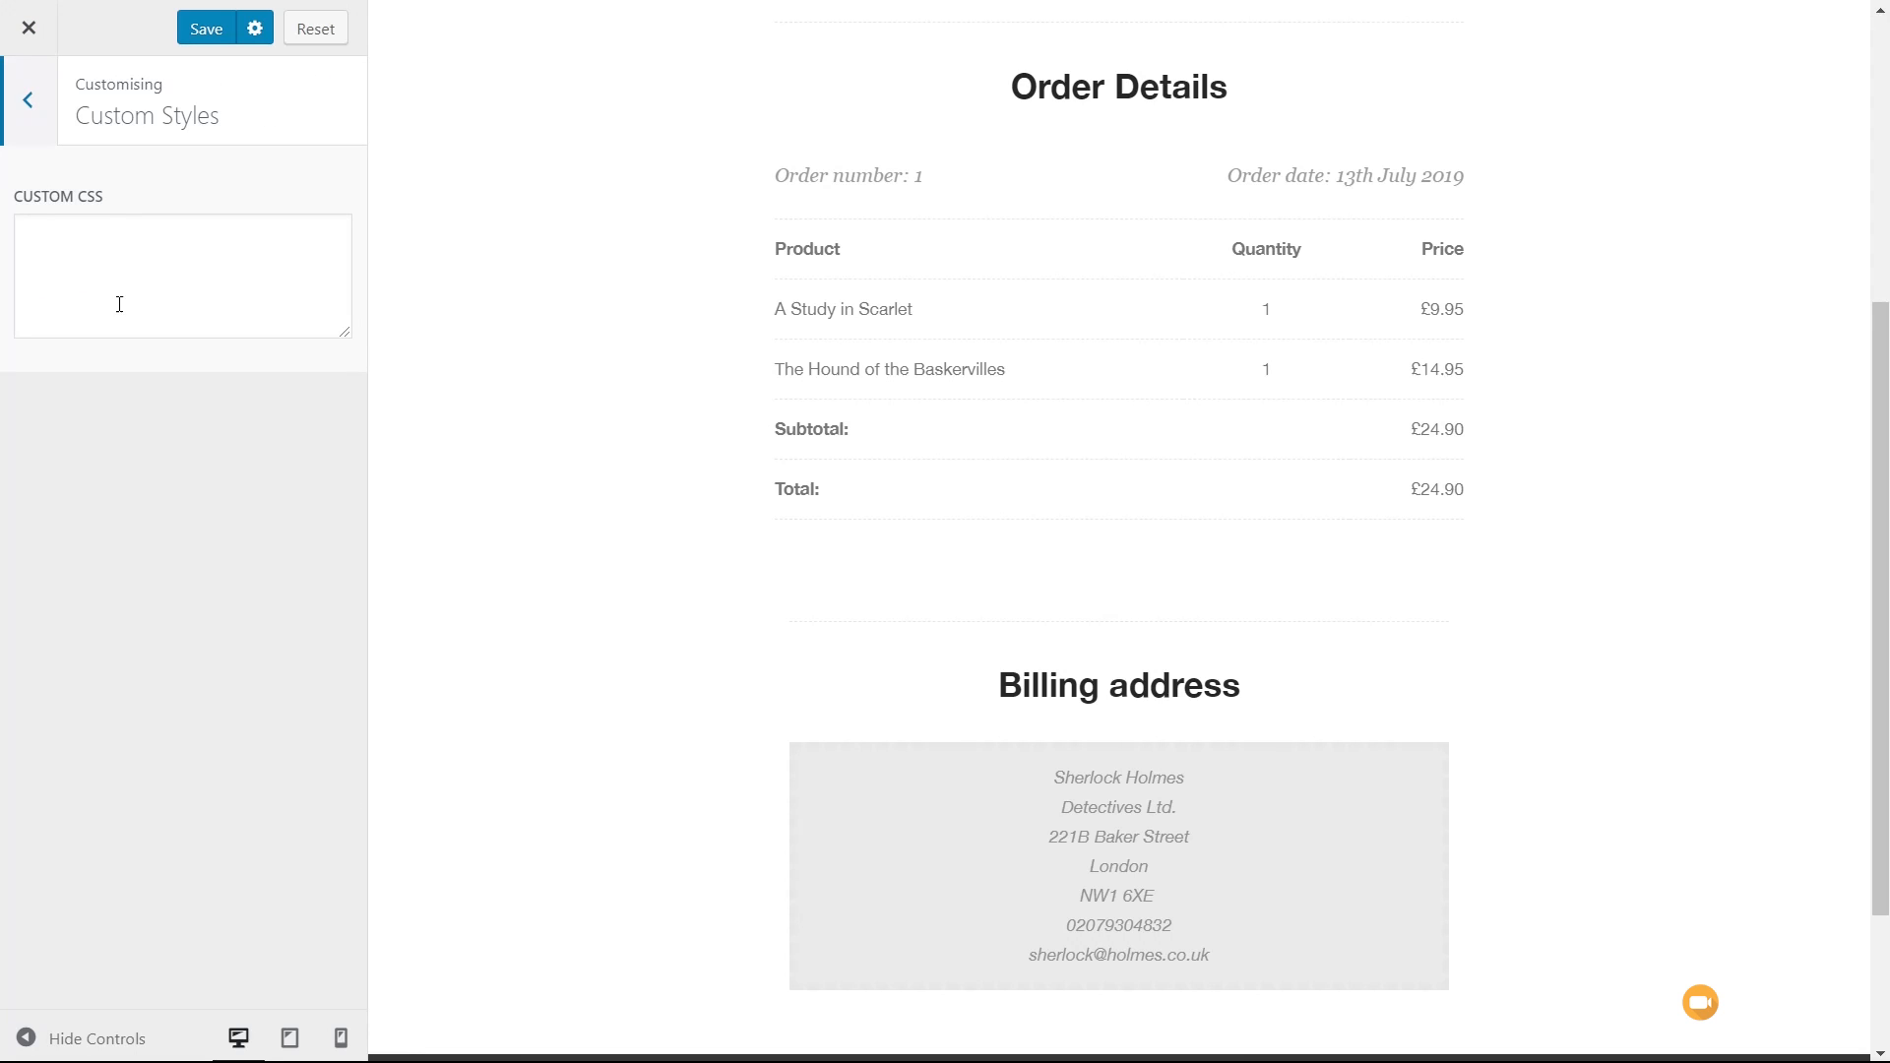
left_click(181, 253)
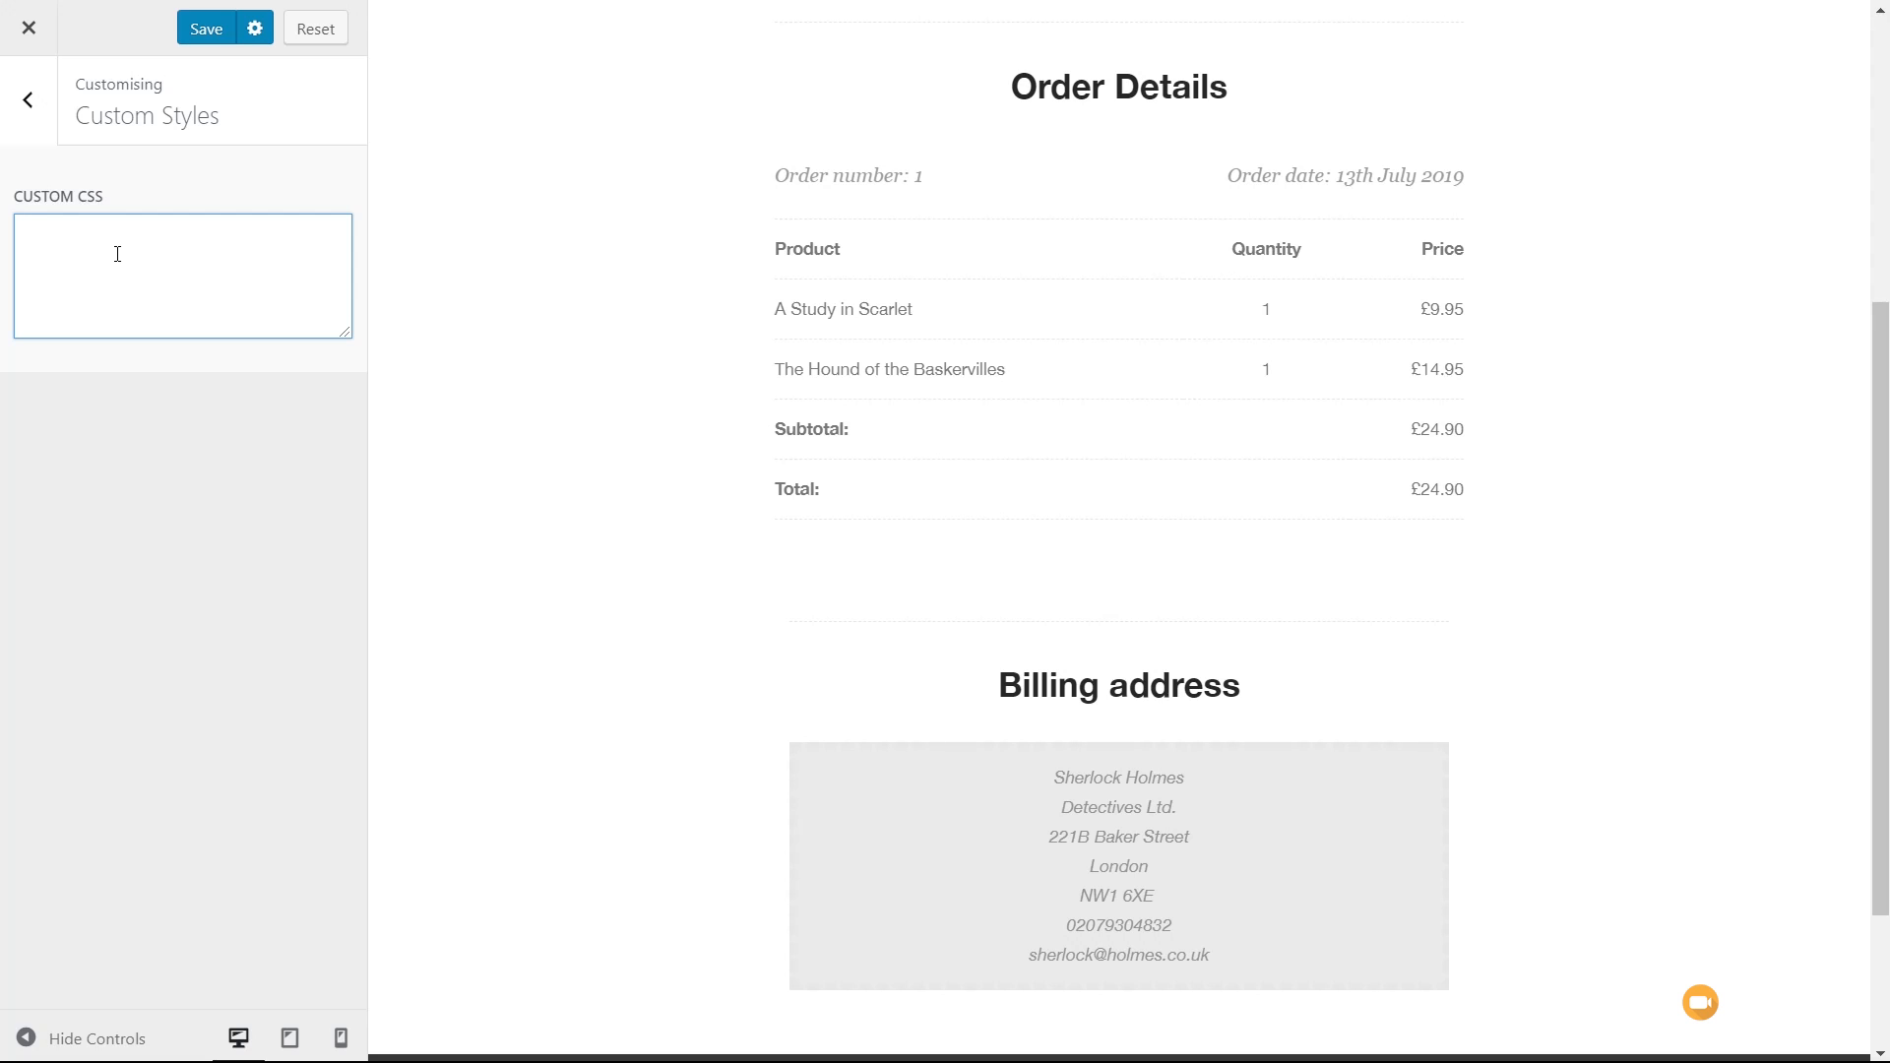
left_click(27, 101)
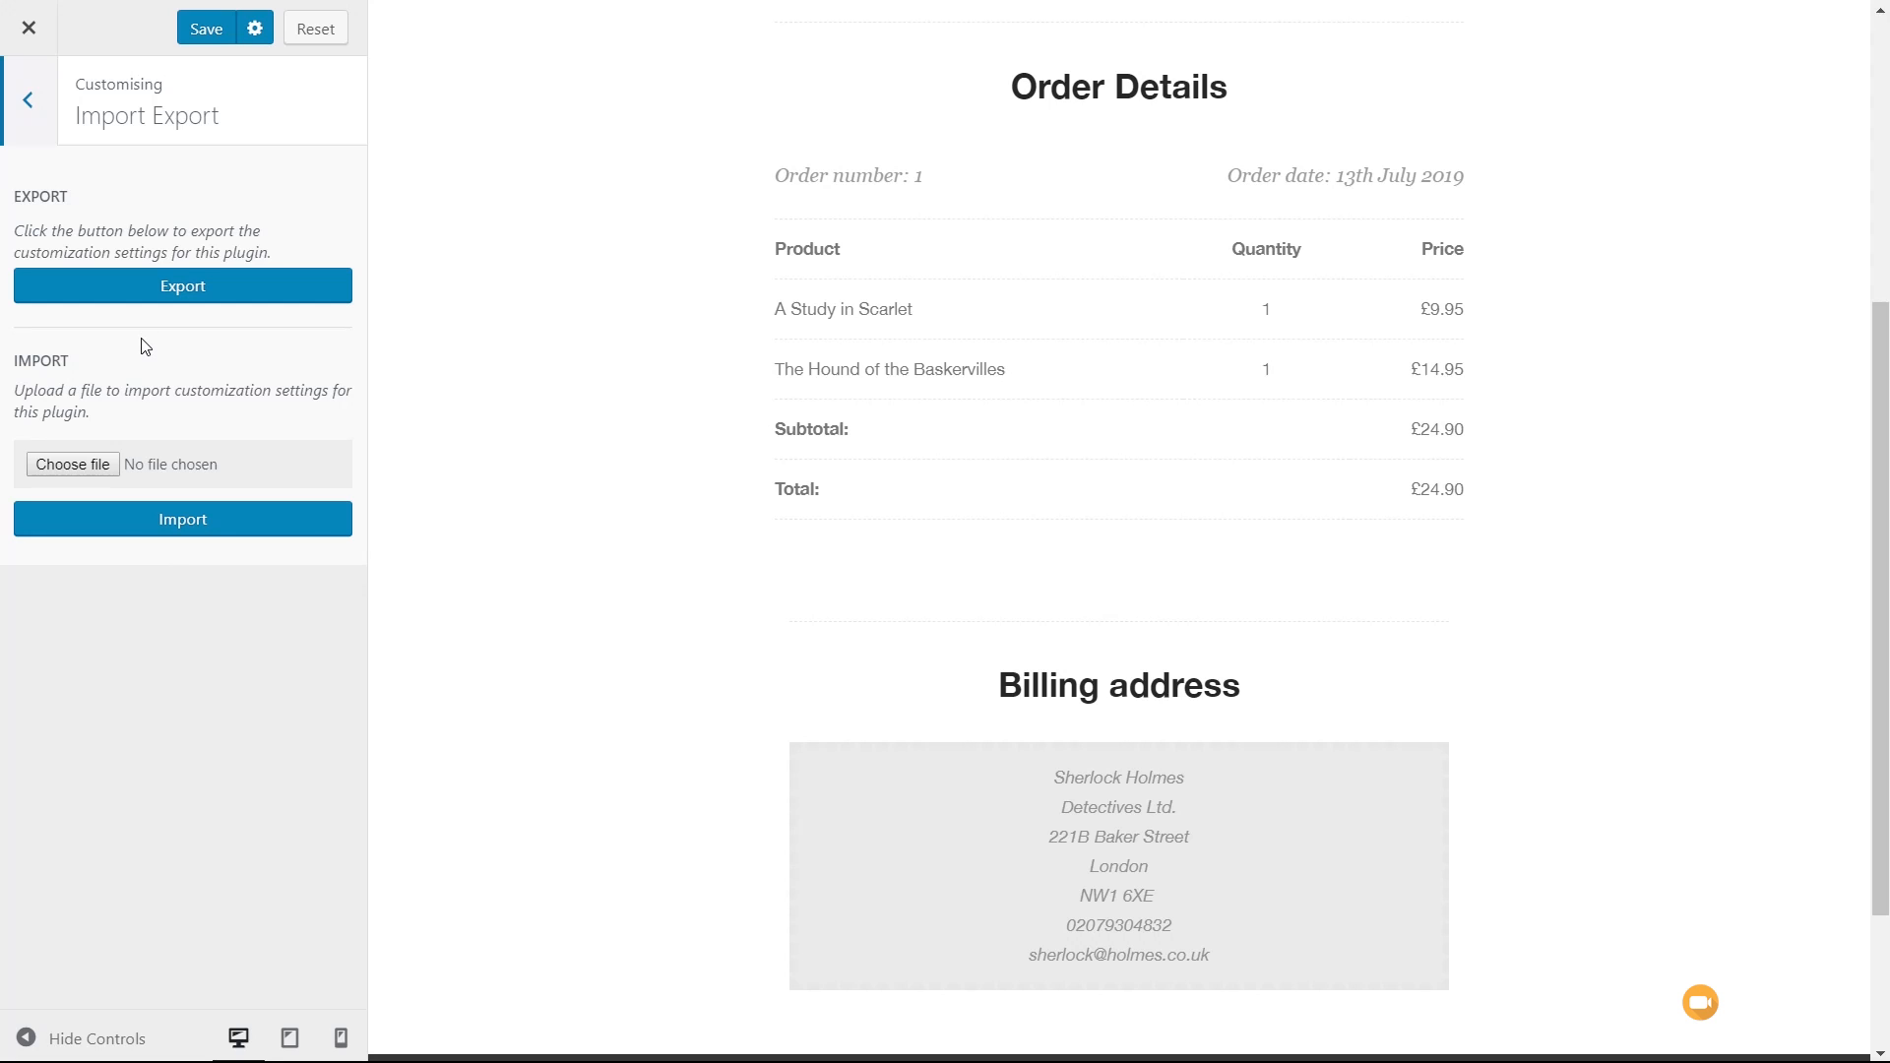
mouse_move(136, 385)
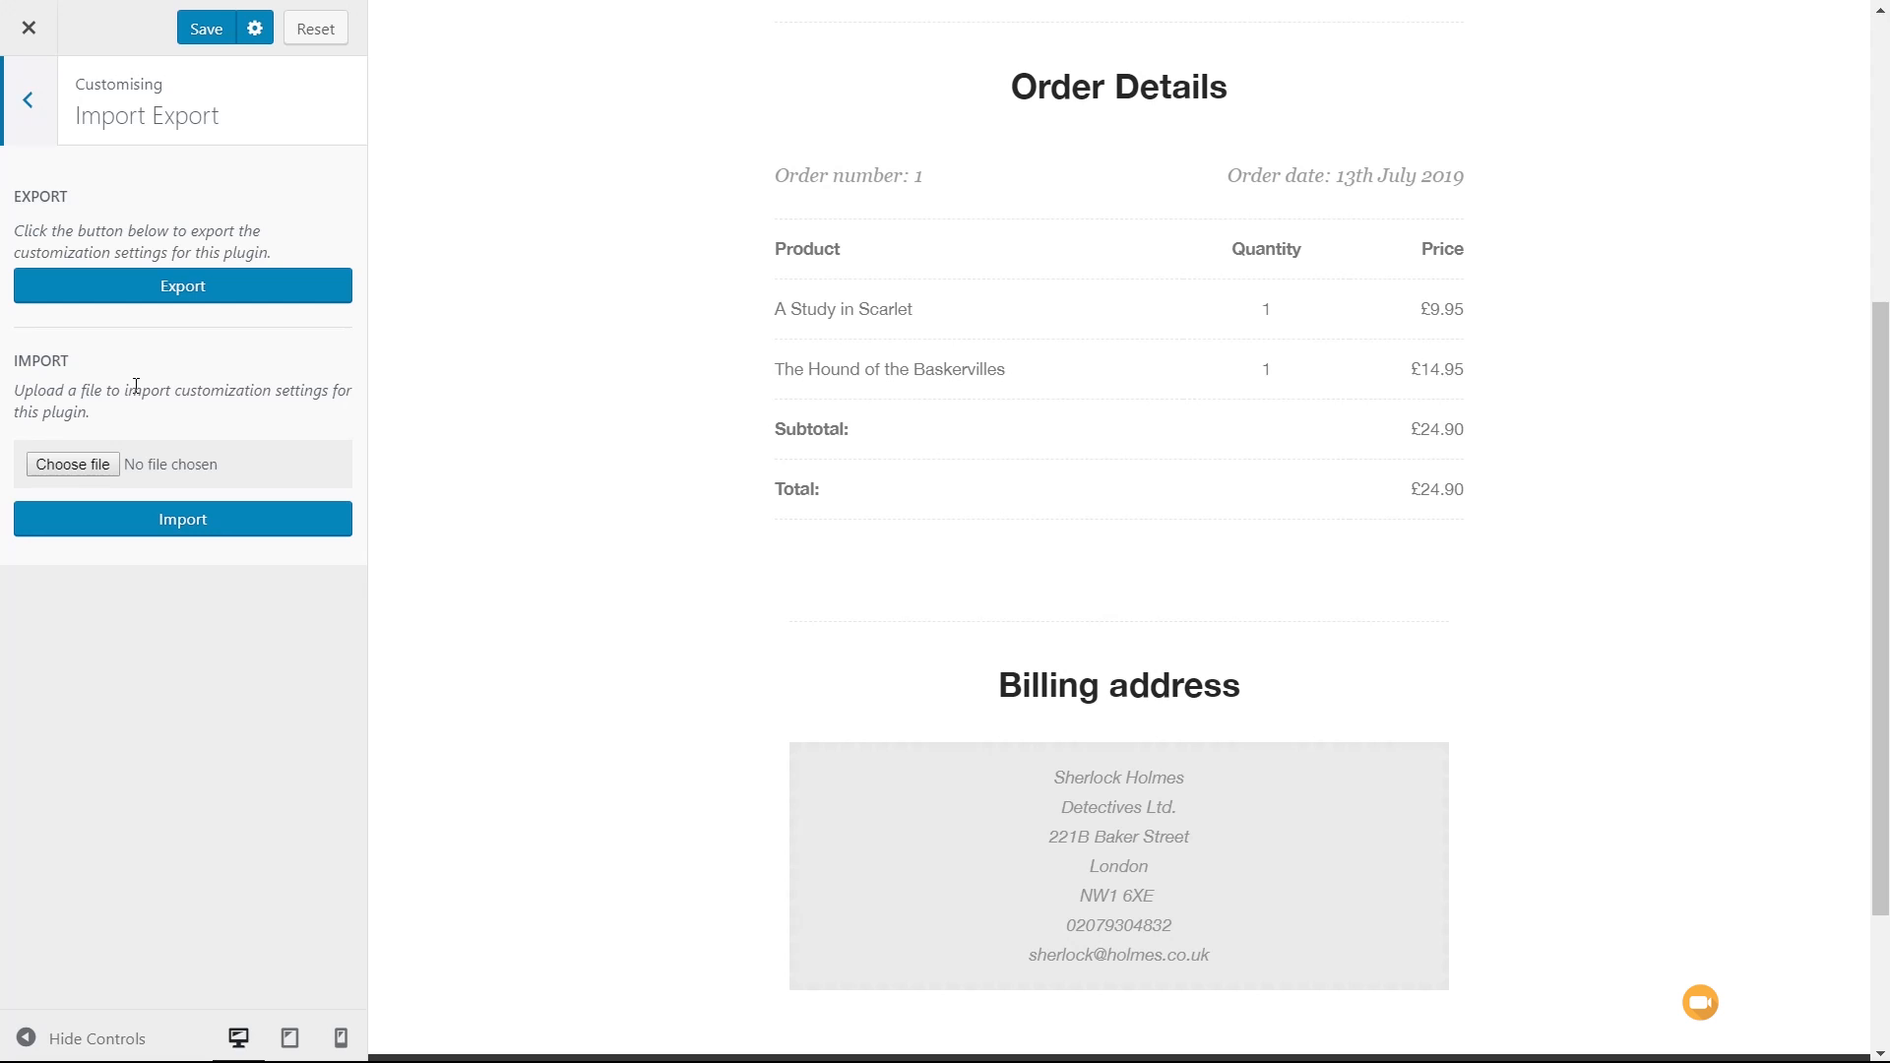
- Open Send Preview Email, showing a prefilled recipient address
left_click(28, 99)
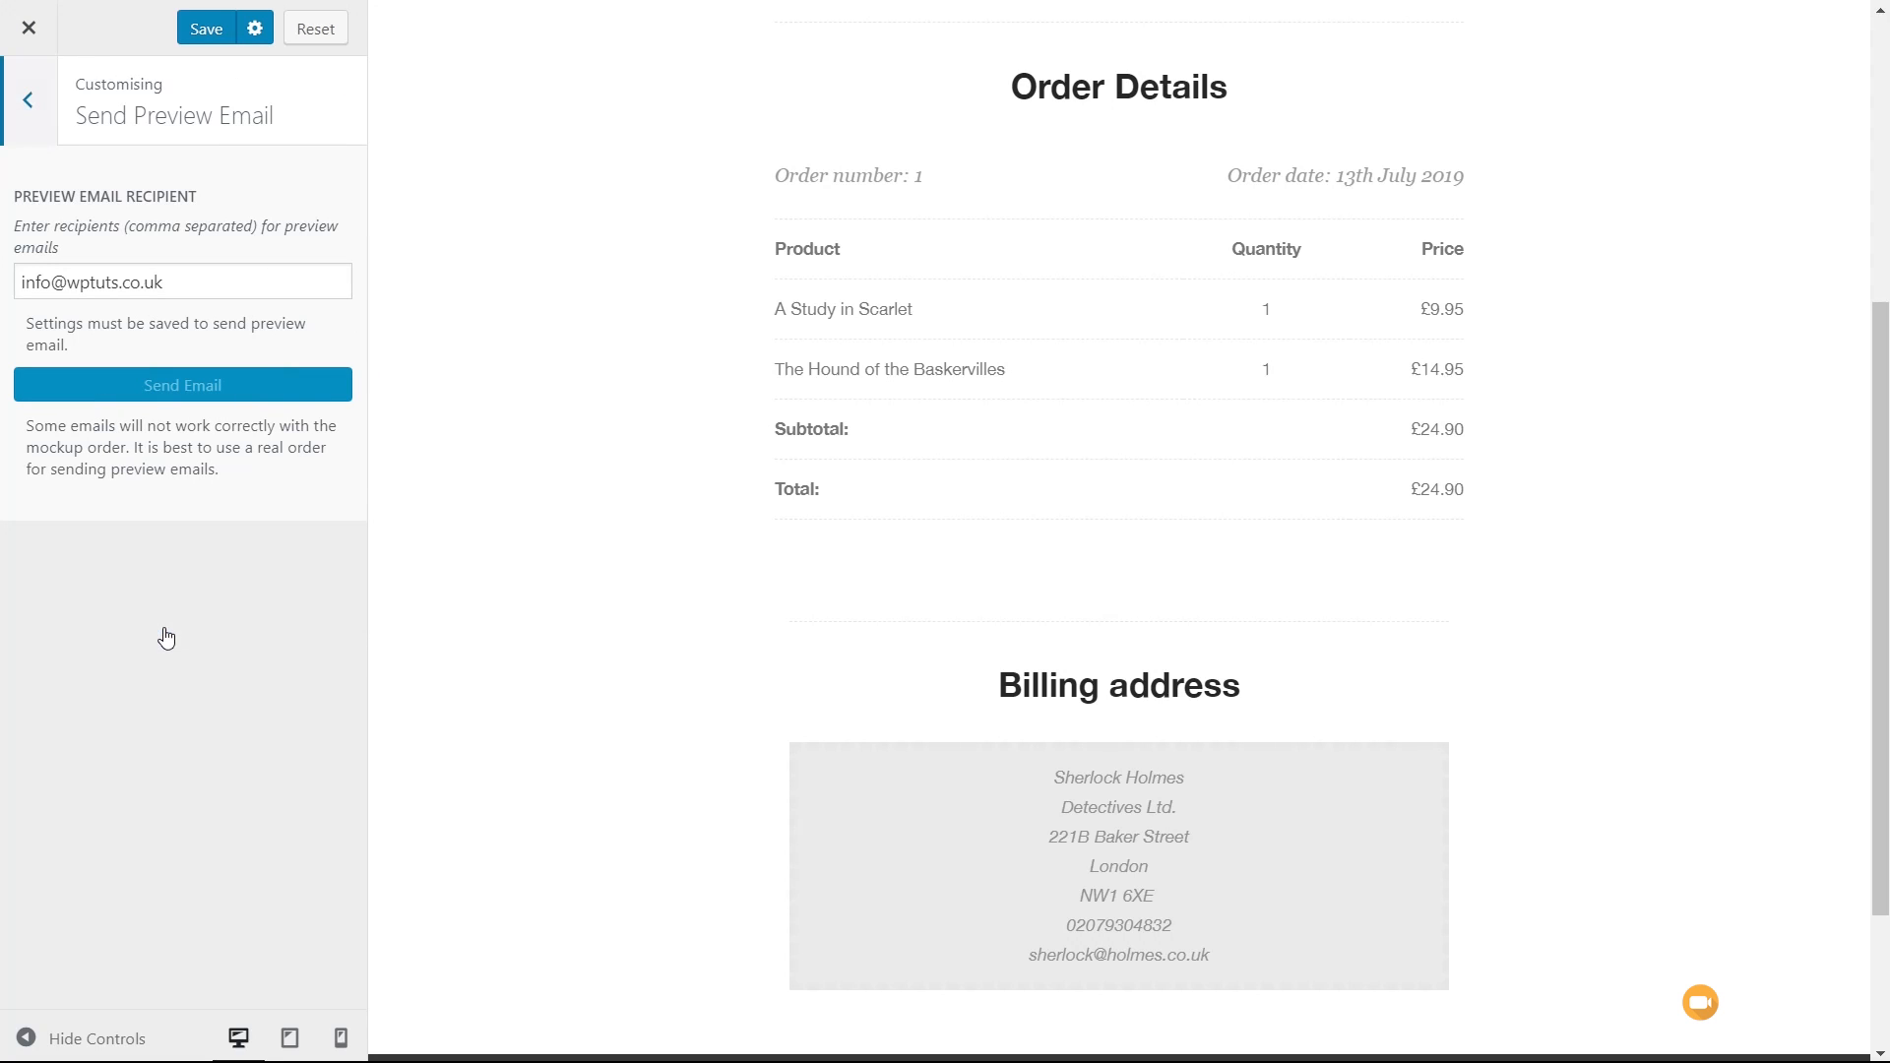
mouse_move(155, 661)
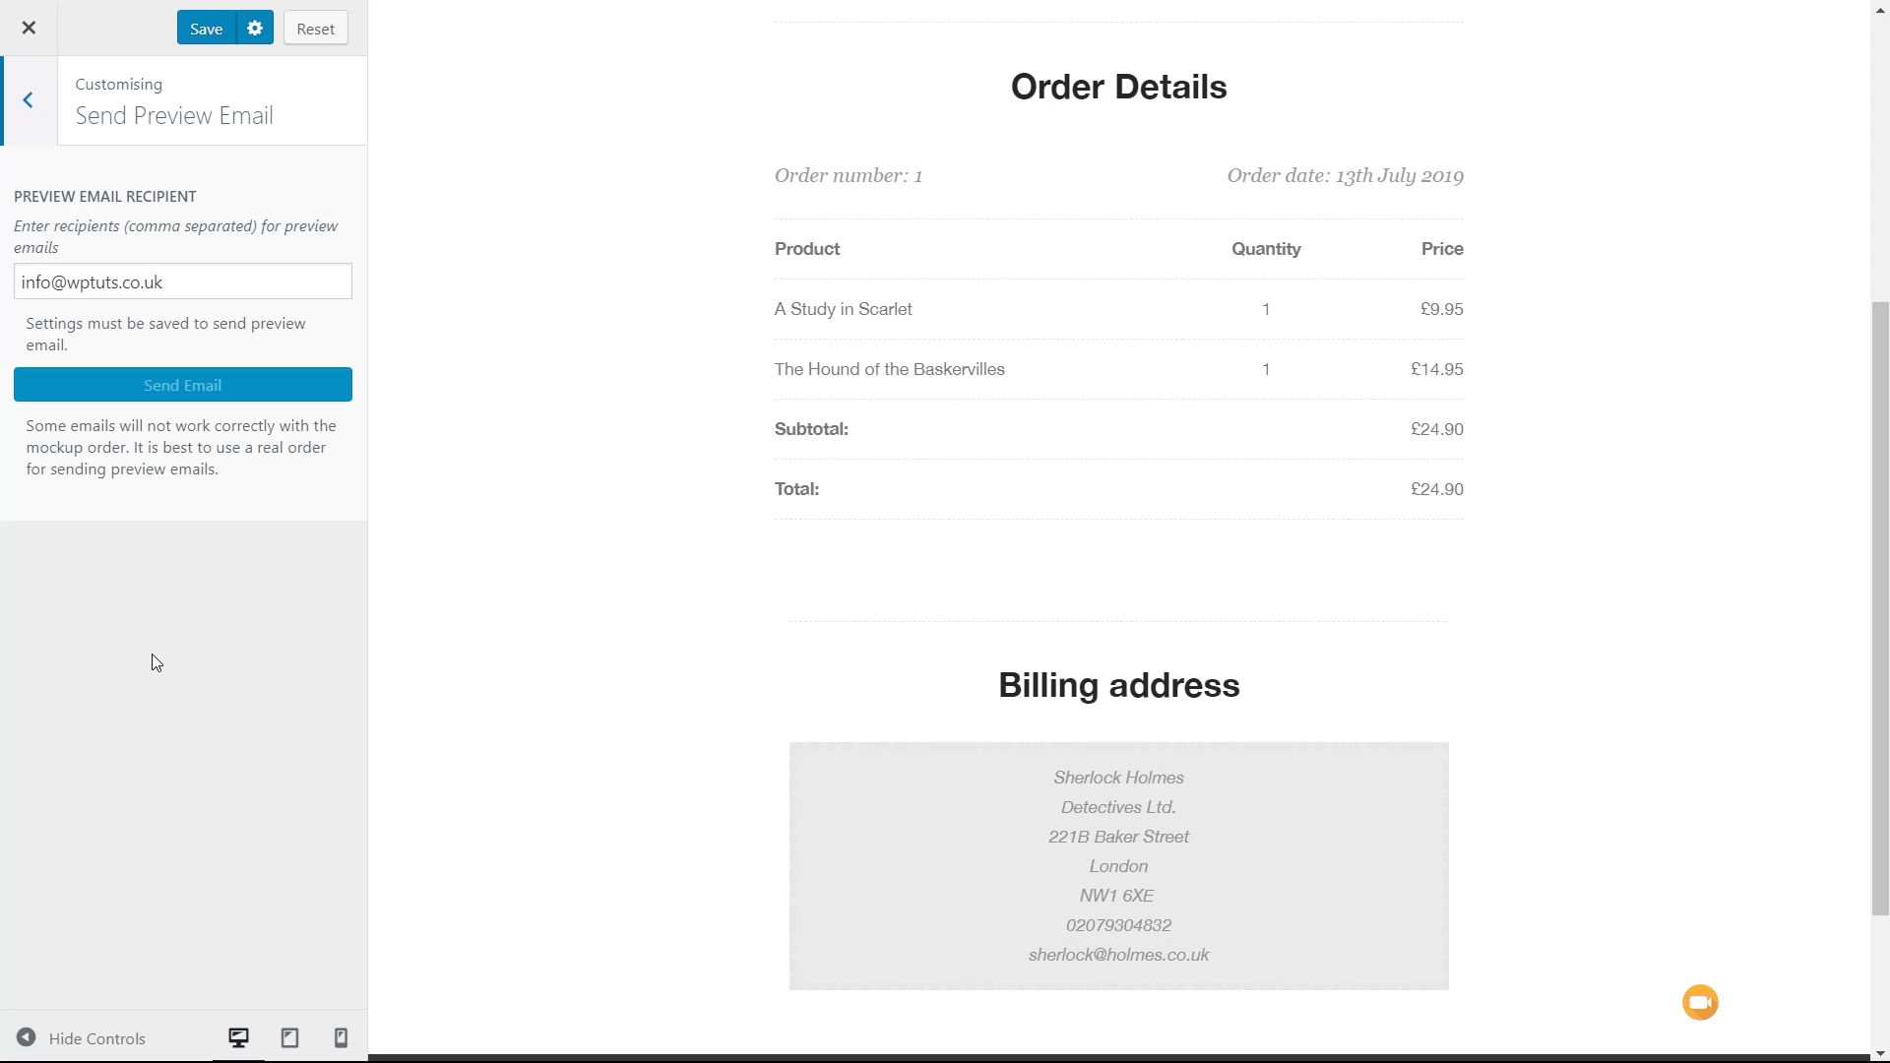